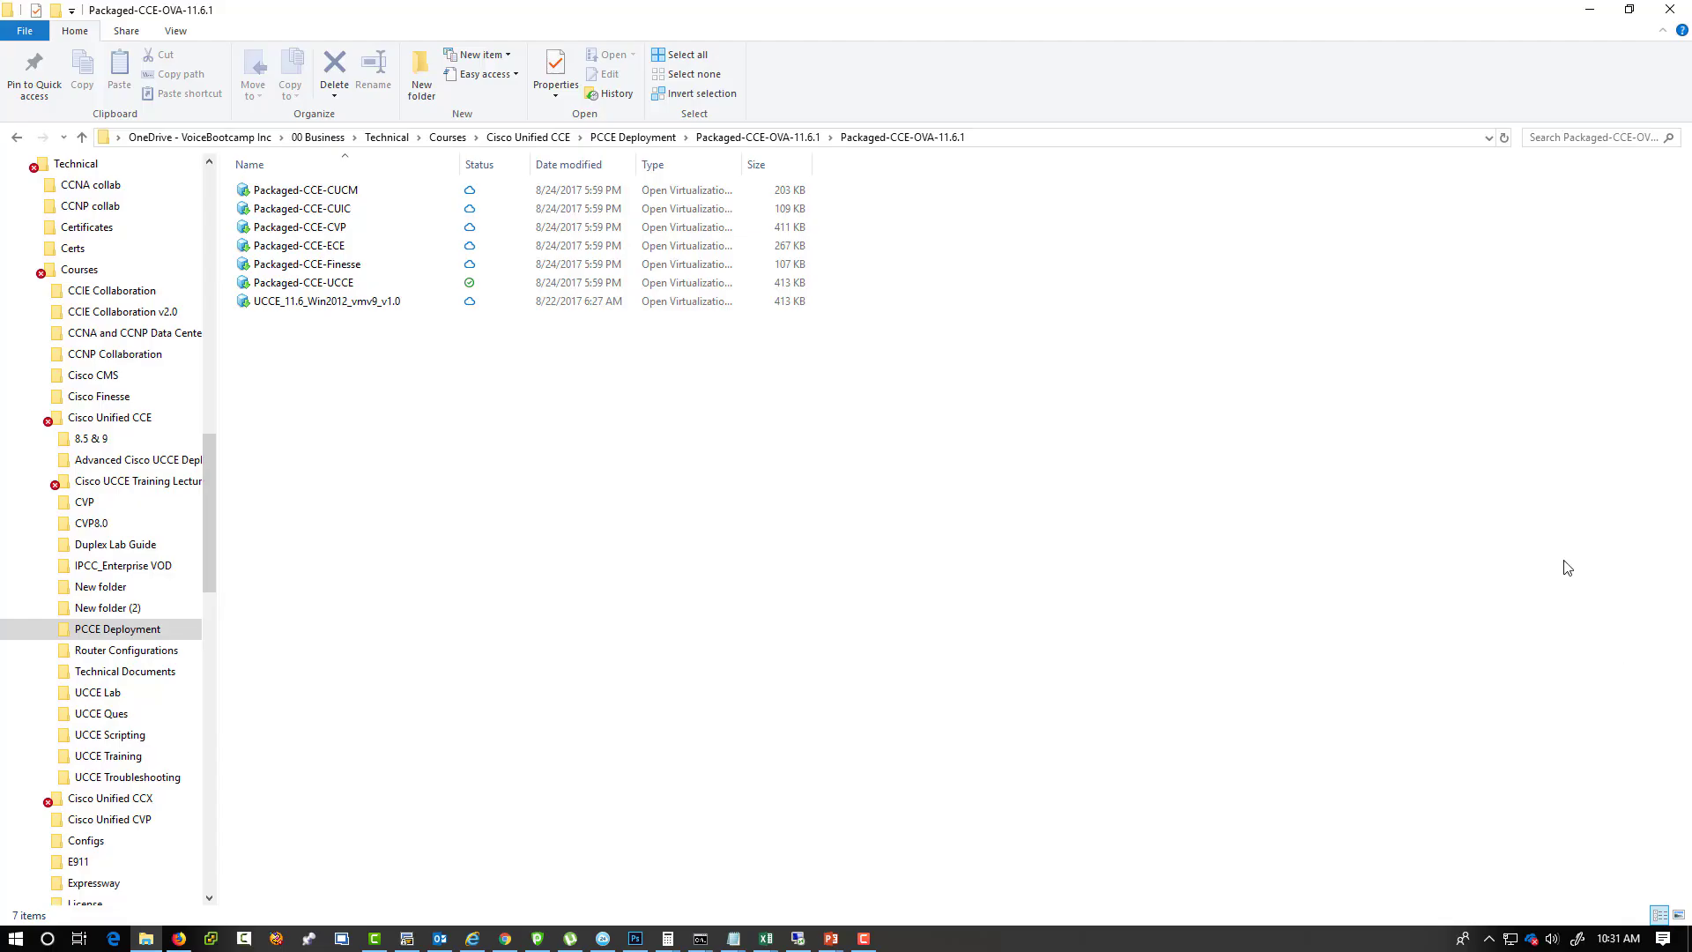
Select the Packaged-CCE-UCCE package file in the host client.
click(303, 282)
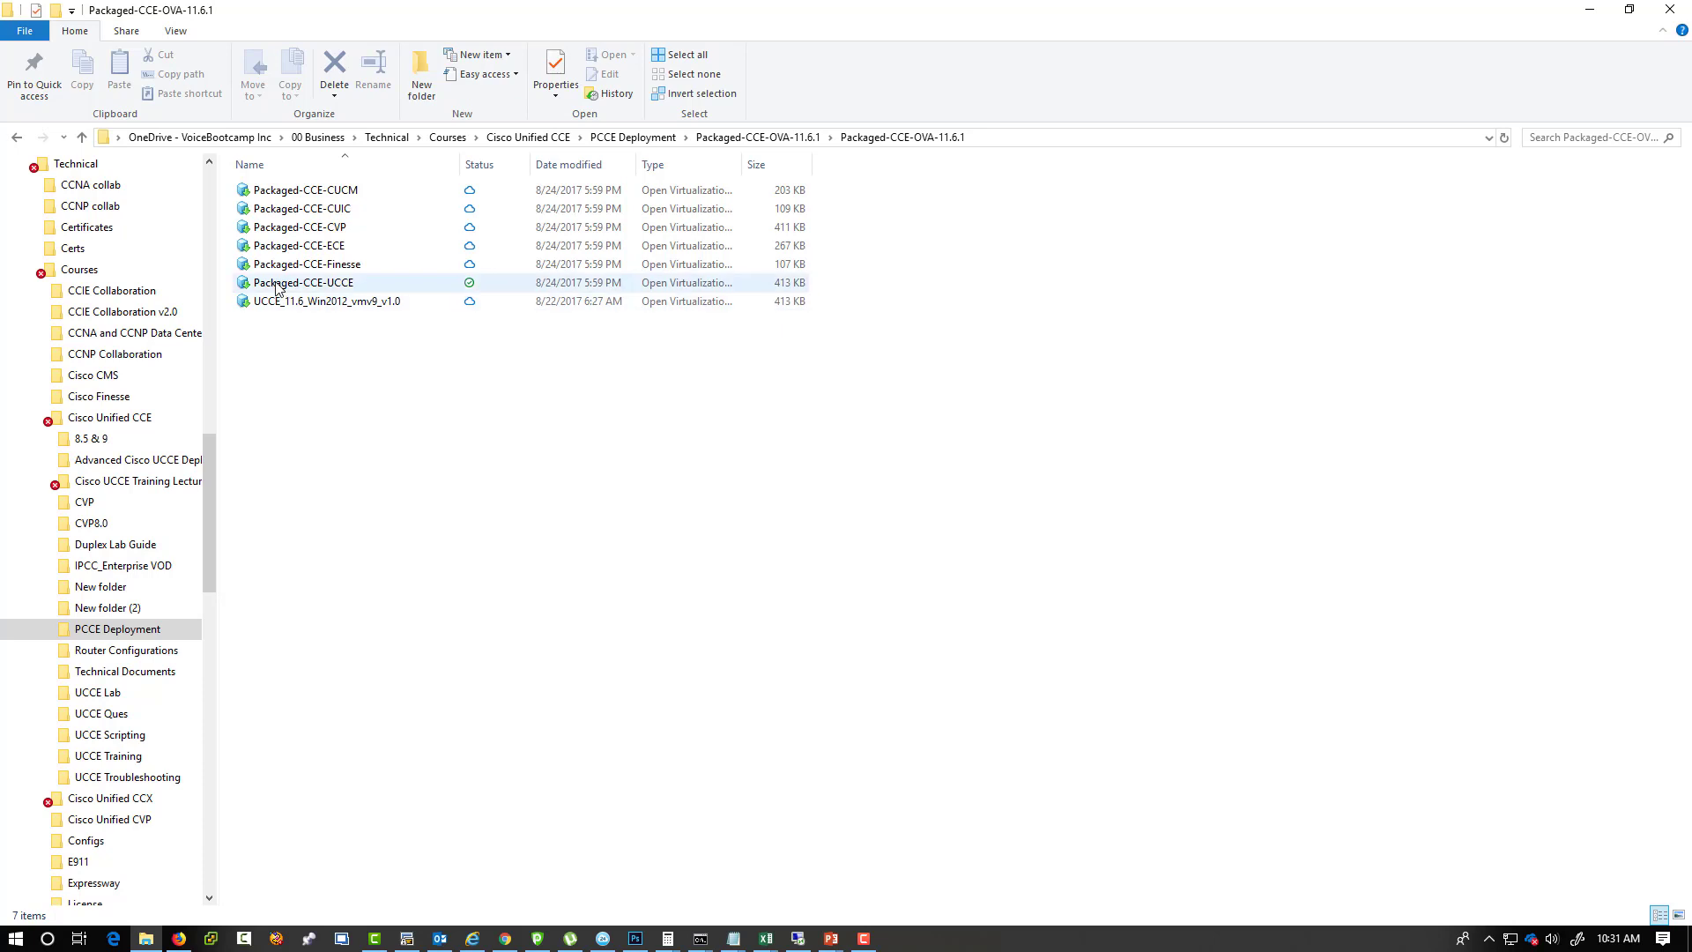
click(305, 282)
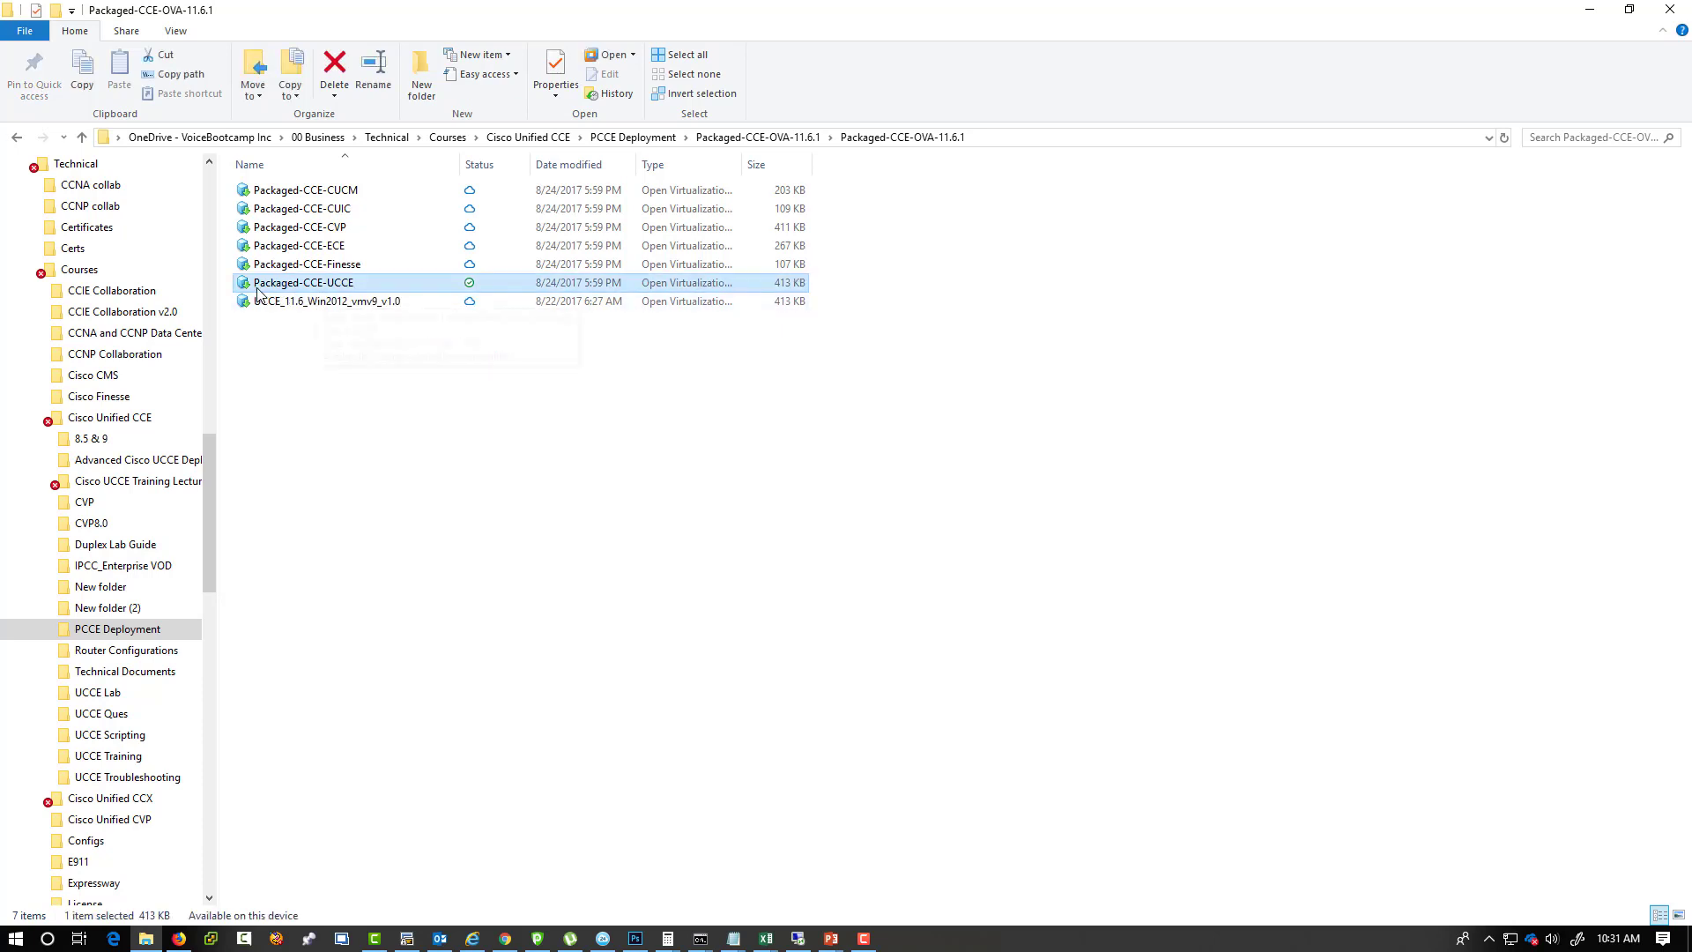
mouse_move(311, 296)
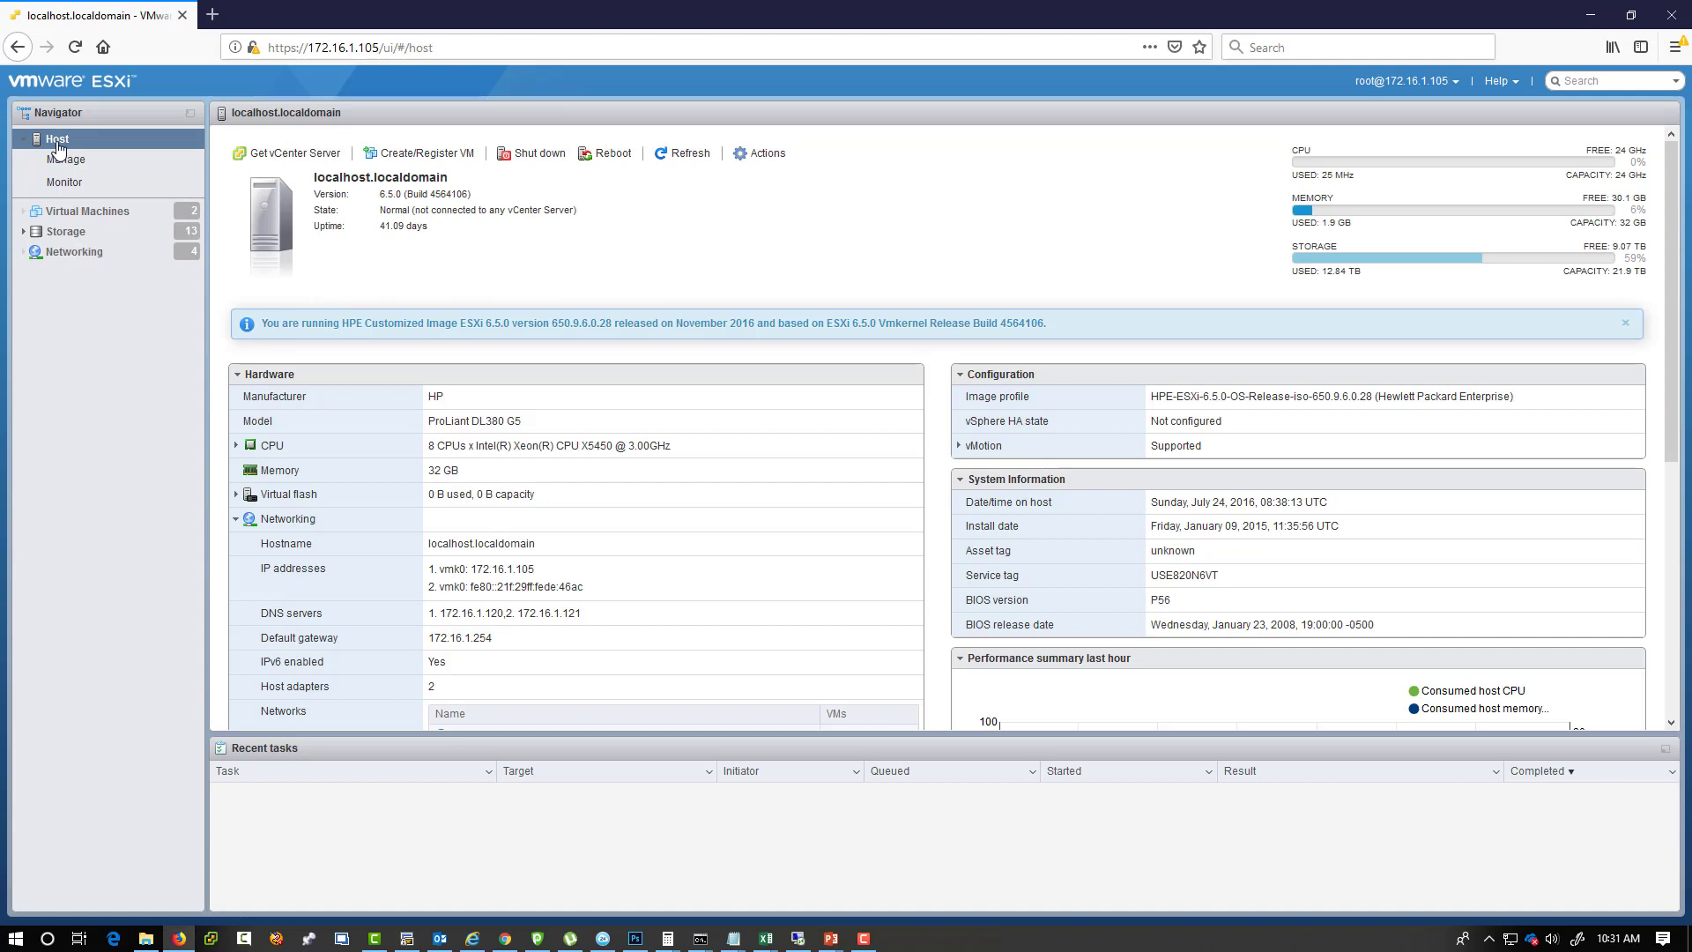
mouse_move(56, 137)
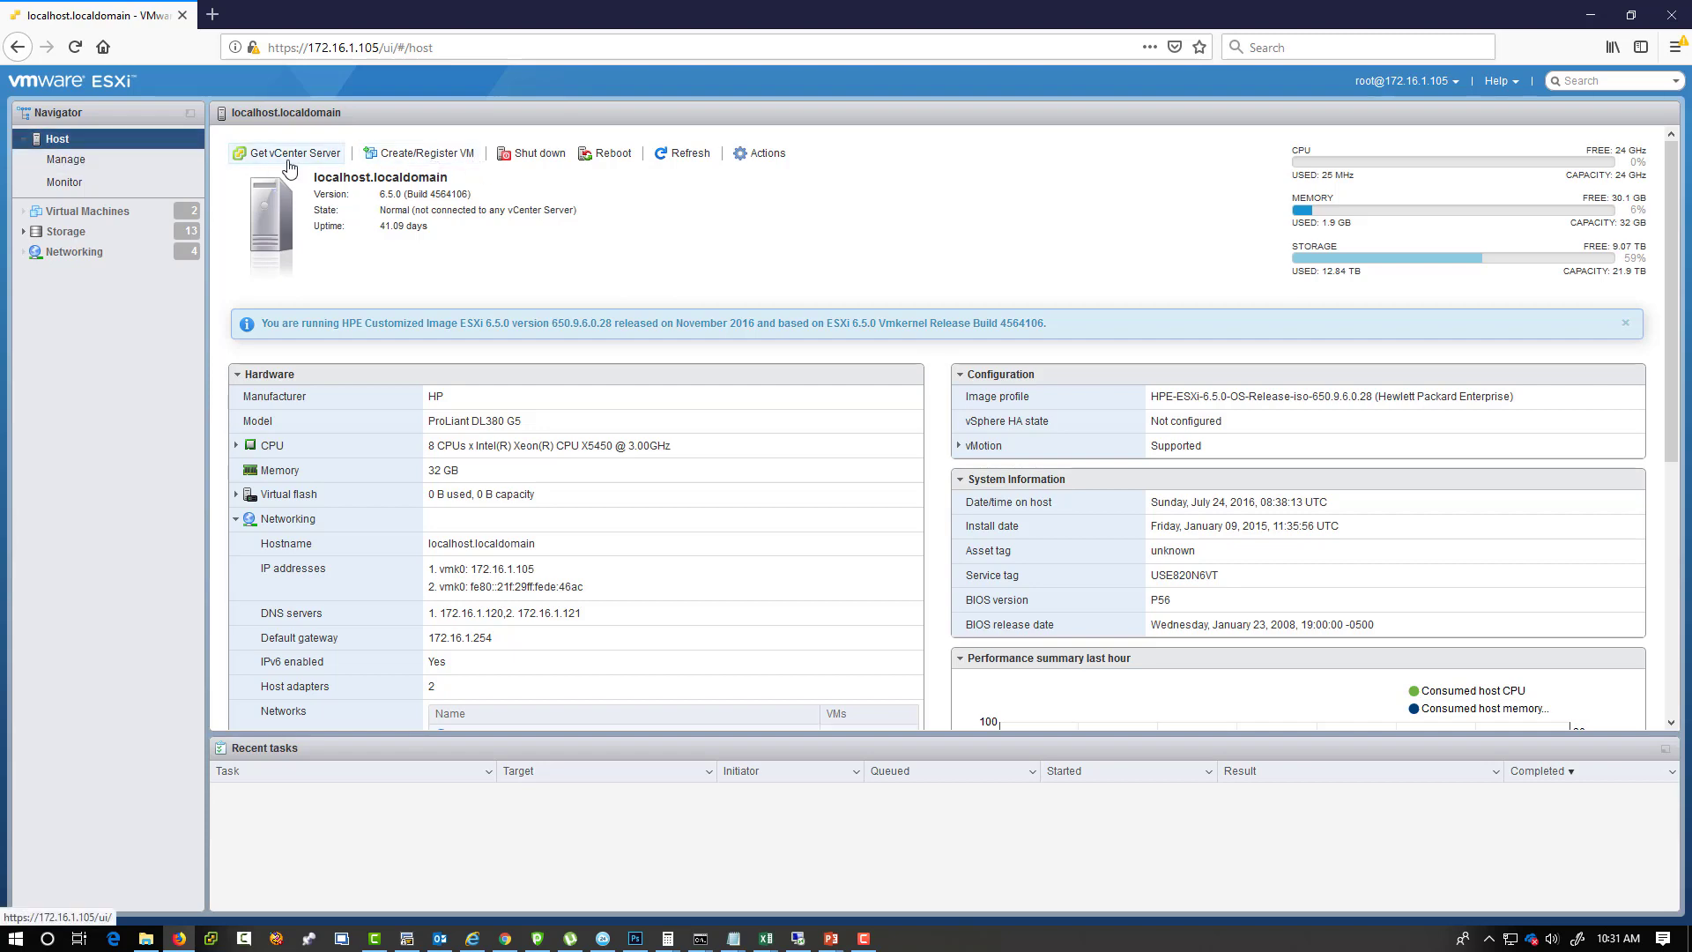
Start a new VM deployment from an OVF or OVA file.
click(424, 151)
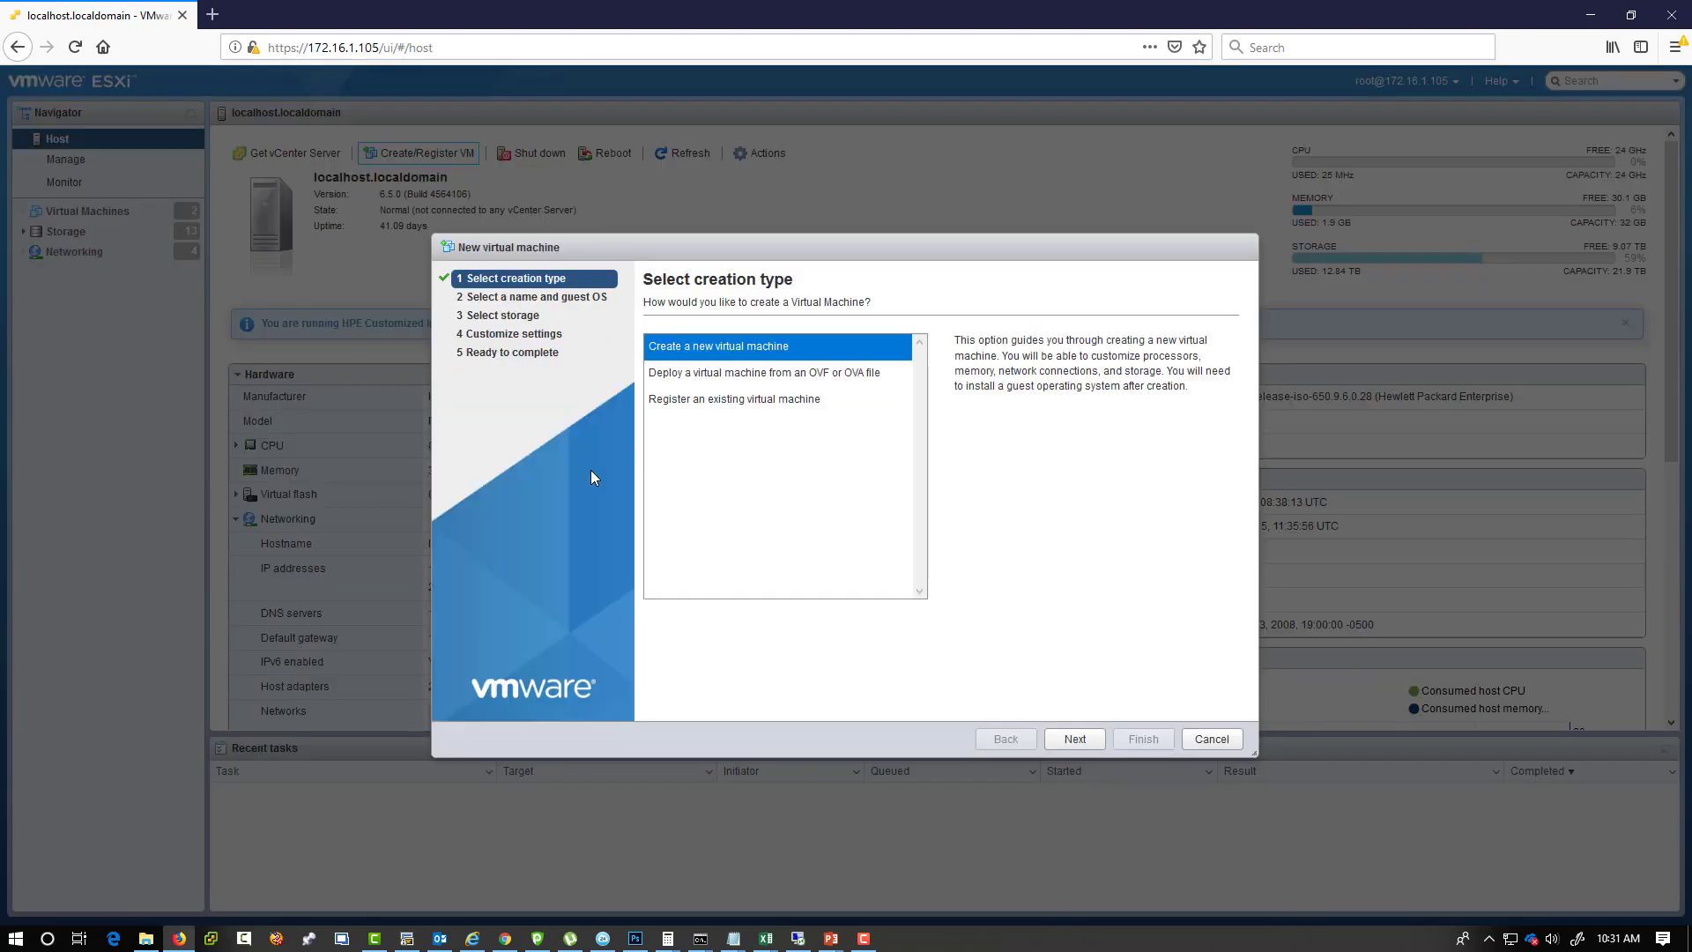
mouse_move(431, 162)
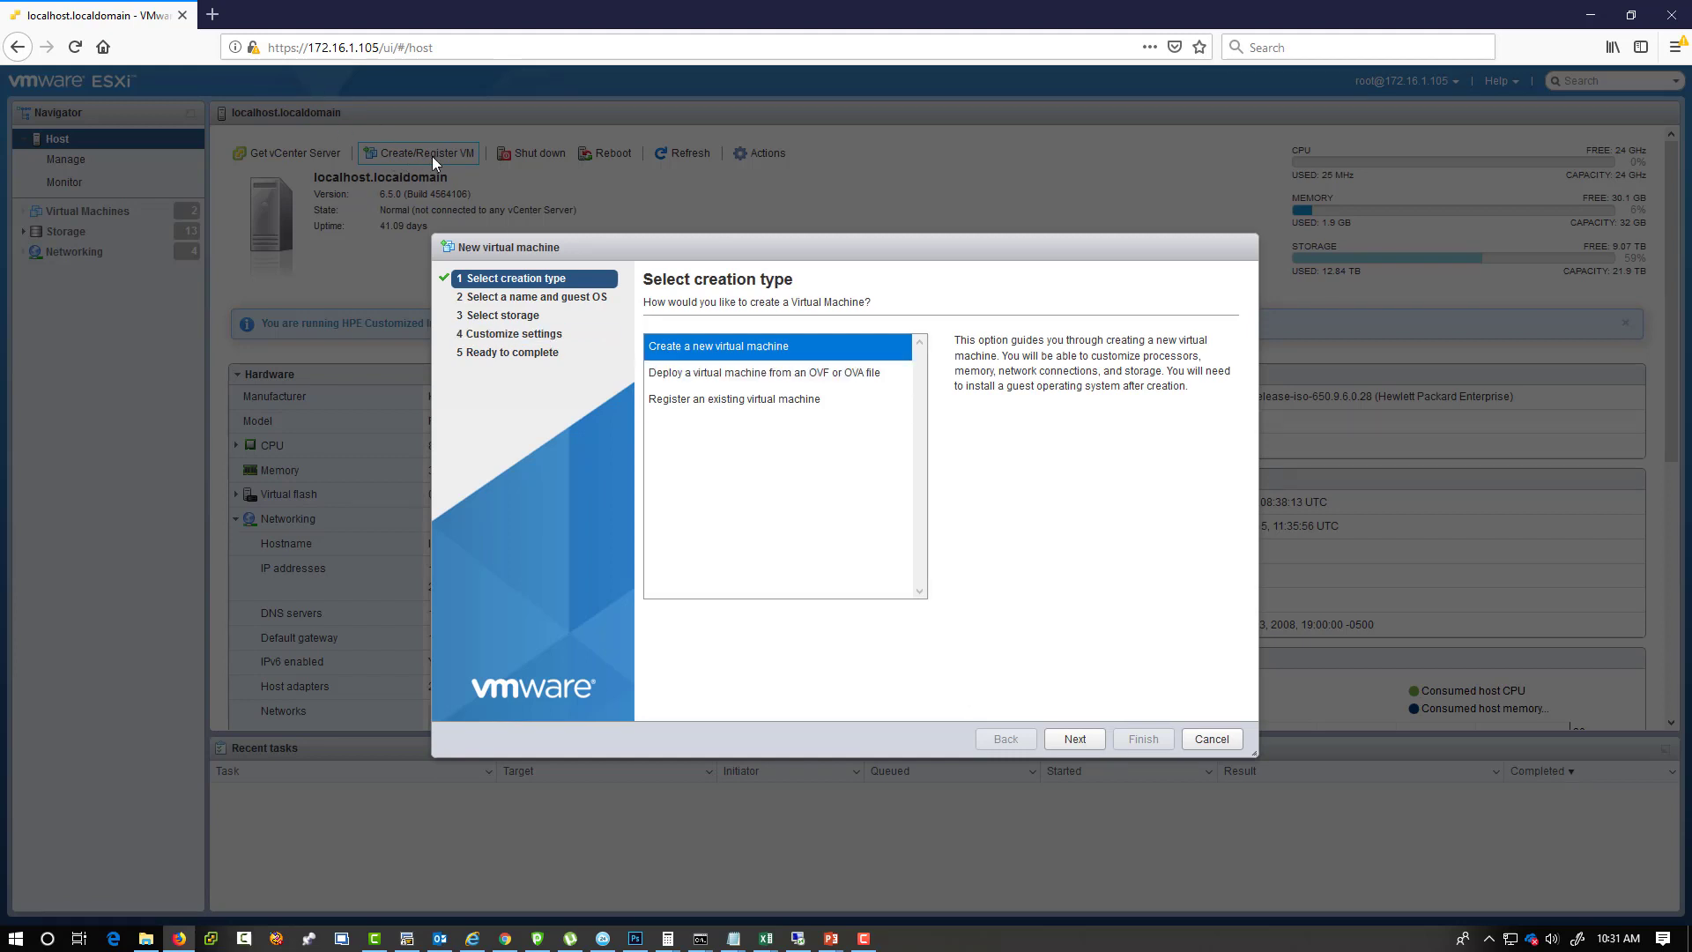
click(763, 372)
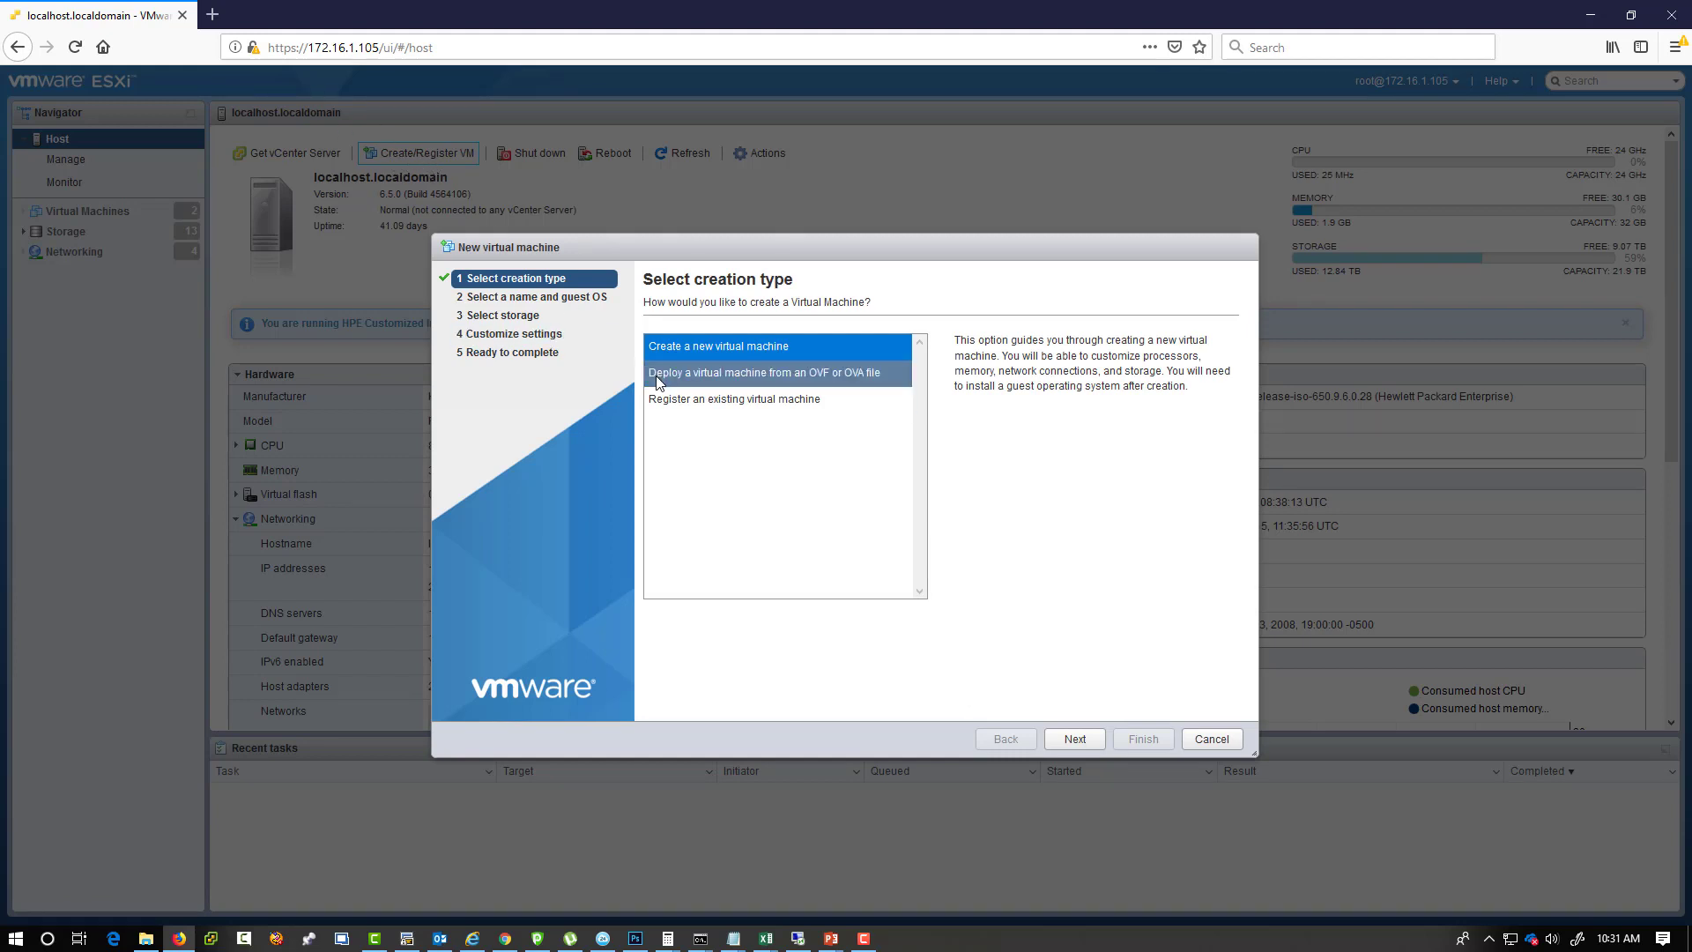
click(763, 371)
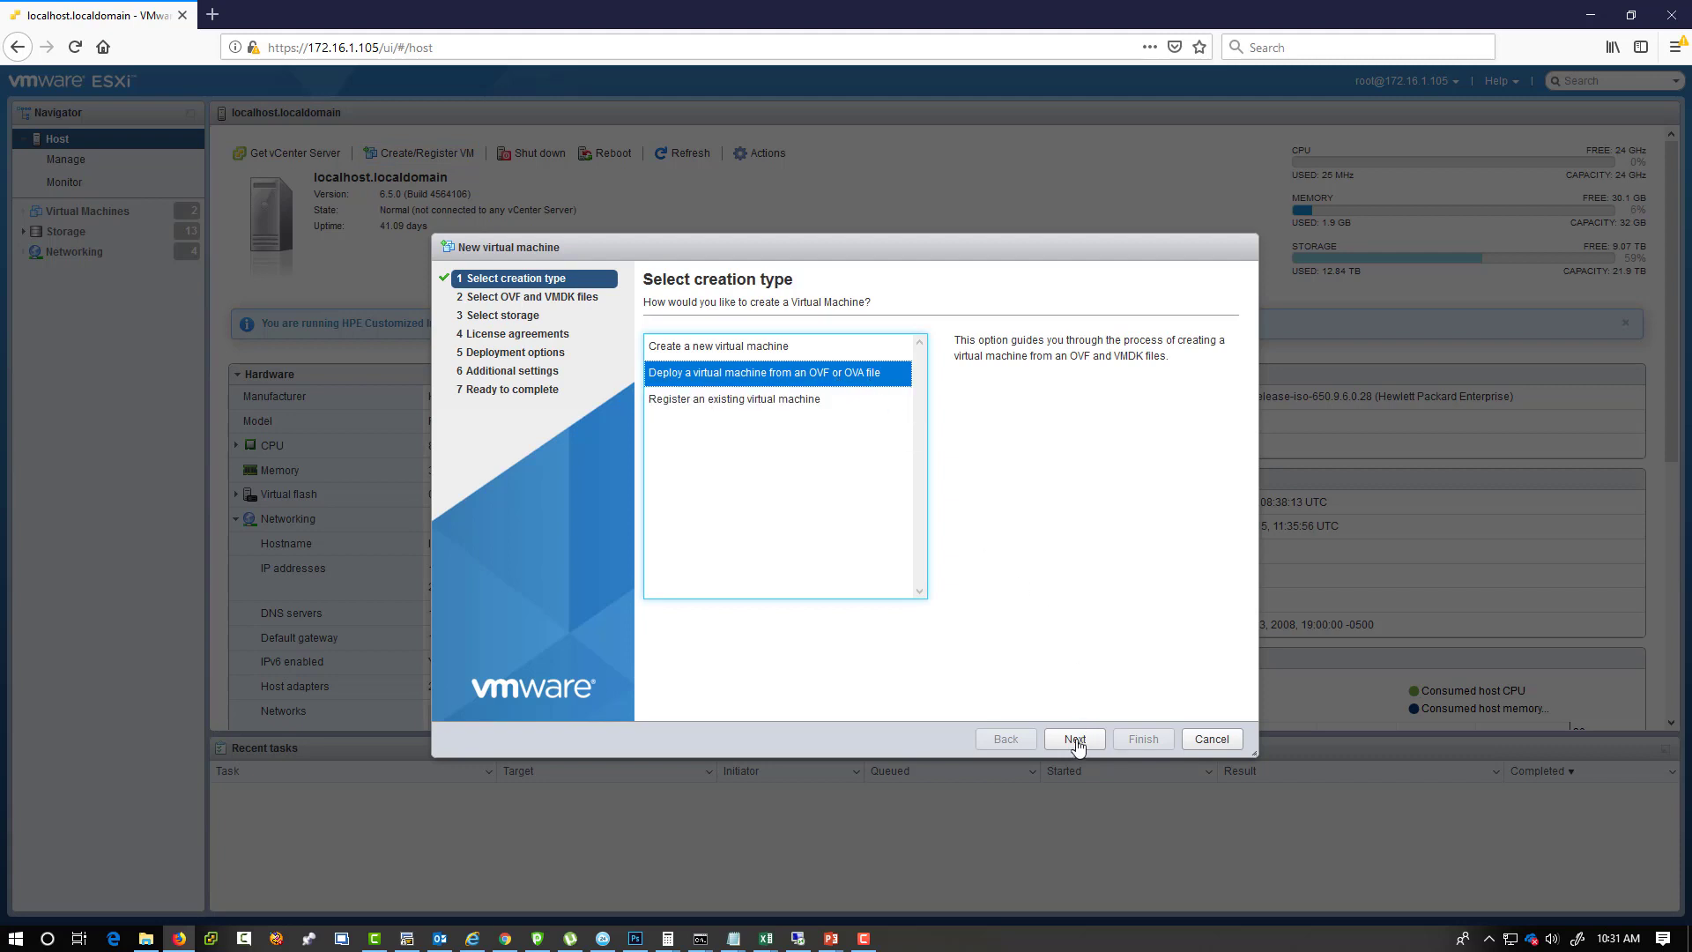
click(1073, 739)
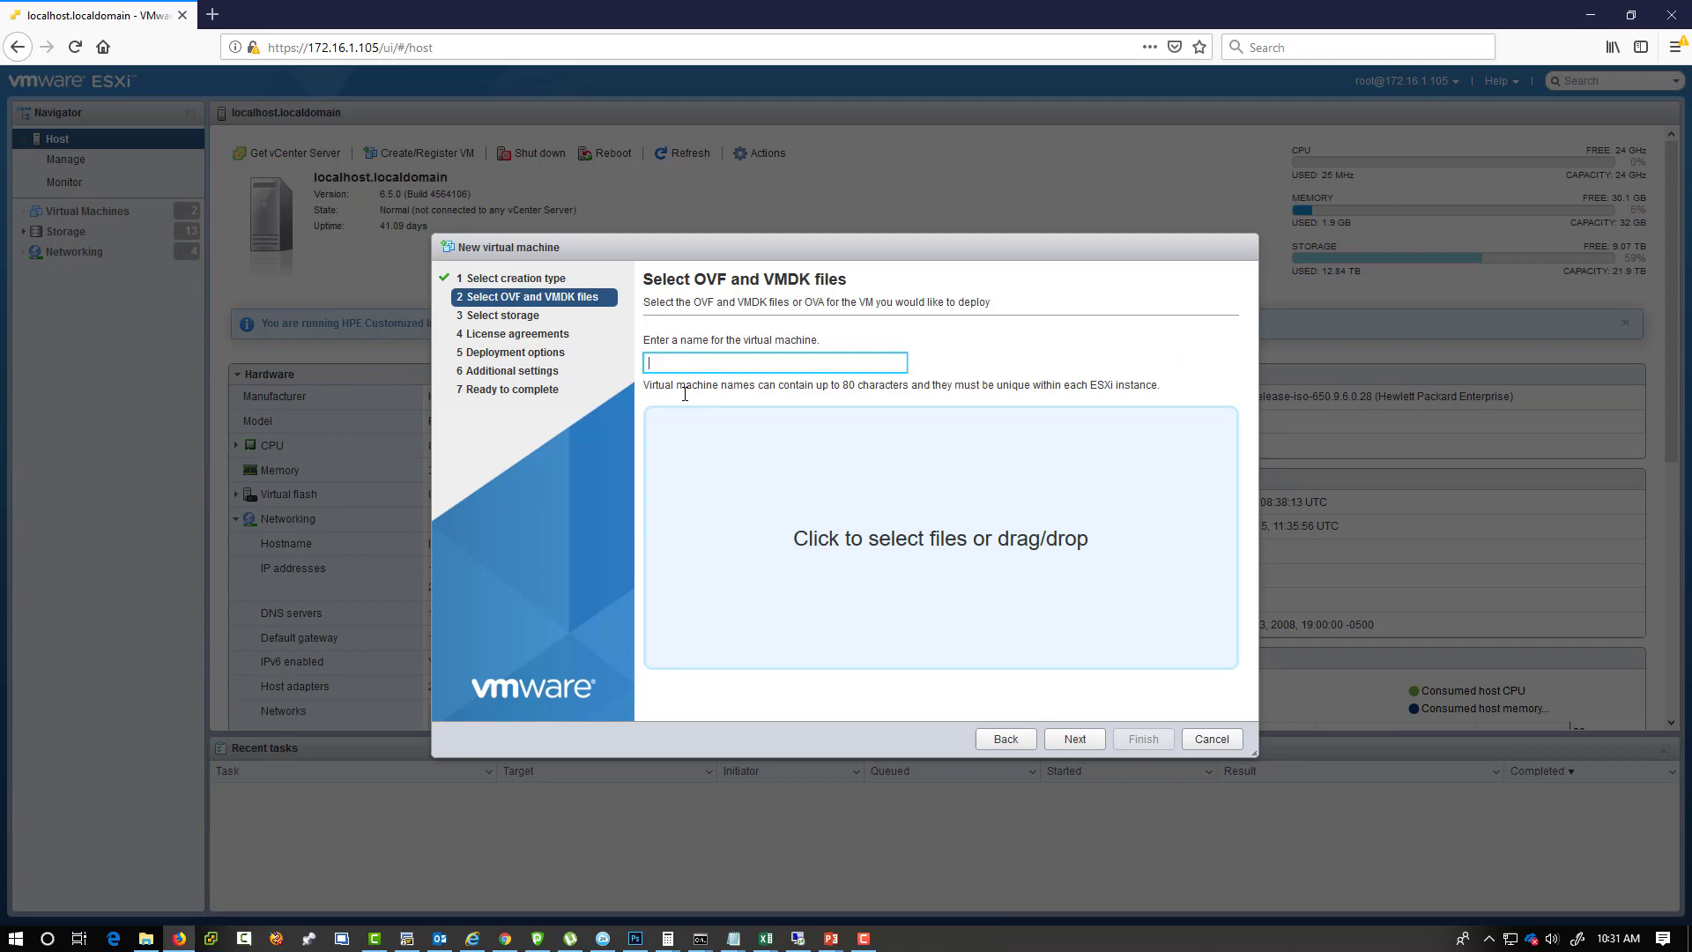
Name the new virtual machine 'PCCE - Rogger A'.
text(PCCE)
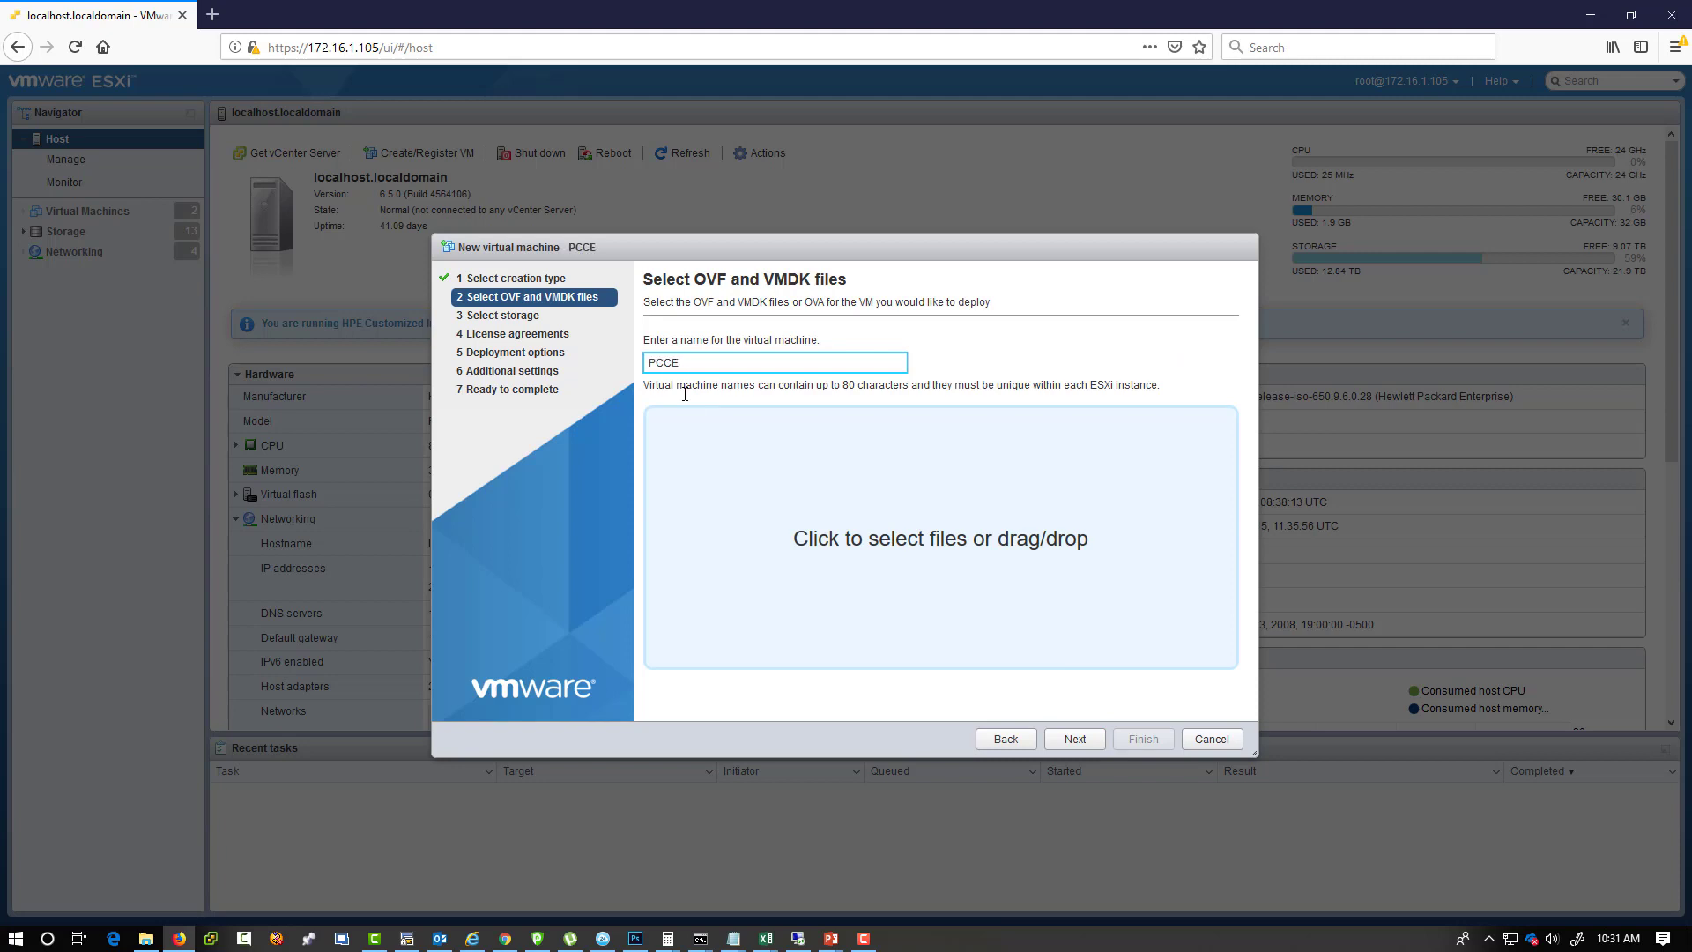
text(-)
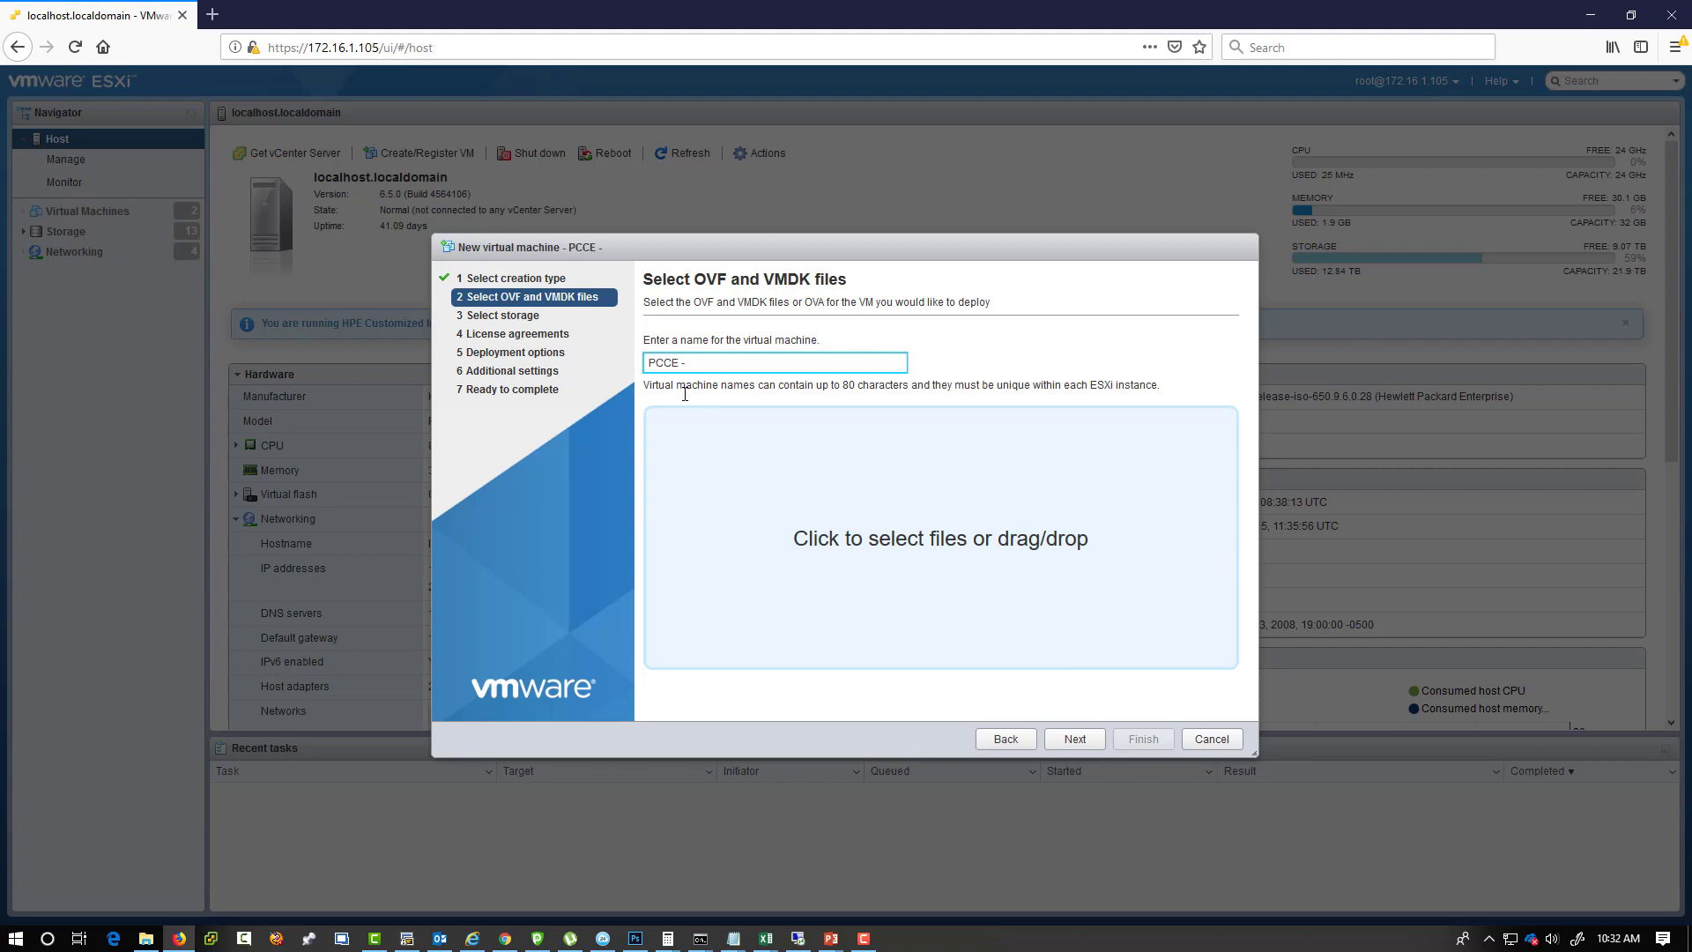
text(Rogger A)
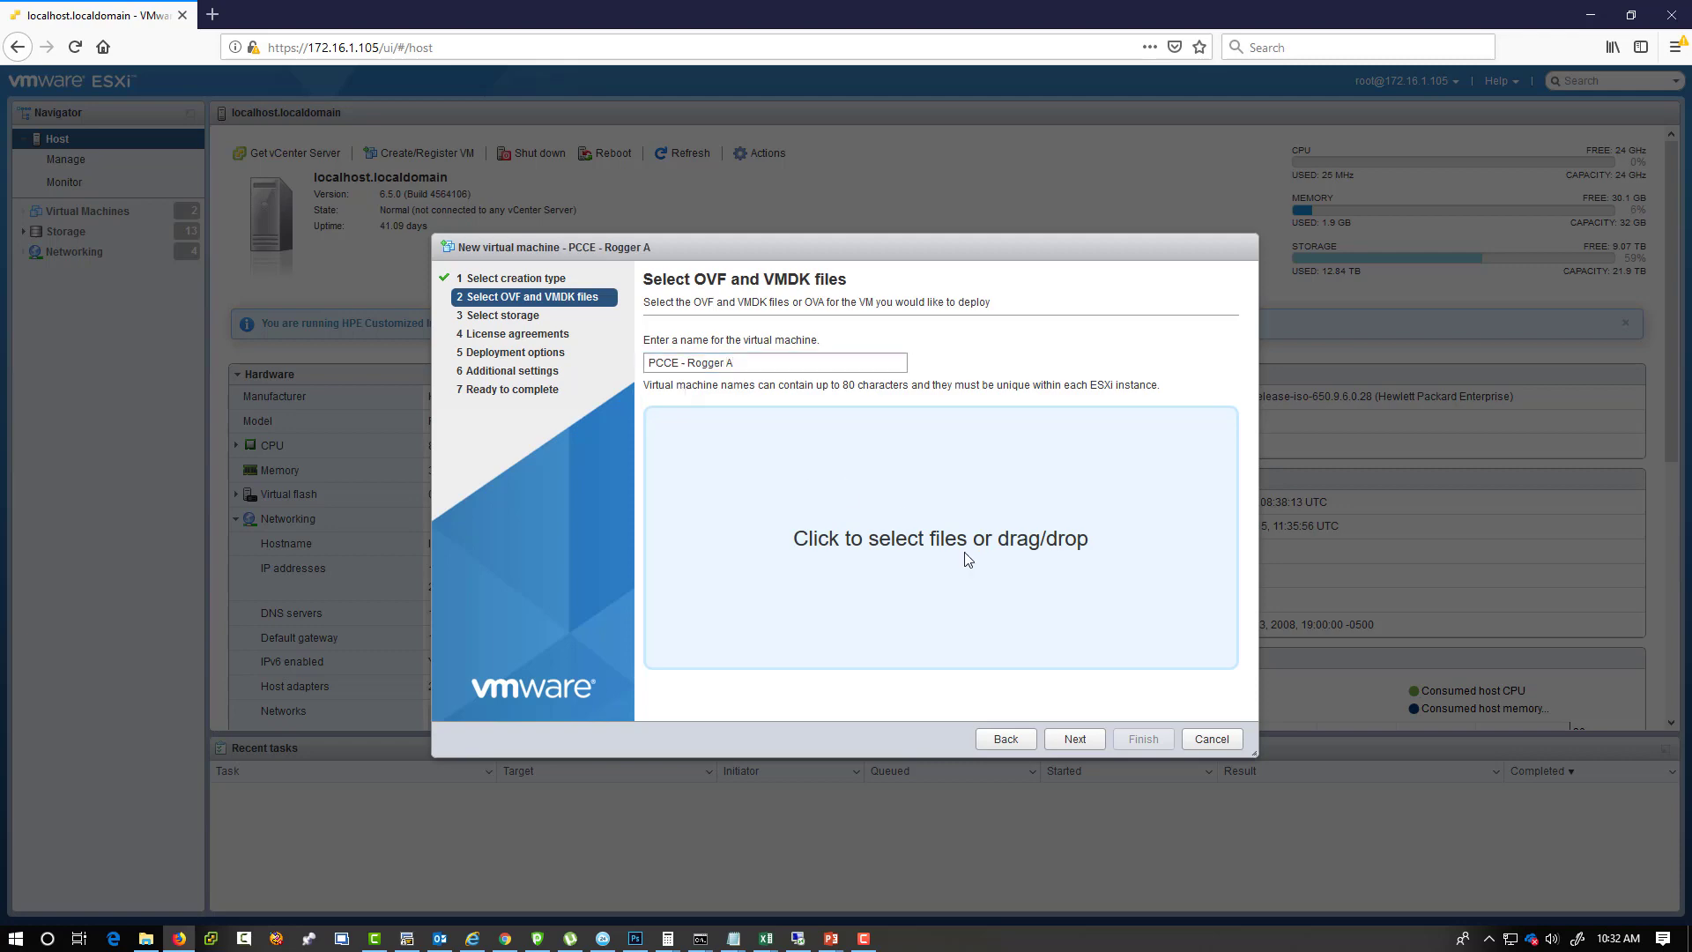
Attach Packaged-CCE-UCCE.ova from PCCE Deployment > Packaged-CCE-OVA-11.6.1 and continue to storage selection.
click(939, 538)
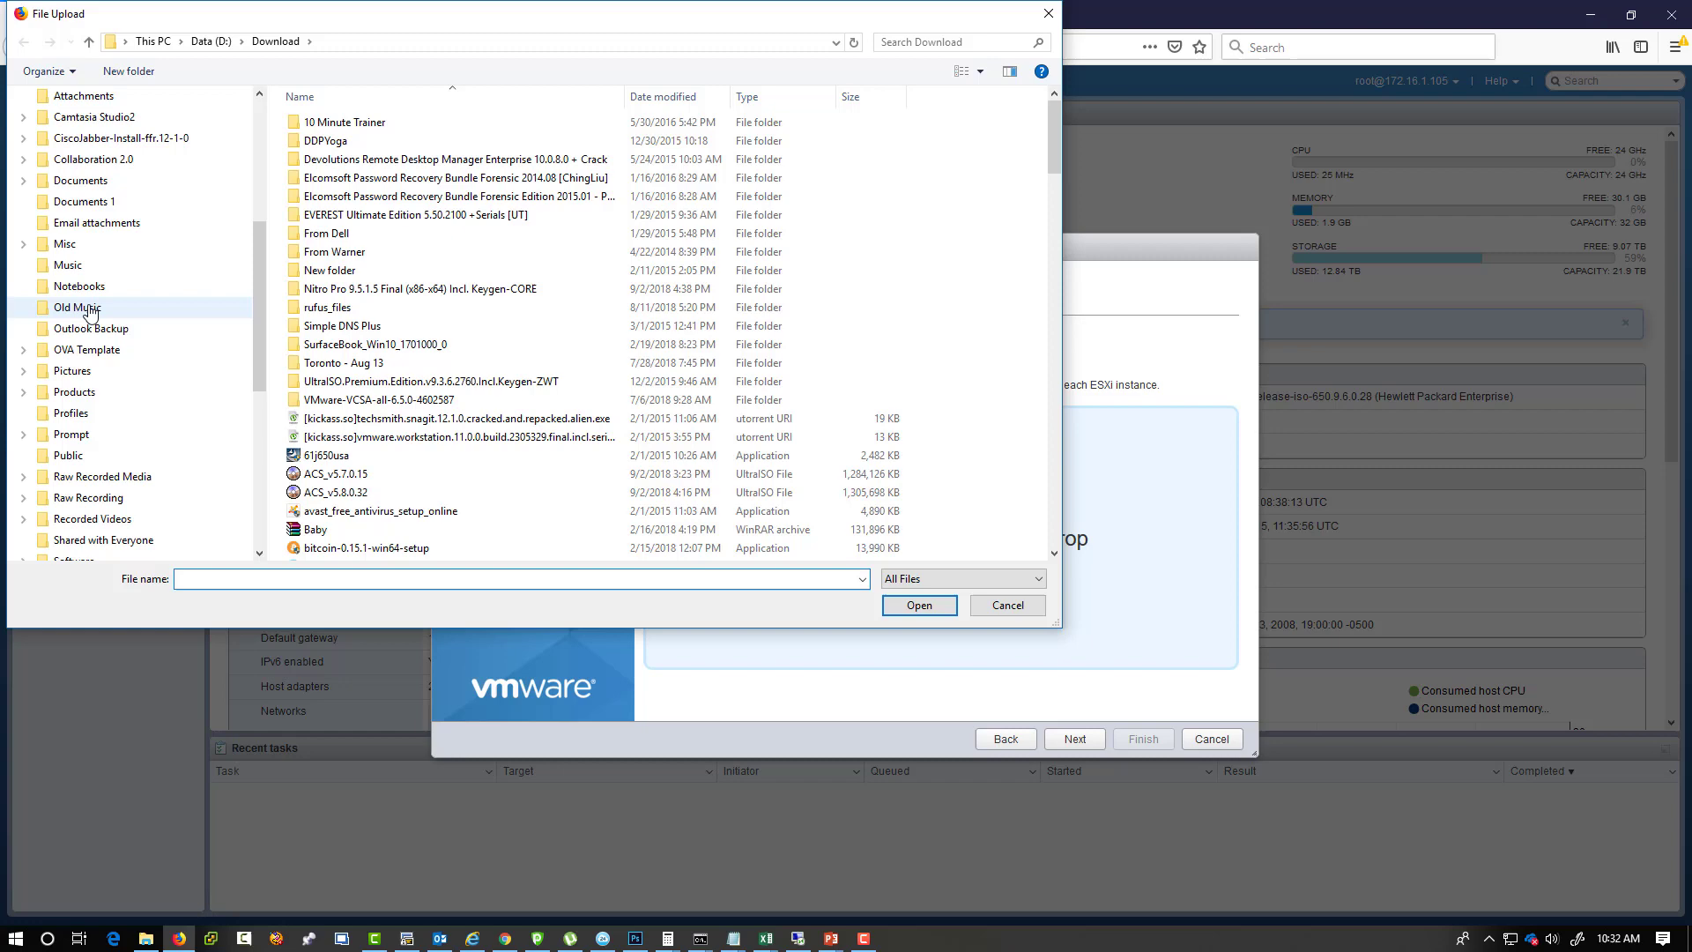
click(95, 320)
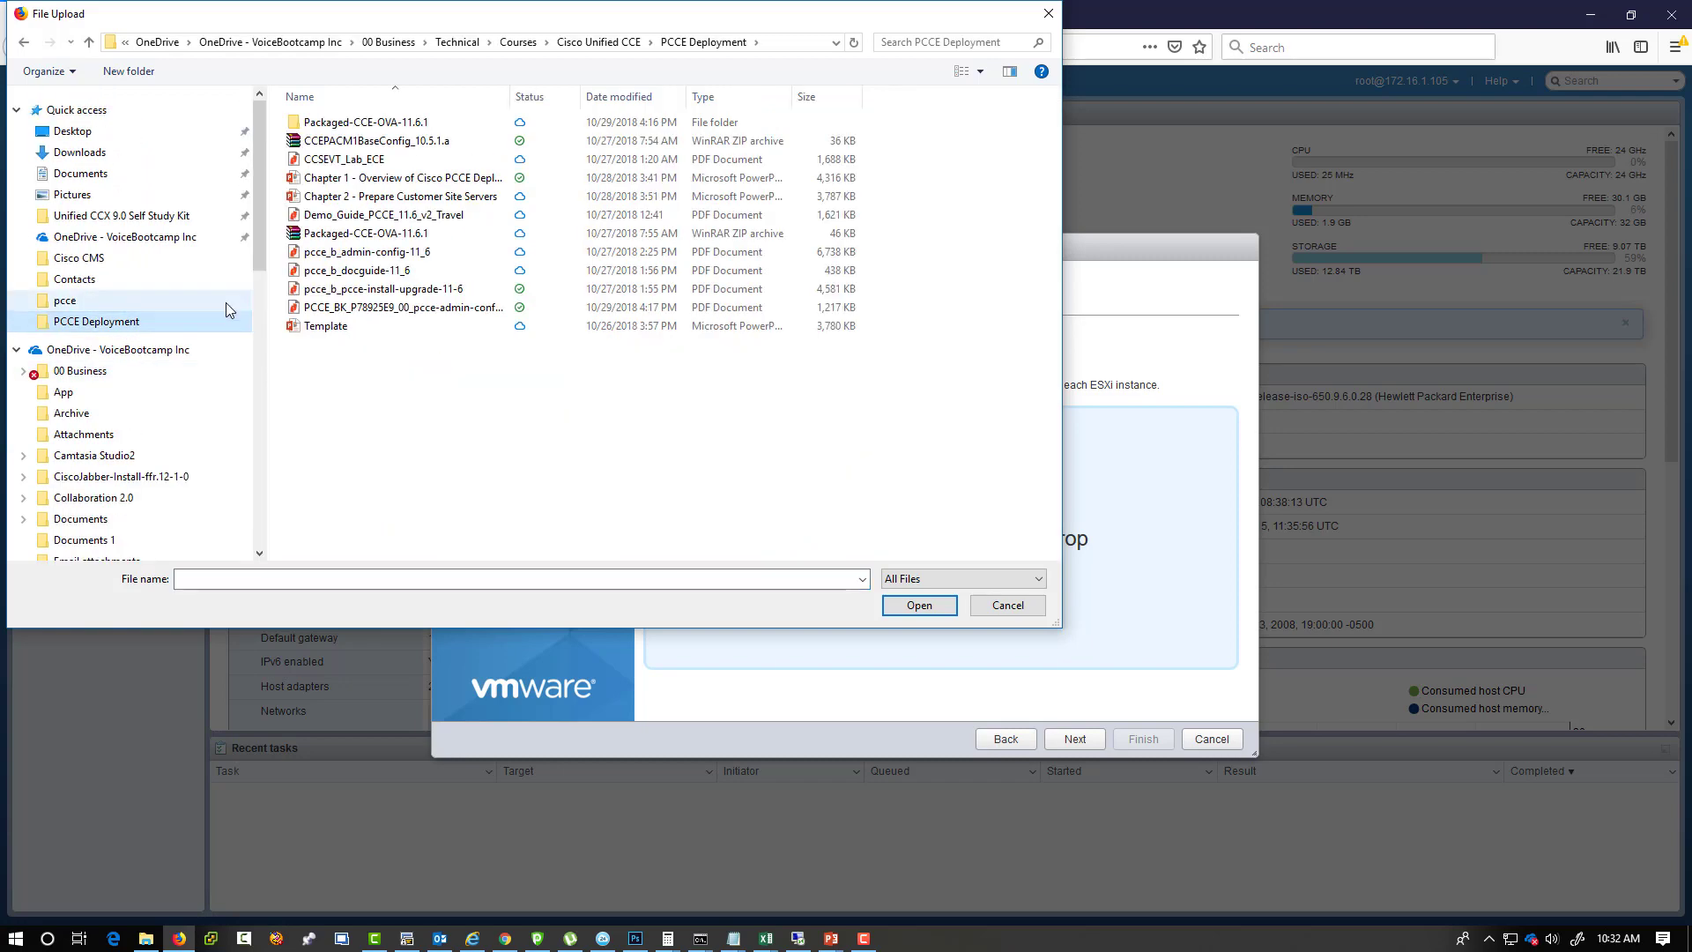
double_click(367, 122)
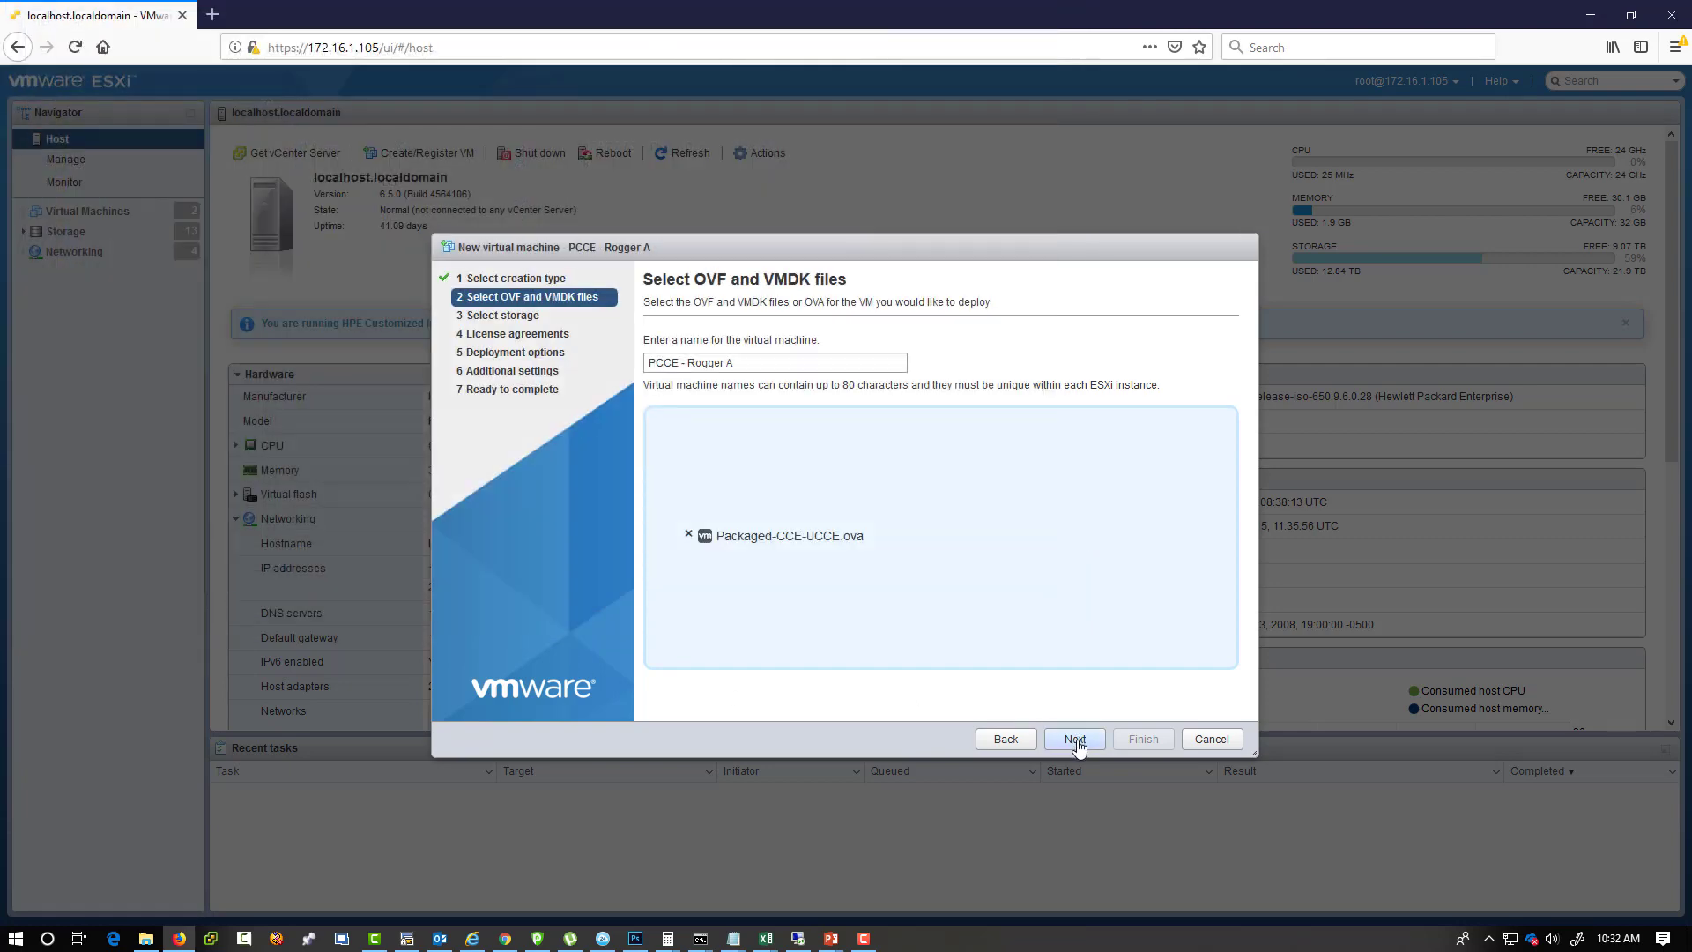
click(1073, 738)
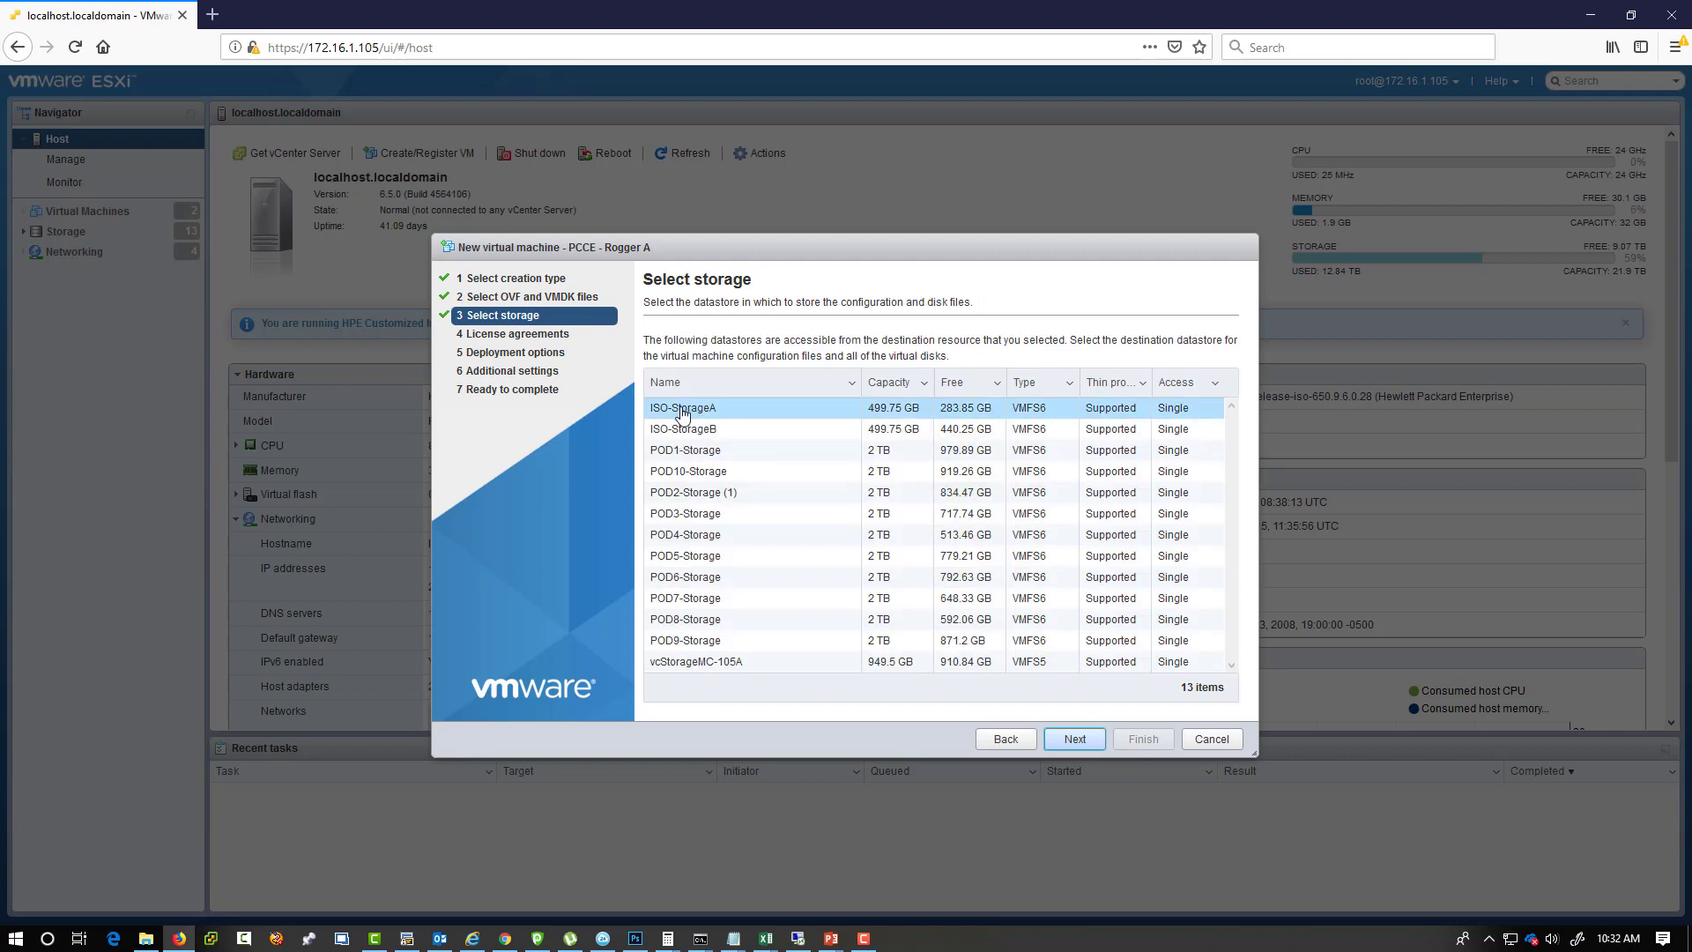
mouse_move(705, 455)
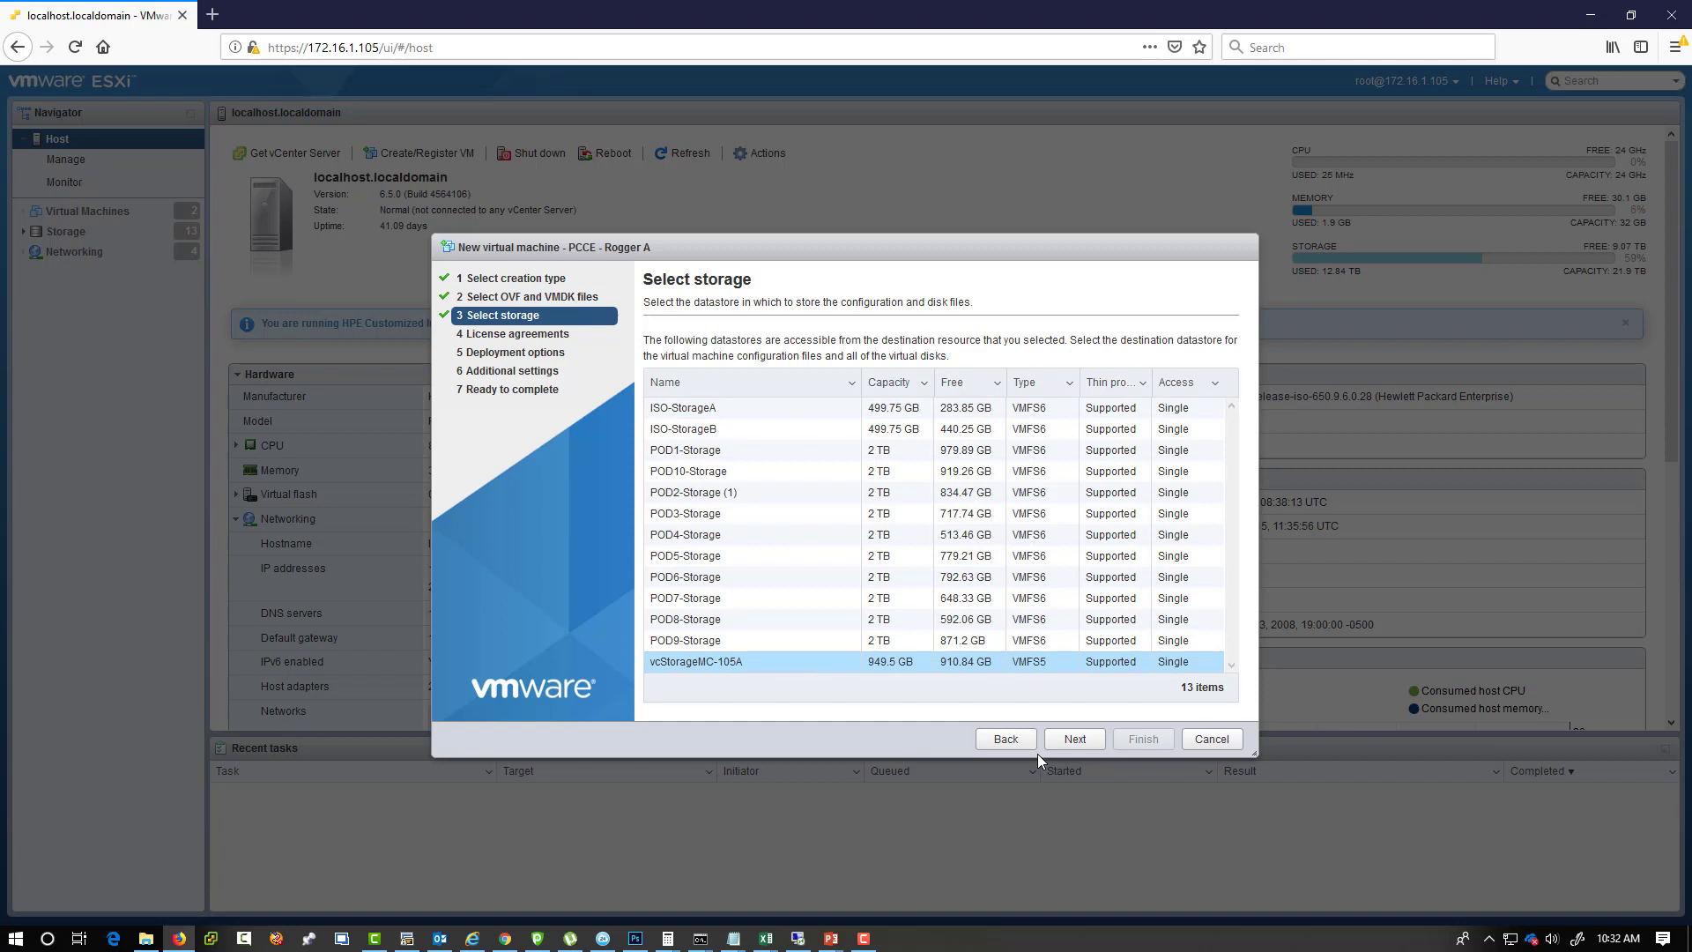
Map Network Adapter 1 and Network Adapter 2 to VM Network, keeping Thin disk provisioning.
click(1073, 739)
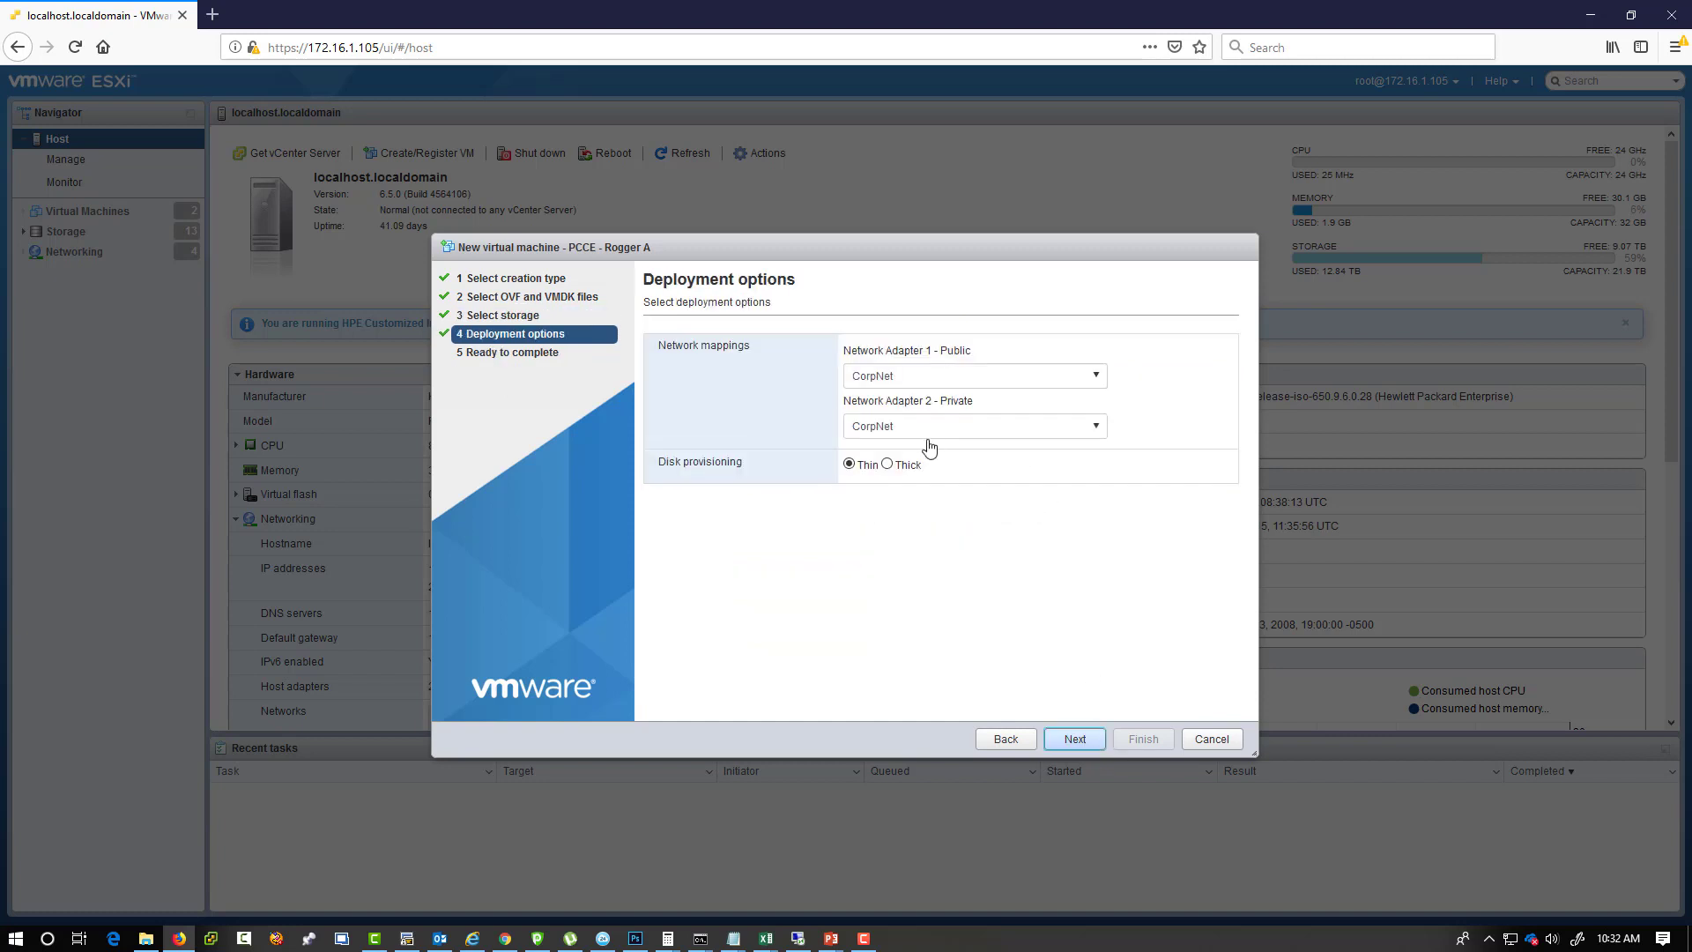
click(971, 376)
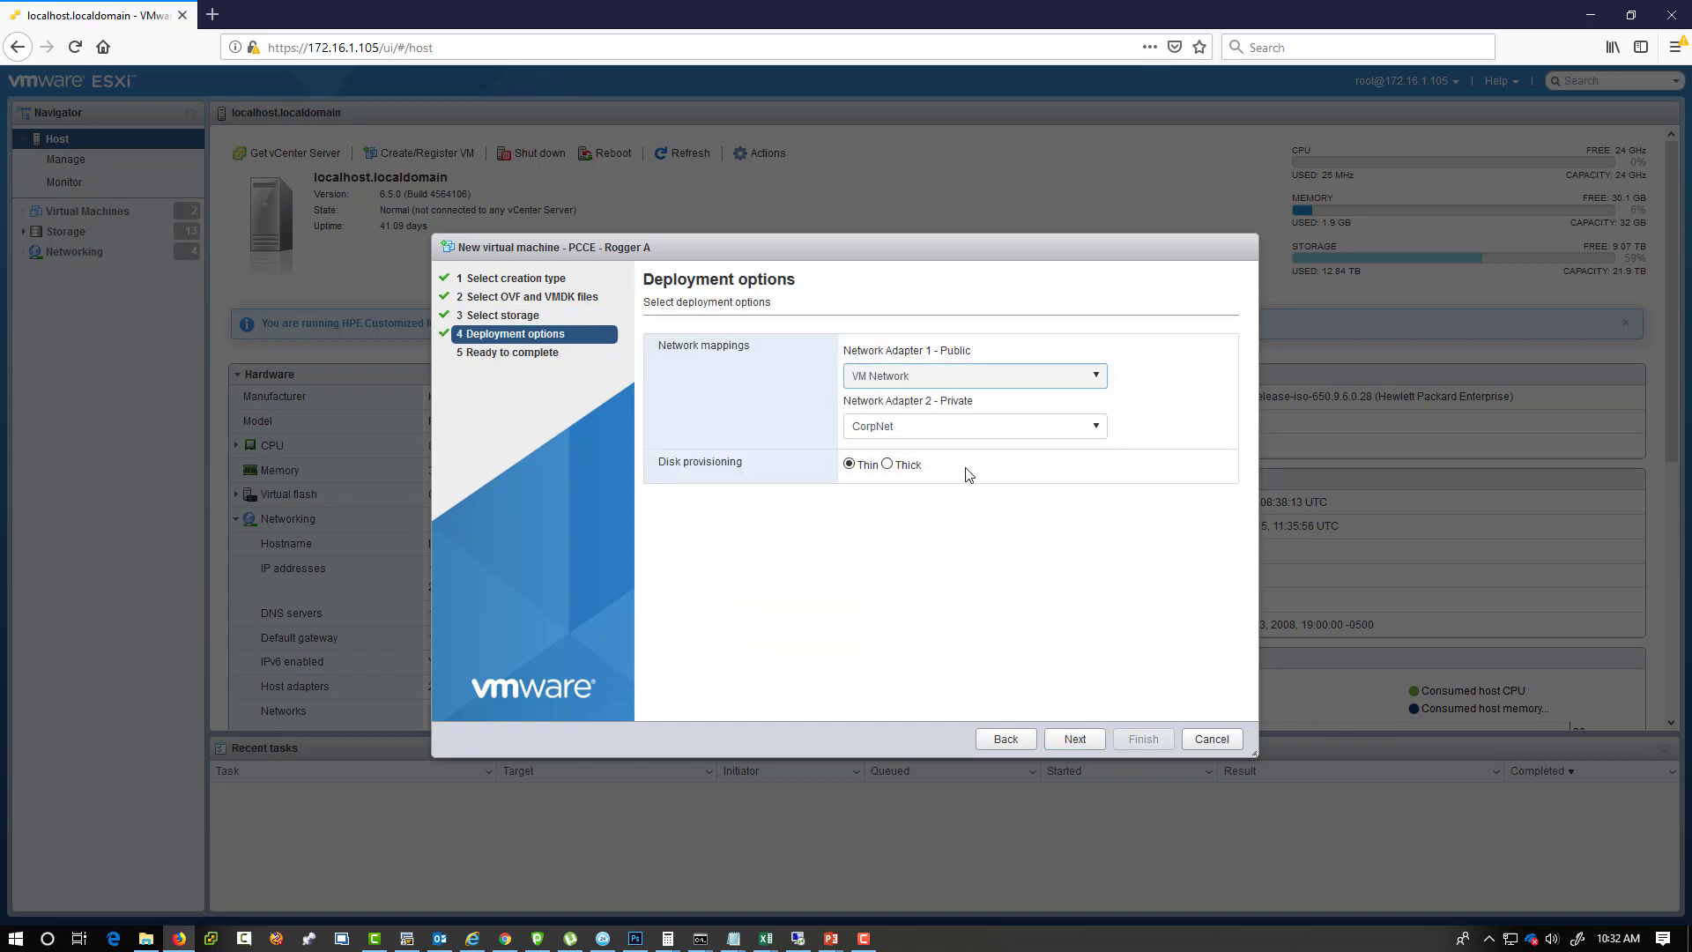
click(971, 424)
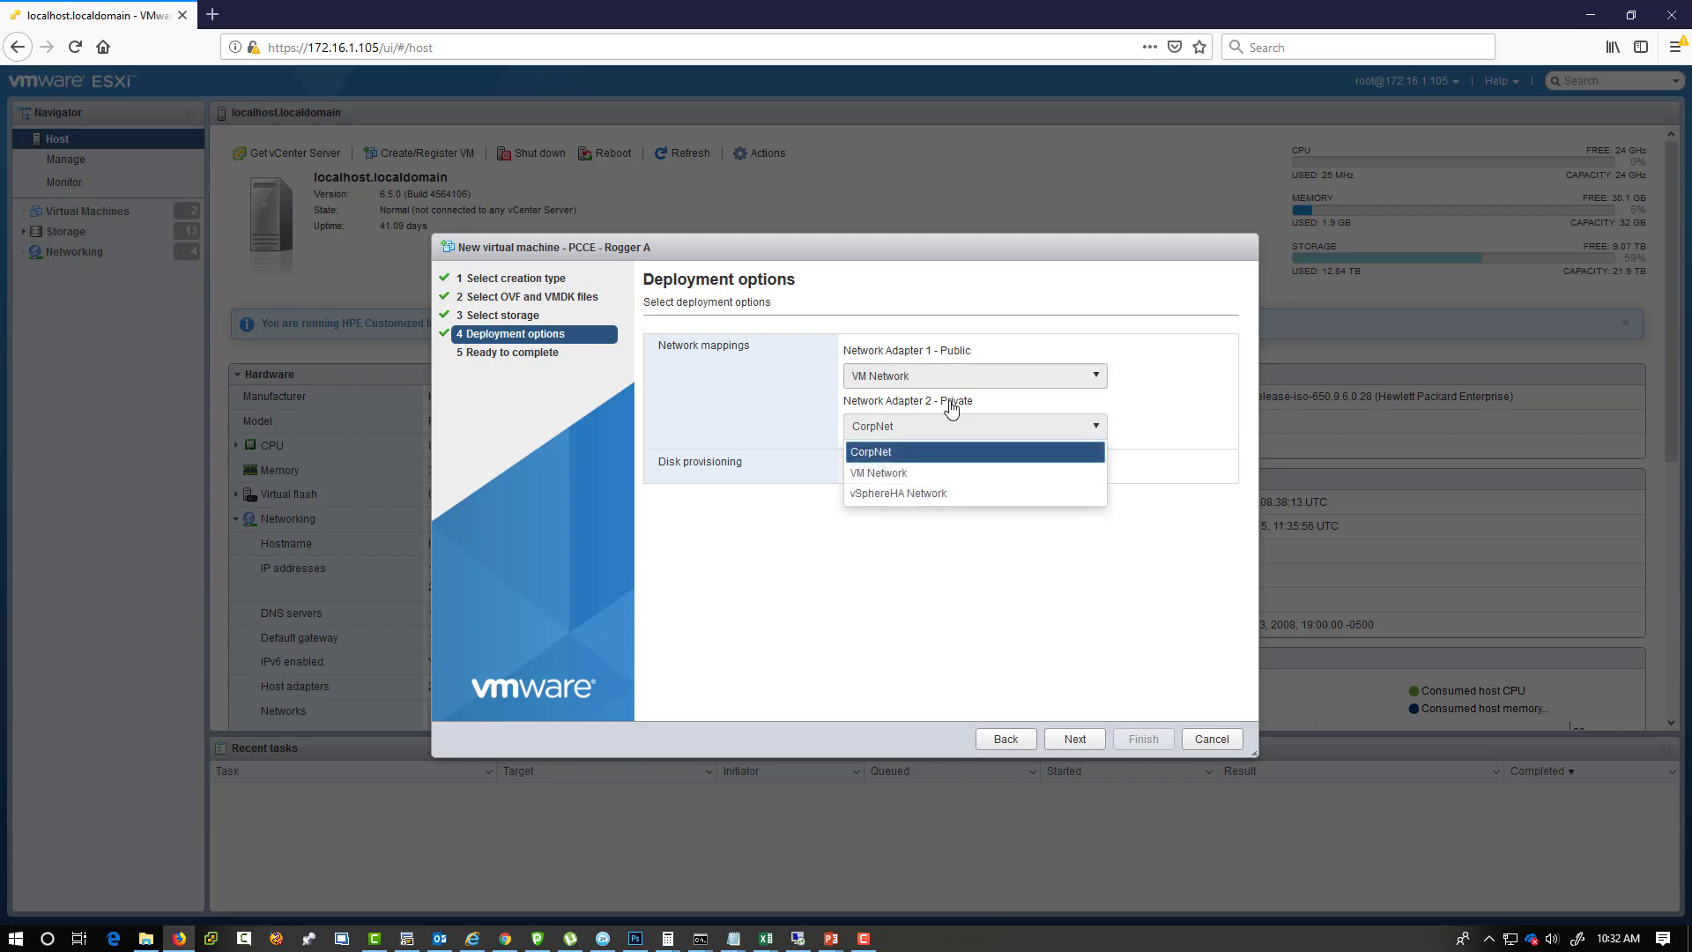
click(877, 472)
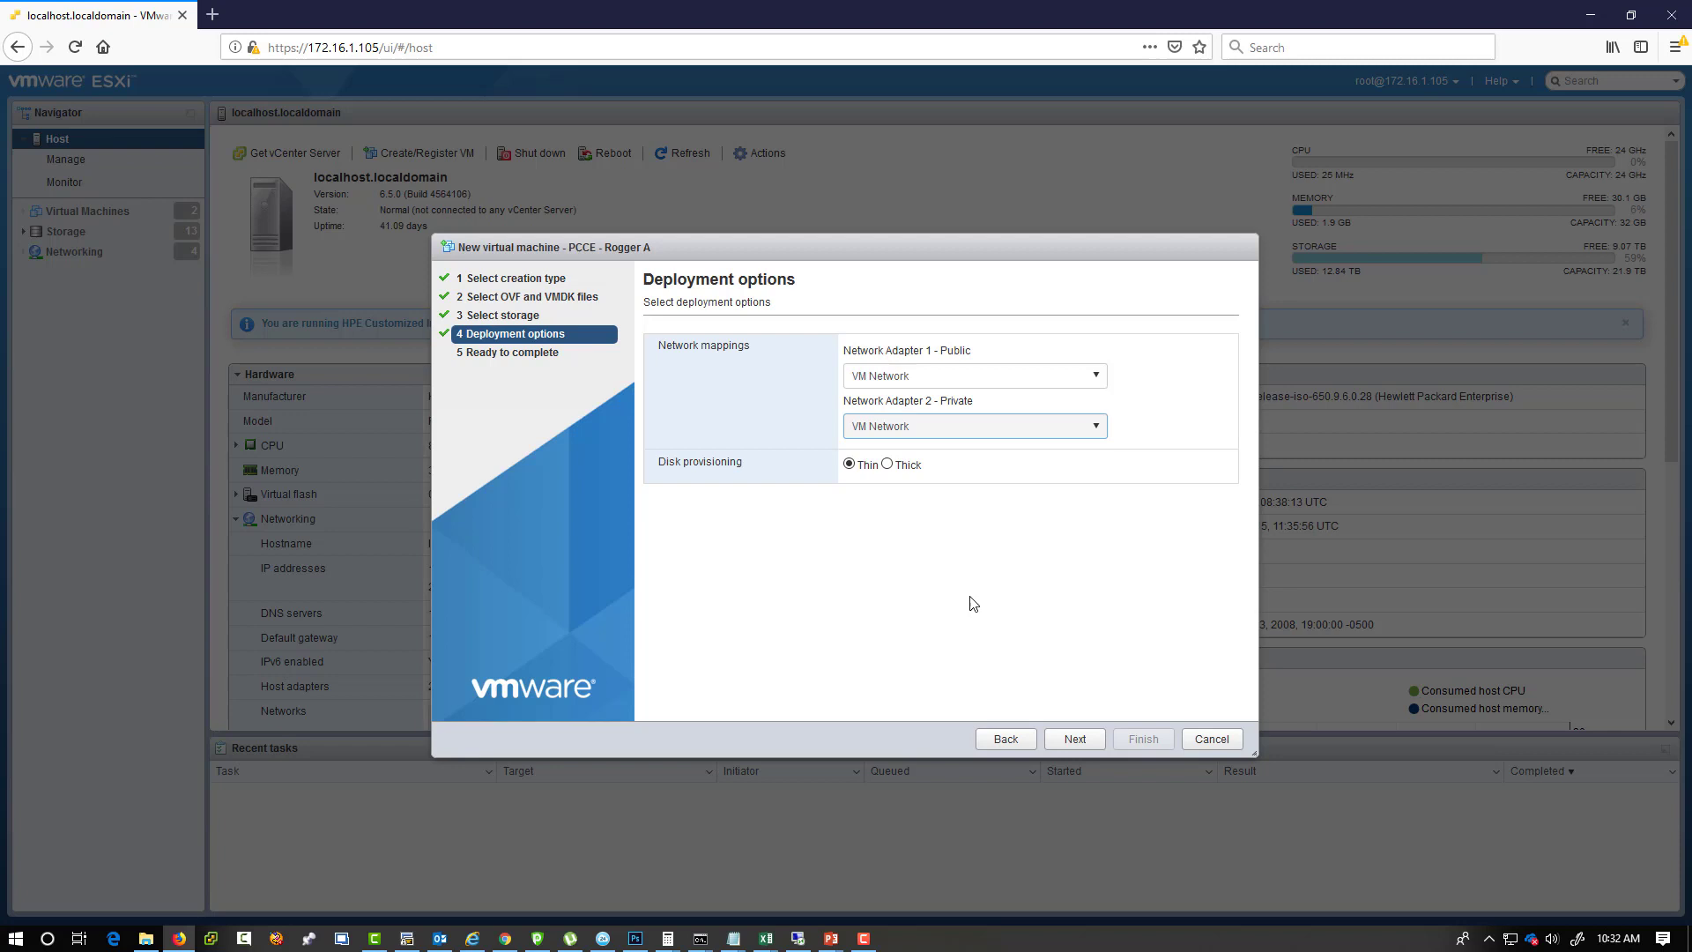
double_click(700, 459)
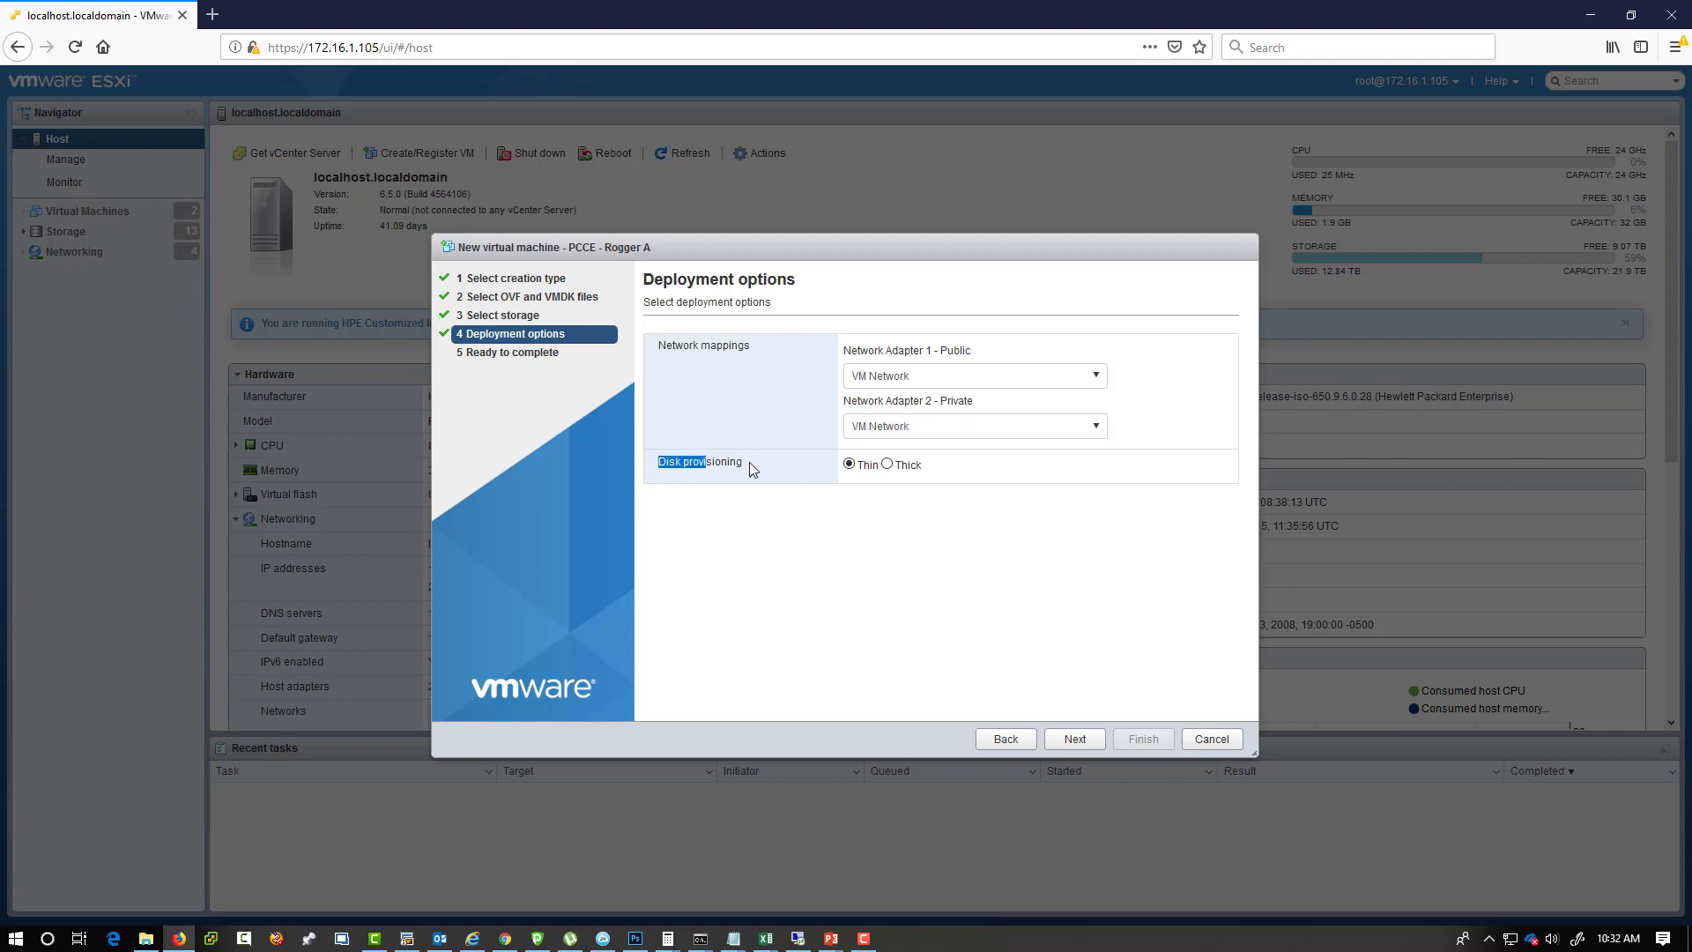
click(849, 464)
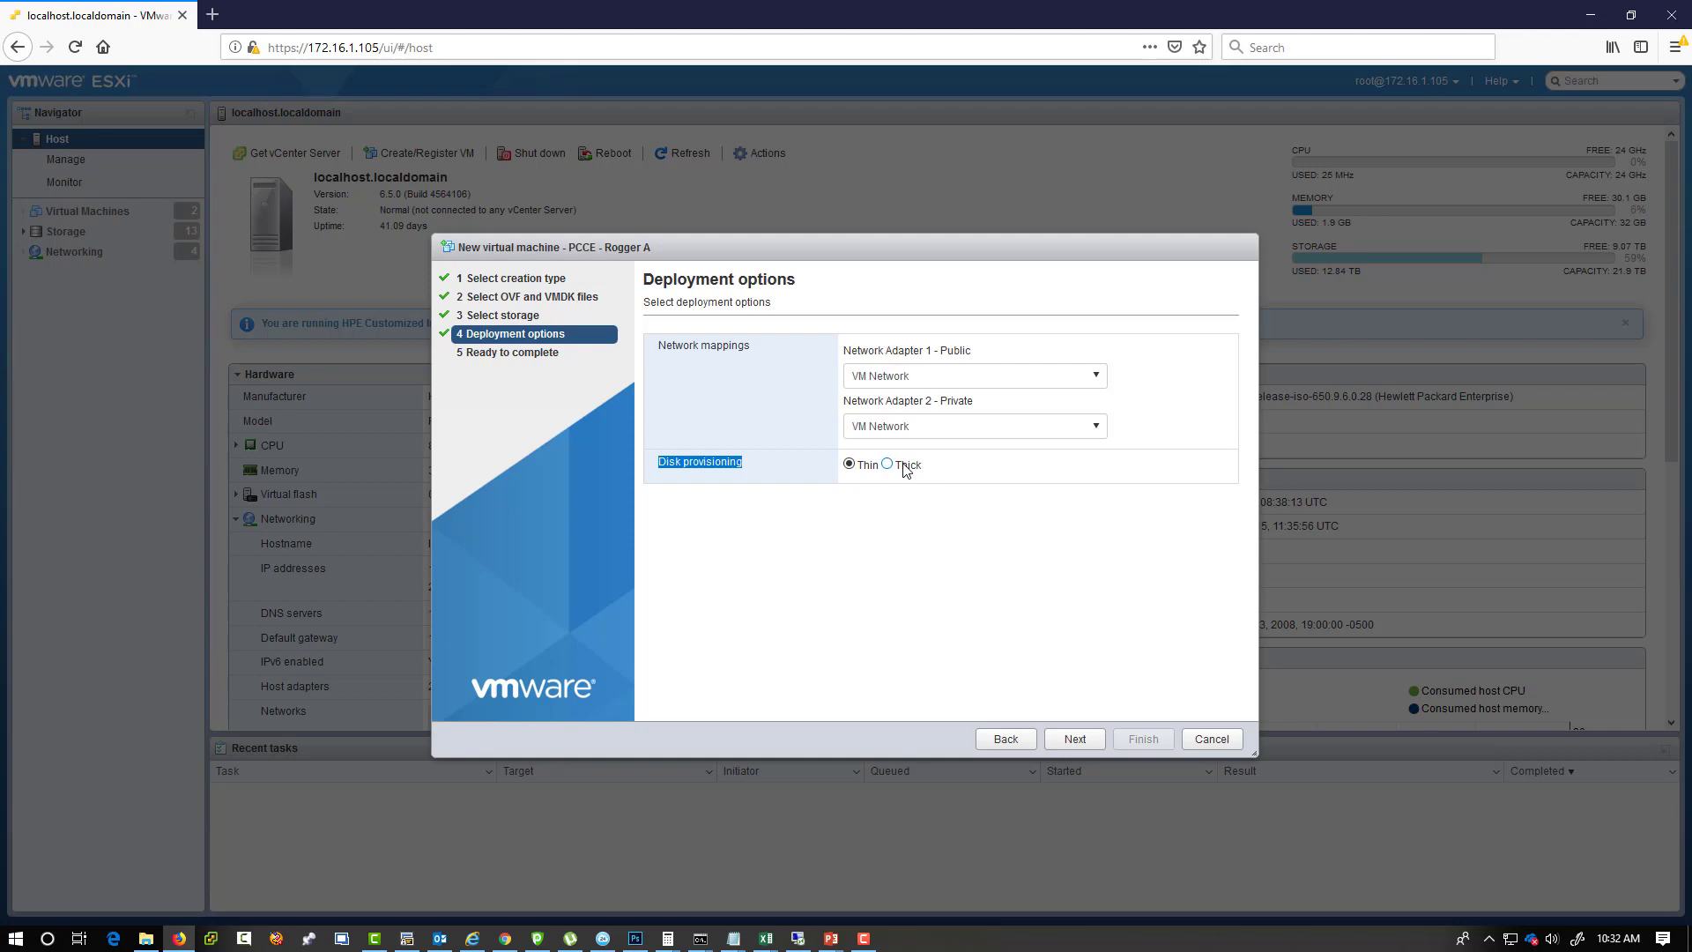
Review the summary and finish deploying PCCE - Rogger A onto the host.
click(1073, 739)
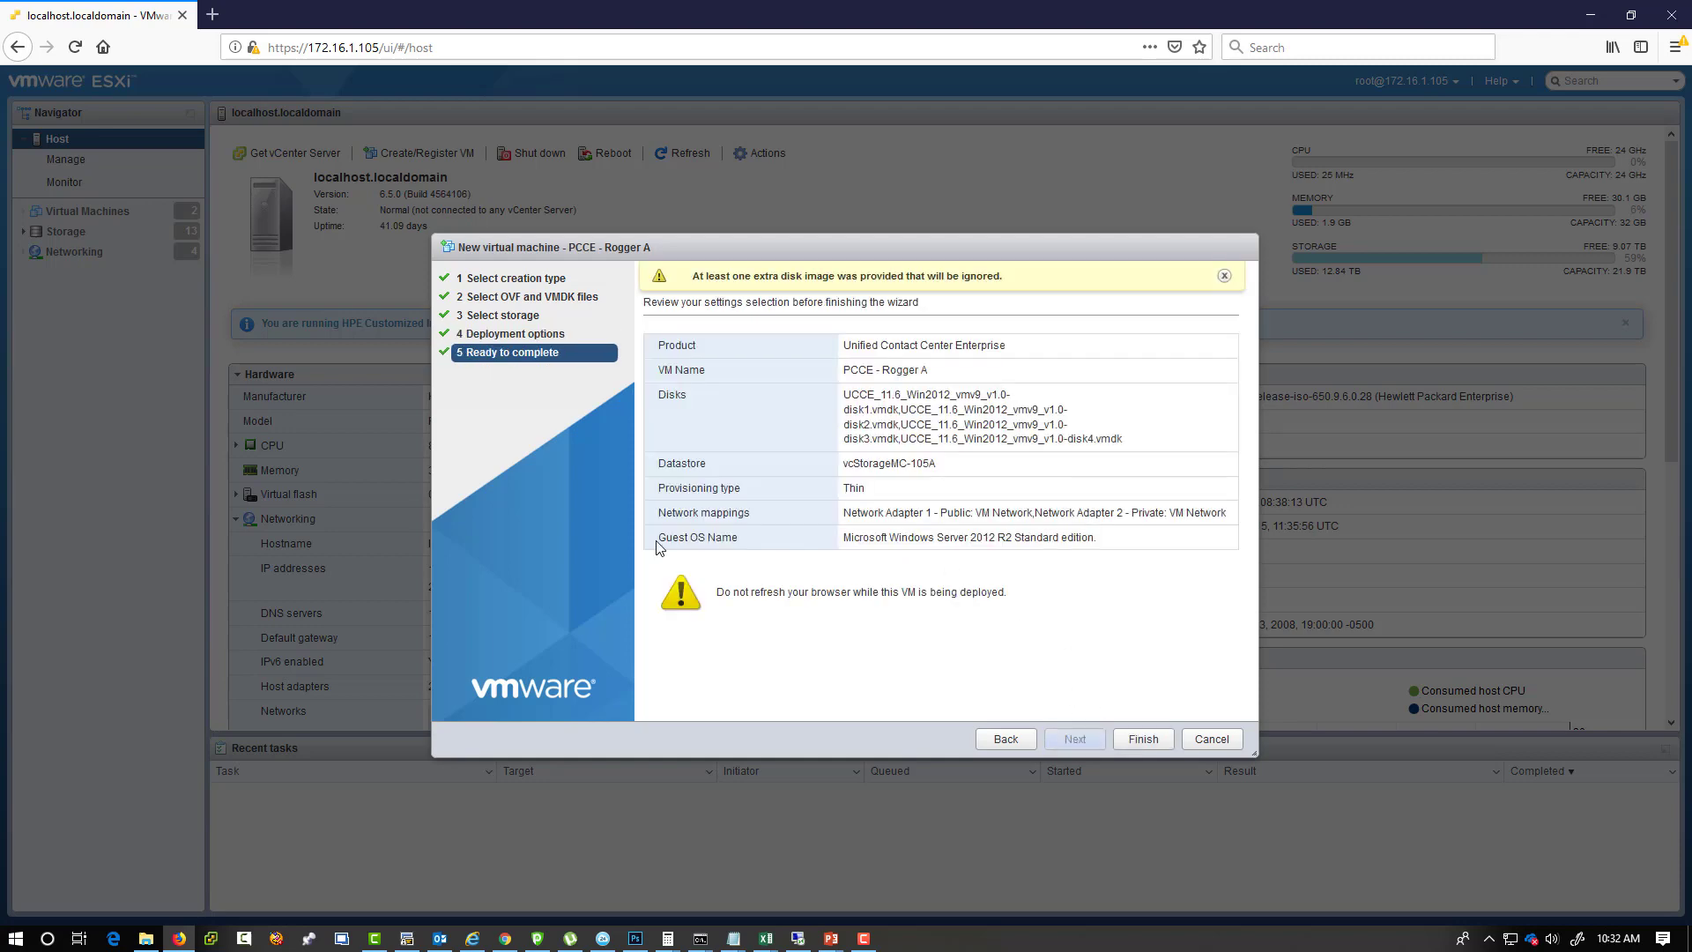
click(1140, 738)
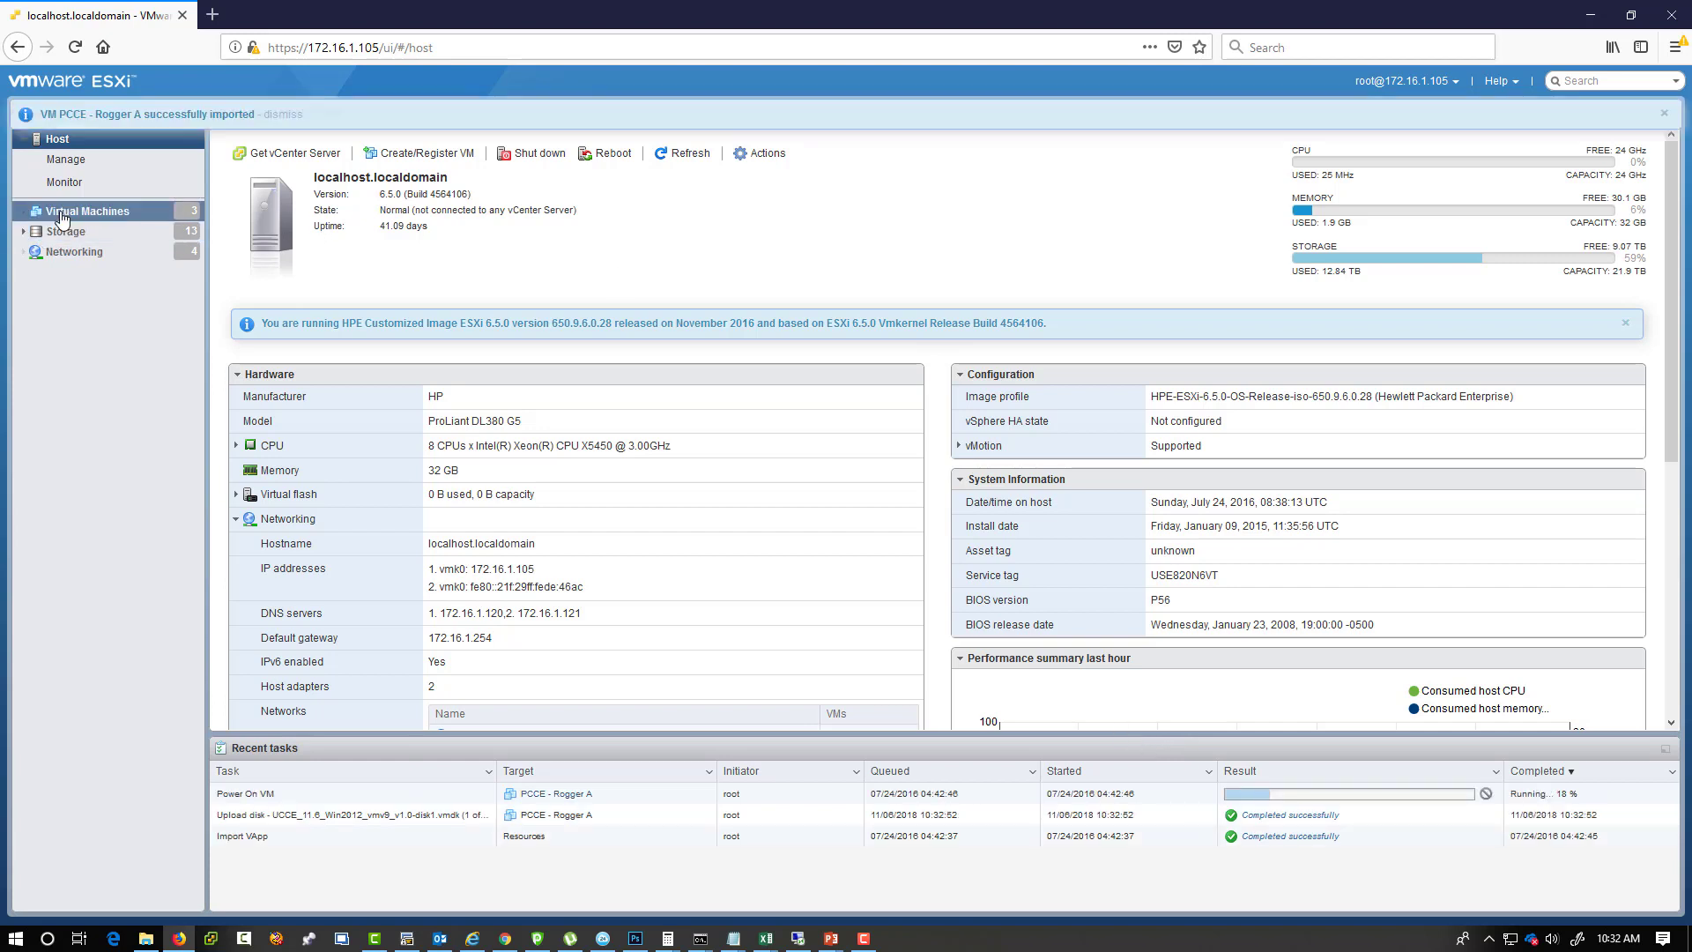
Check the imported PCCE - Rogger A entries in the VM list and switch to another browser tab.
click(87, 209)
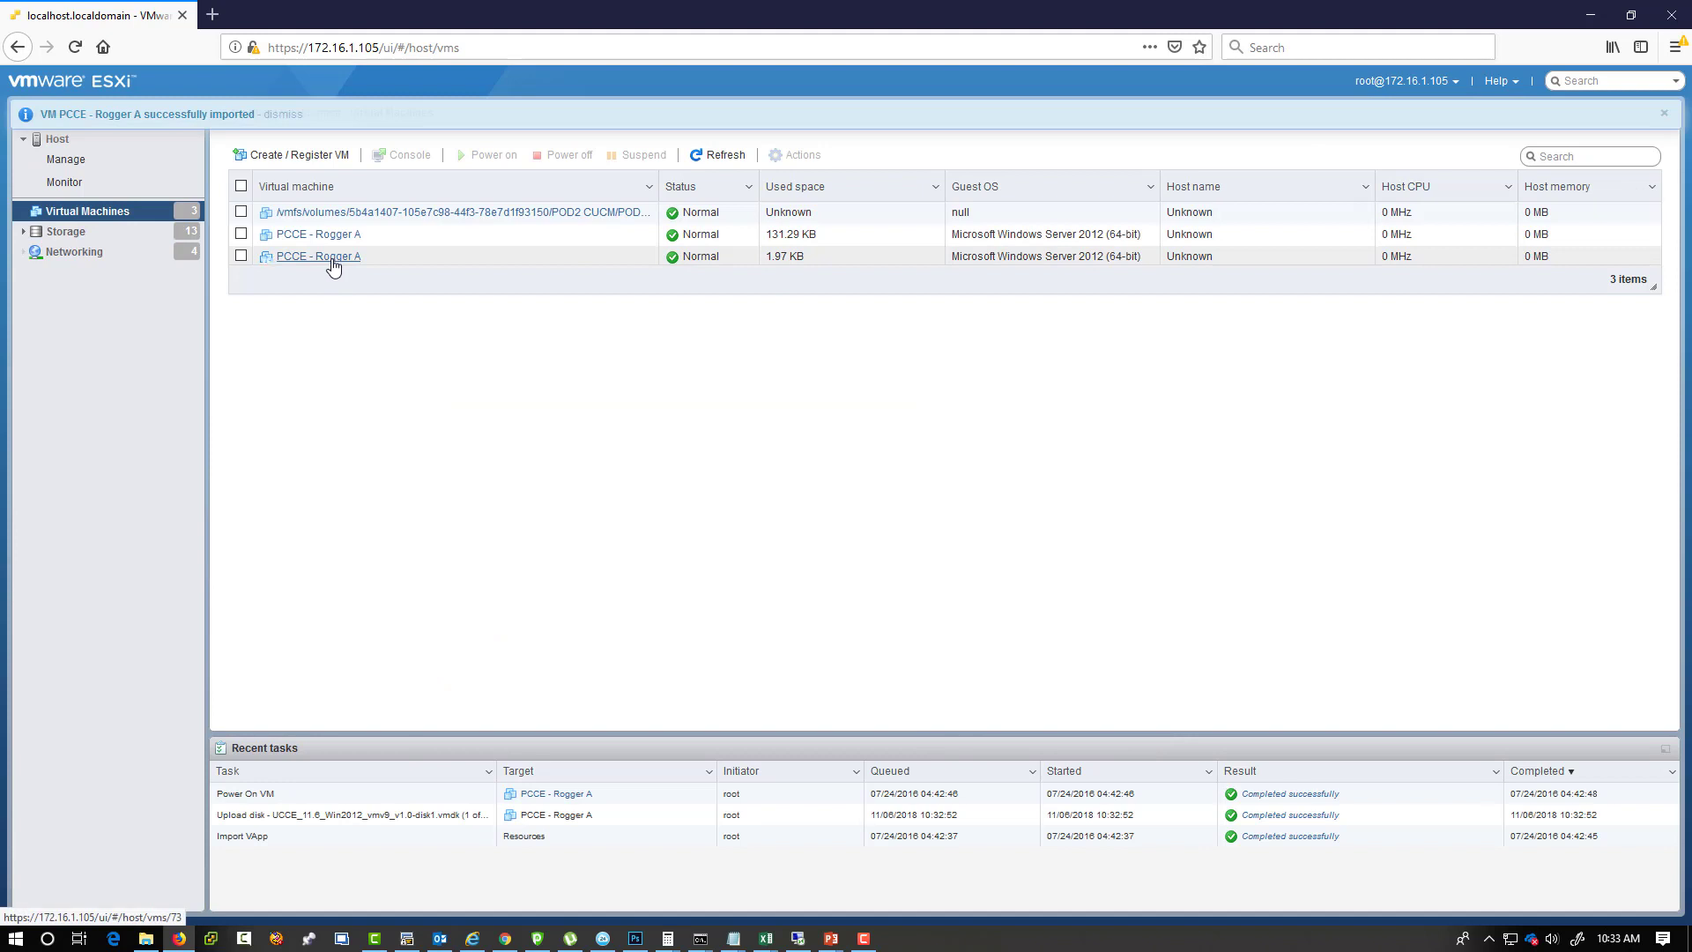
click(242, 256)
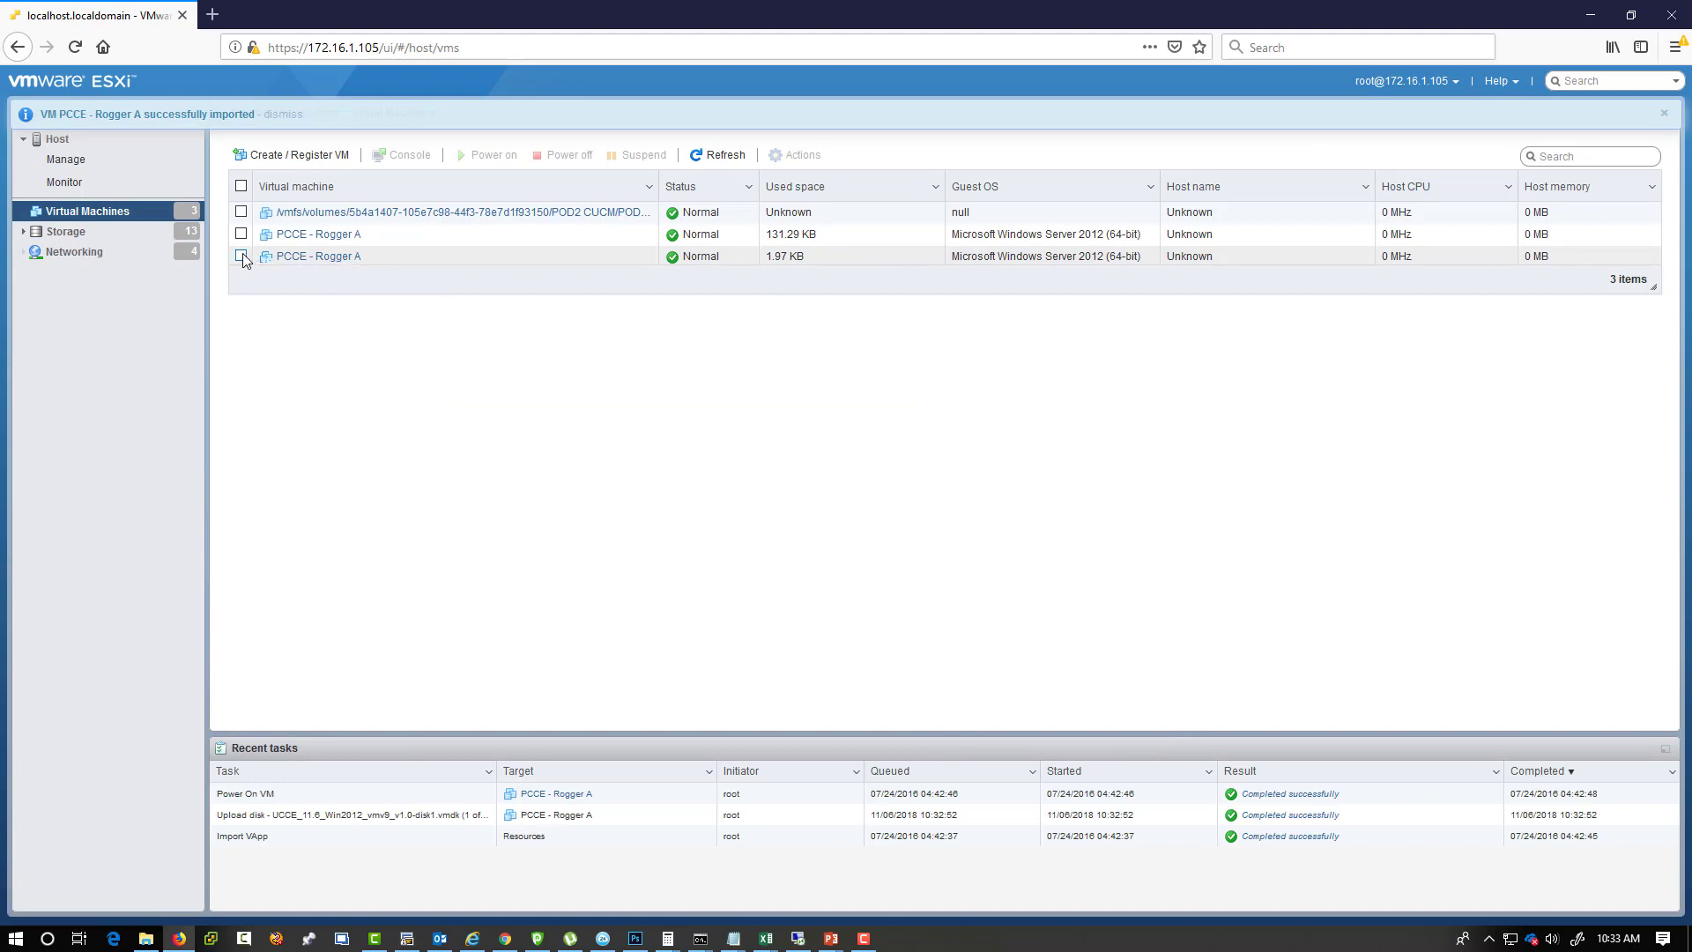
click(241, 256)
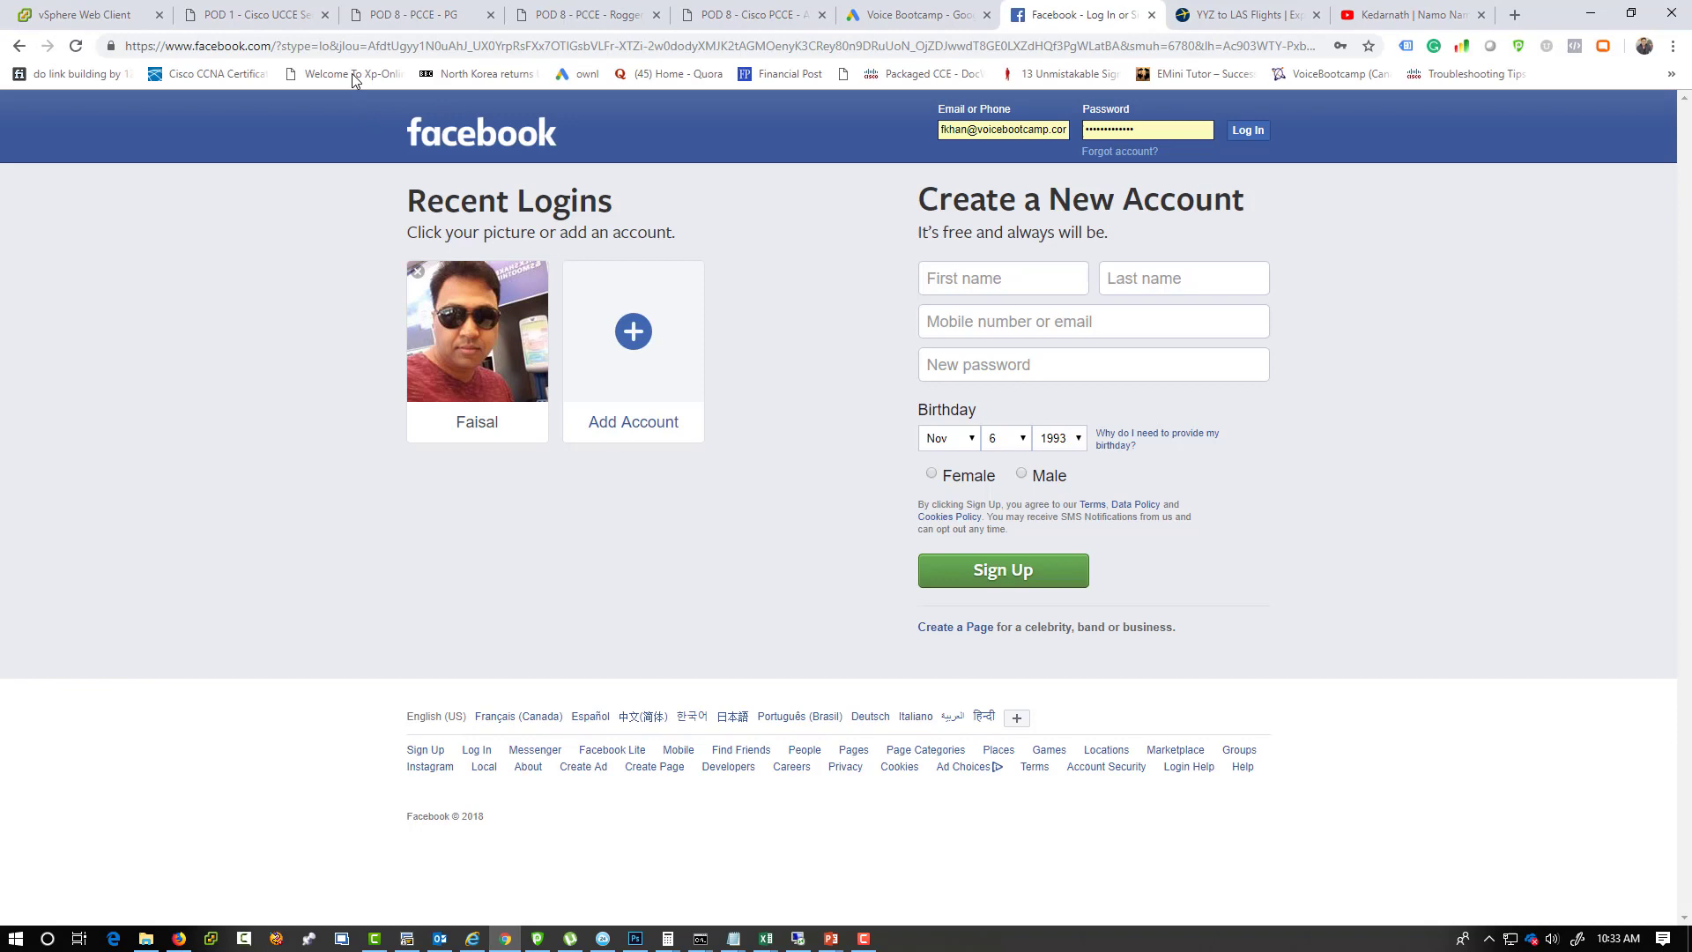
Show the POD 8 - Cisco PCCE - Base summary in the vSphere Web Client navigator.
click(82, 14)
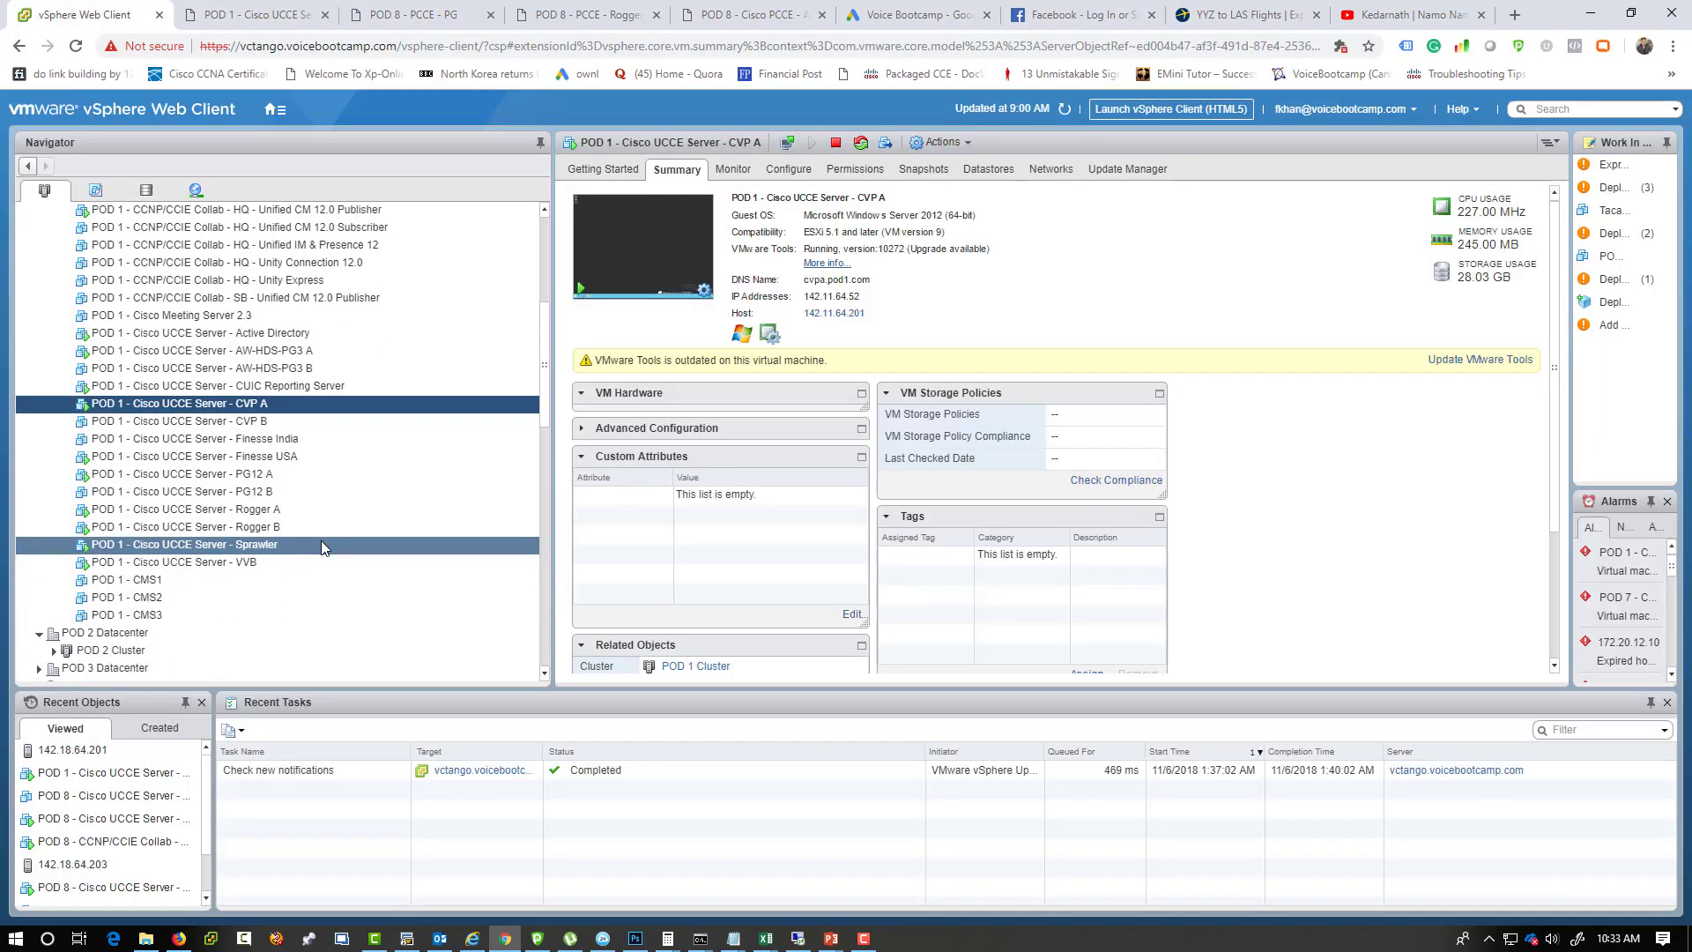
scroll(down, 3)
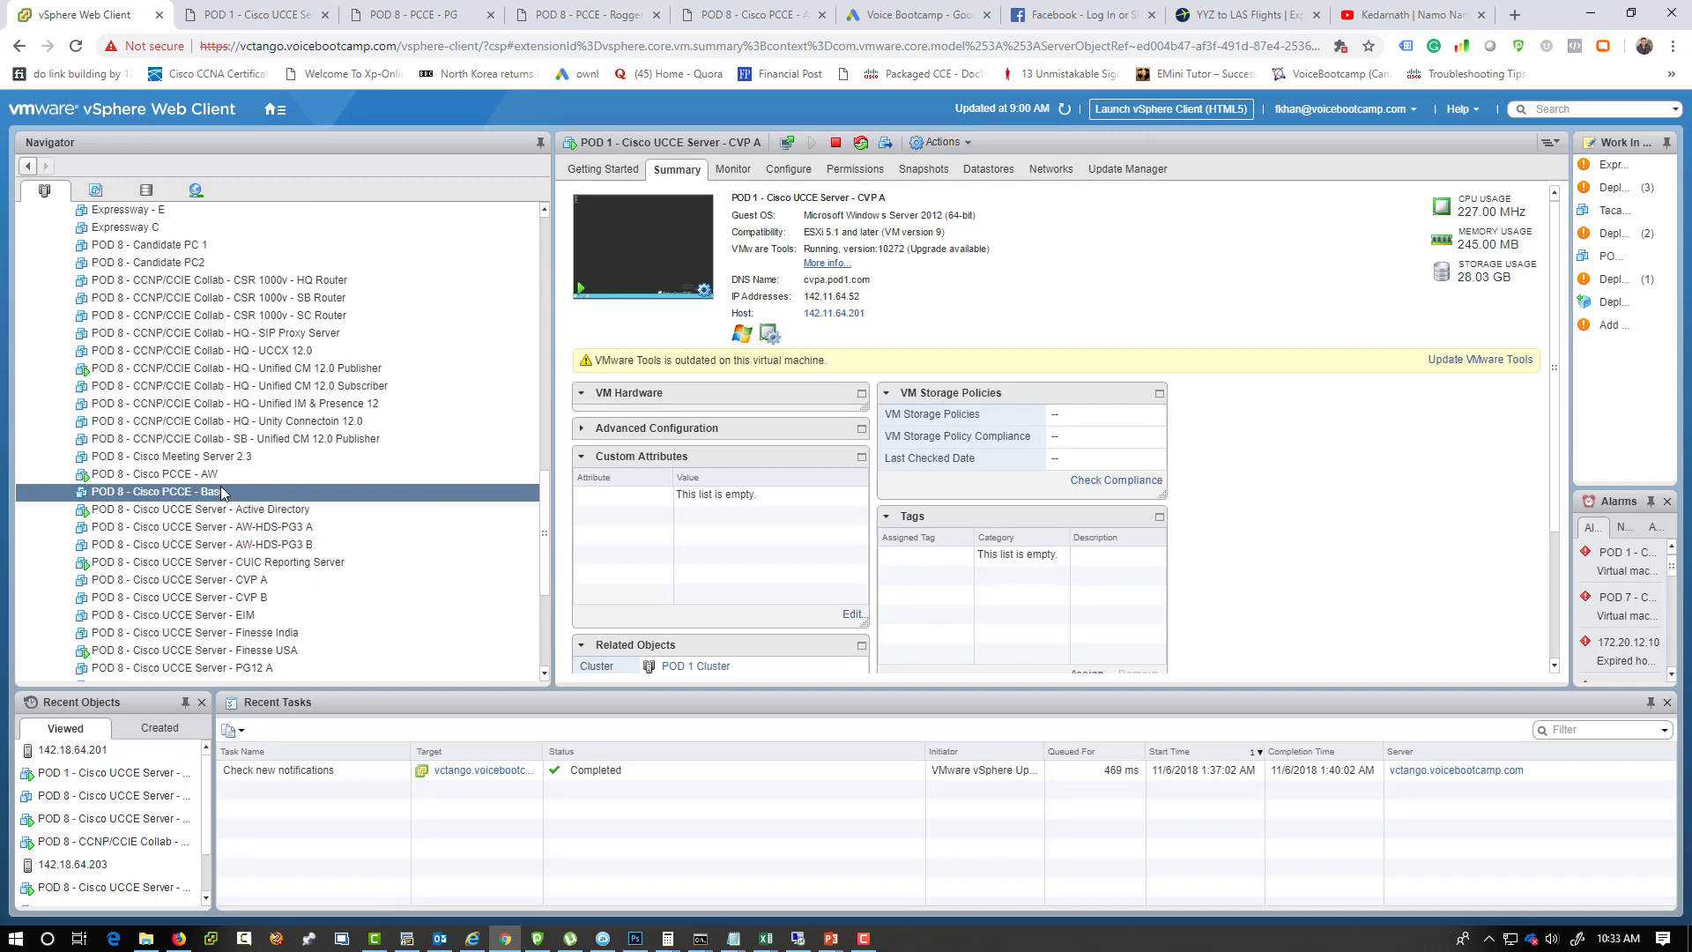
click(159, 491)
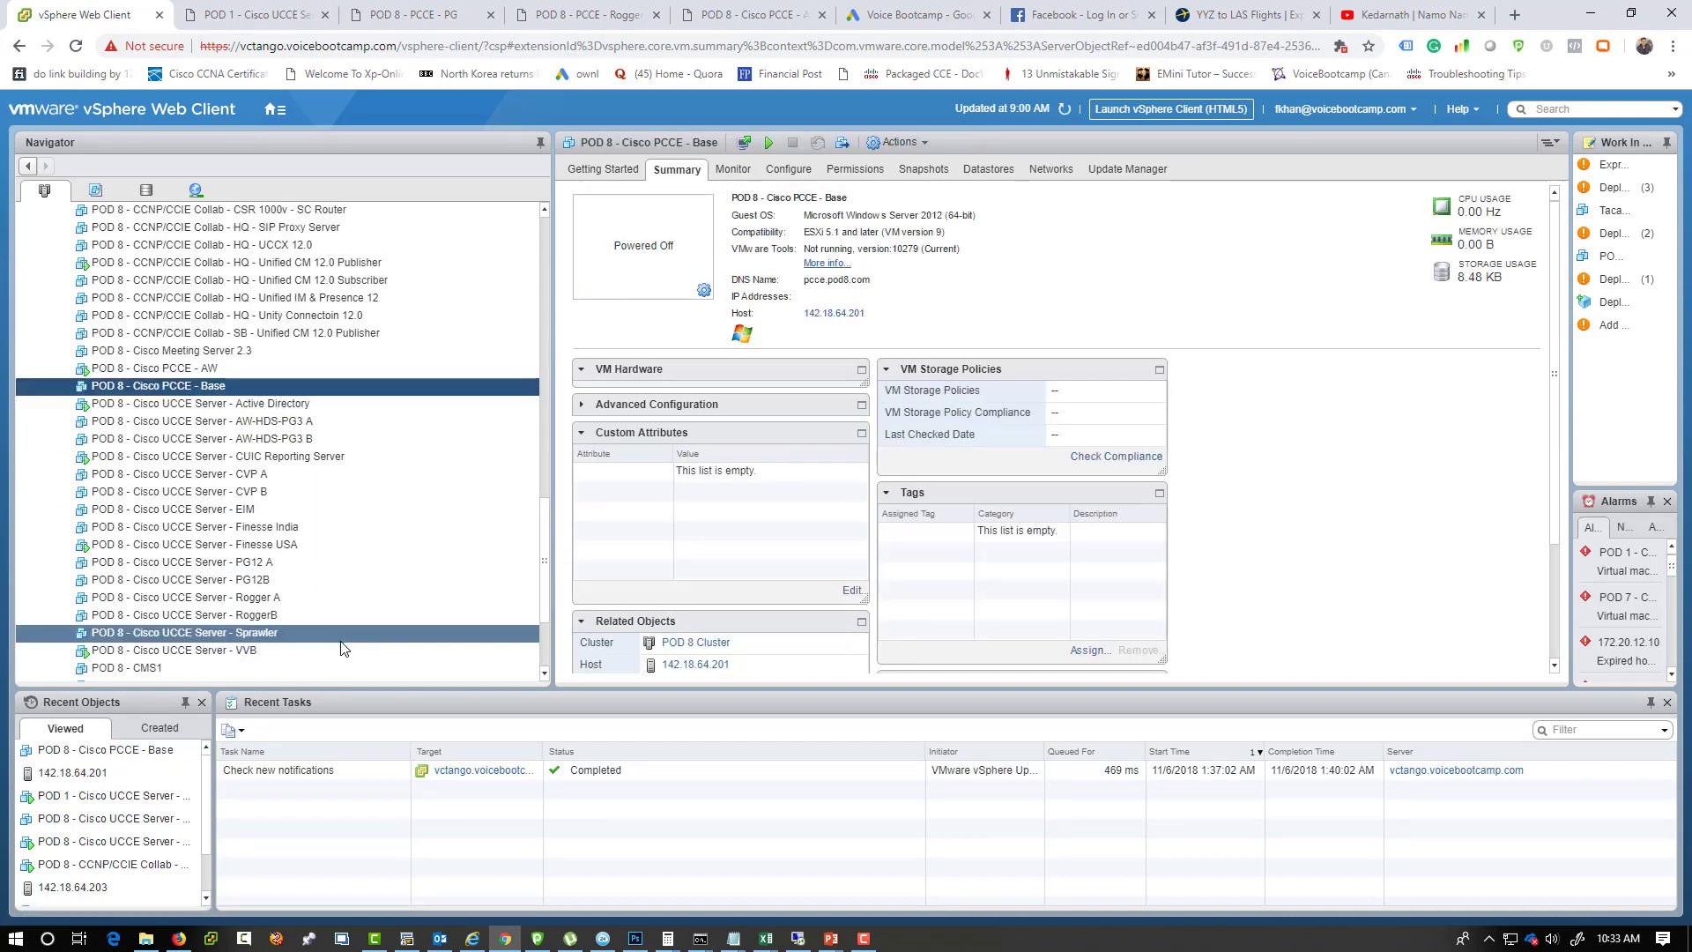
click(169, 650)
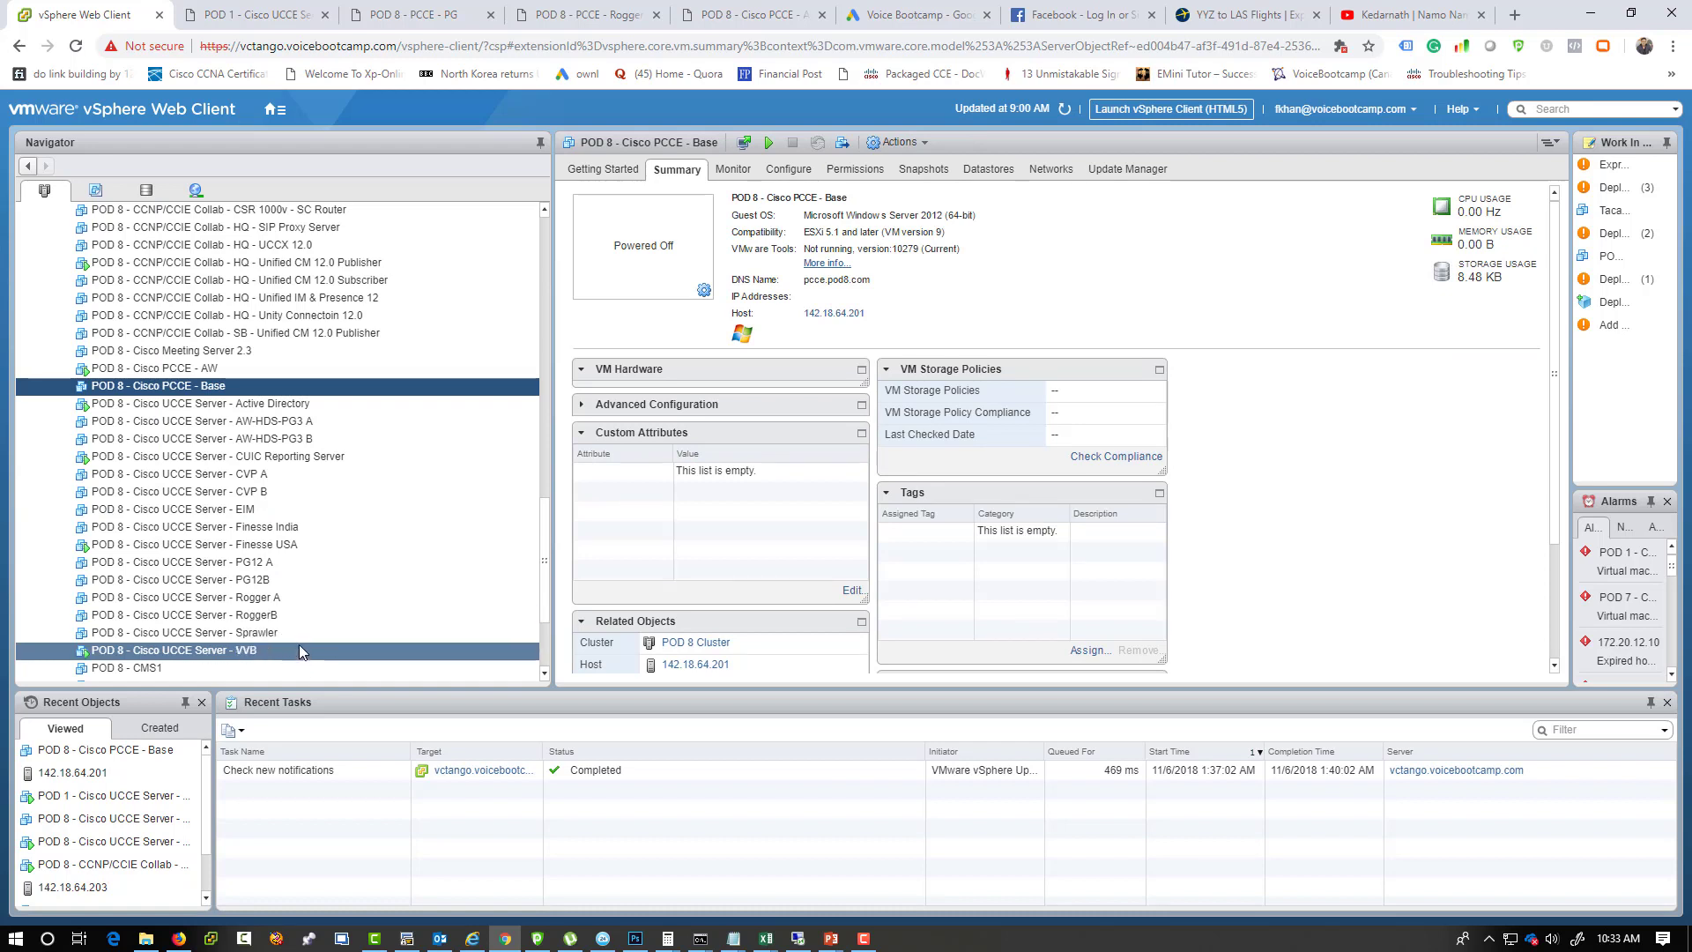
click(184, 492)
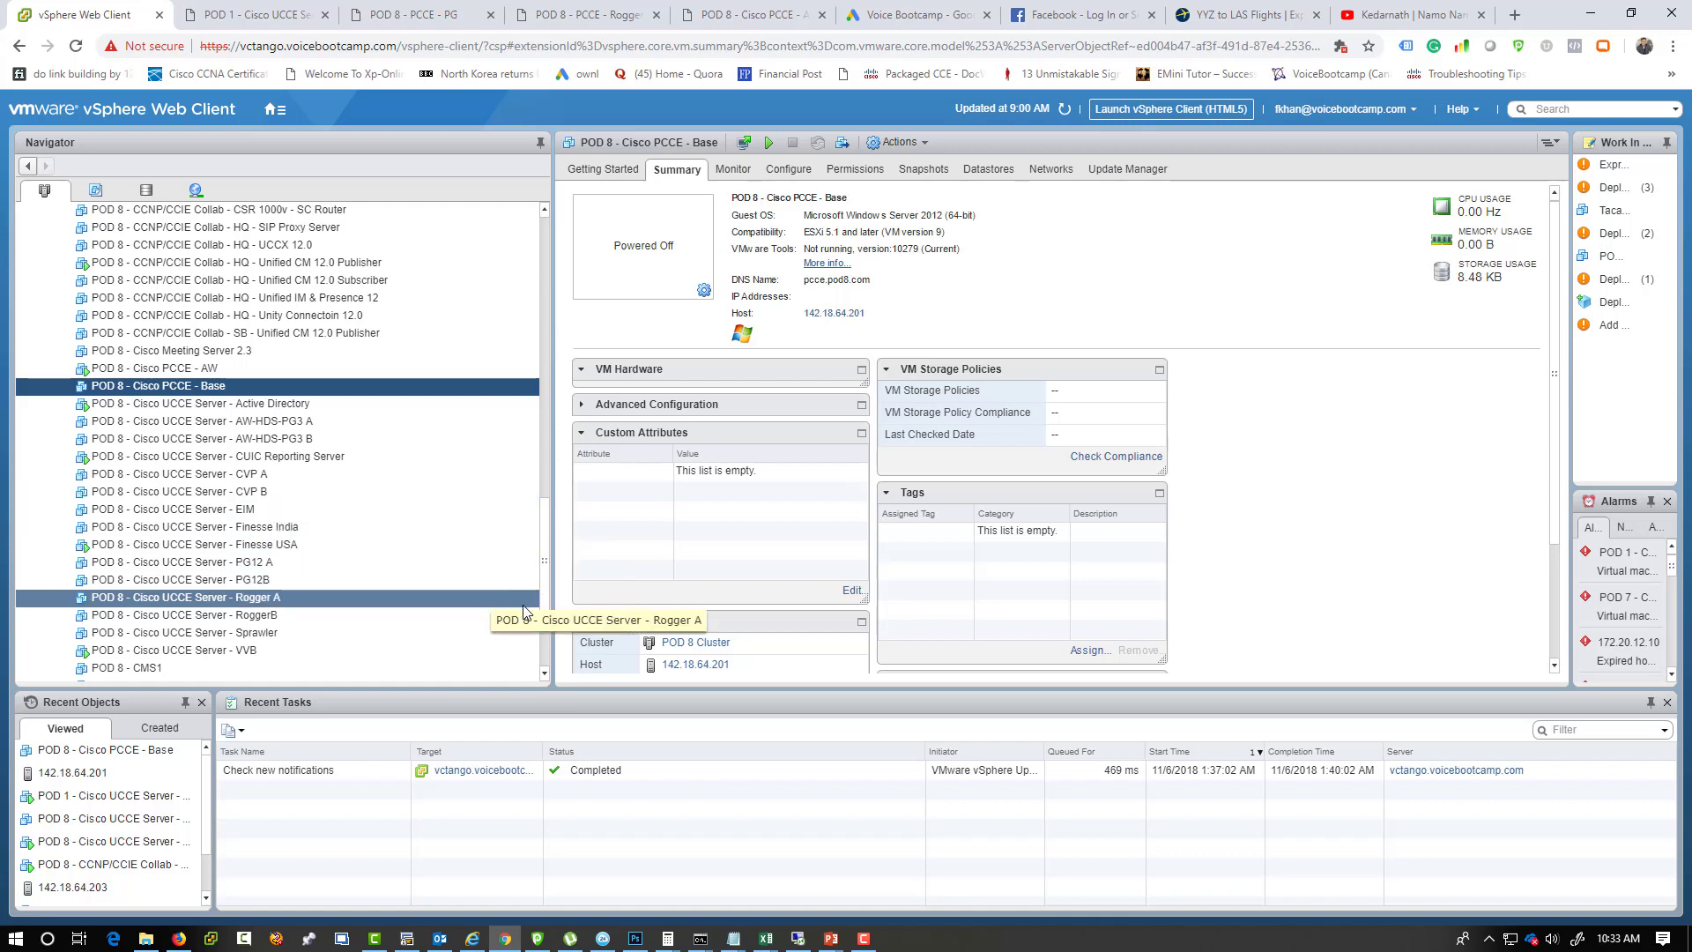
Review POD 8 VM names and bring up the POD 8 - PCCE - Rogger A console.
click(194, 614)
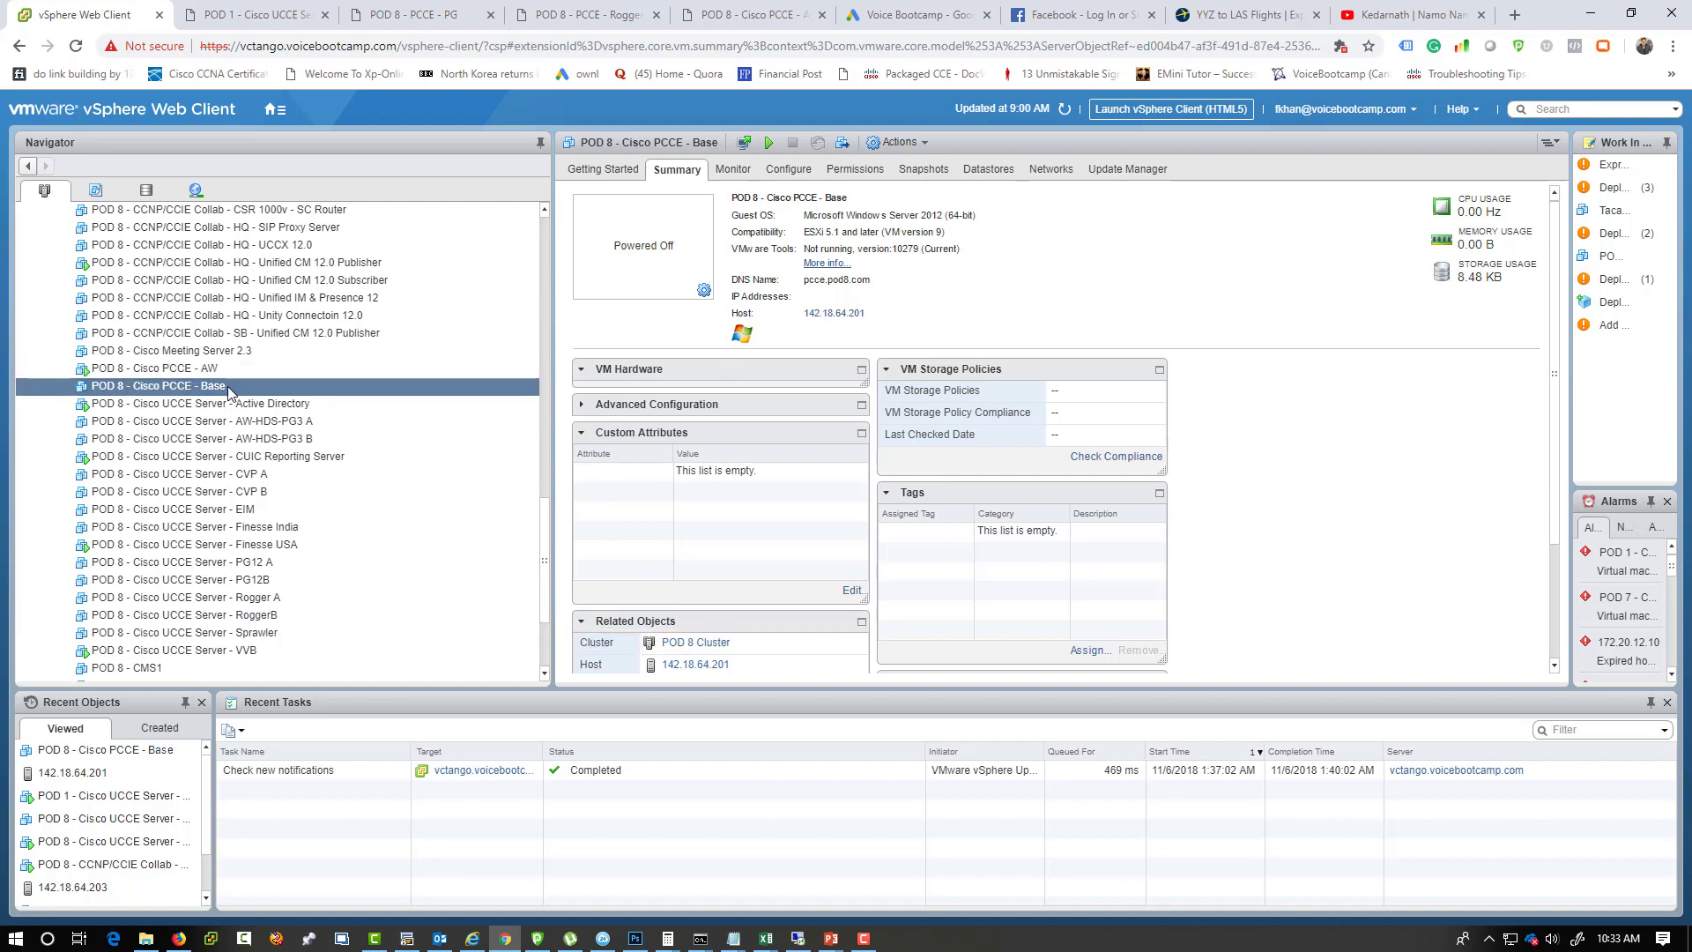
scroll(down, 3)
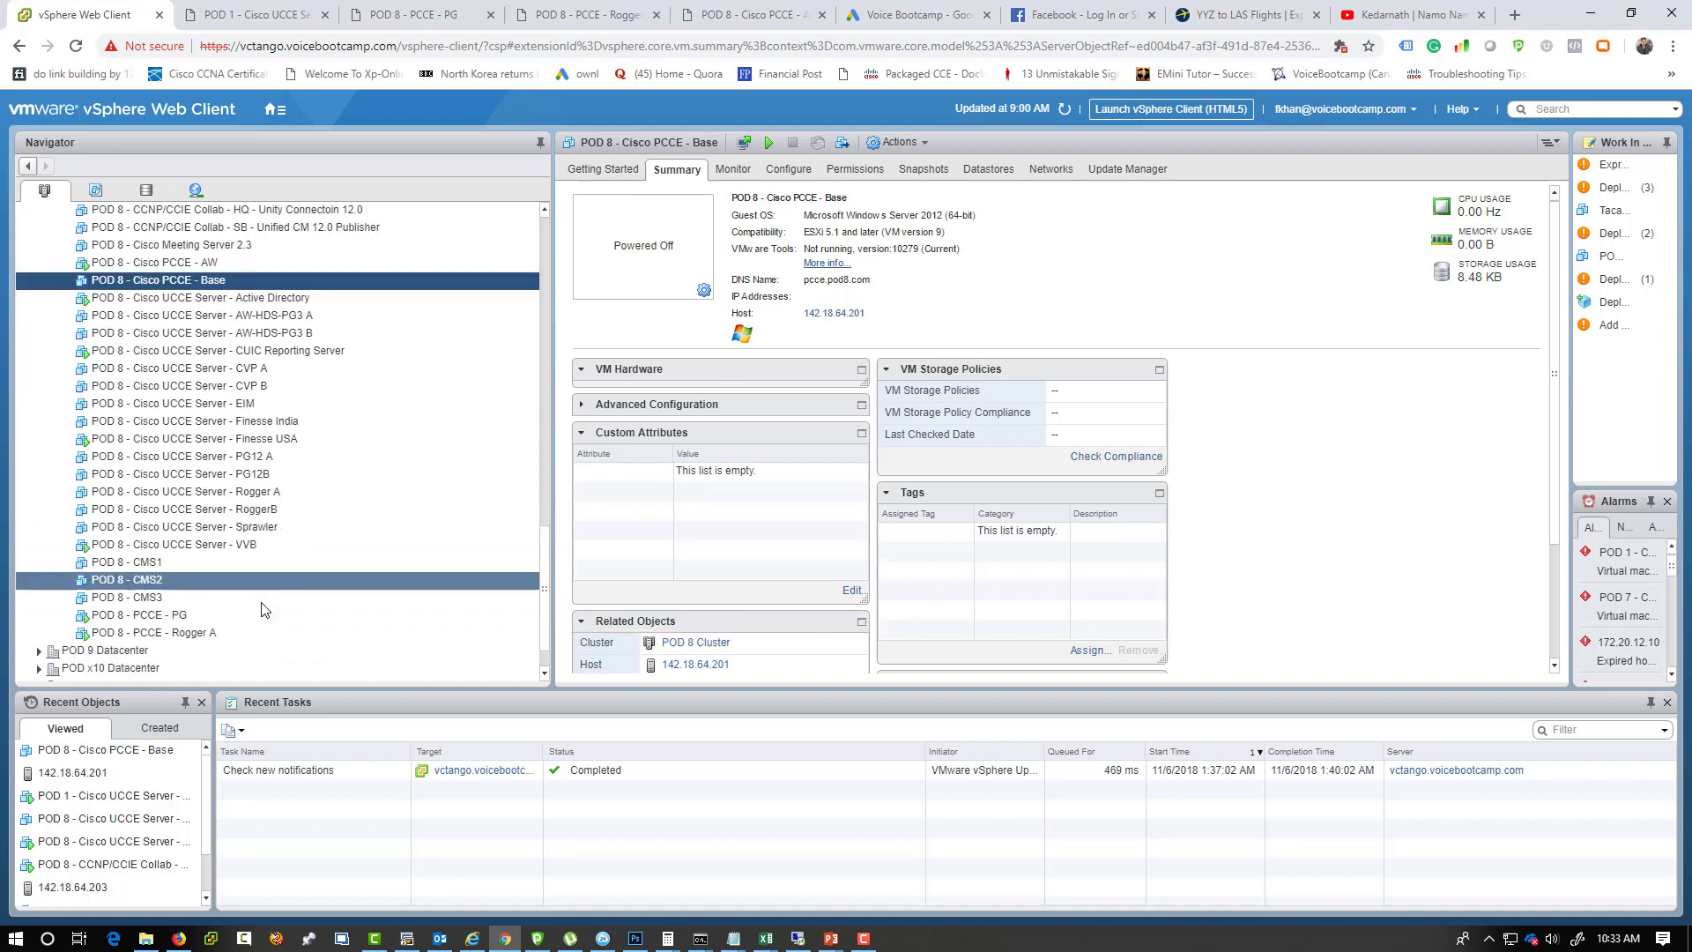
click(150, 632)
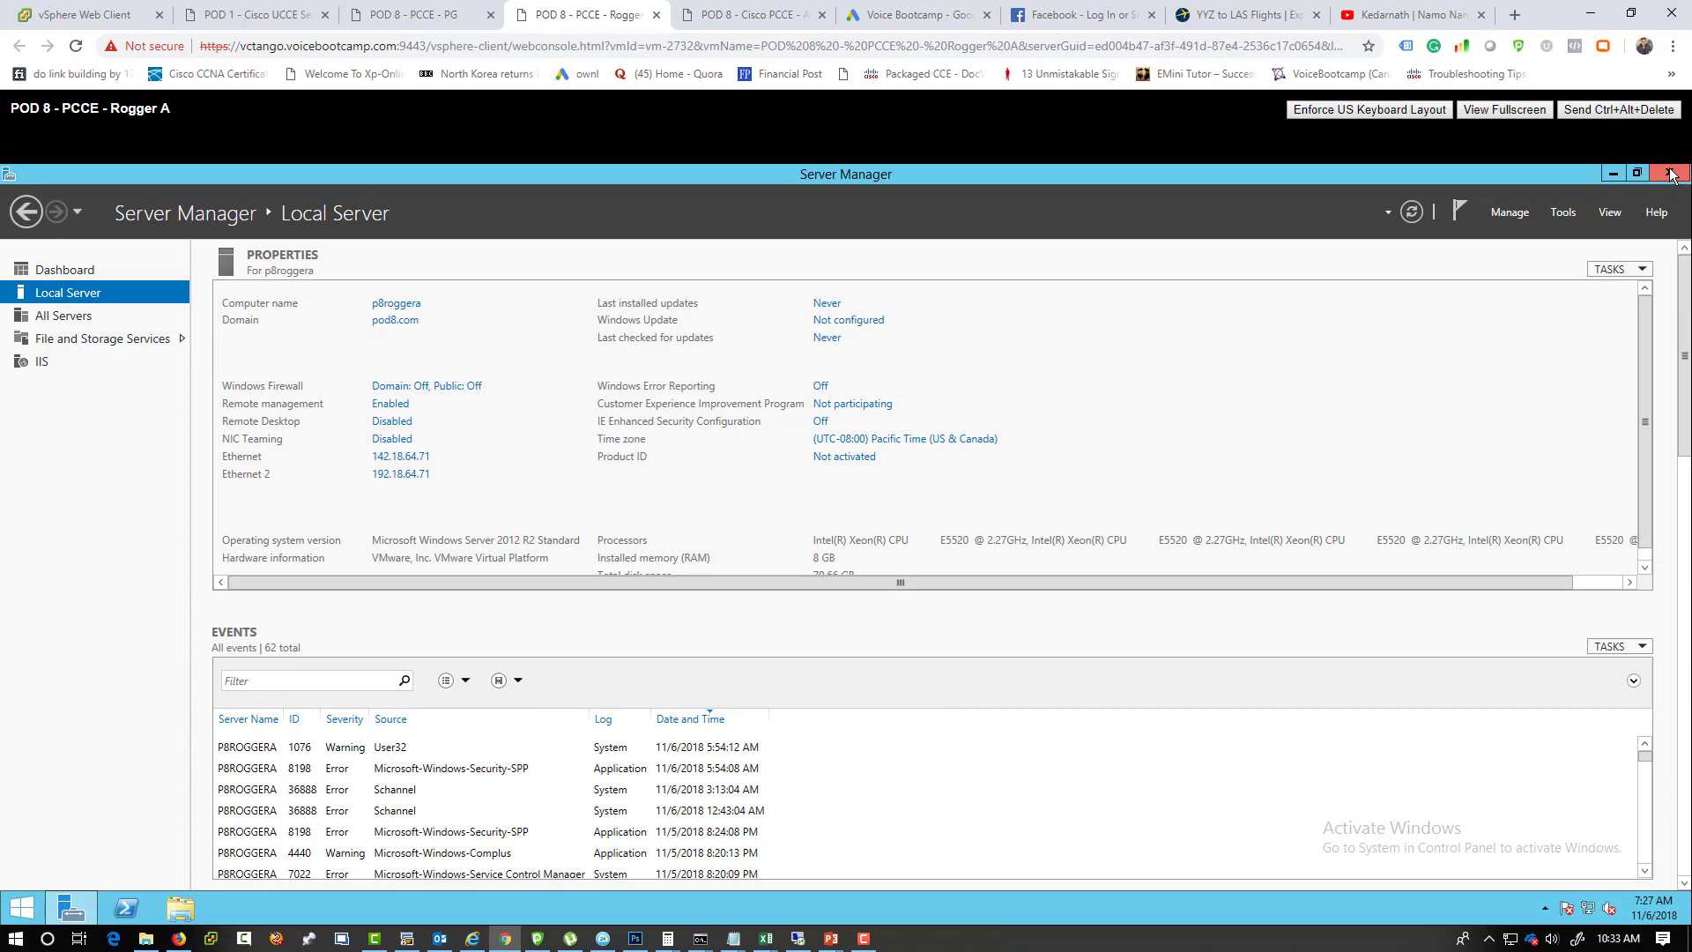
View Rogger A's Local Server properties in Server Manager.
click(1669, 173)
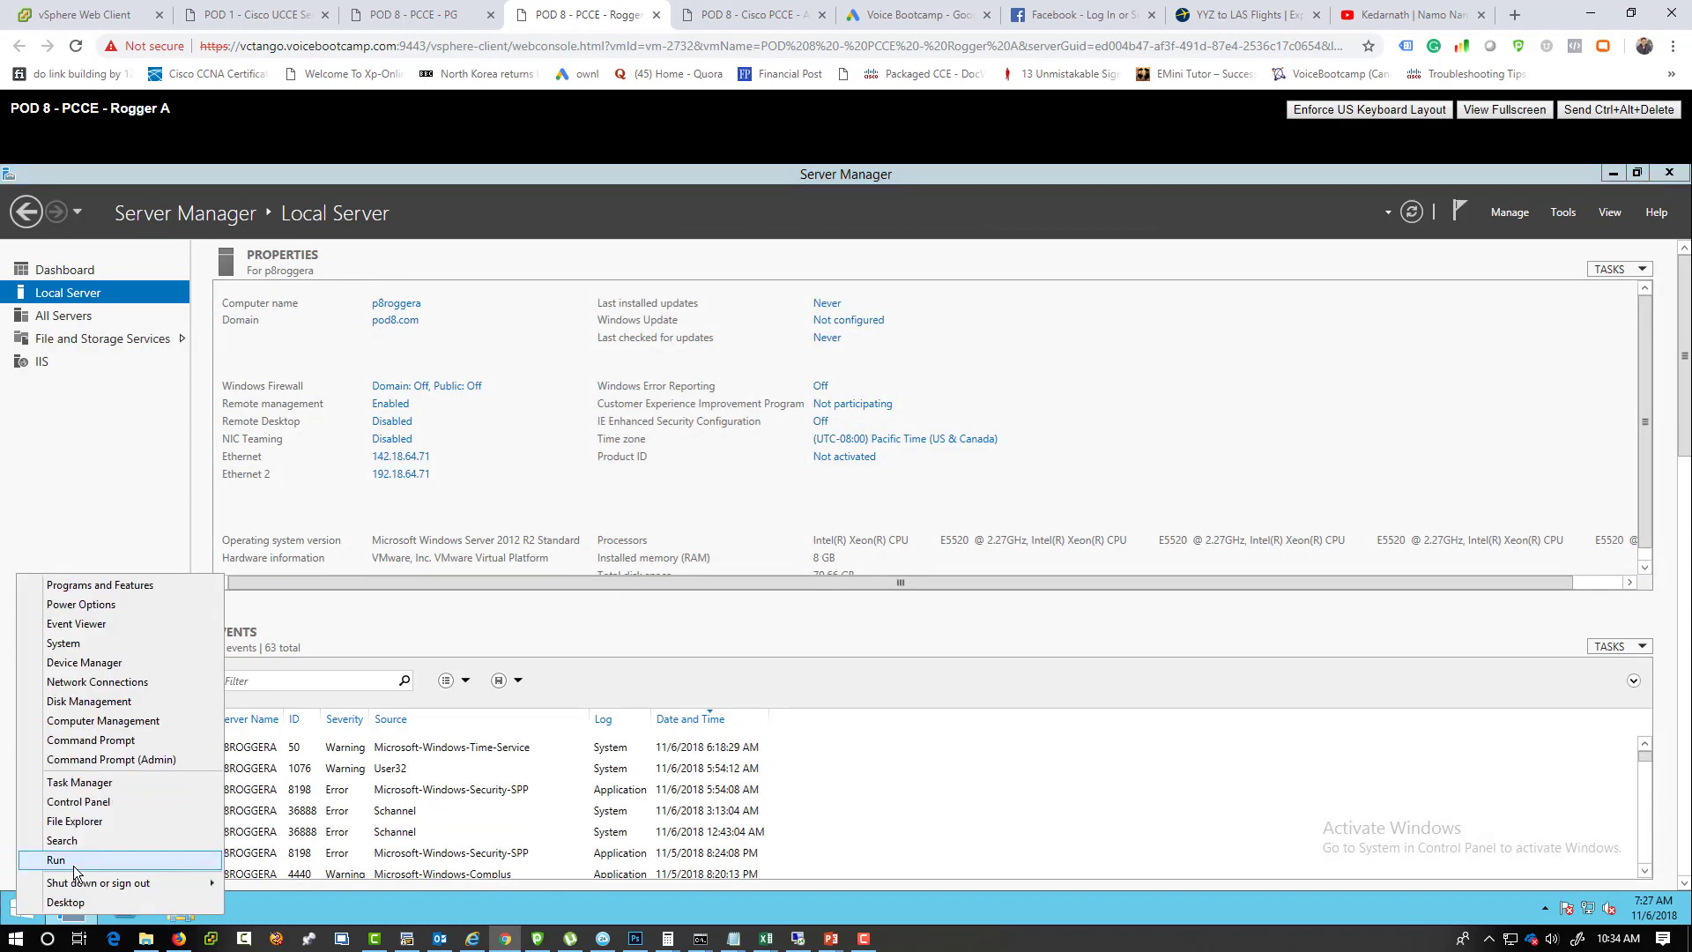
Run ipconfig in Command Prompt and bring up the computer name/domain change settings.
click(57, 860)
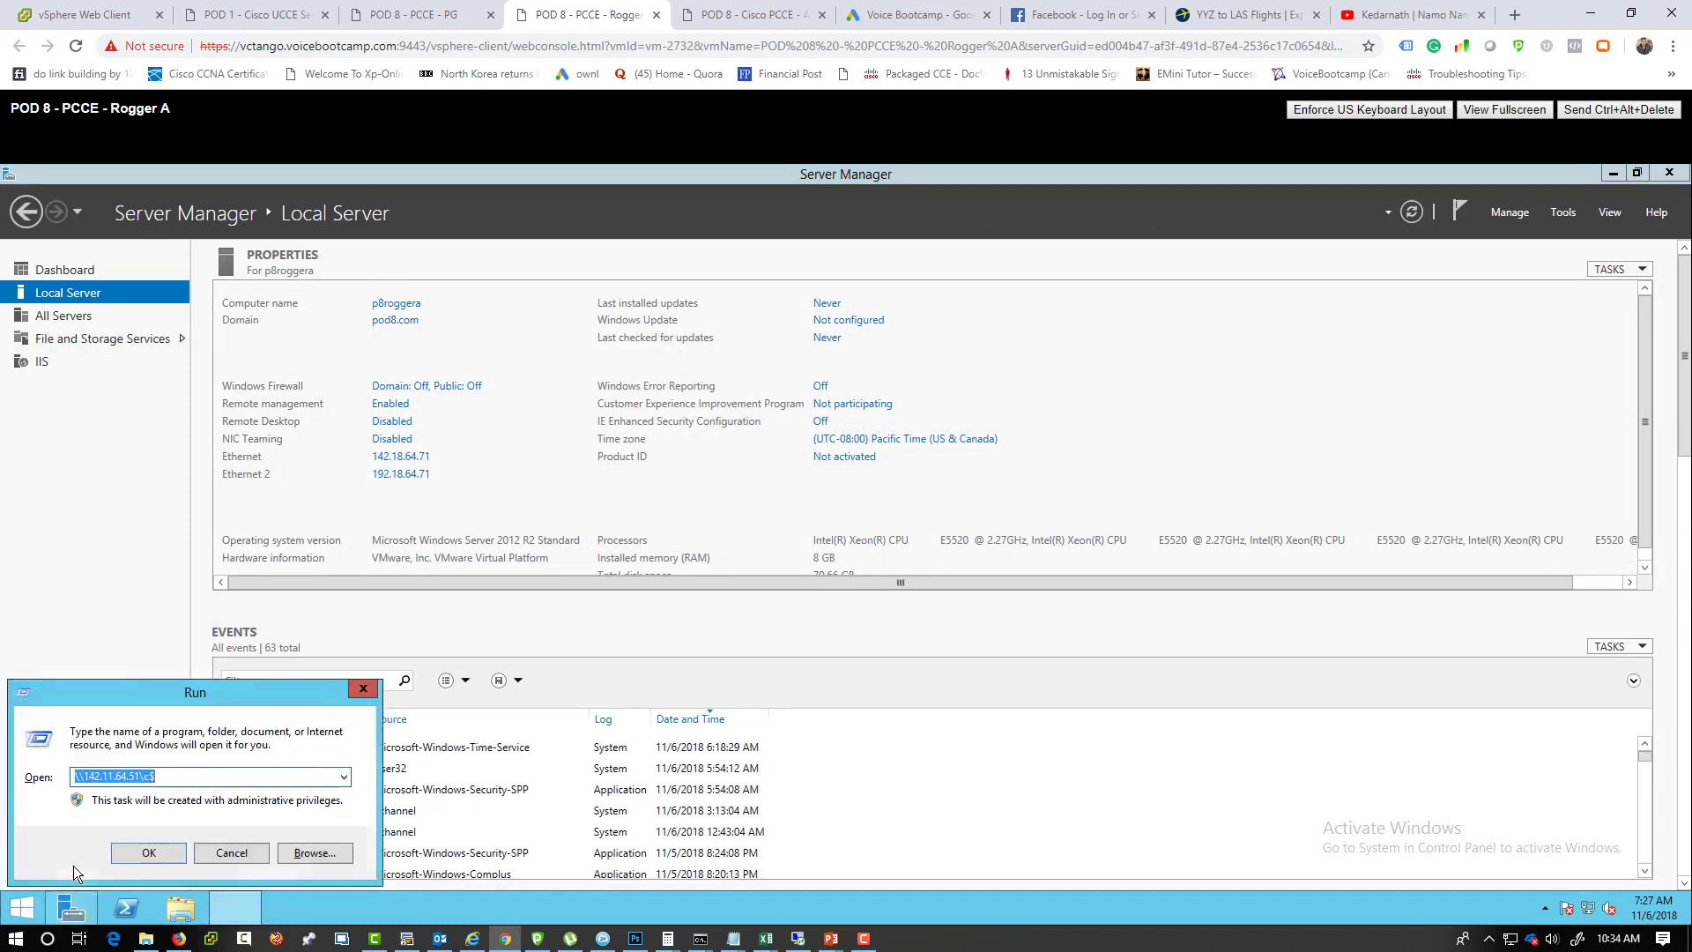
click(148, 853)
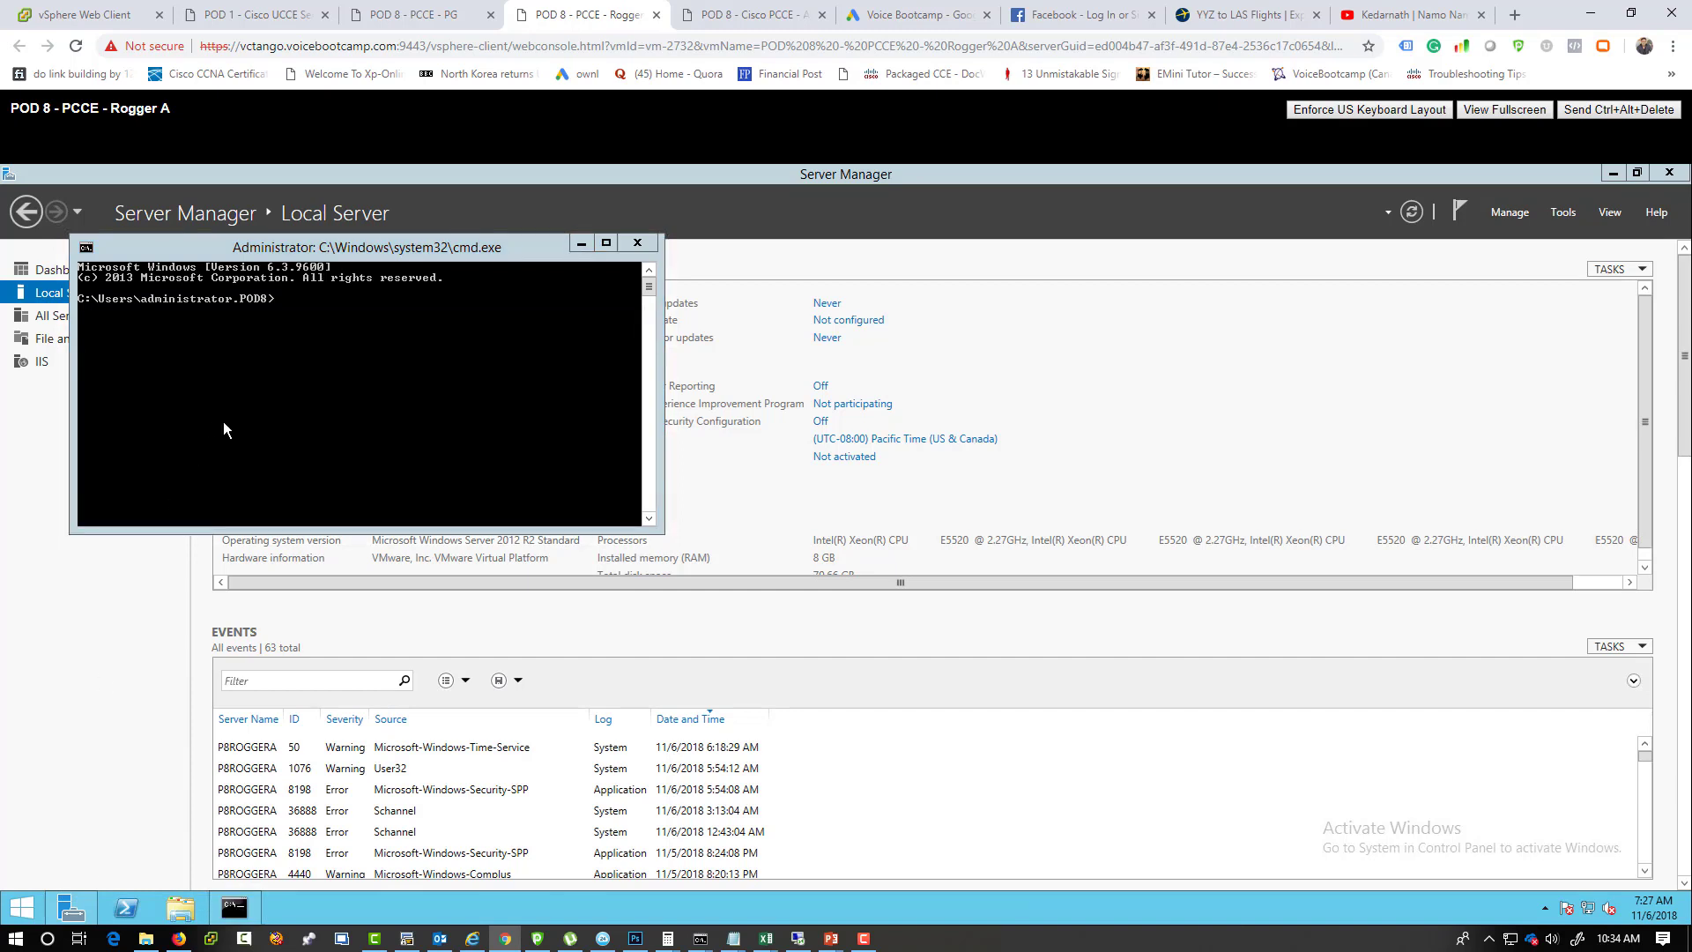
text(ipconf)
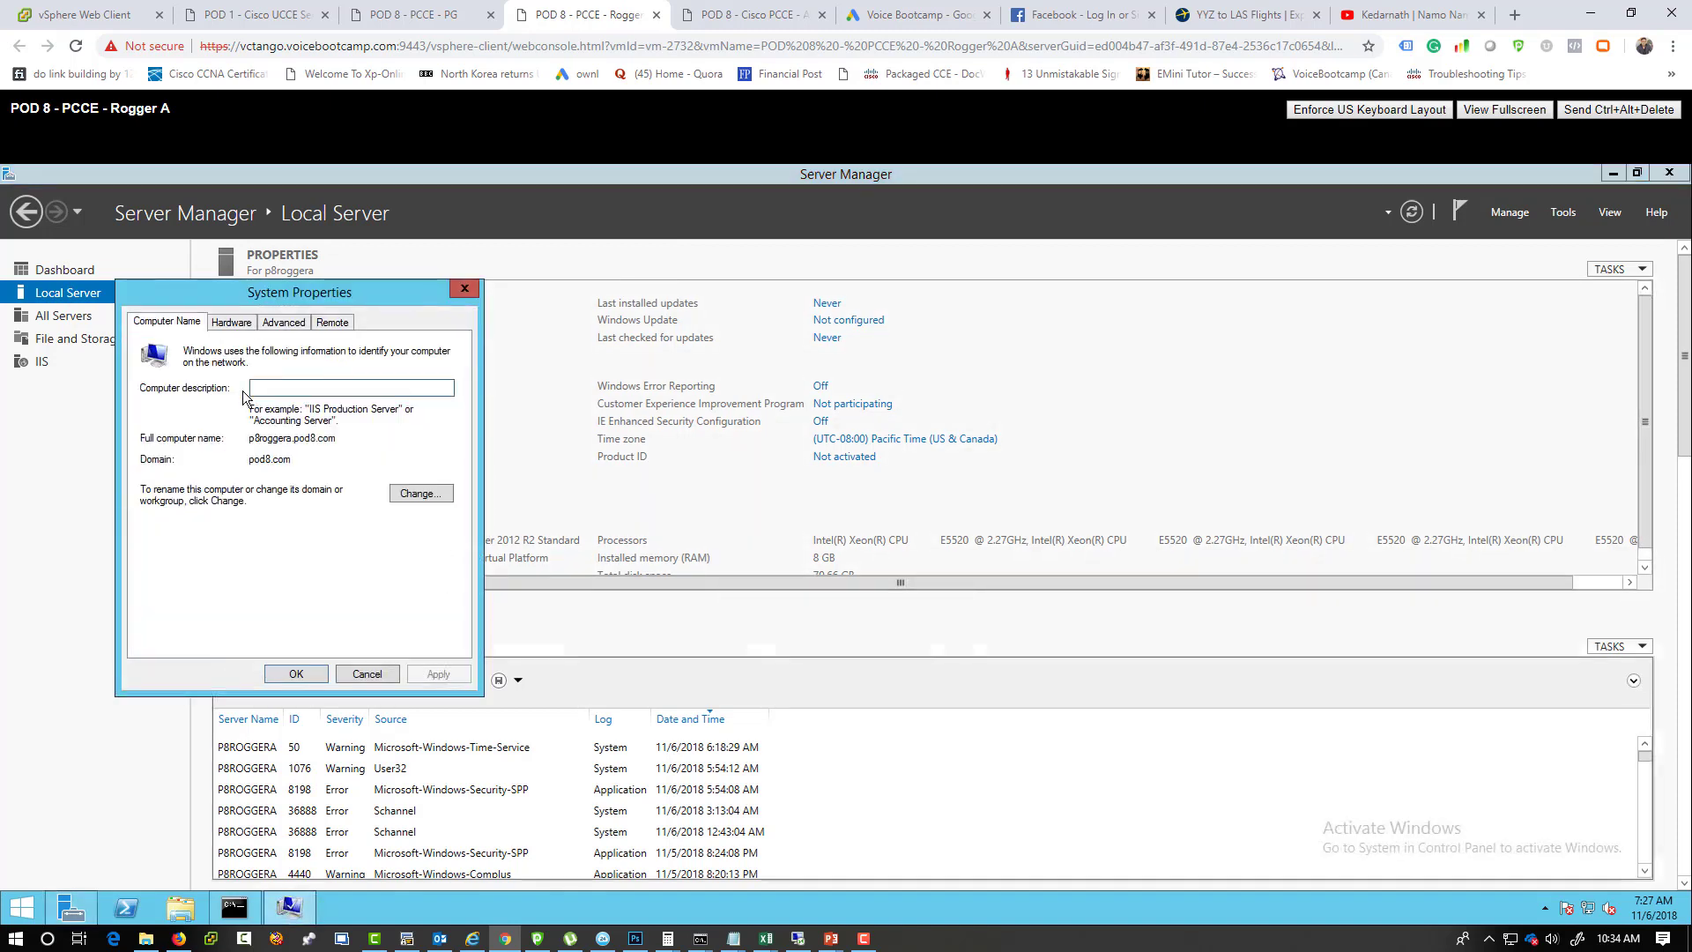
click(421, 493)
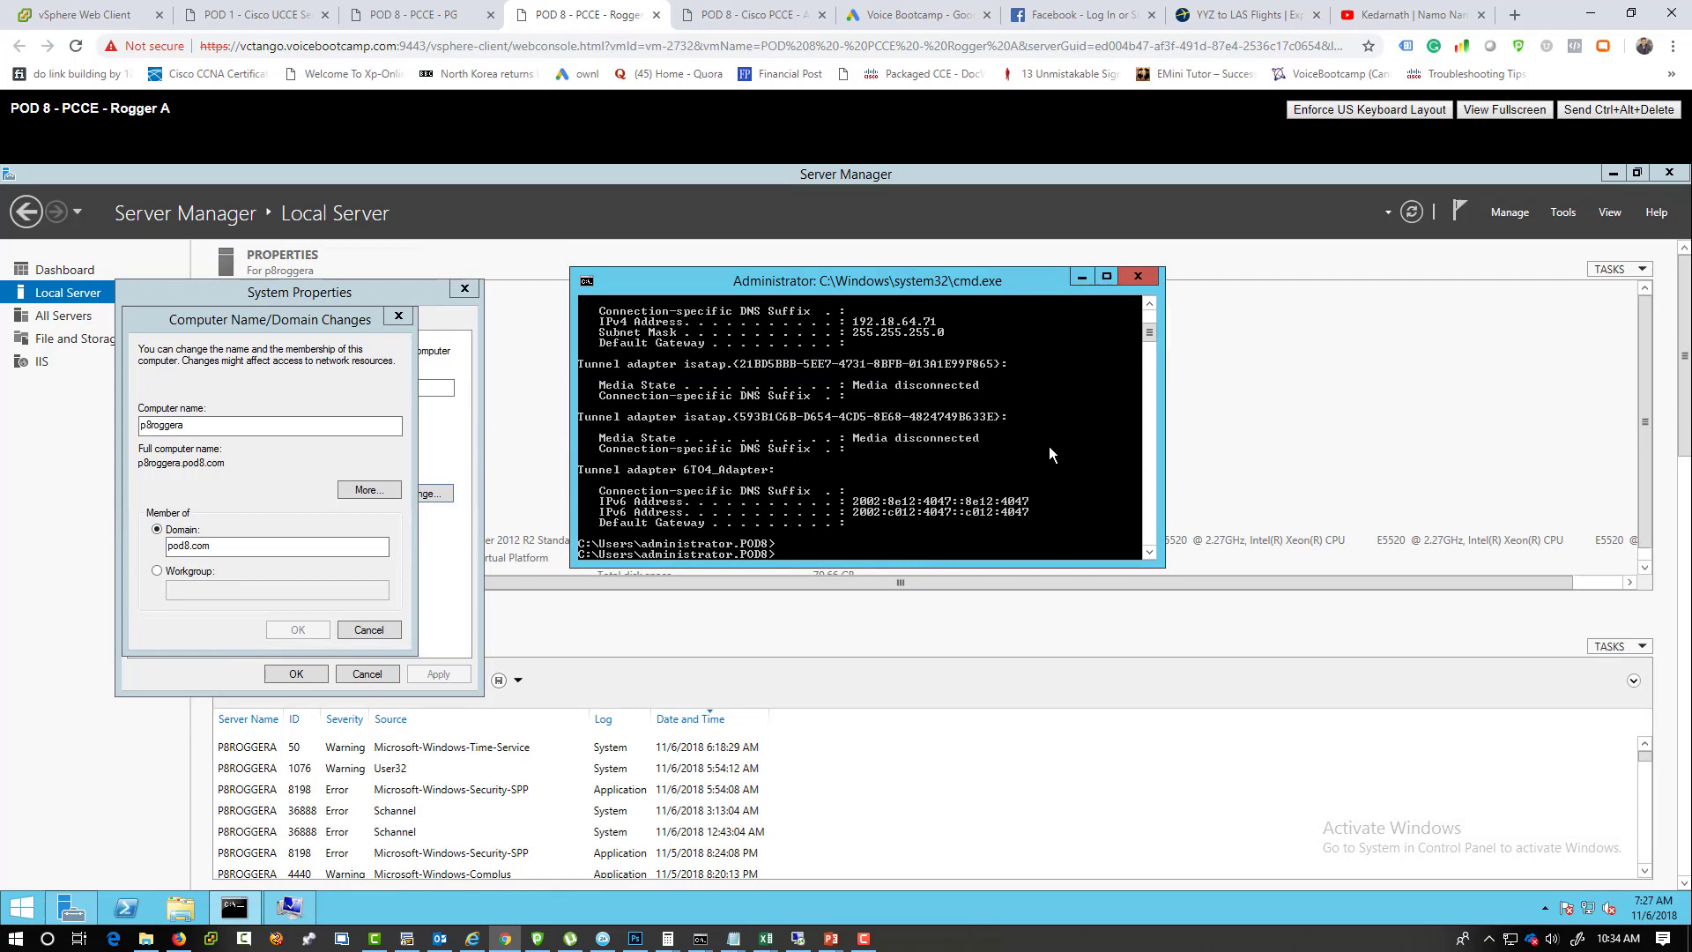
Run whoami to confirm pod8\administrator and cancel the name change dialog unchanged.
text(cd\\)
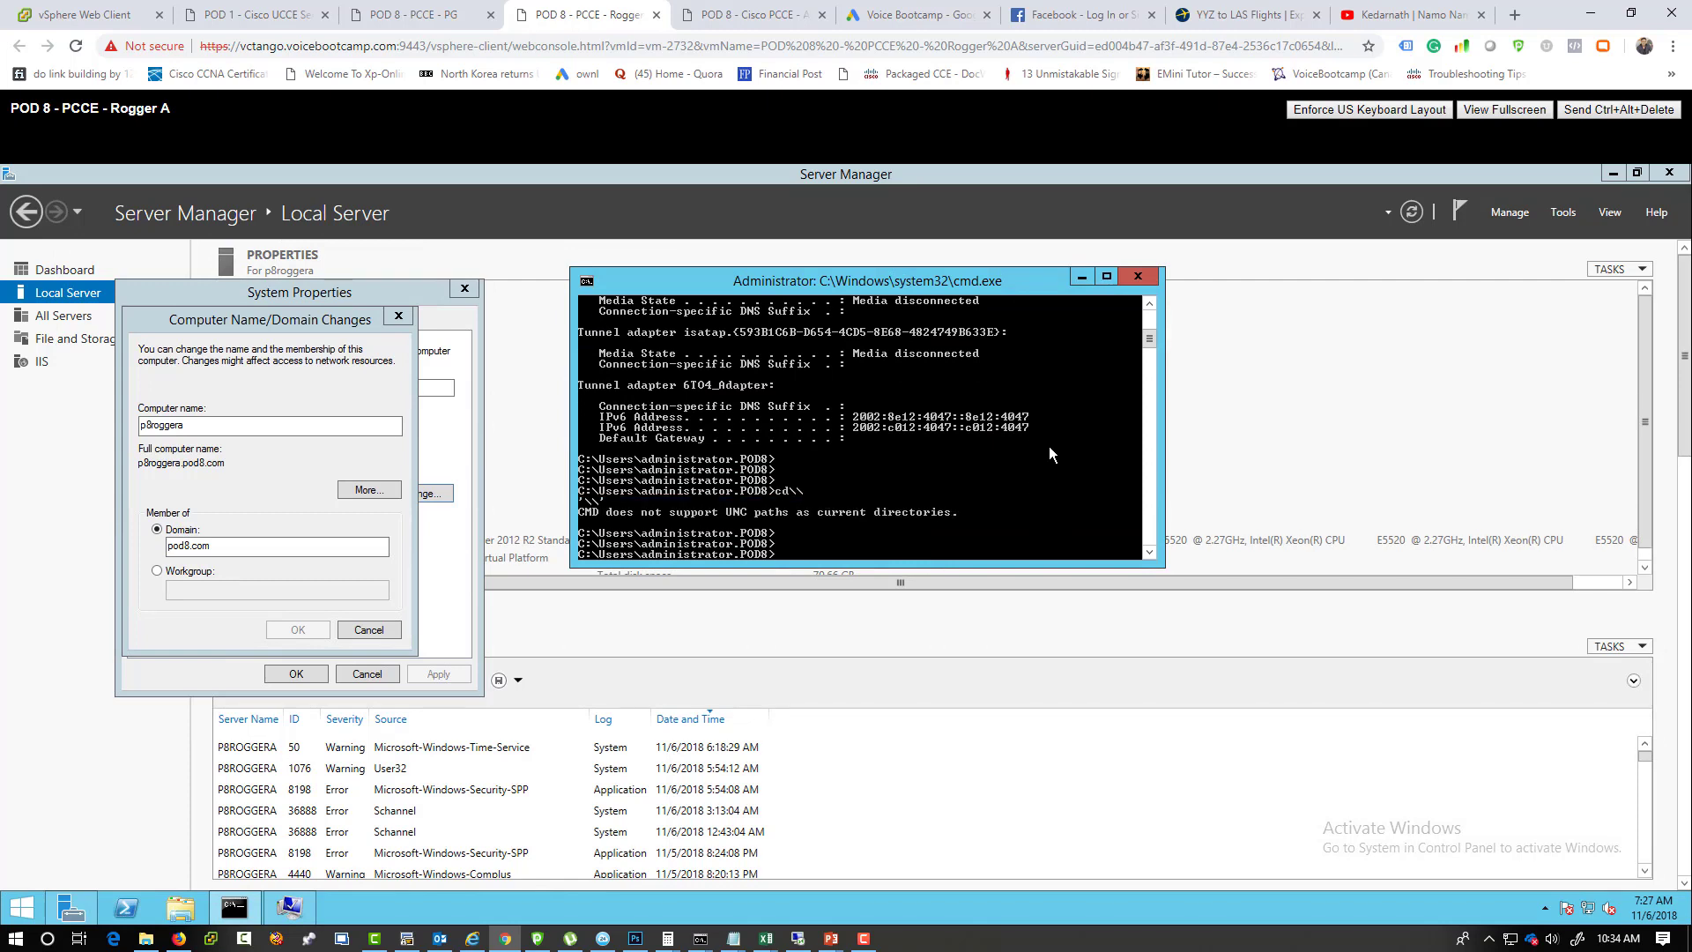
text(whoami)
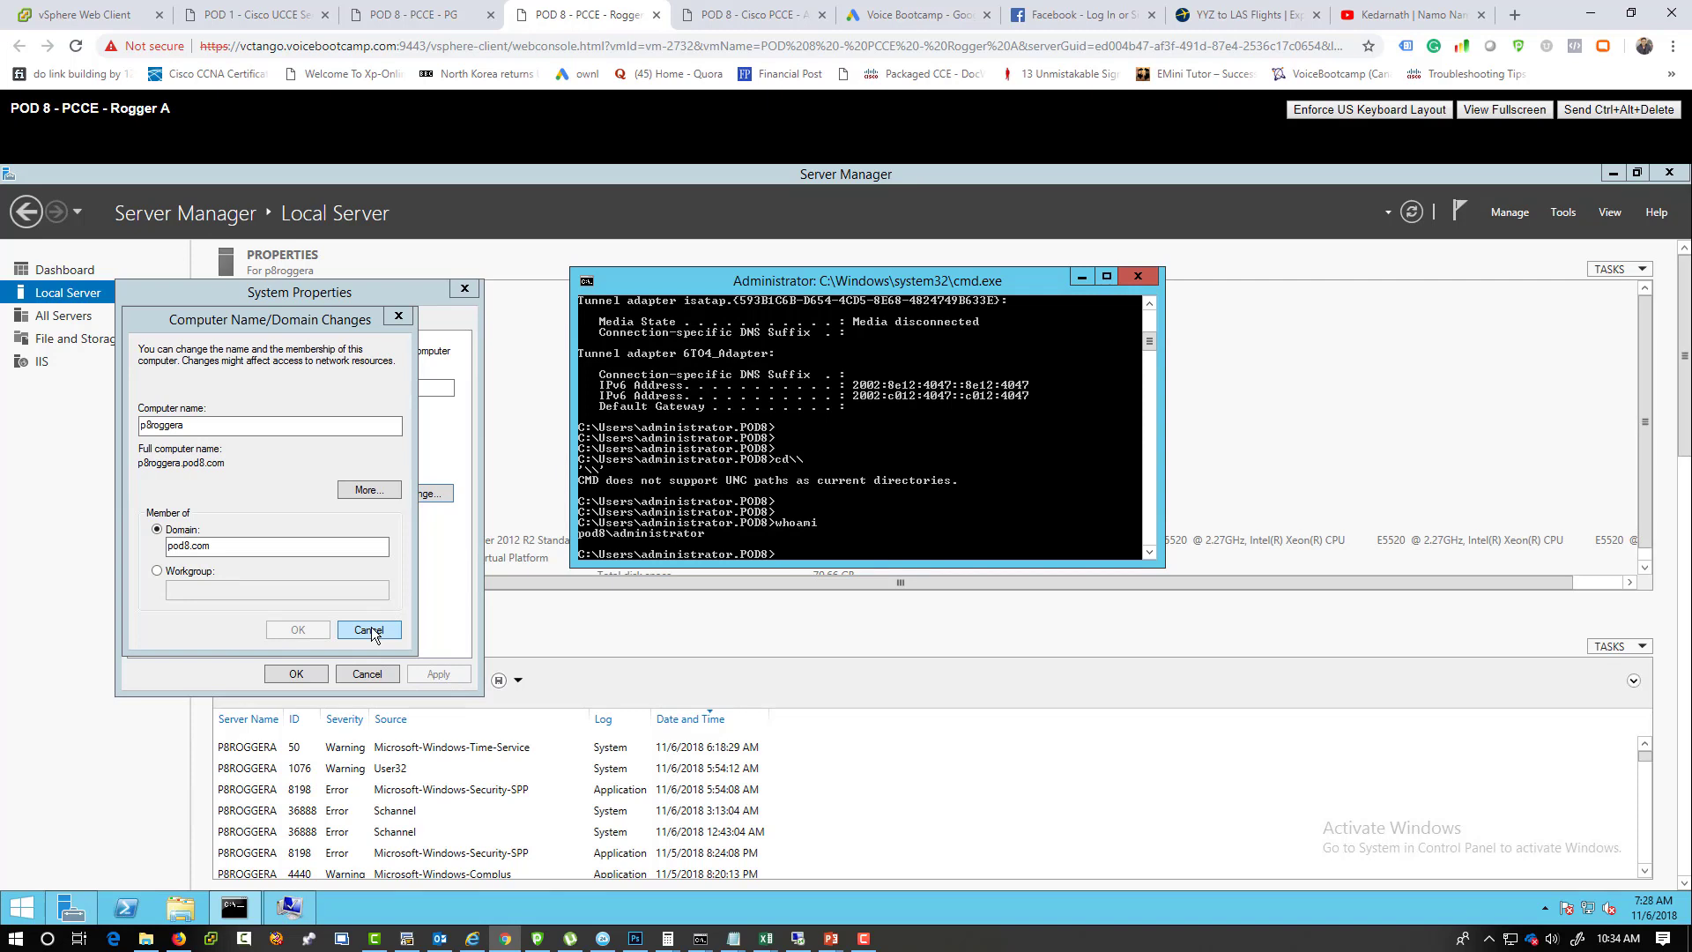
click(368, 629)
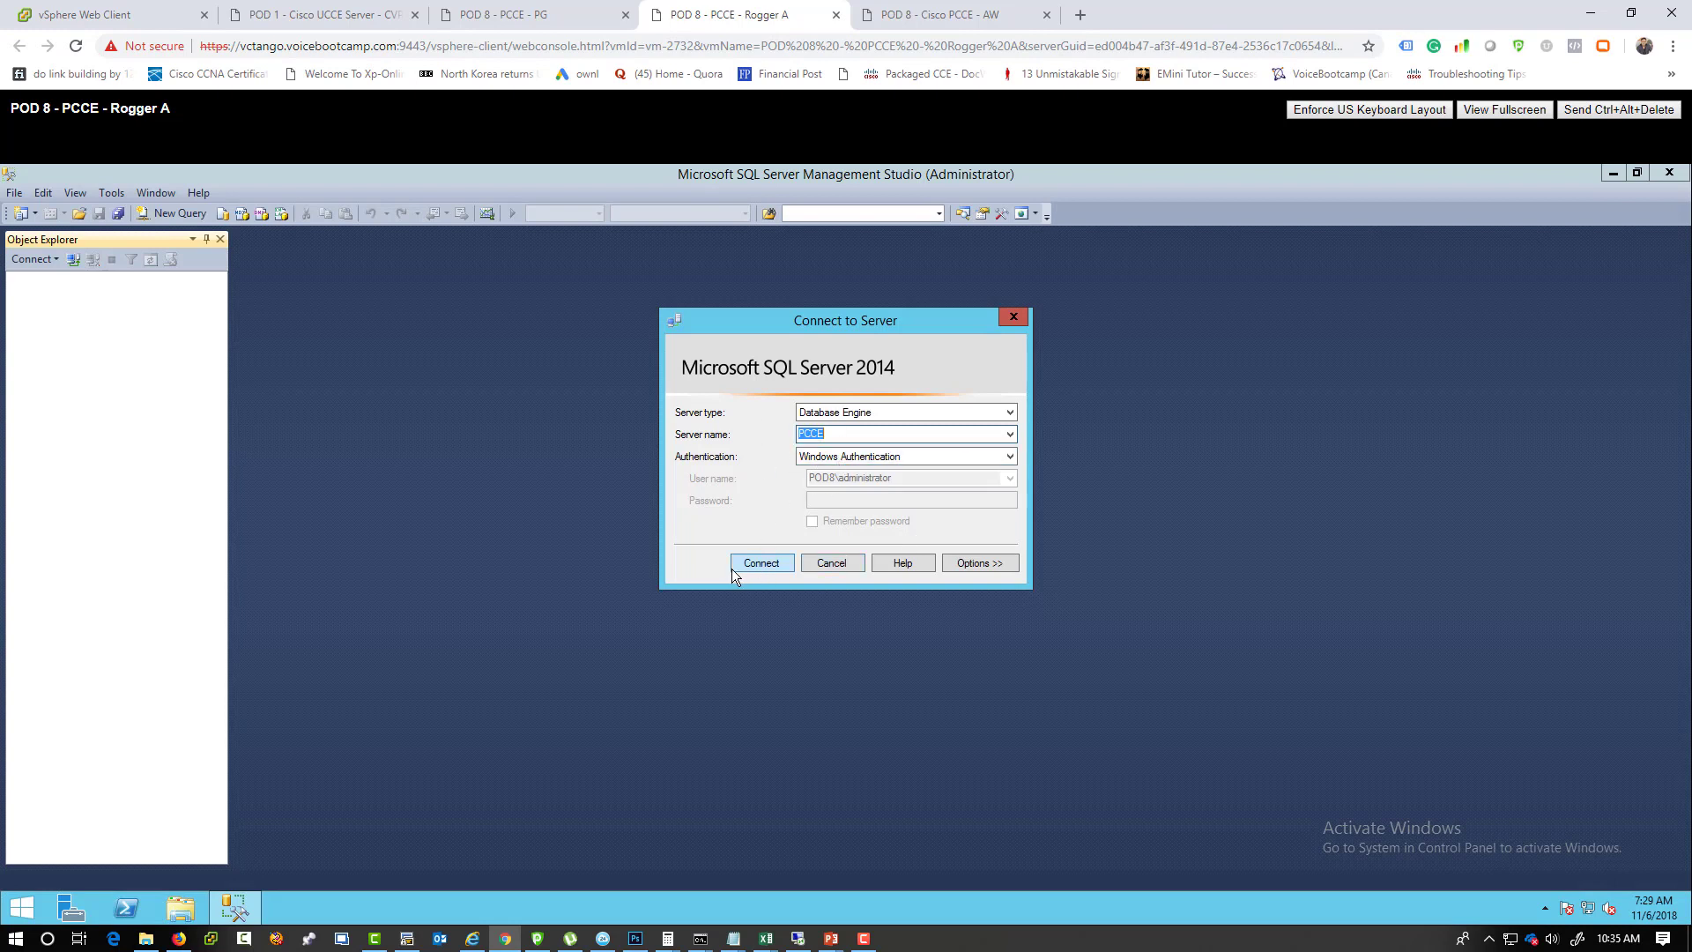
Browse local servers, pick the P8ROGGERA database engine and connect to it.
click(761, 563)
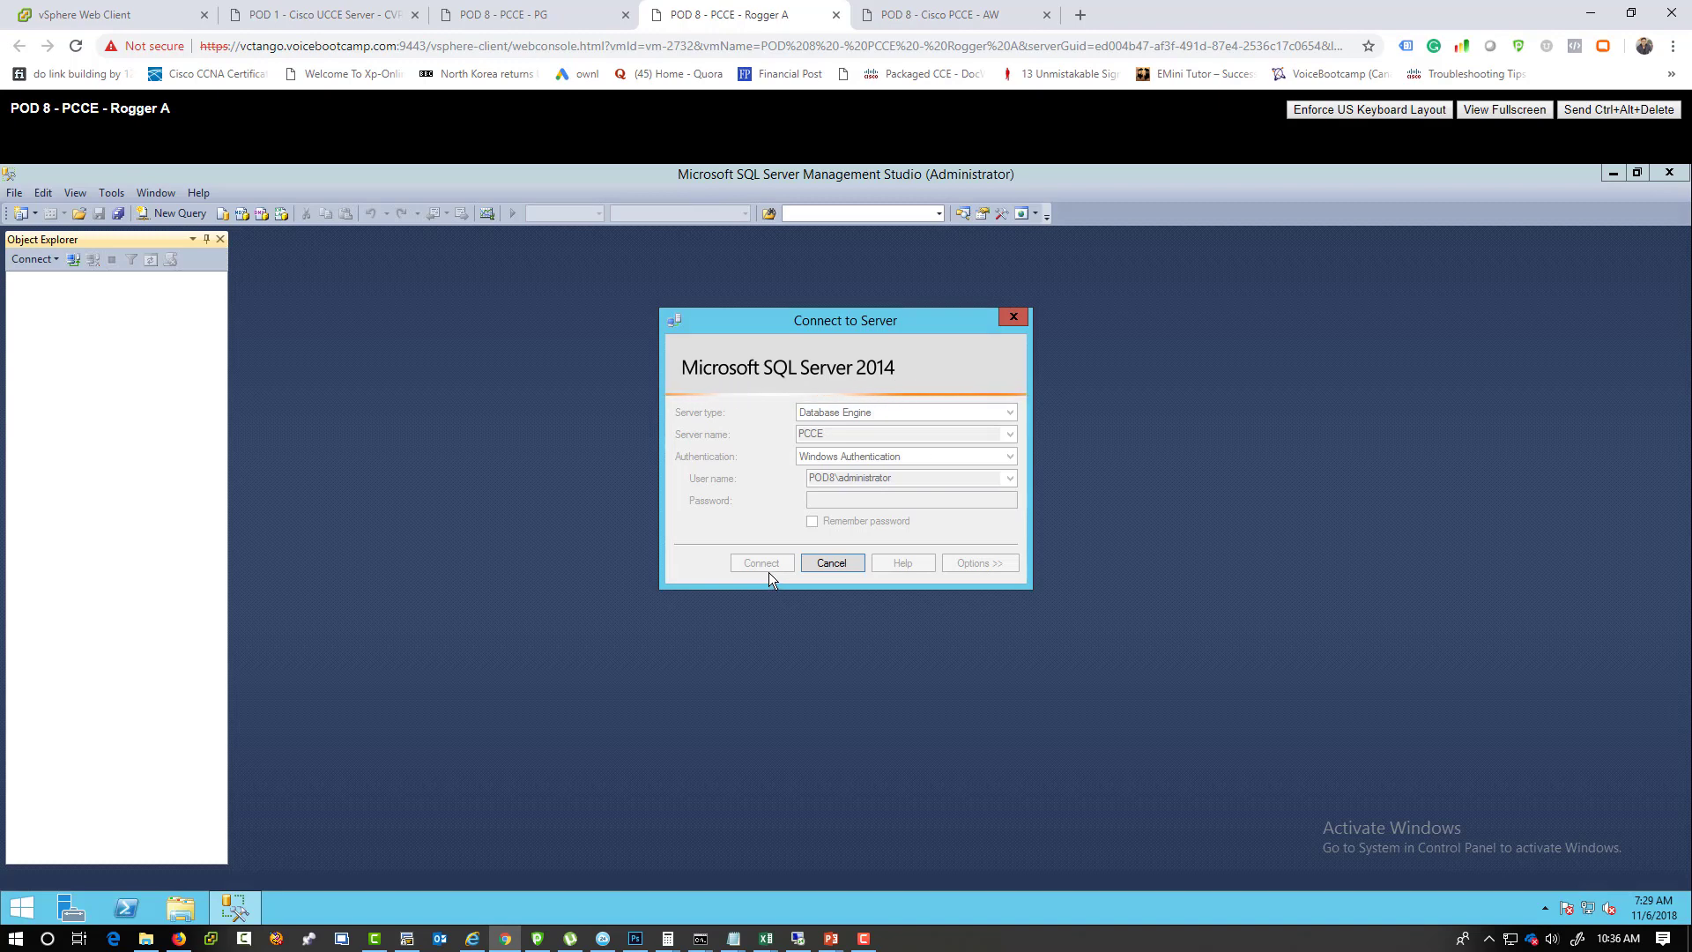
click(1008, 433)
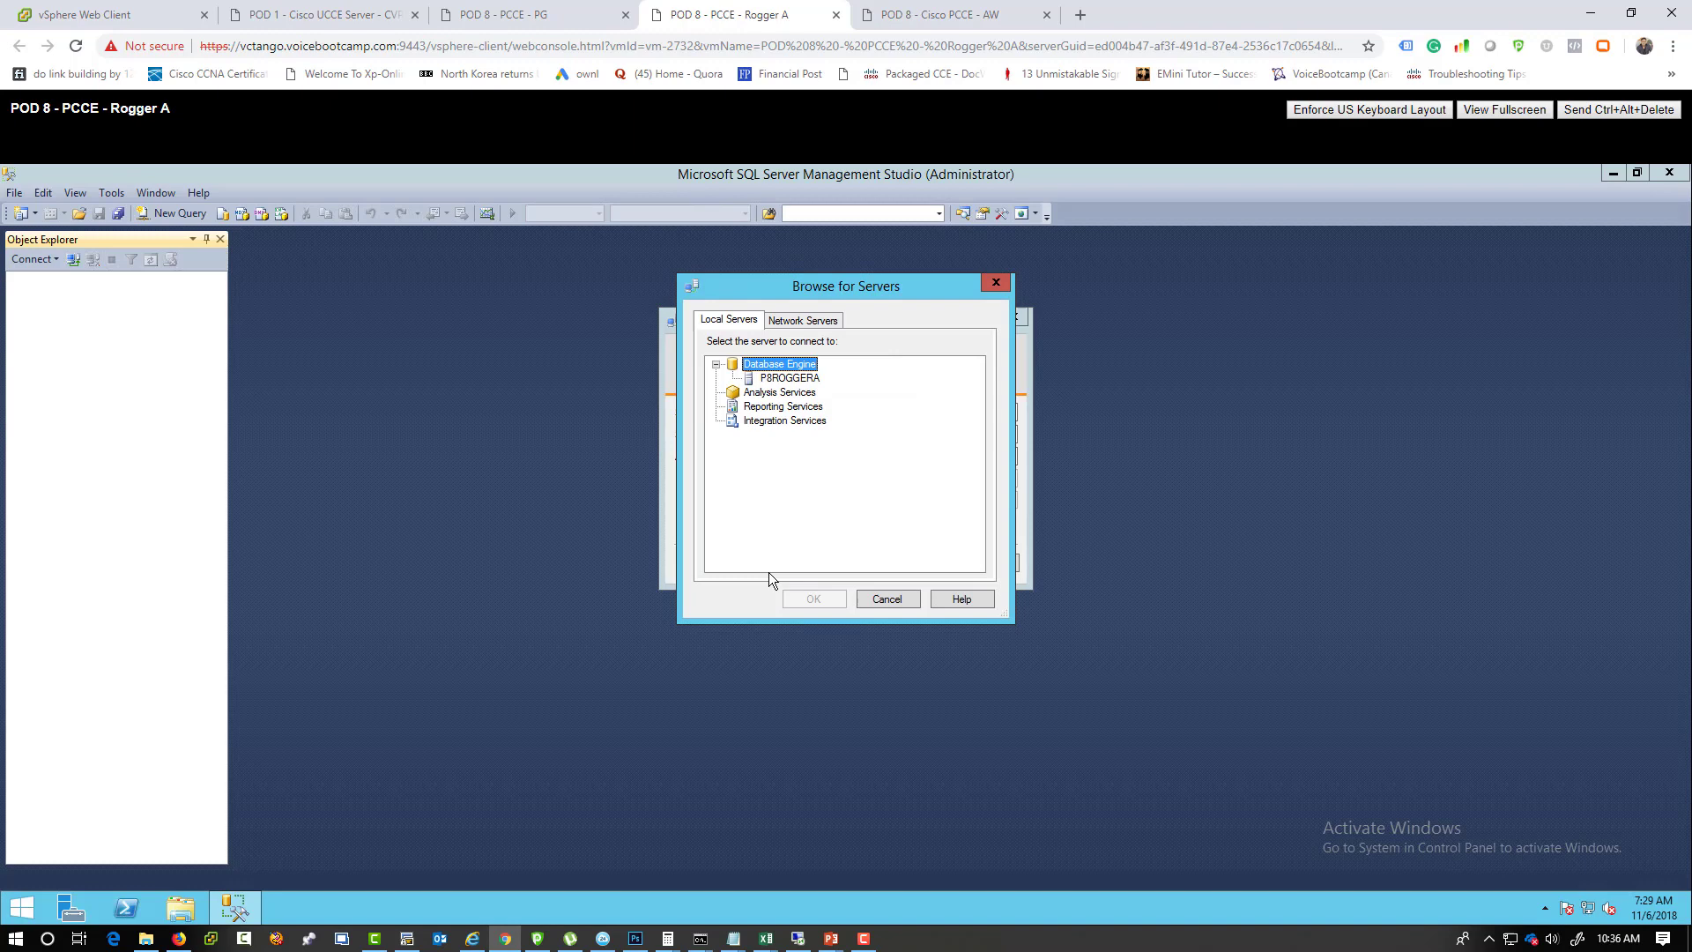
click(789, 378)
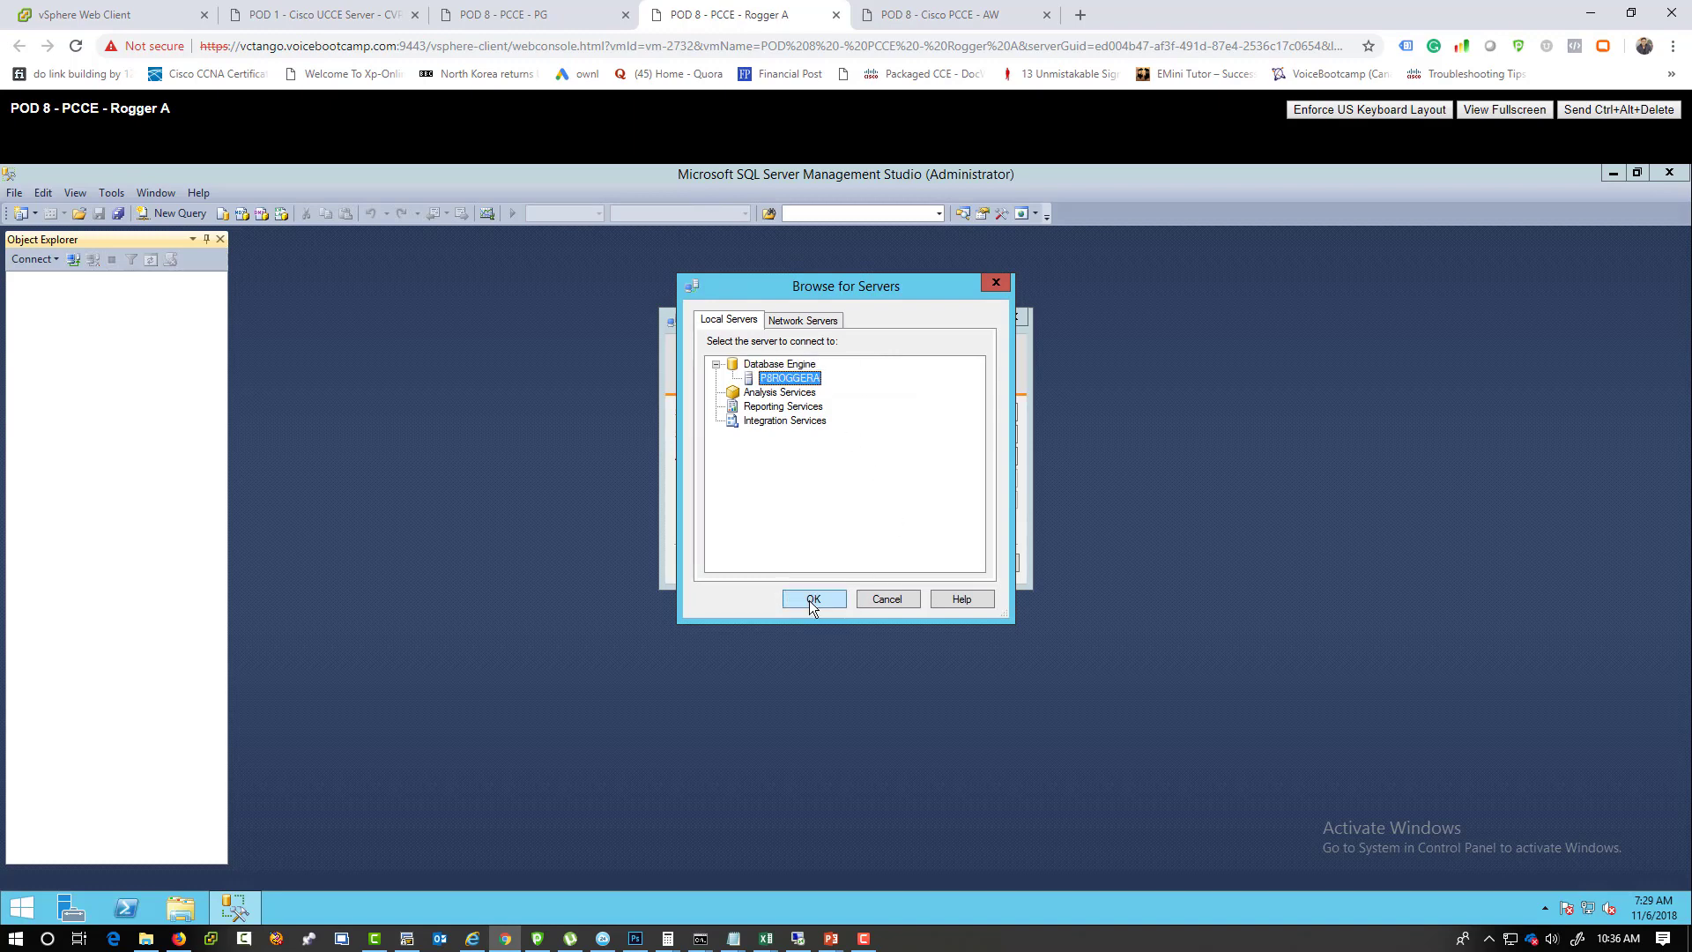
click(812, 599)
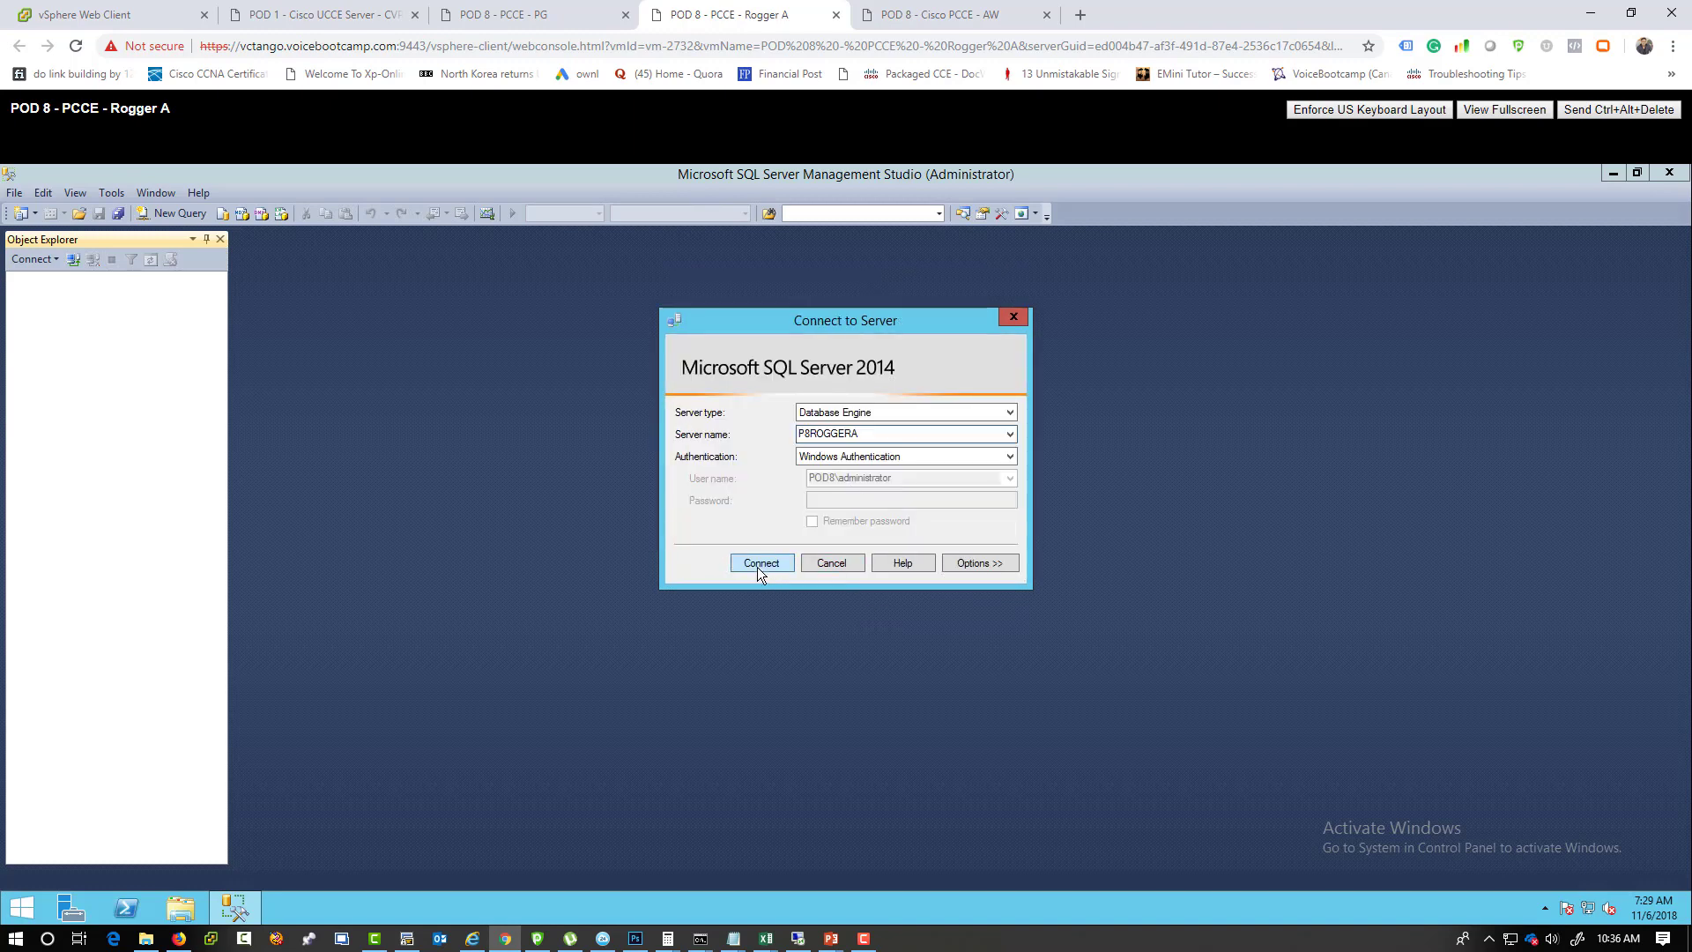
click(761, 562)
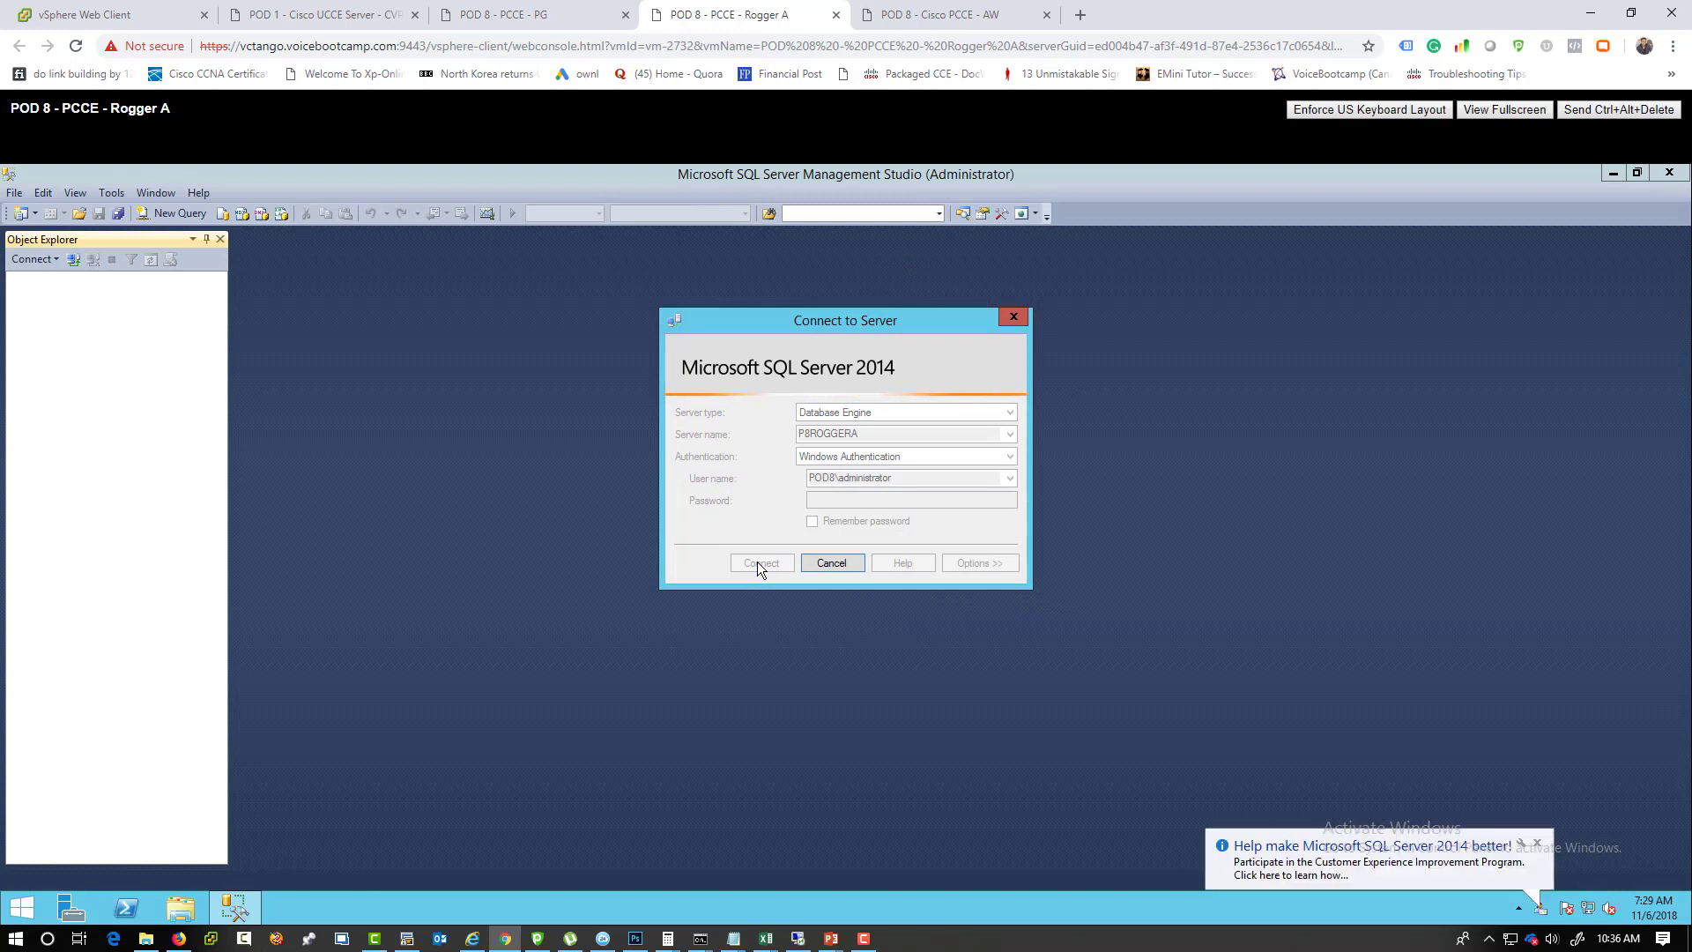
click(761, 563)
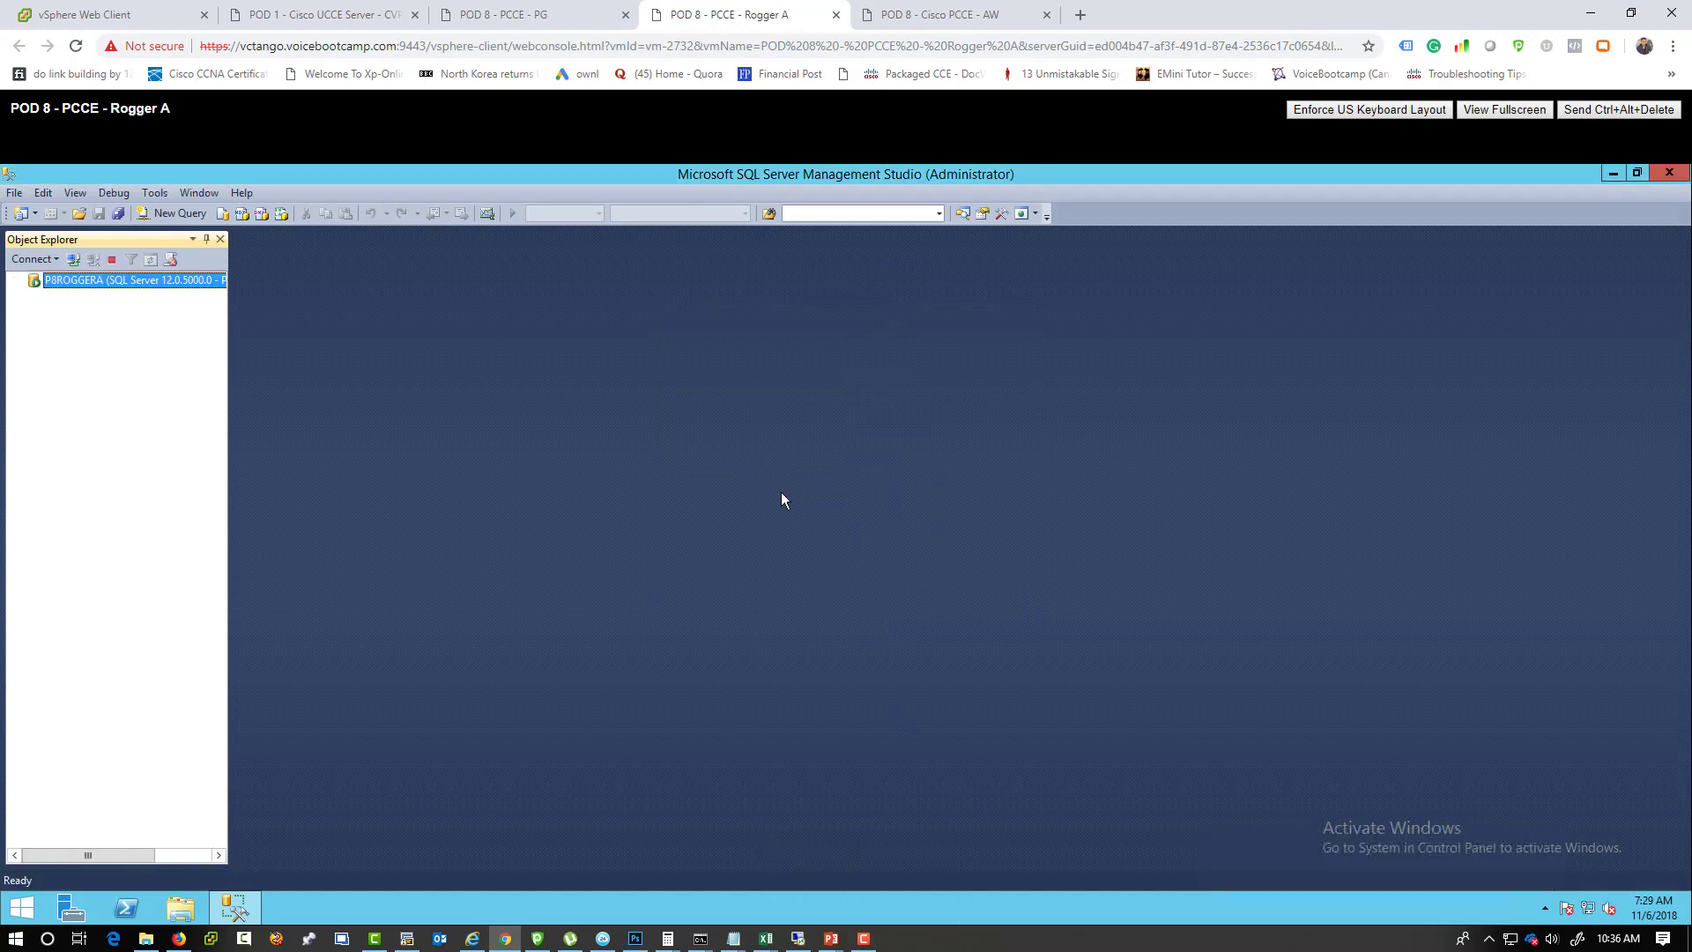
Review the P8ROGGERA Security page showing SQL Server and Windows Authentication mode, then cancel.
click(36, 280)
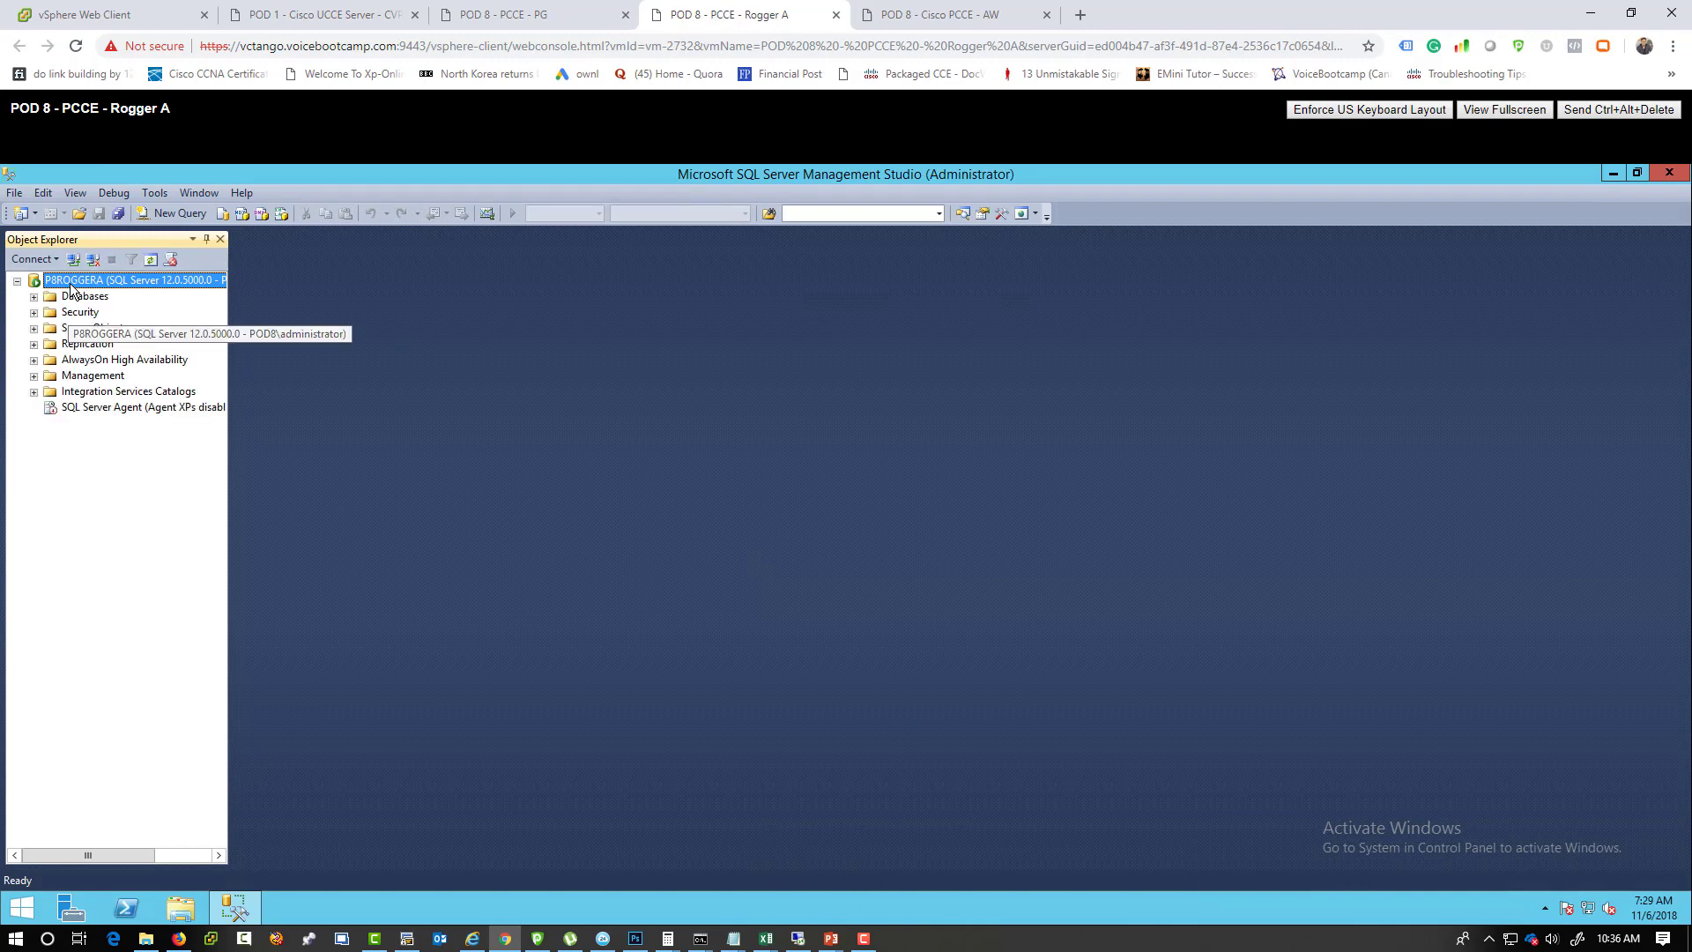
mouse_move(85, 314)
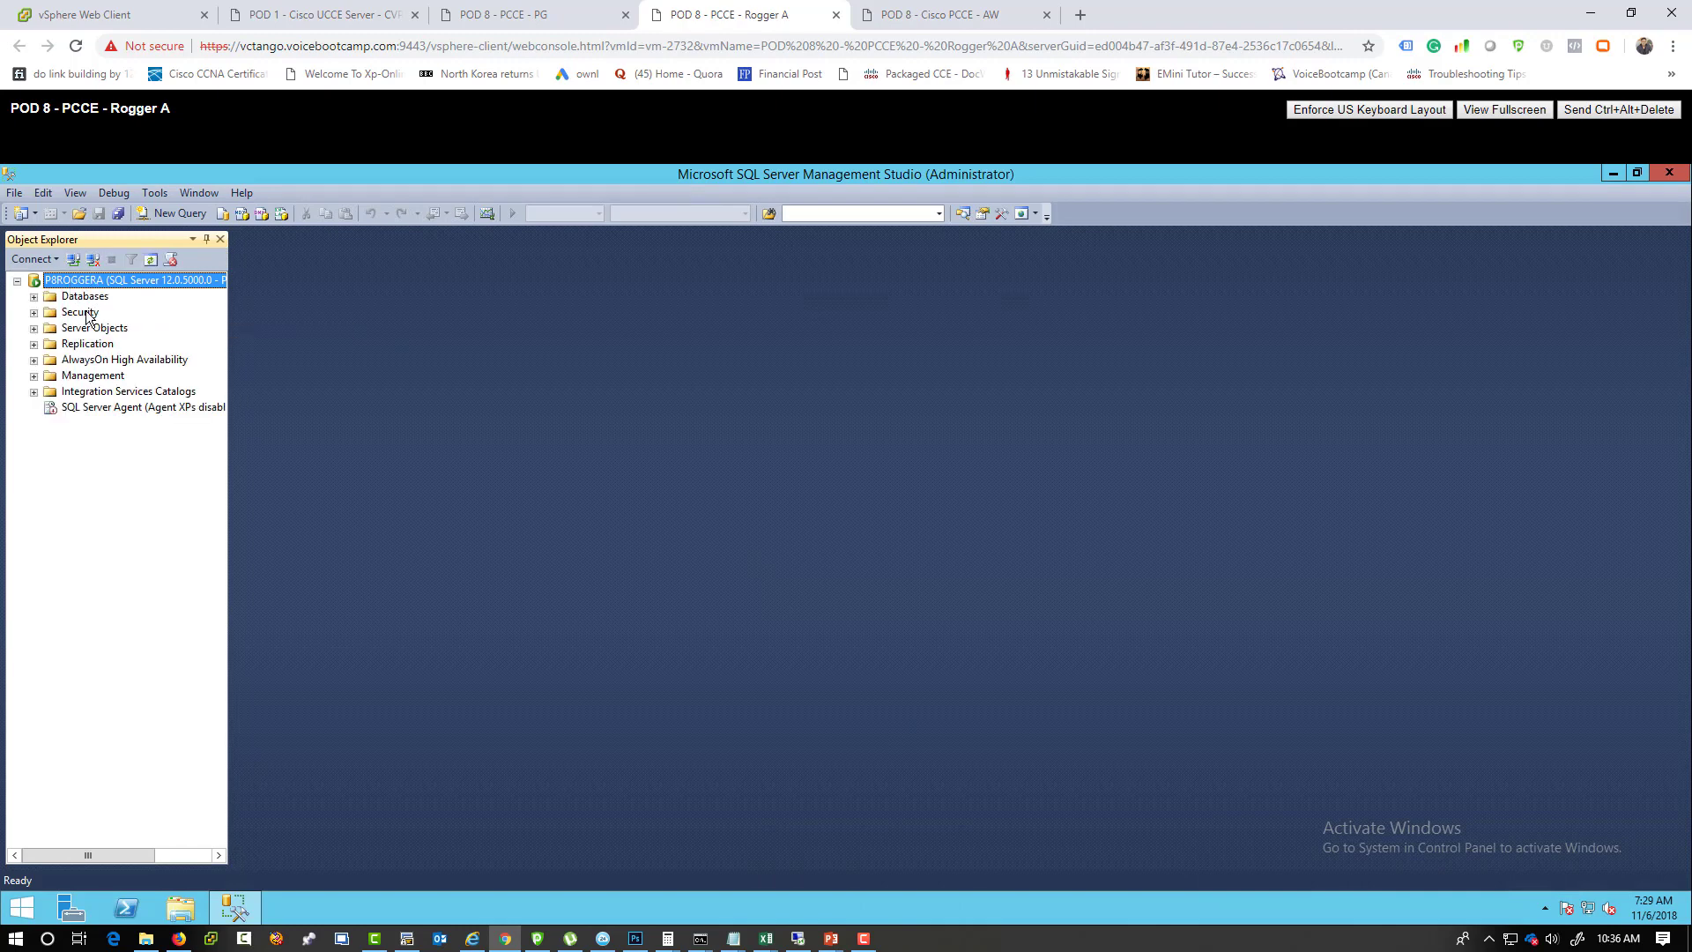
right_click(128, 280)
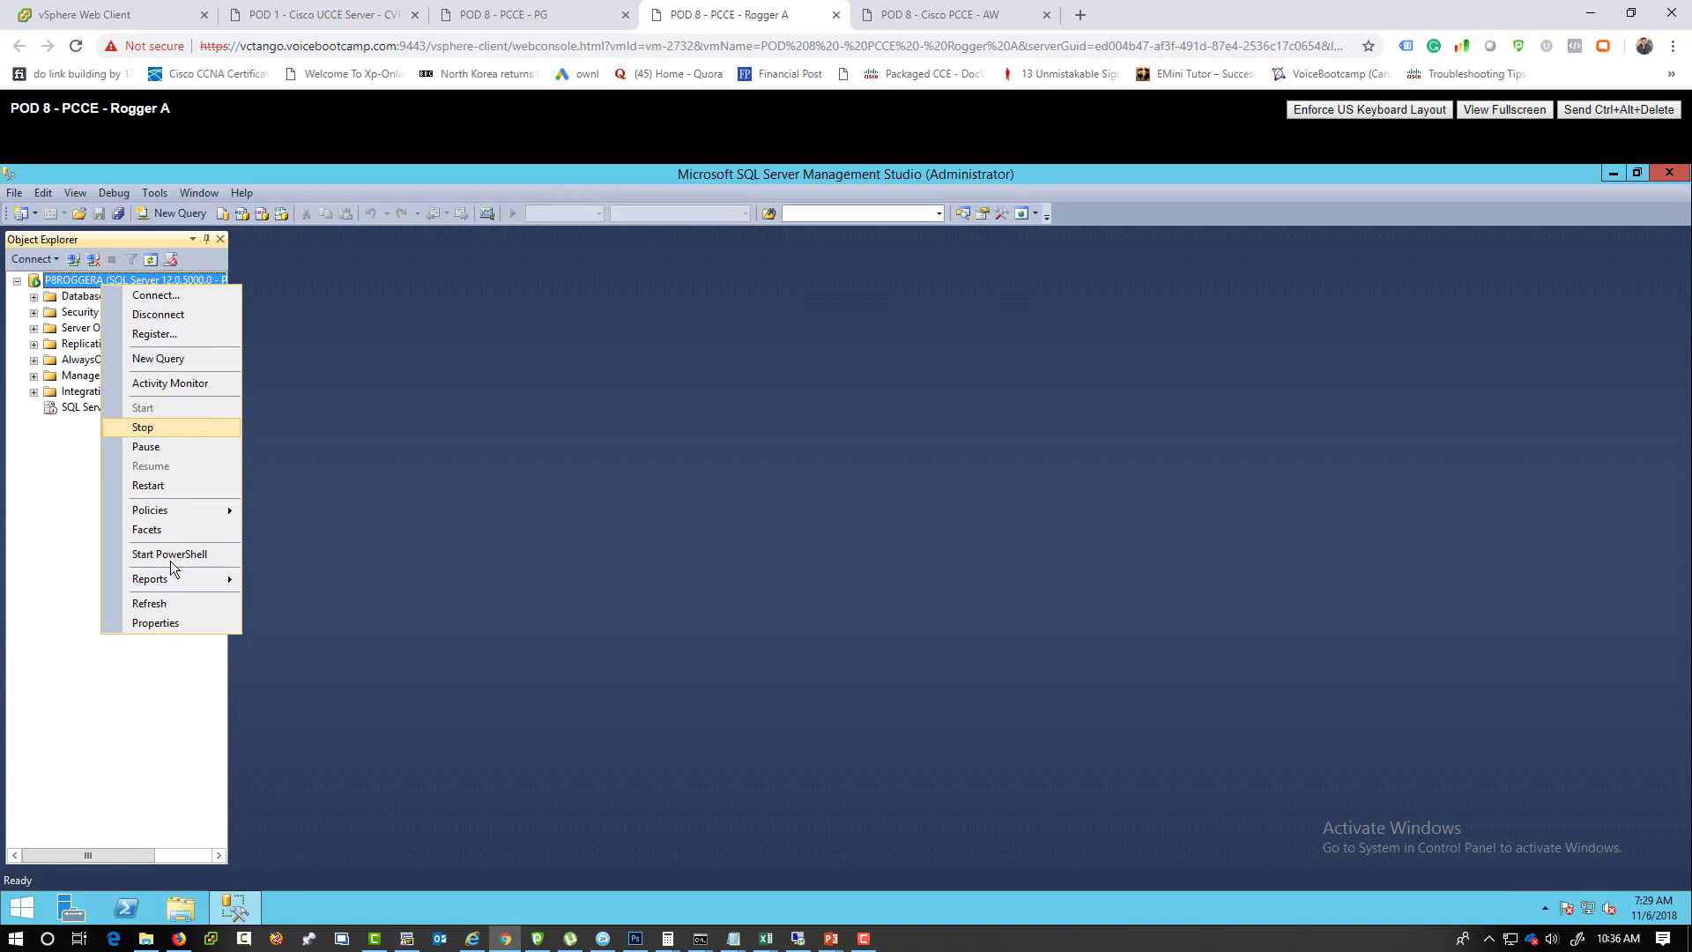
click(141, 427)
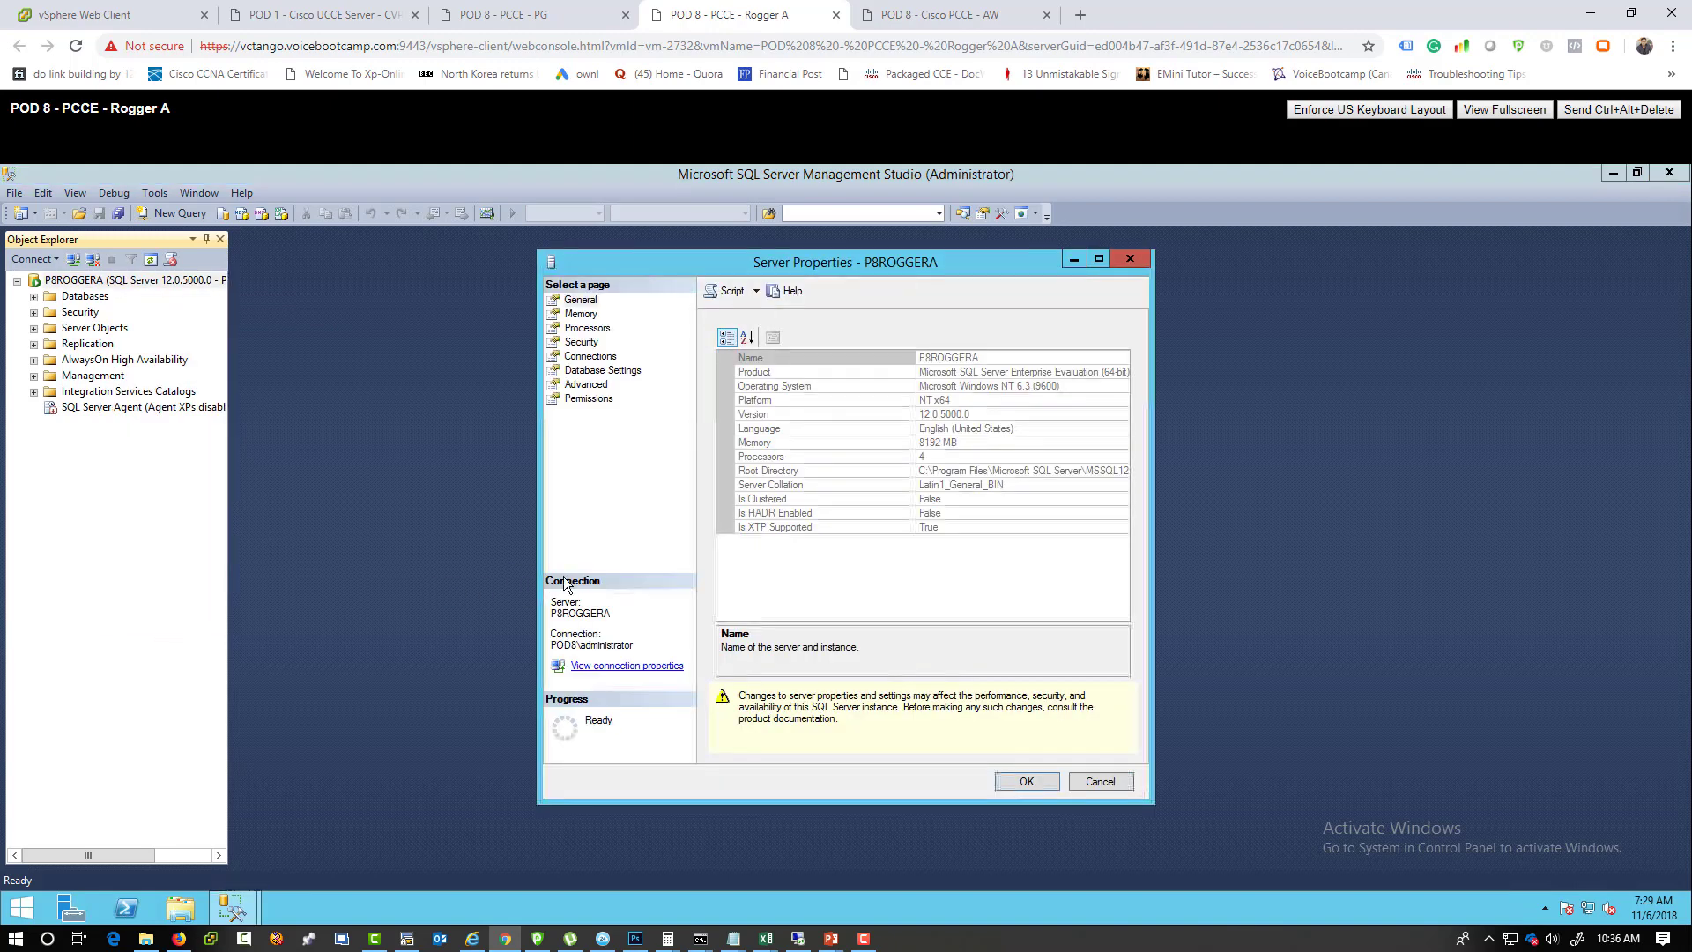
click(580, 342)
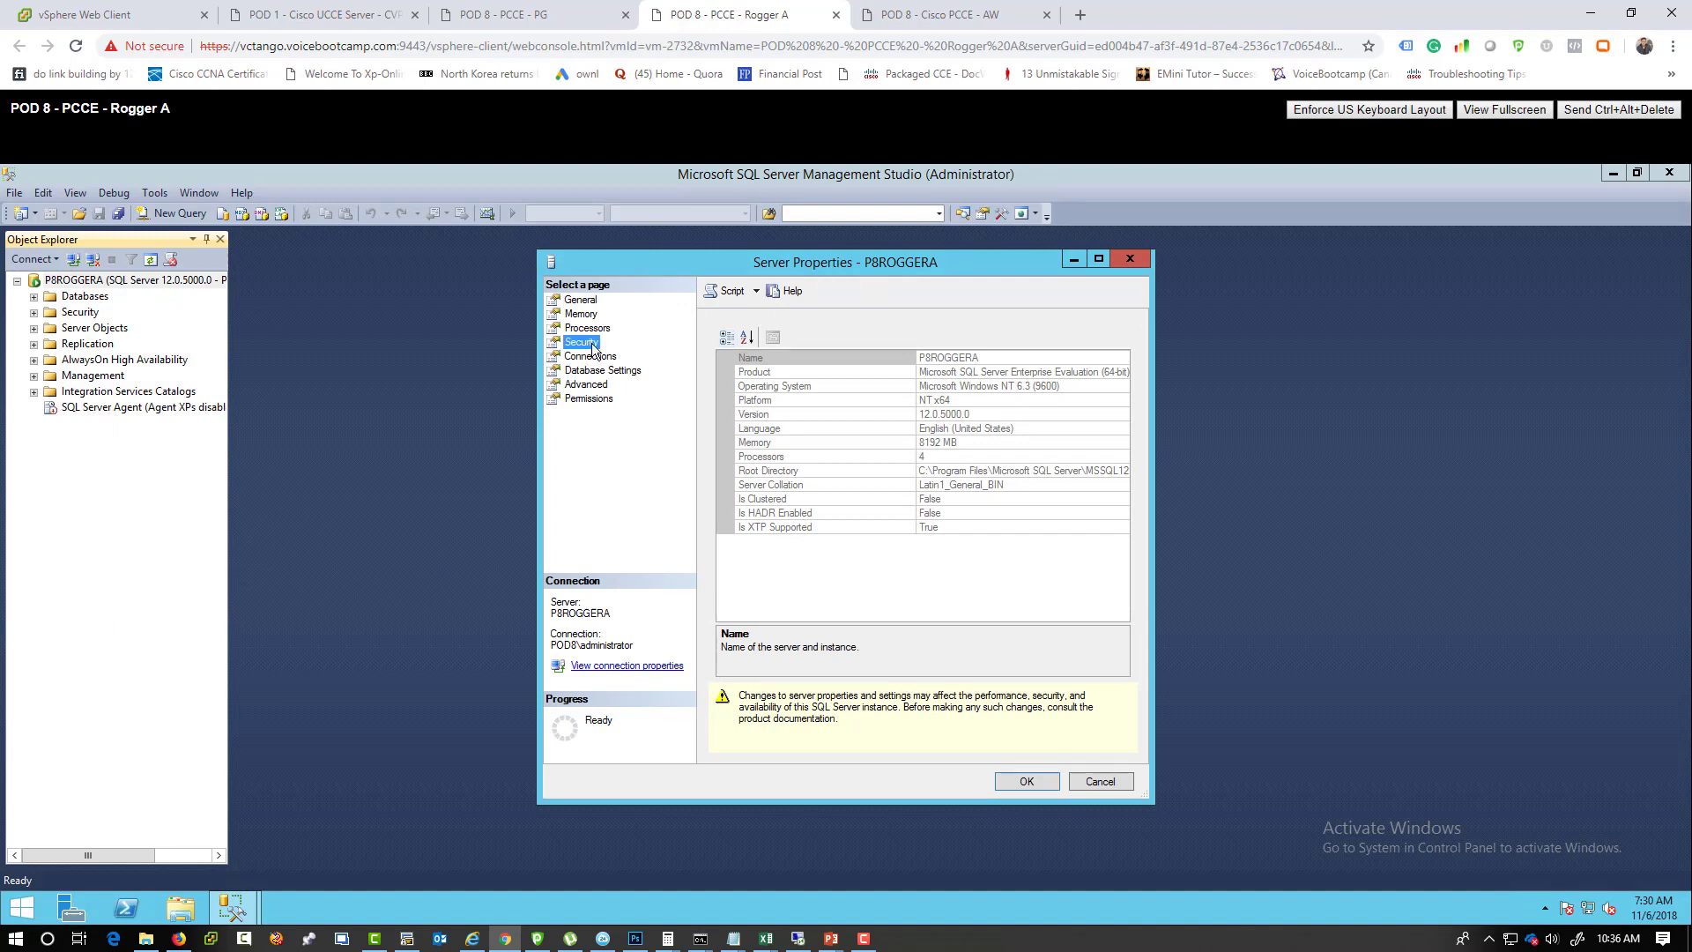
click(581, 342)
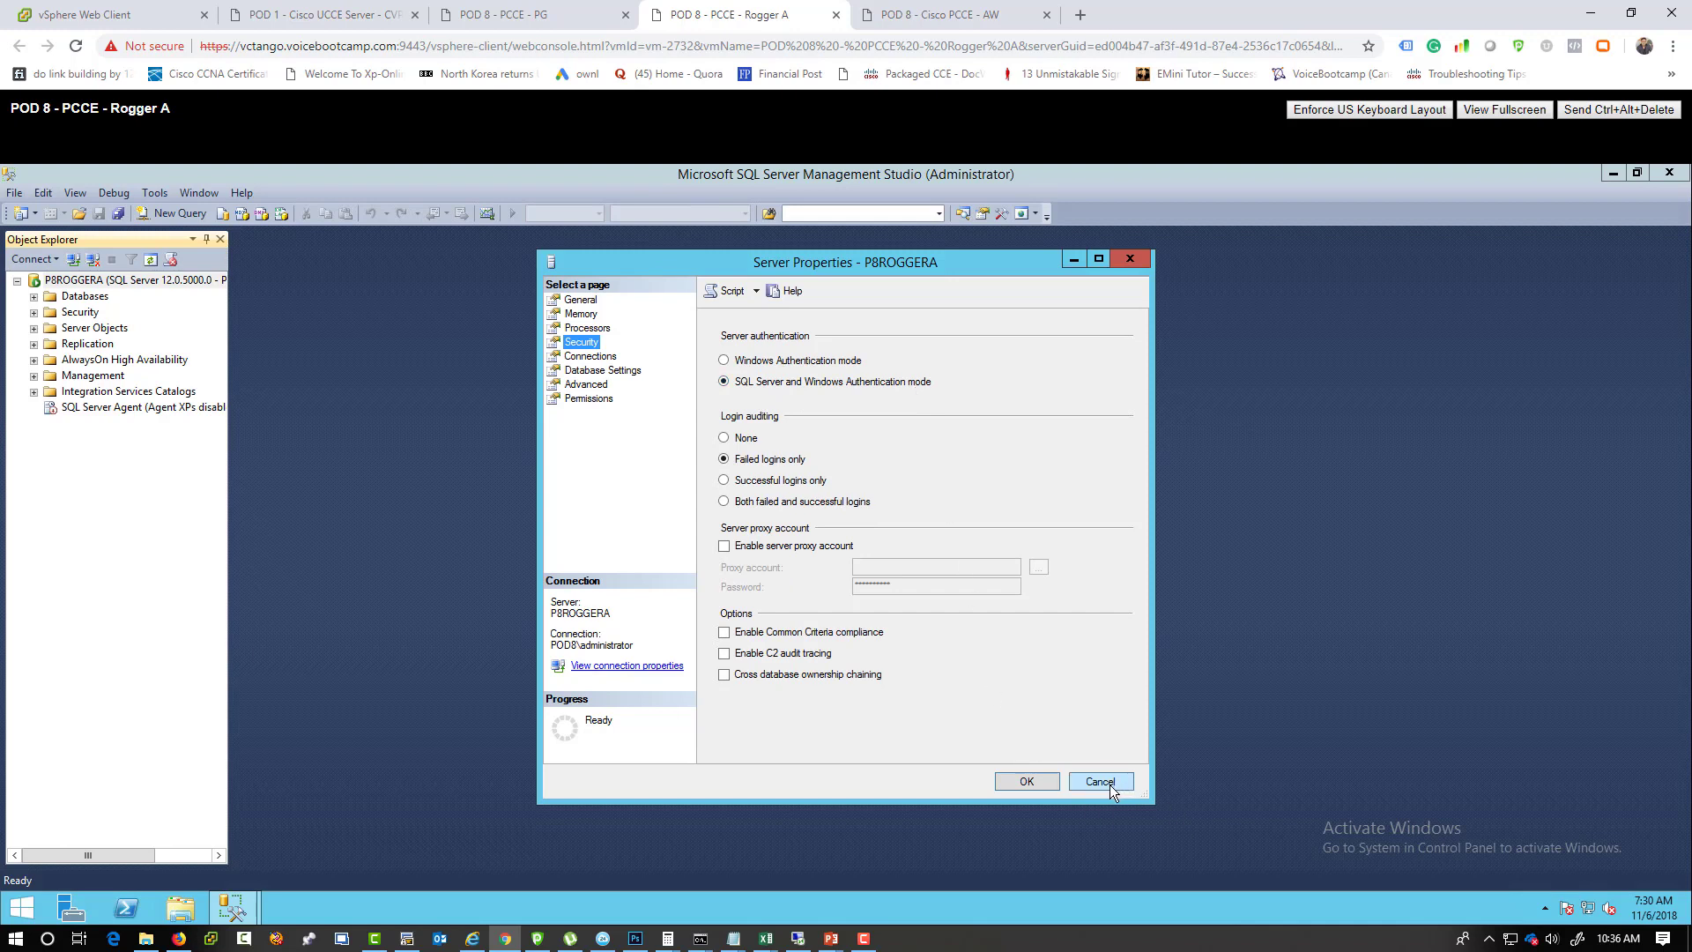
click(1097, 780)
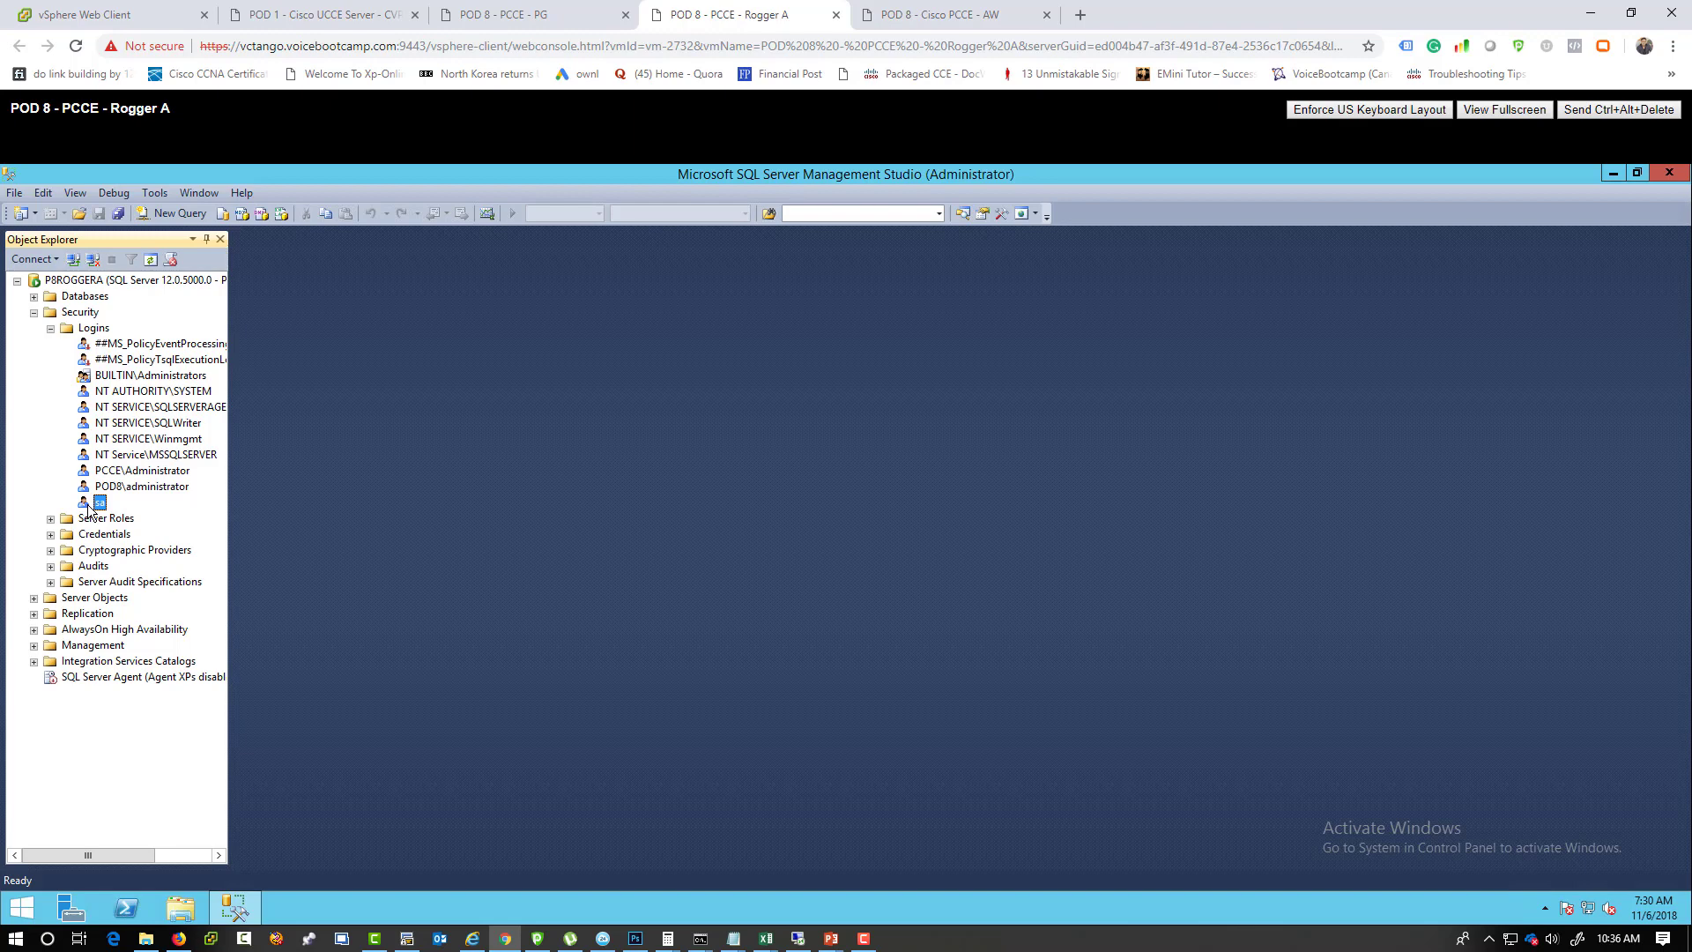
mouse_move(155, 497)
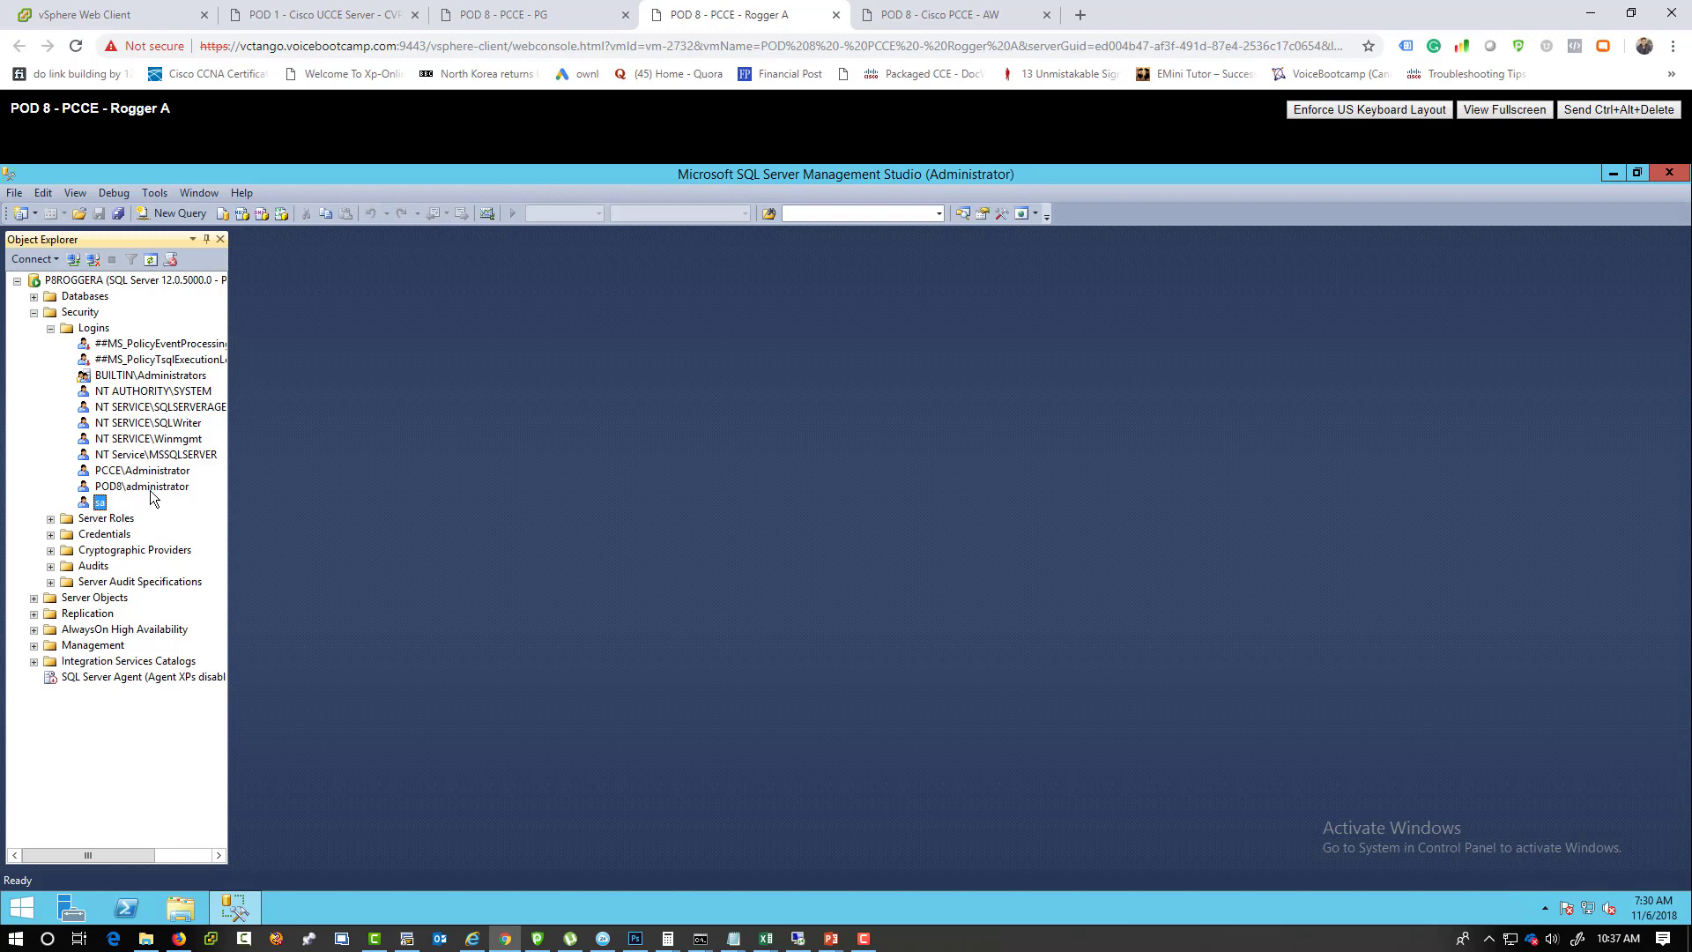
click(148, 486)
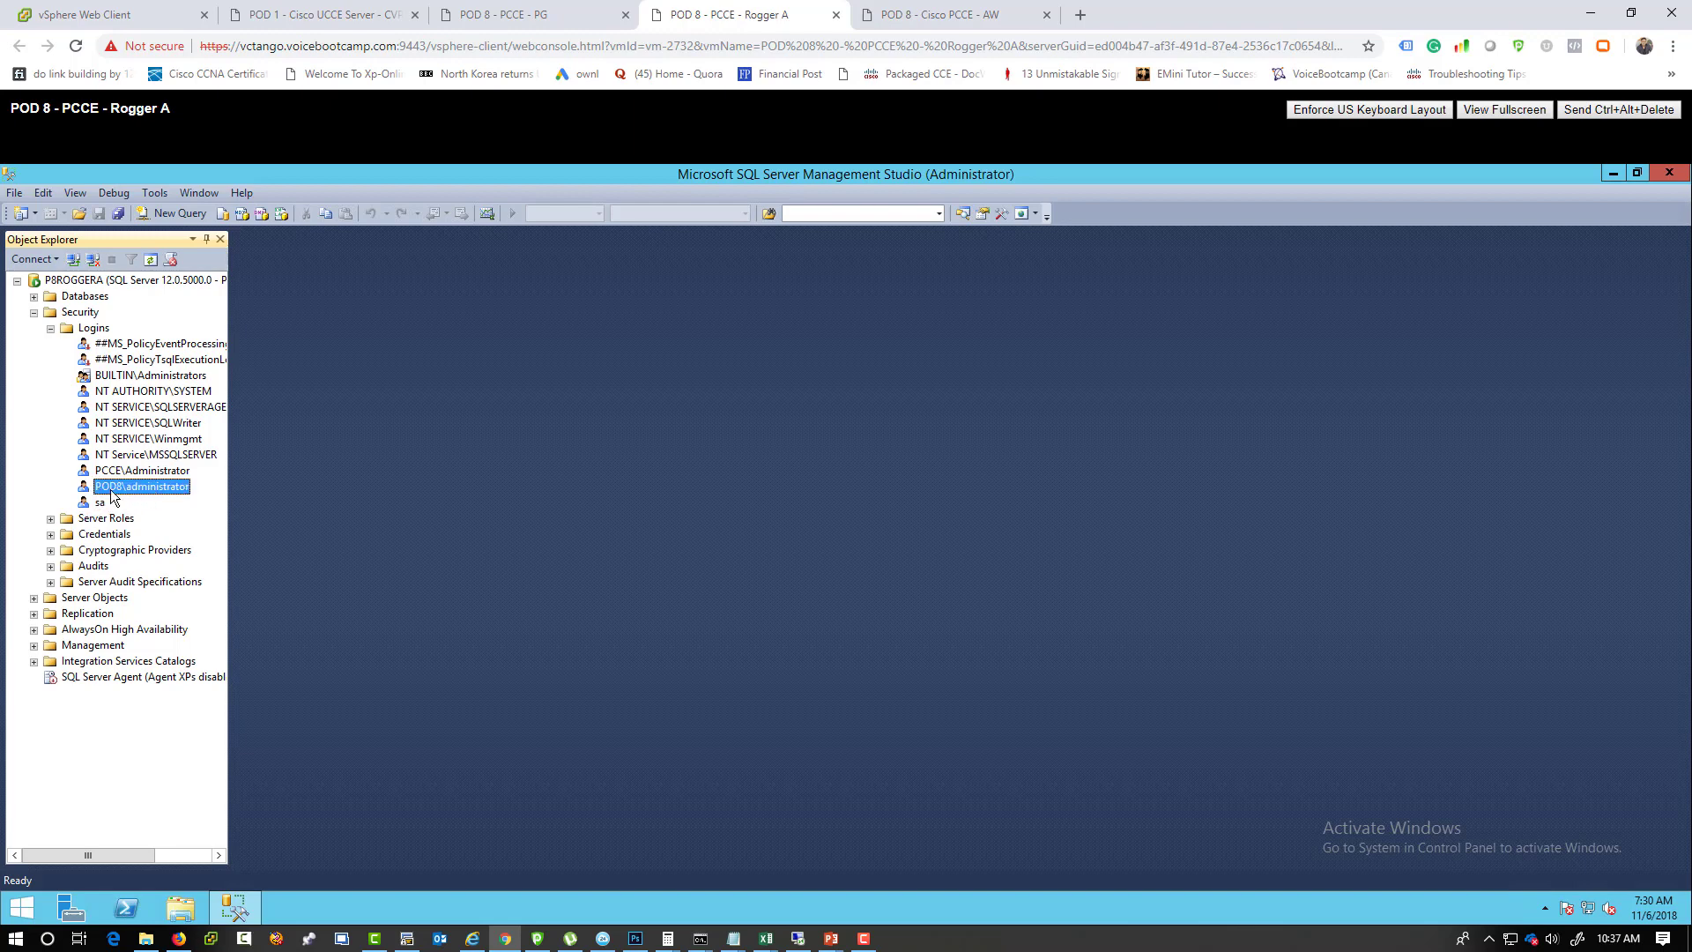
right_click(141, 486)
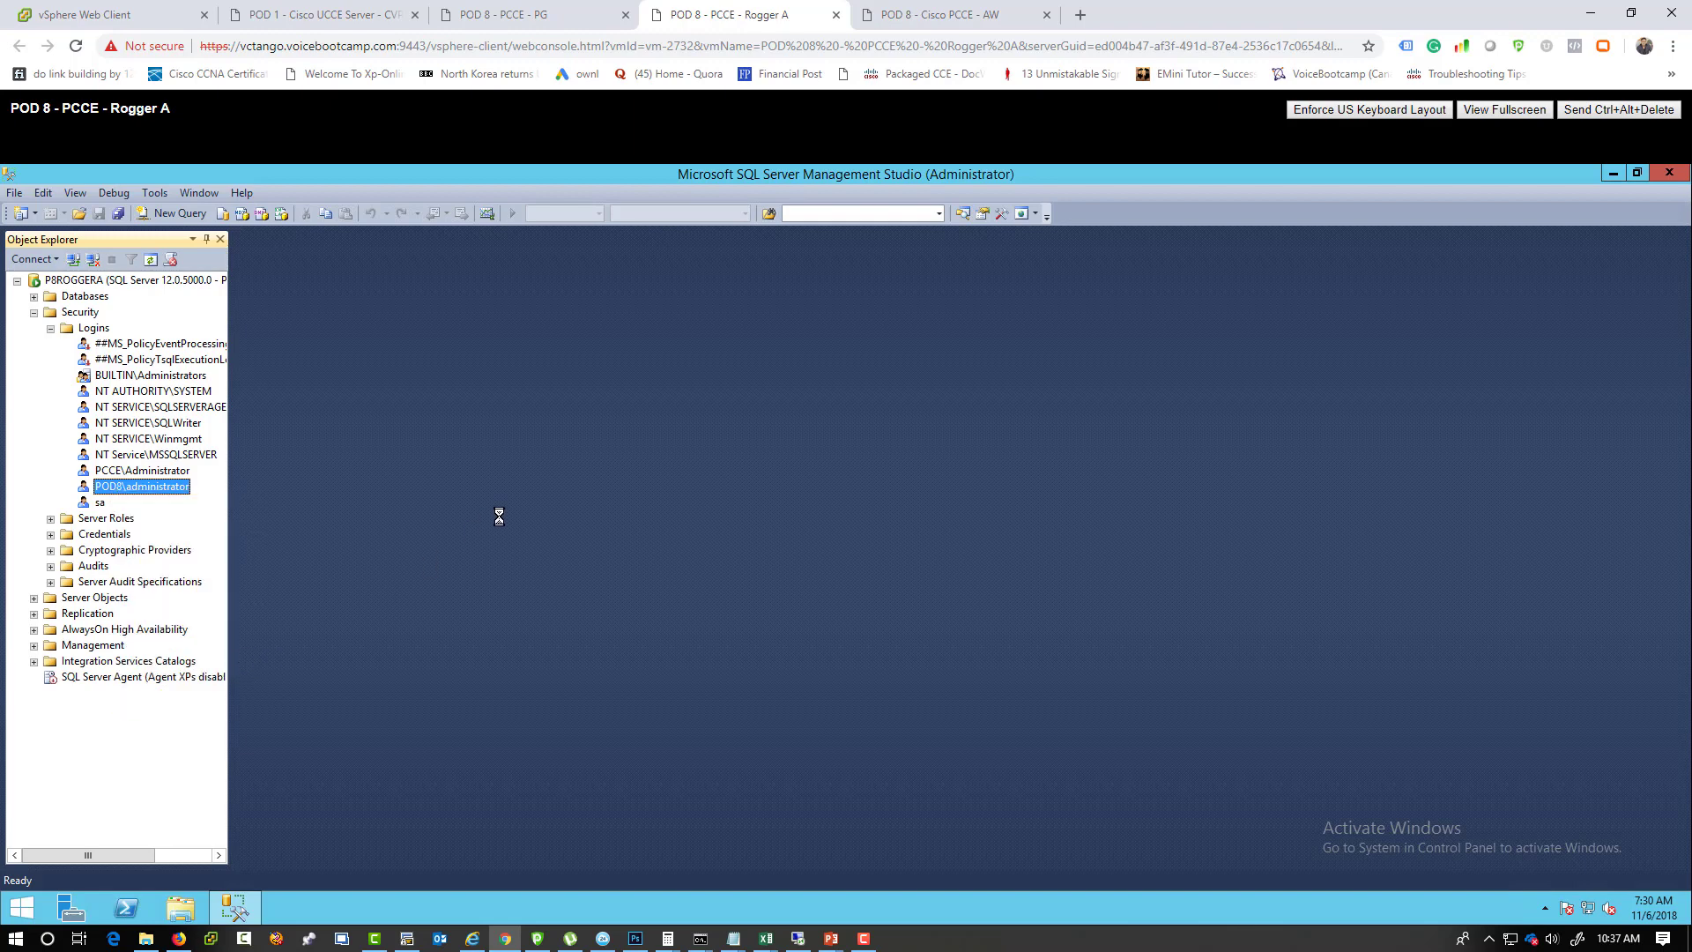
double_click(141, 486)
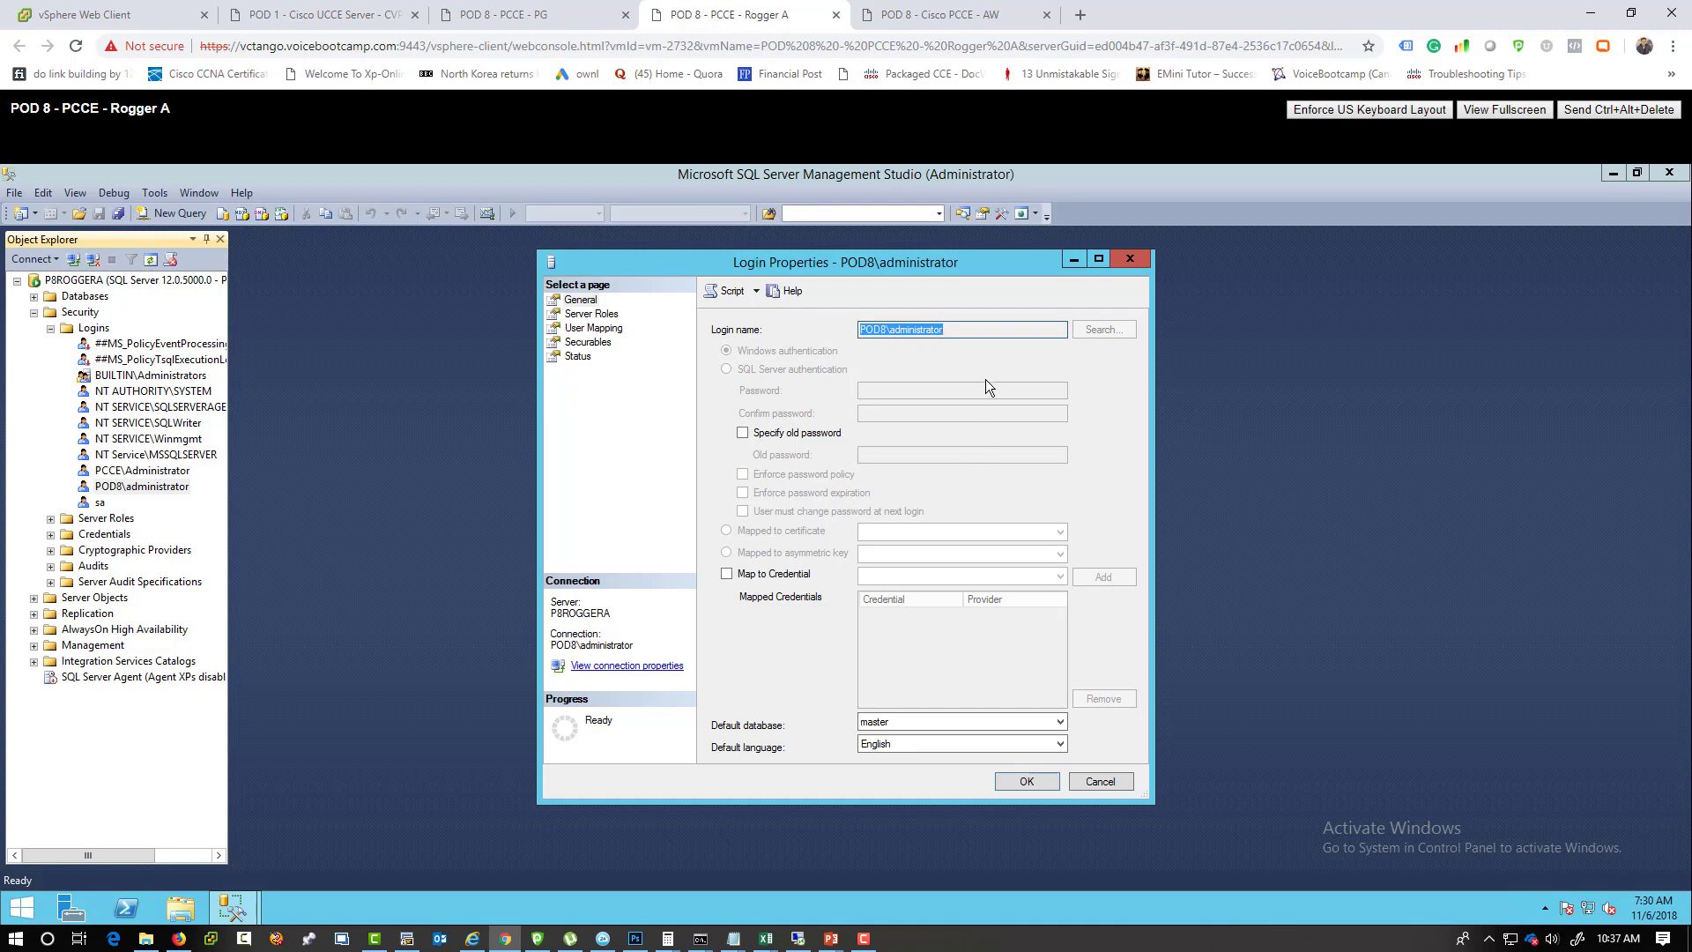
click(591, 314)
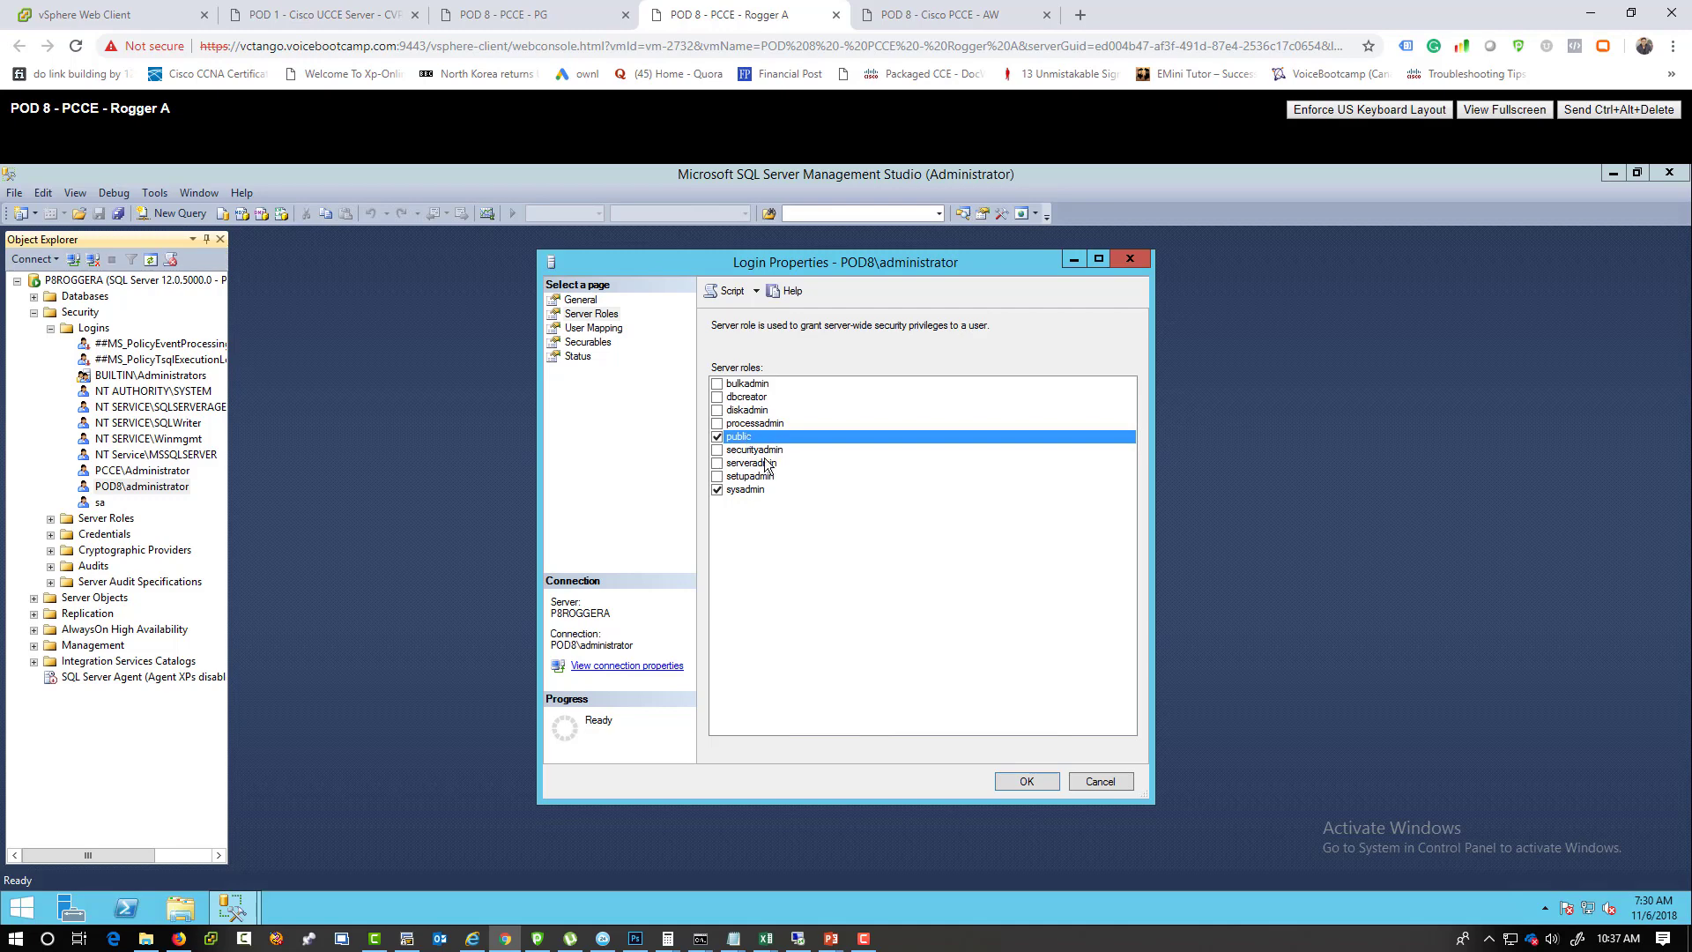
click(717, 489)
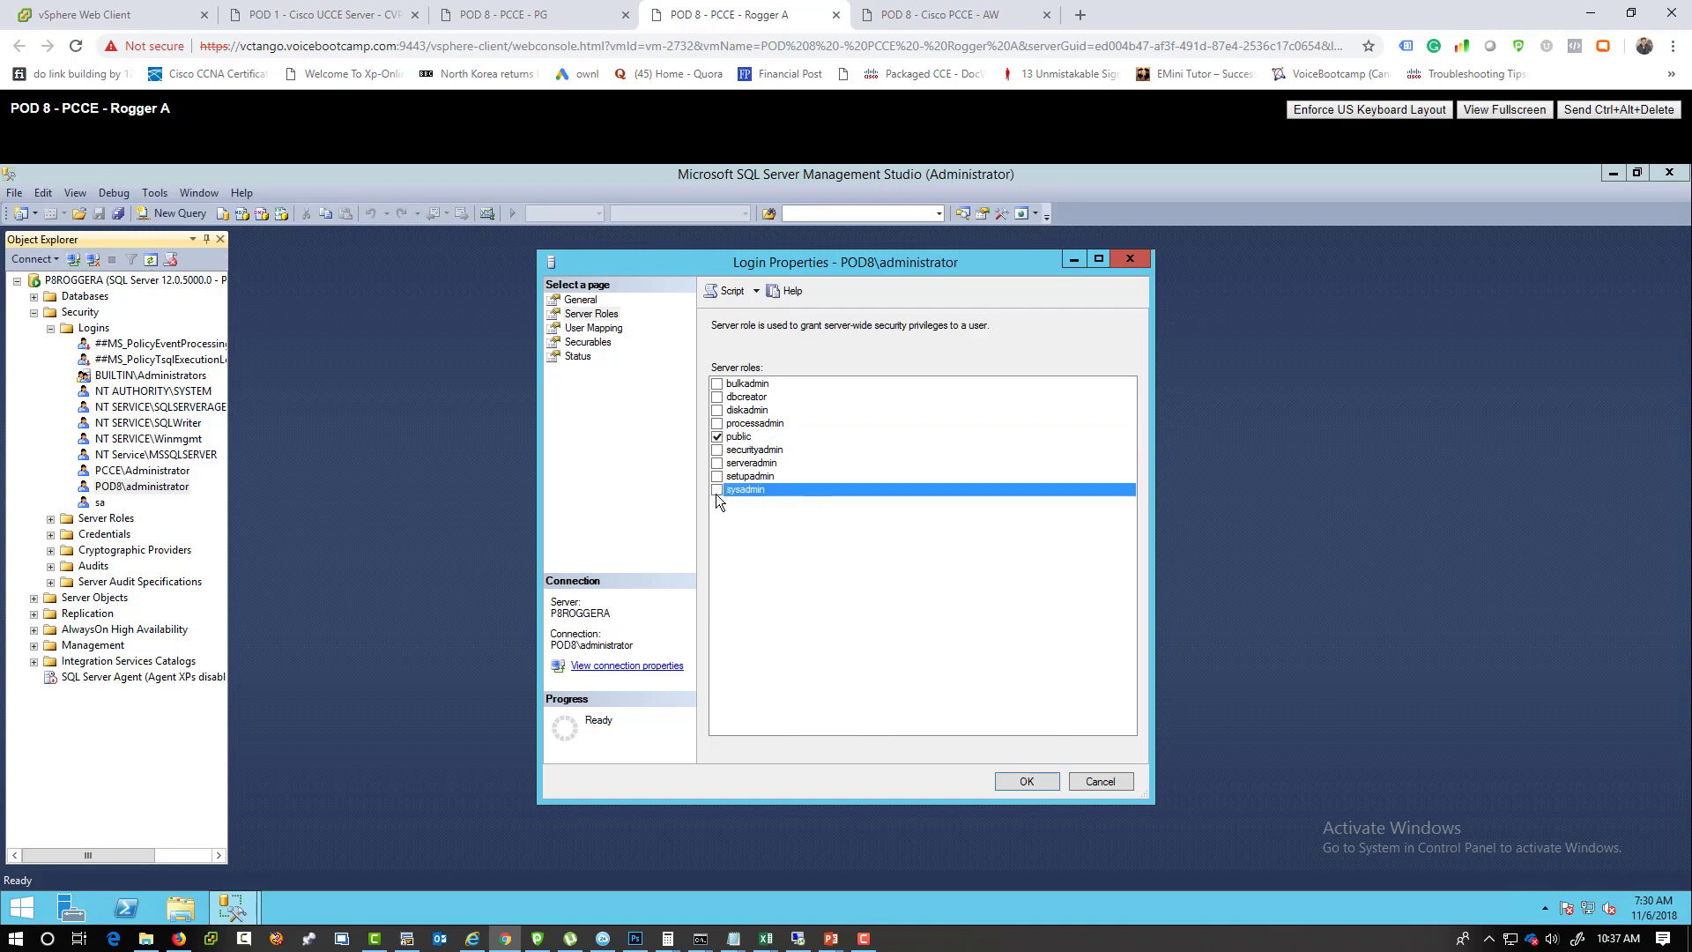
click(717, 488)
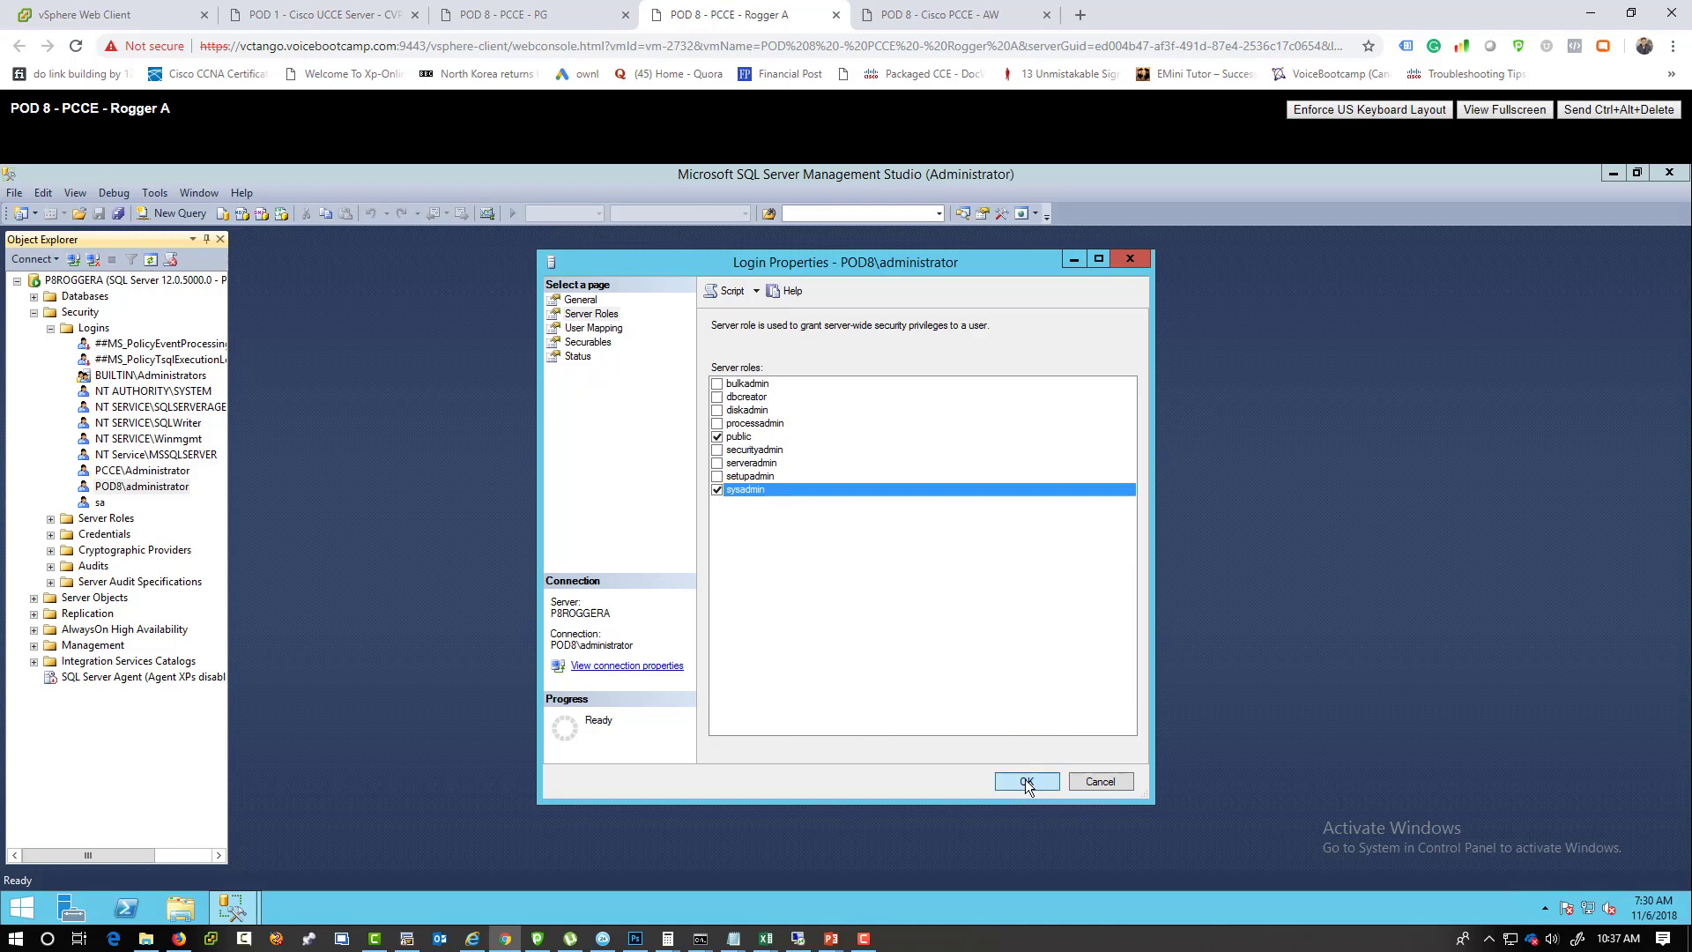
click(1022, 780)
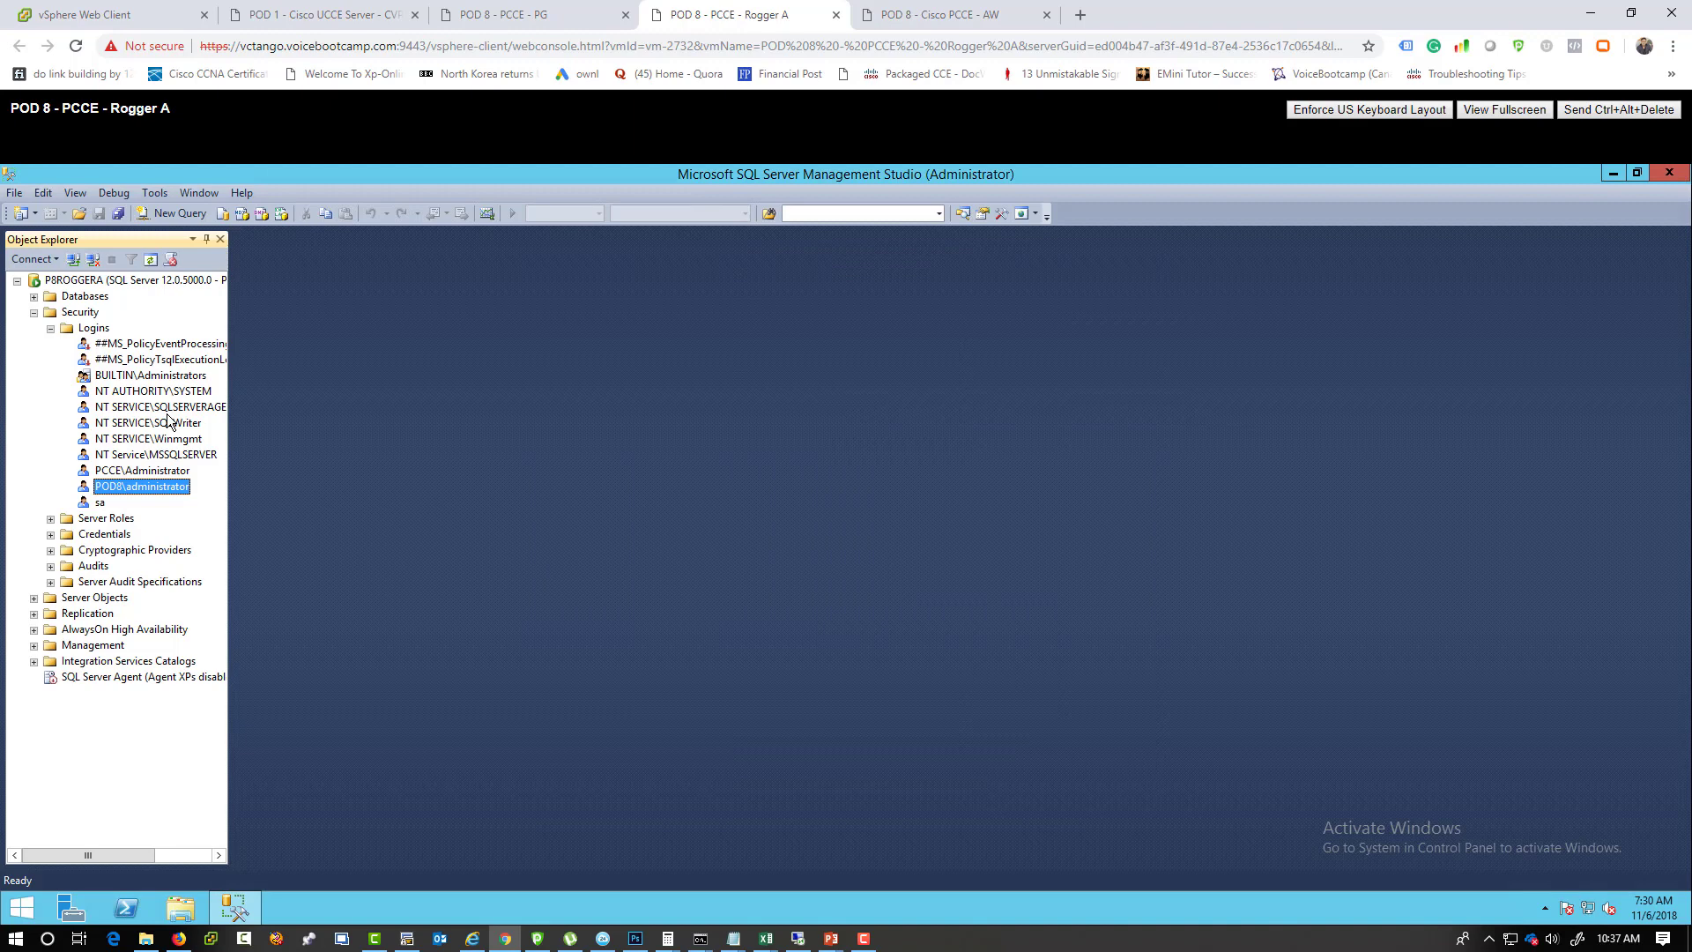
click(150, 374)
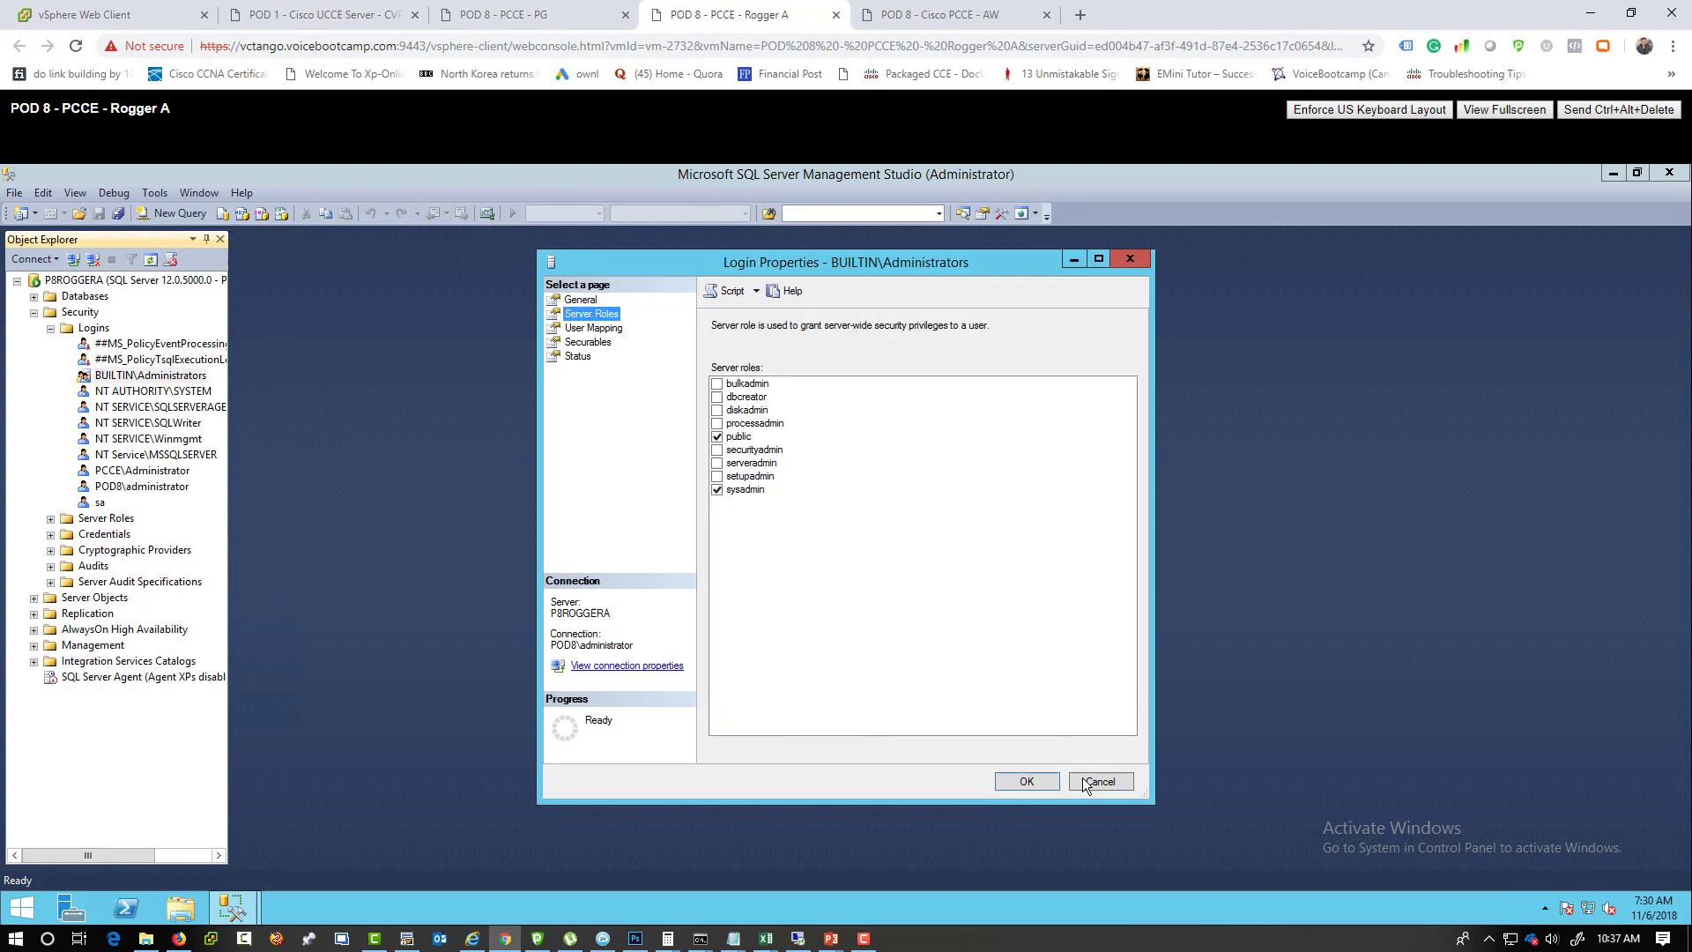
click(1098, 780)
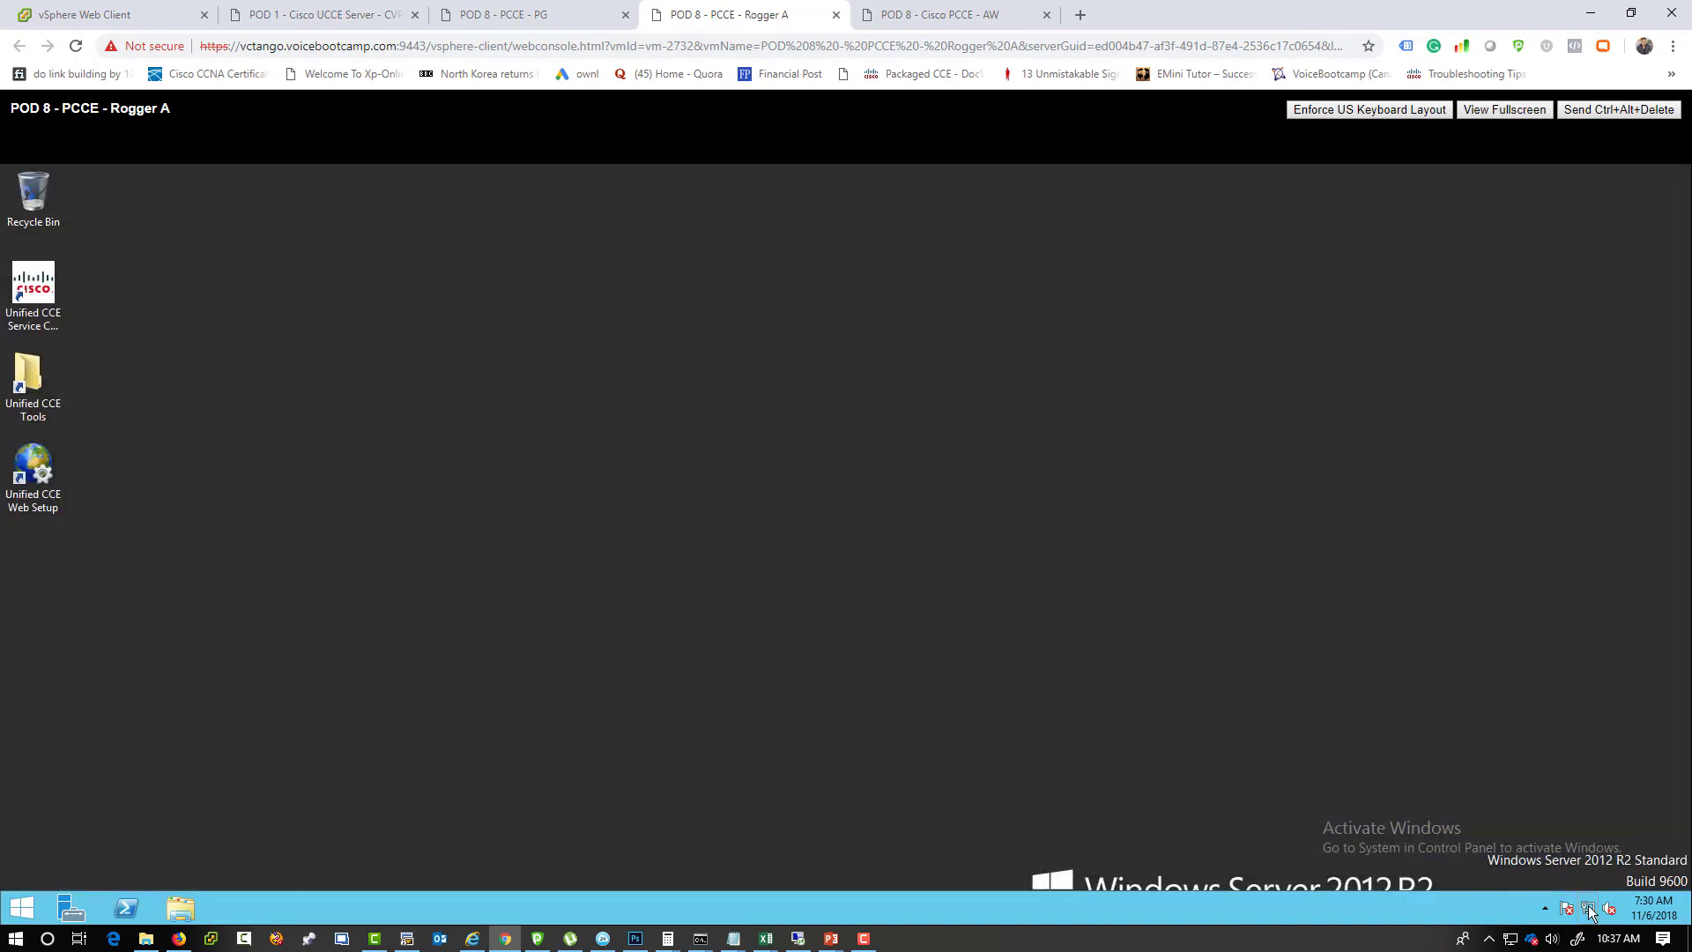
mouse_move(933, 541)
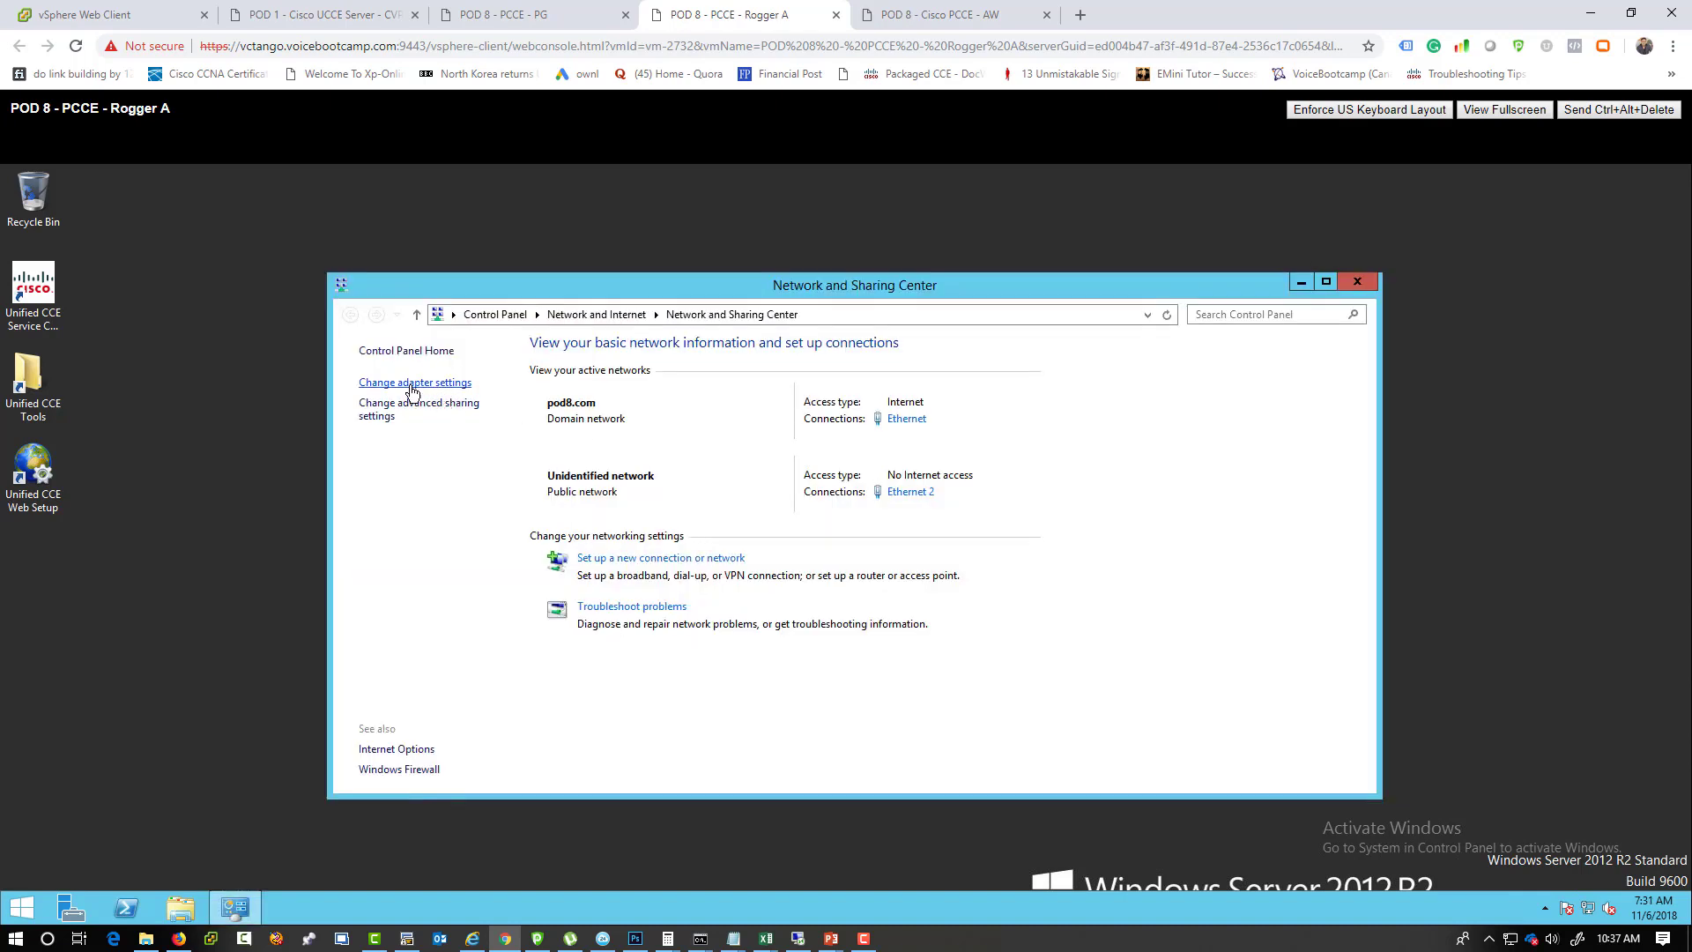
Rename the pod8.com adapter to Public in Network Connections.
click(414, 383)
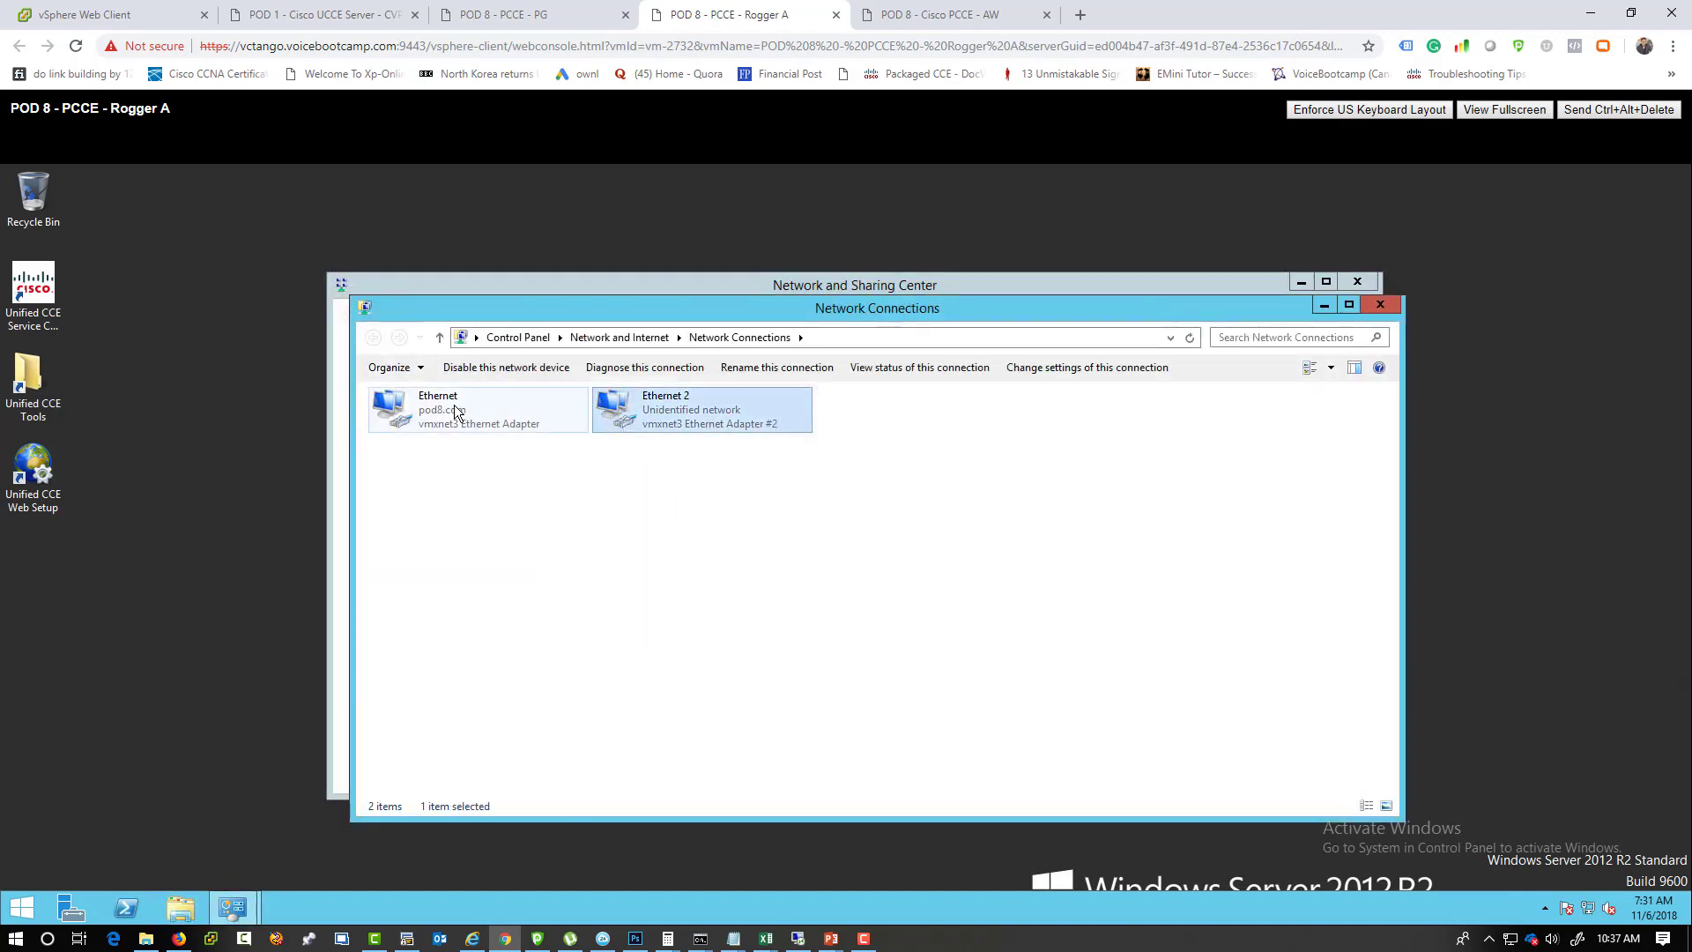
click(477, 409)
text(Publi)
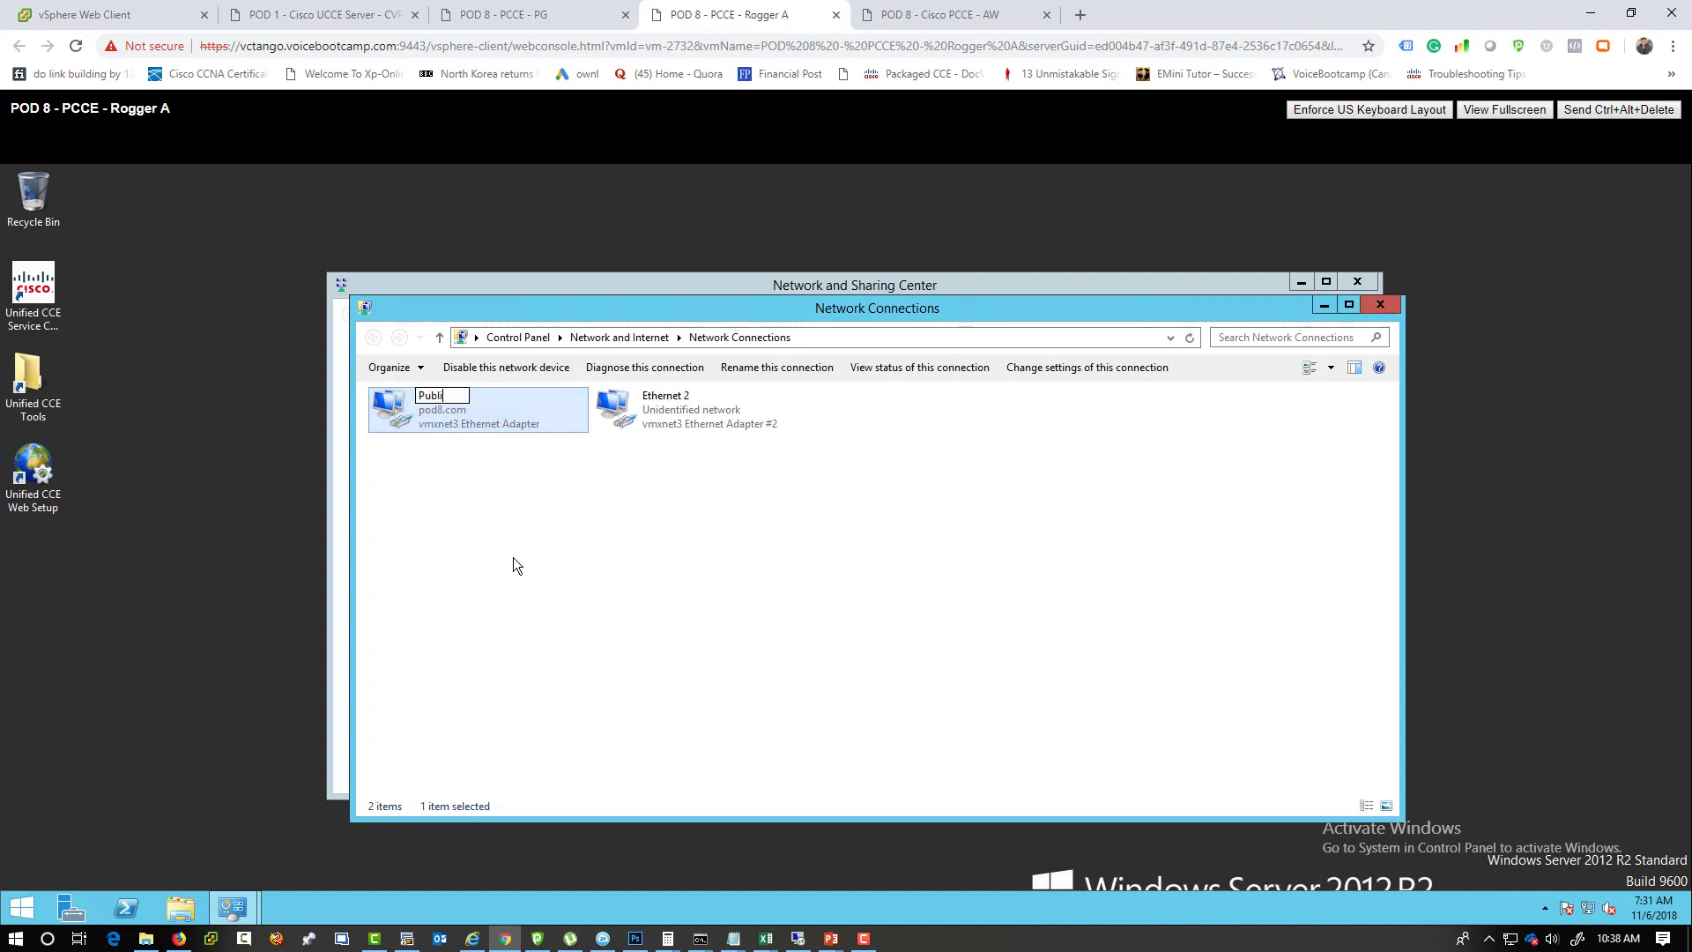
click(701, 409)
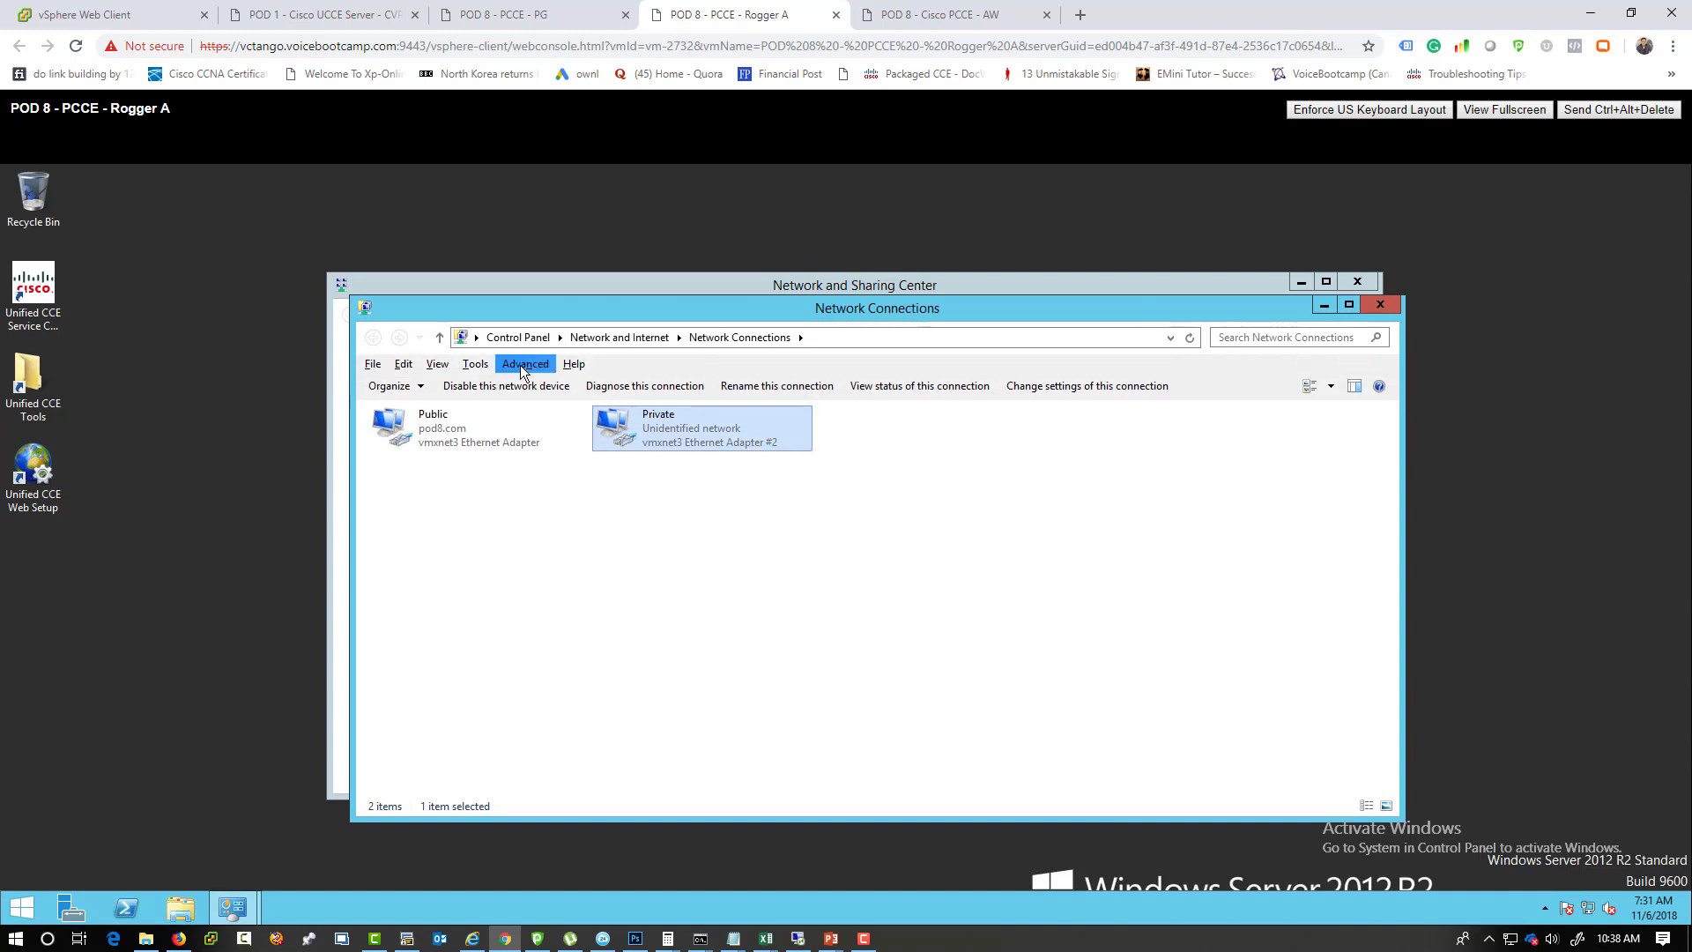
Review the Public adapter's bindings in Advanced Settings and cancel without changes.
click(525, 363)
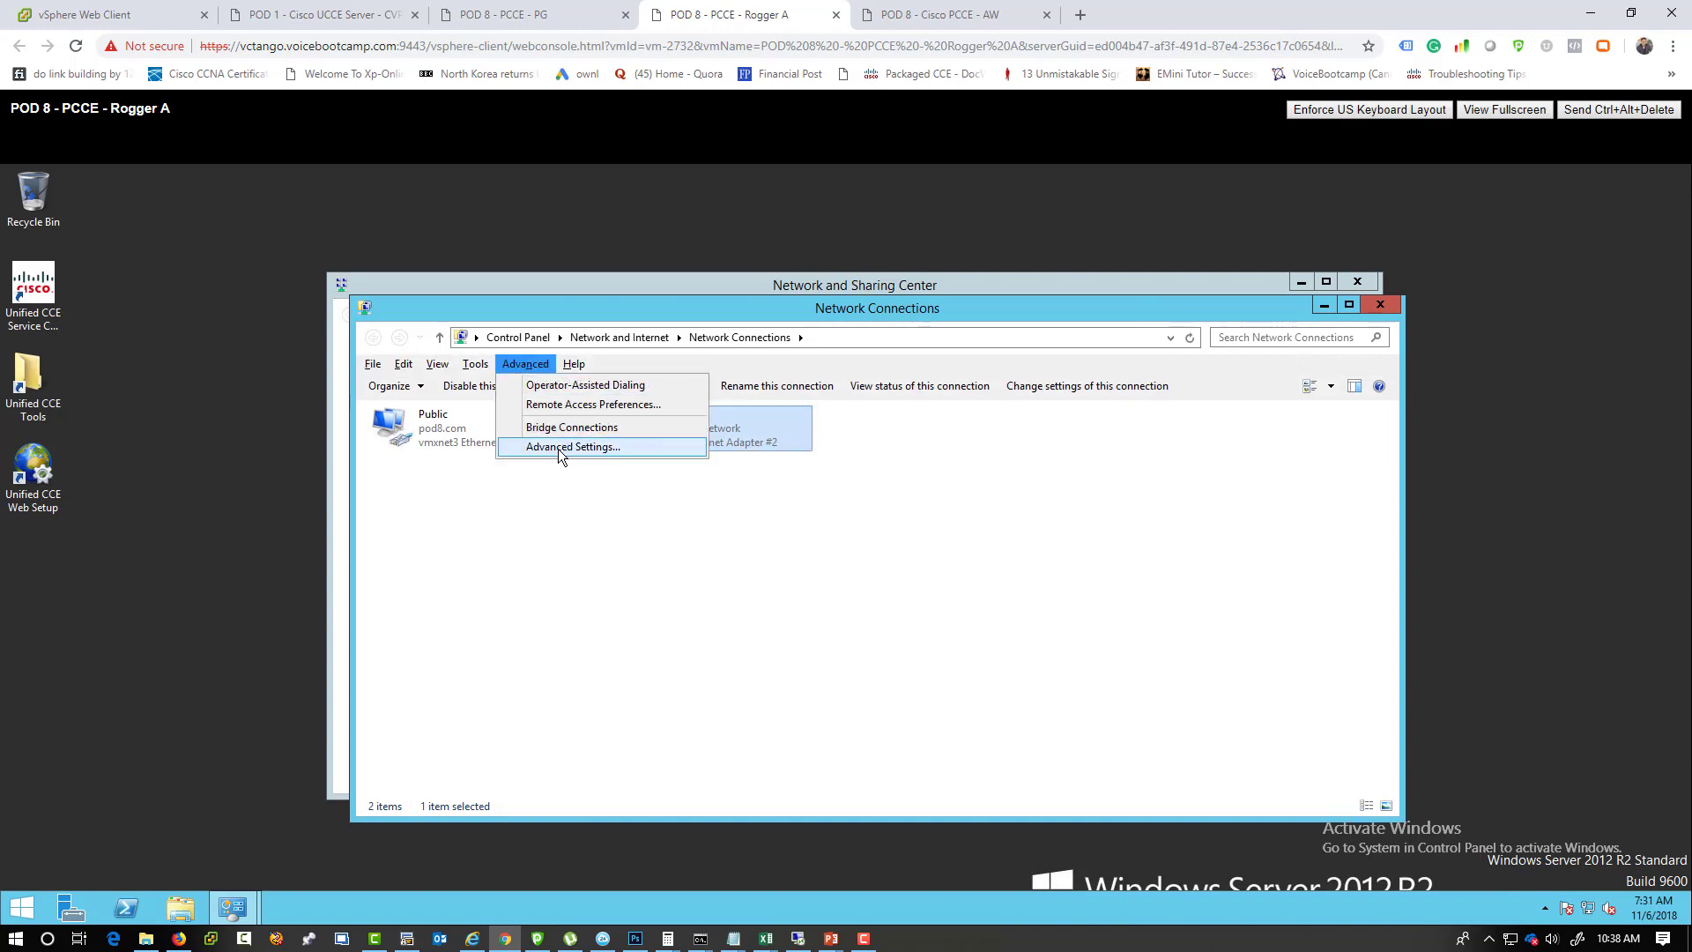
click(572, 446)
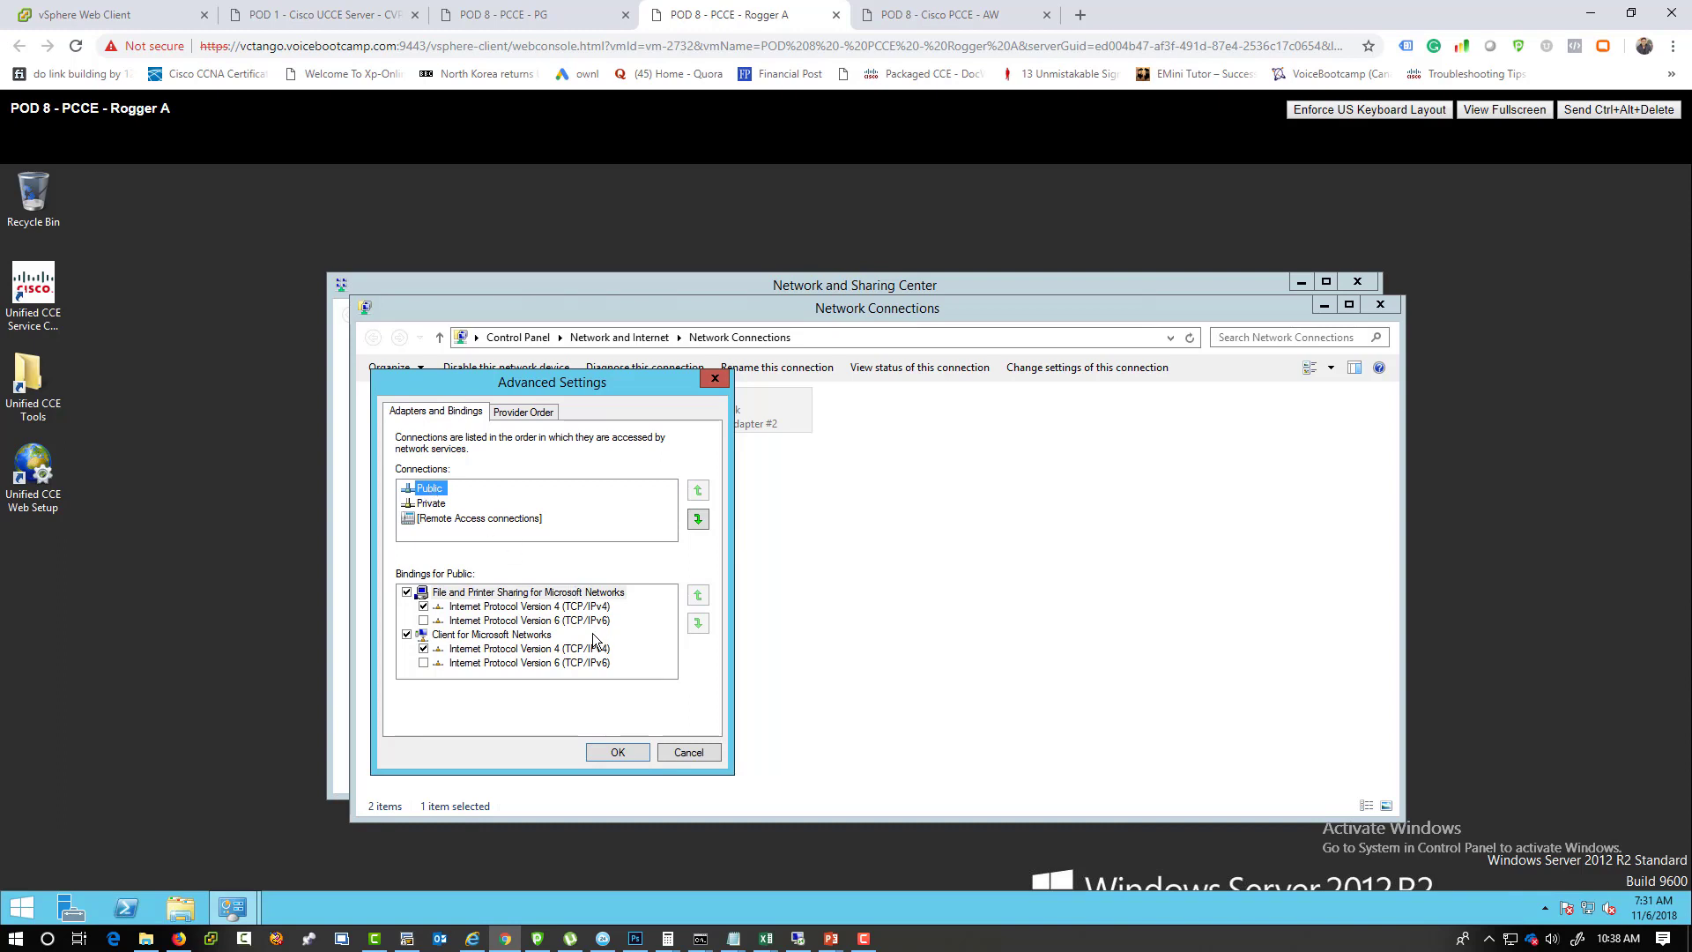
click(525, 618)
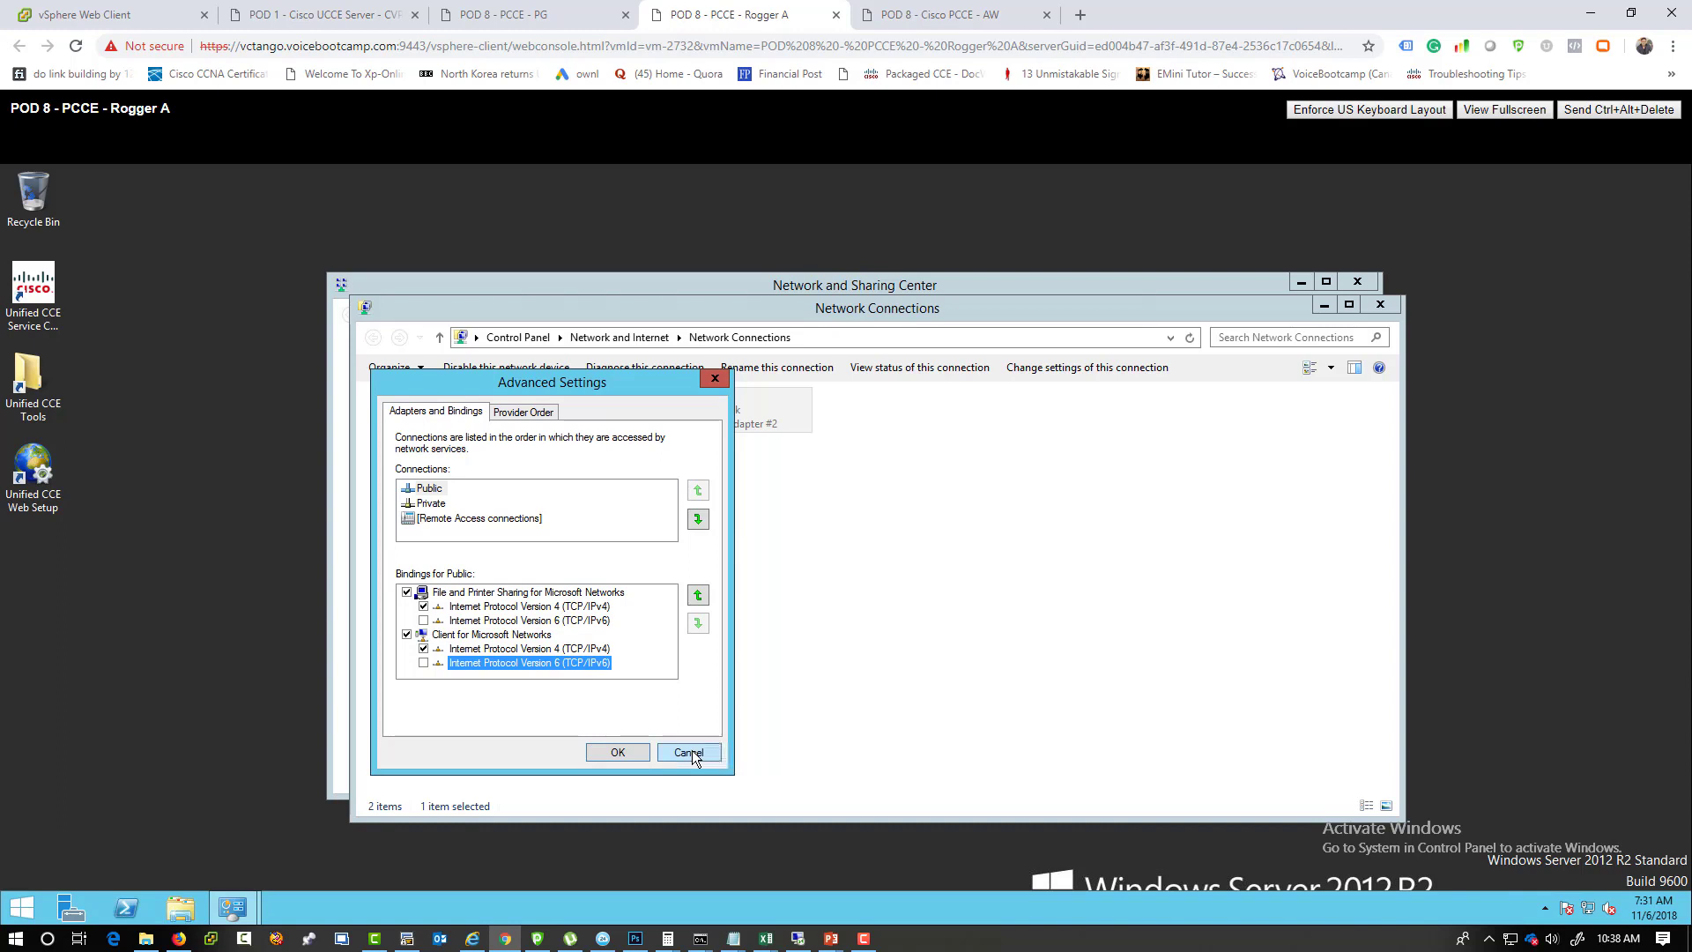
click(688, 753)
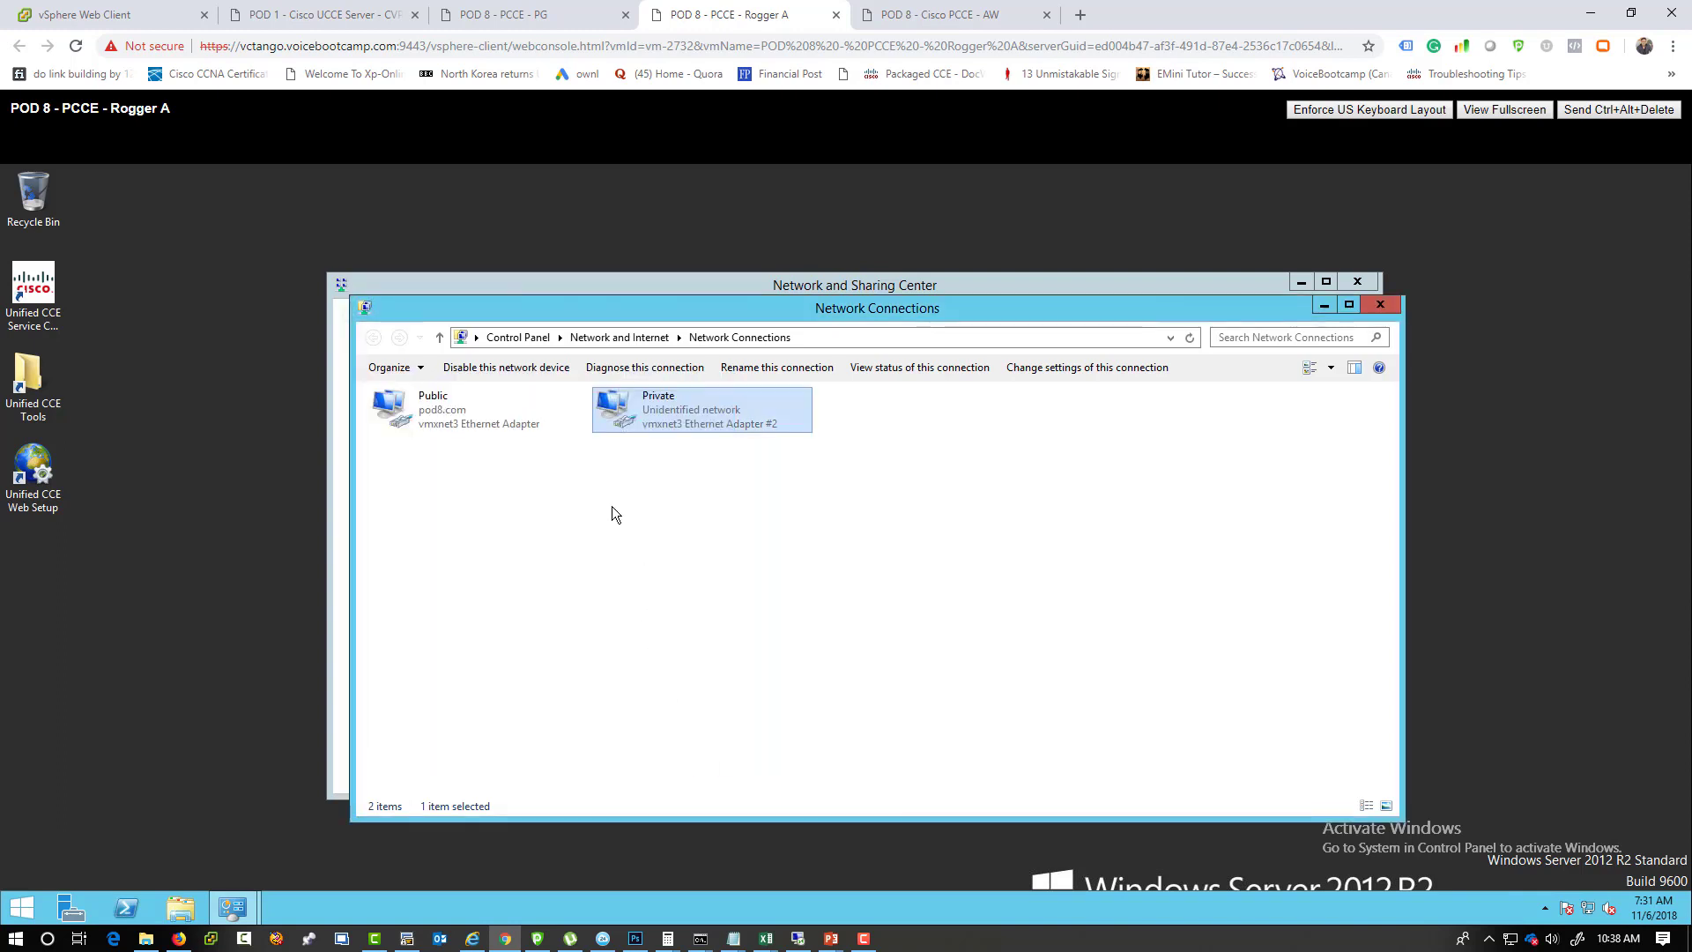
Run ping 142.18.64.75 from a command prompt on the Rogger A VM.
click(1378, 305)
text(ping 142.18.64.)
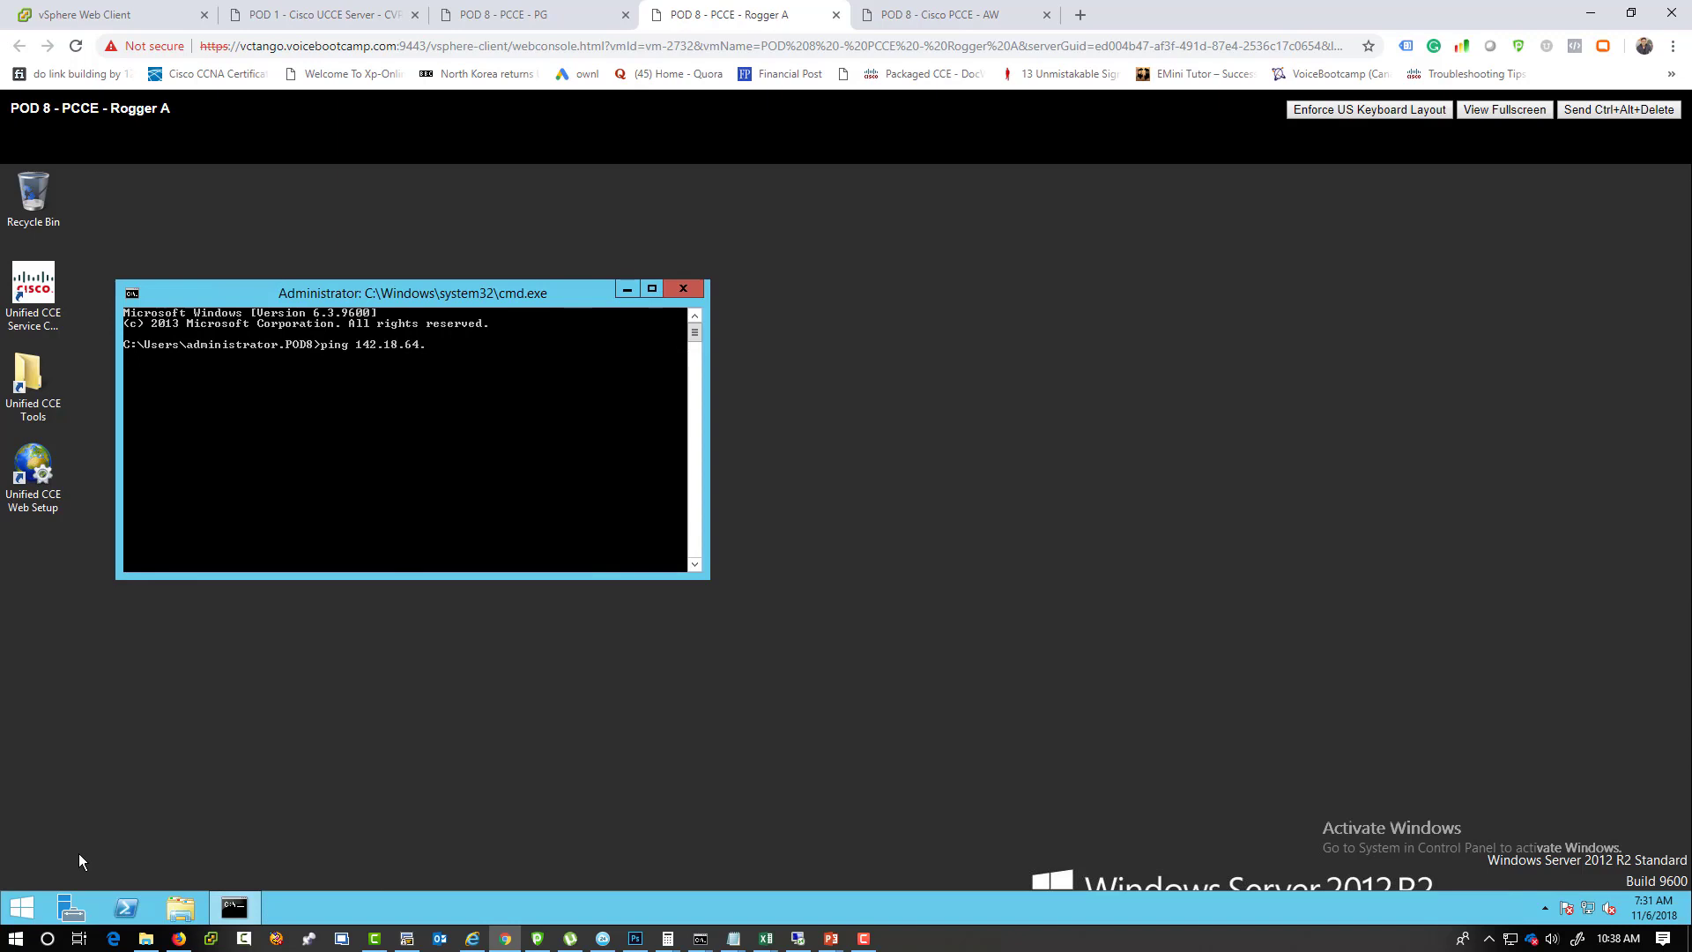
text(73)
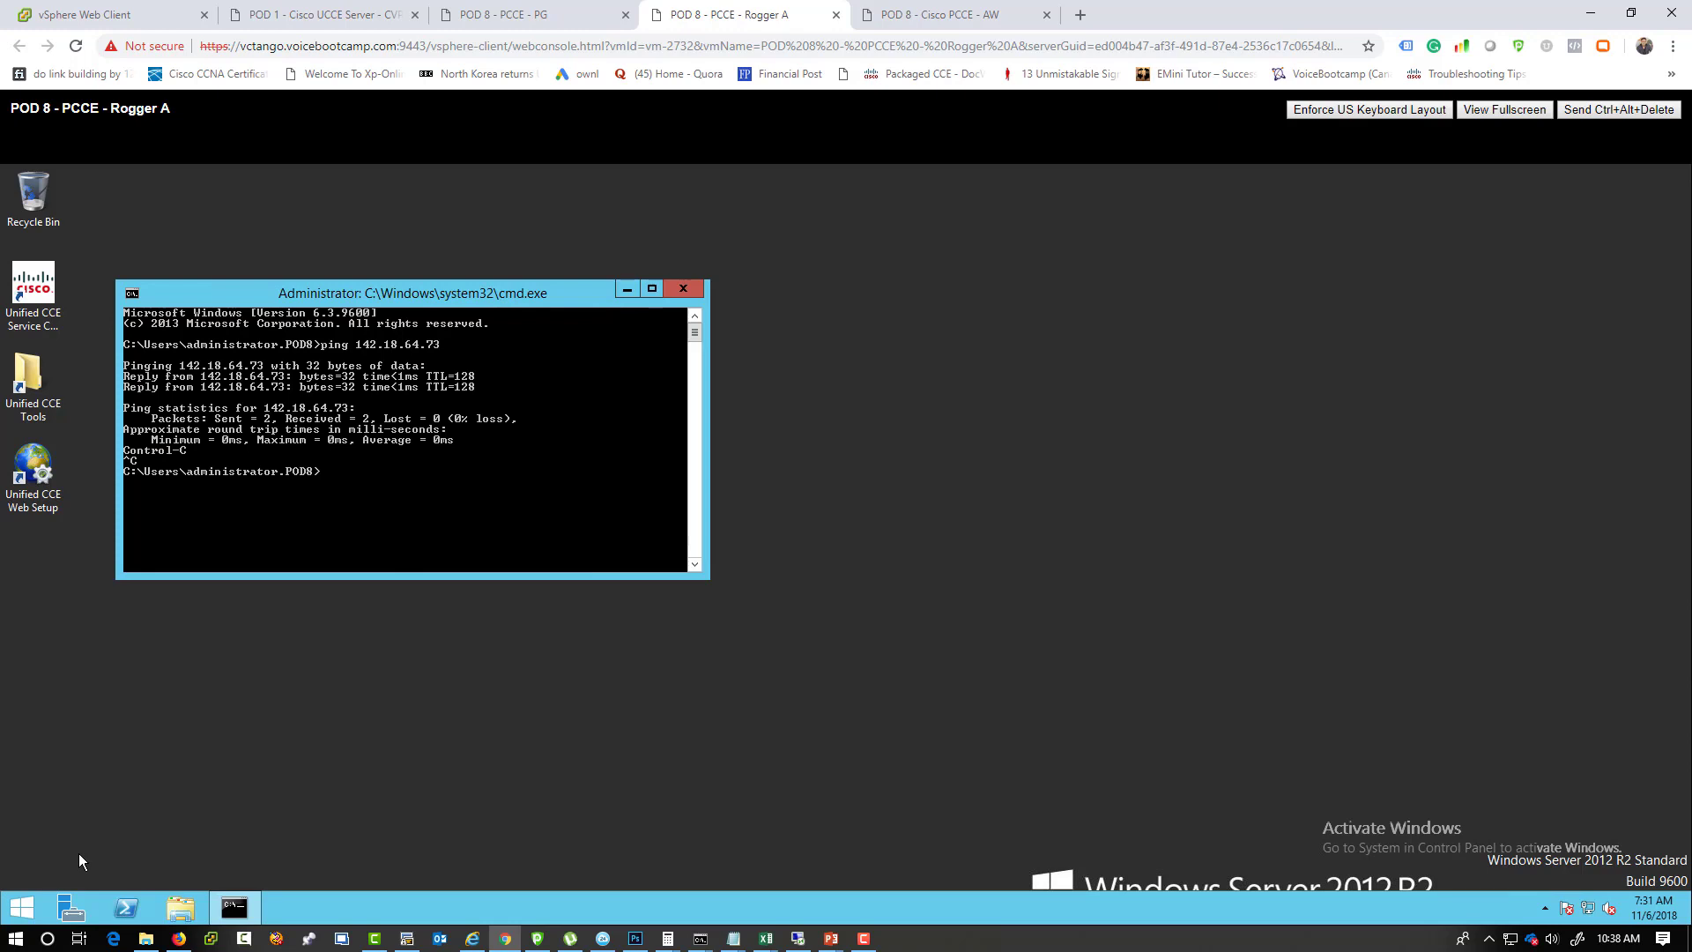
text(ping 142.18.64.75)
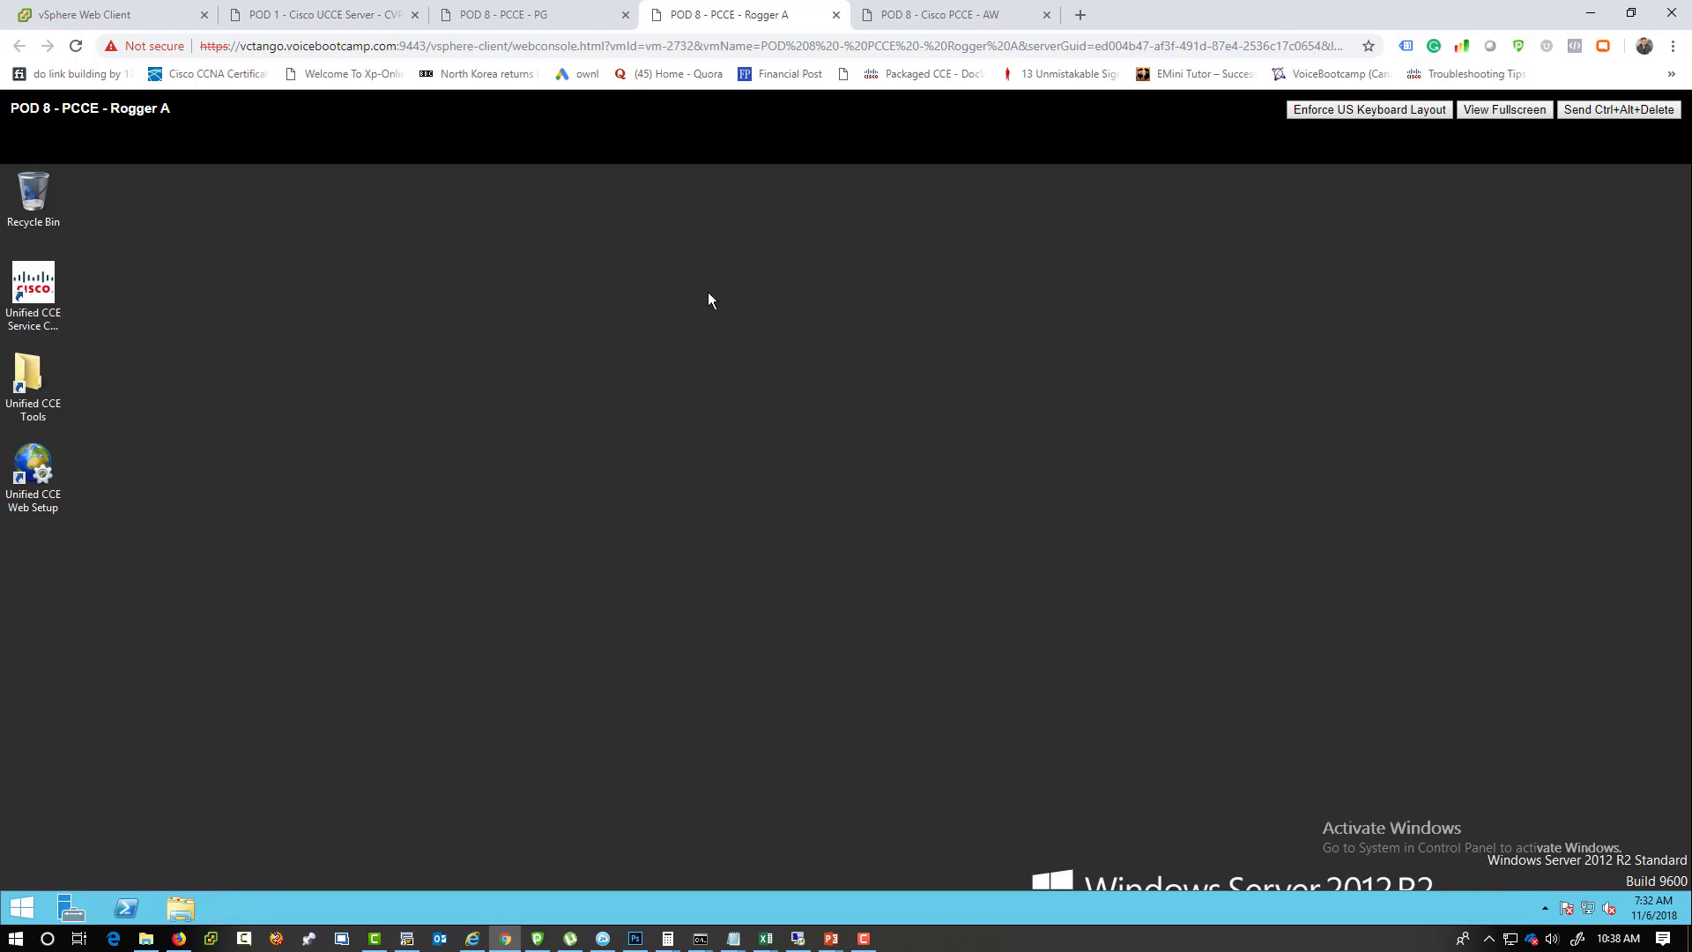
mouse_move(698, 318)
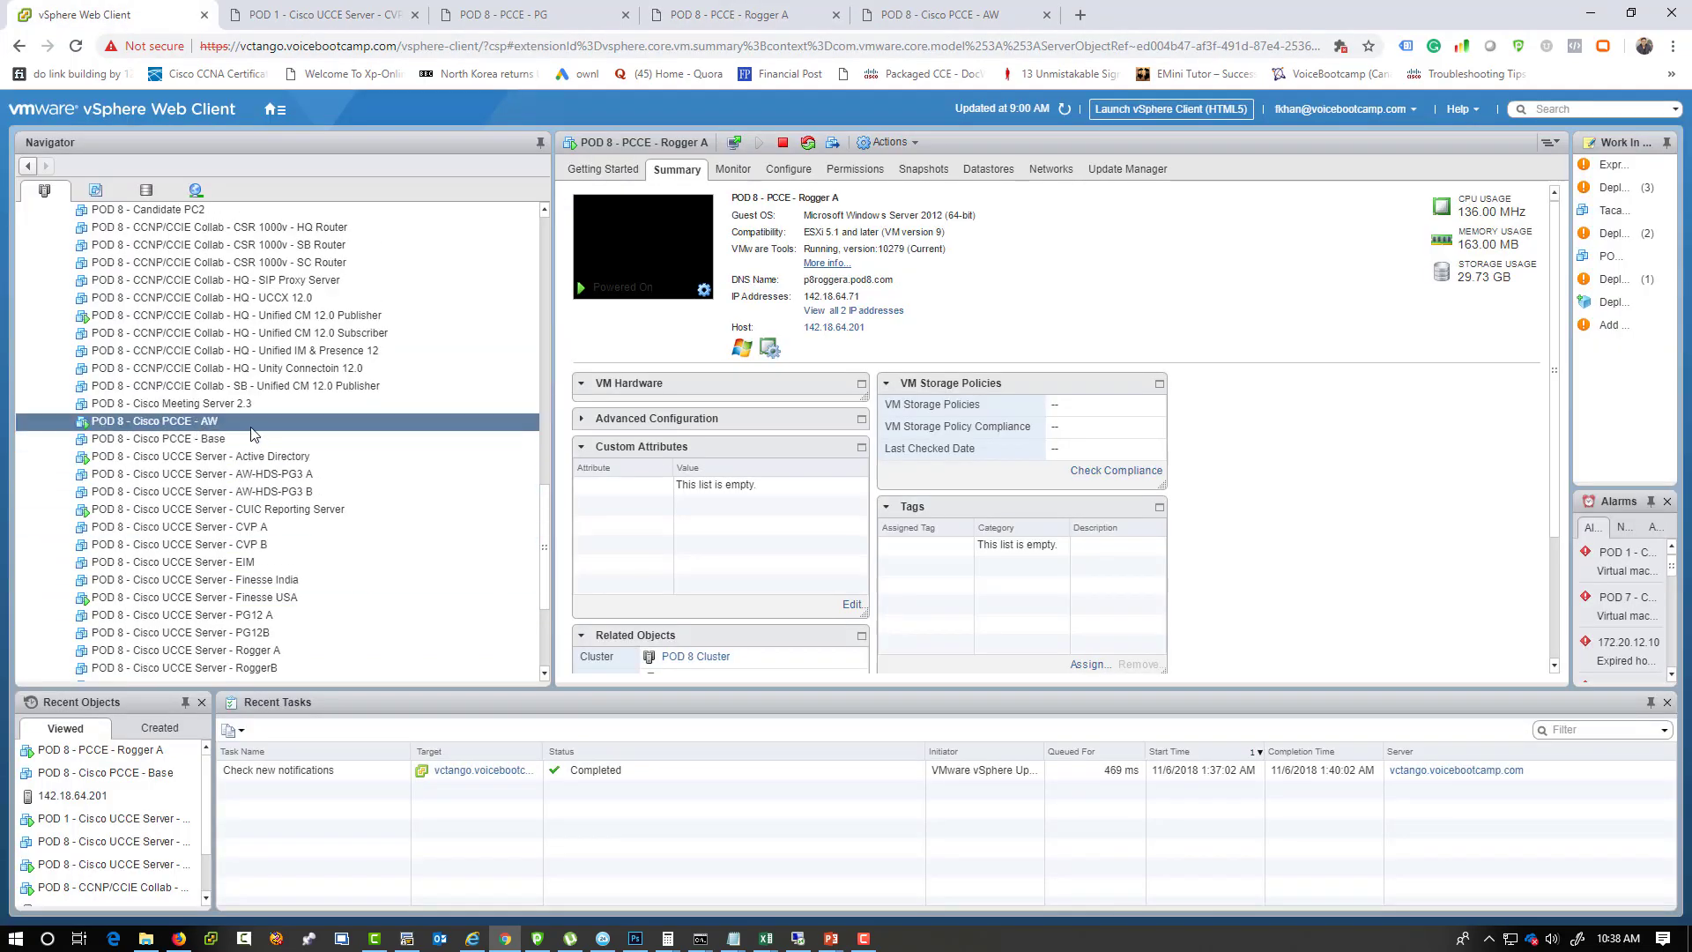
Rename the PG VM by inserting 'Cisco' before PCCE.
click(155, 419)
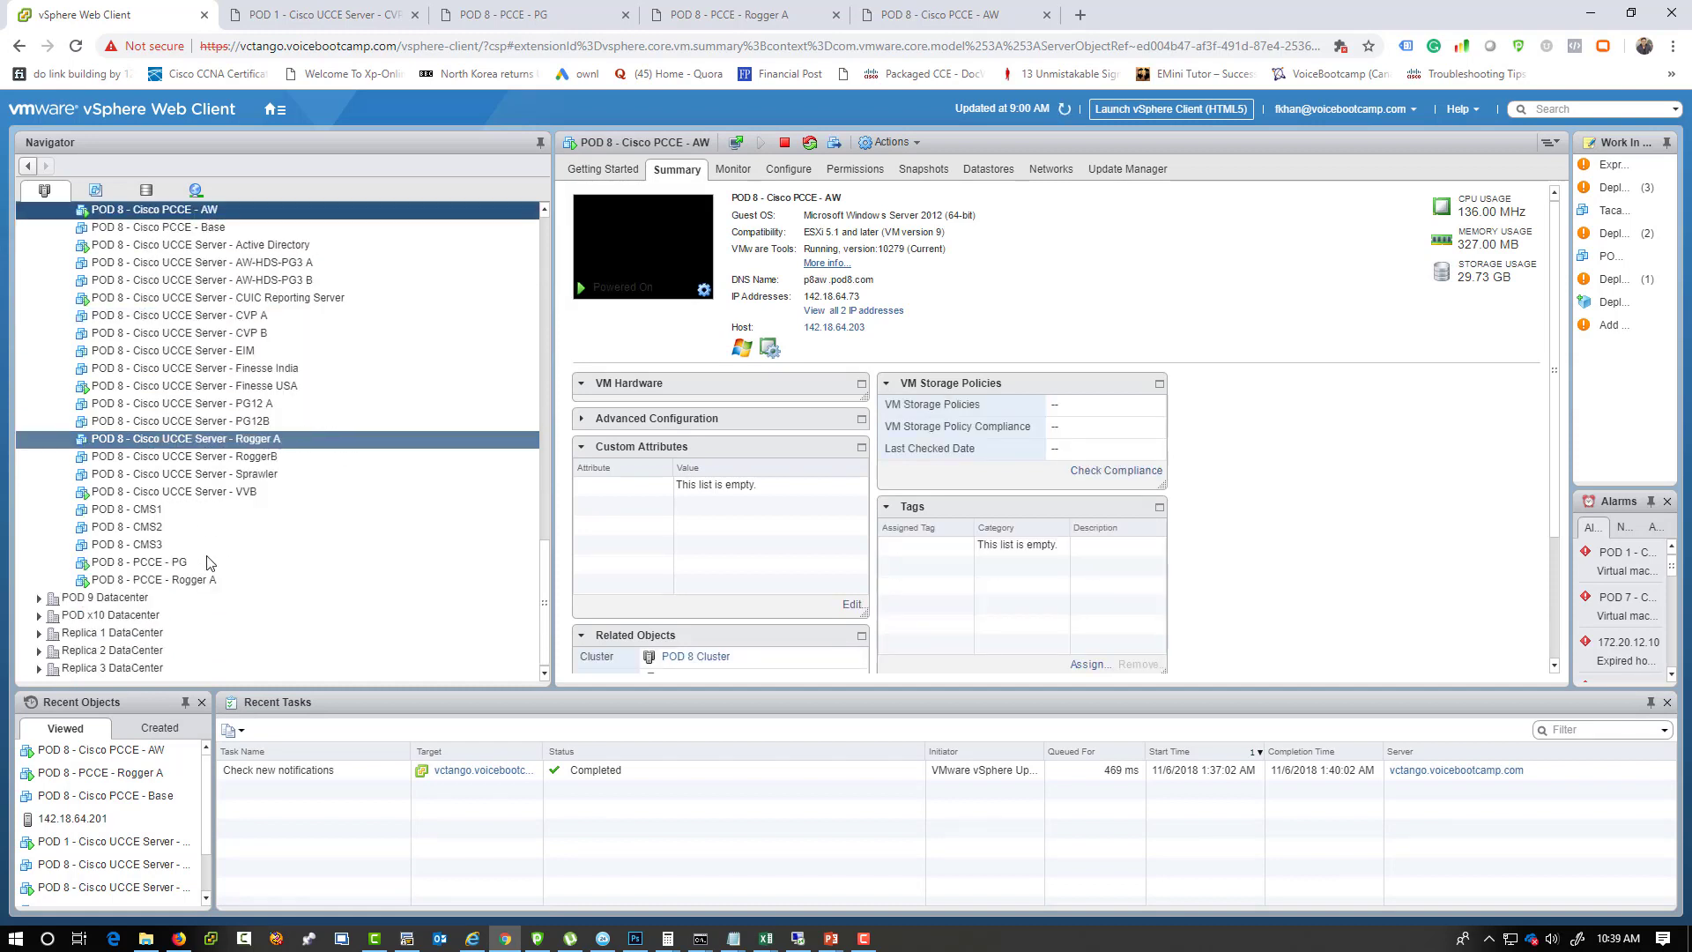
click(138, 562)
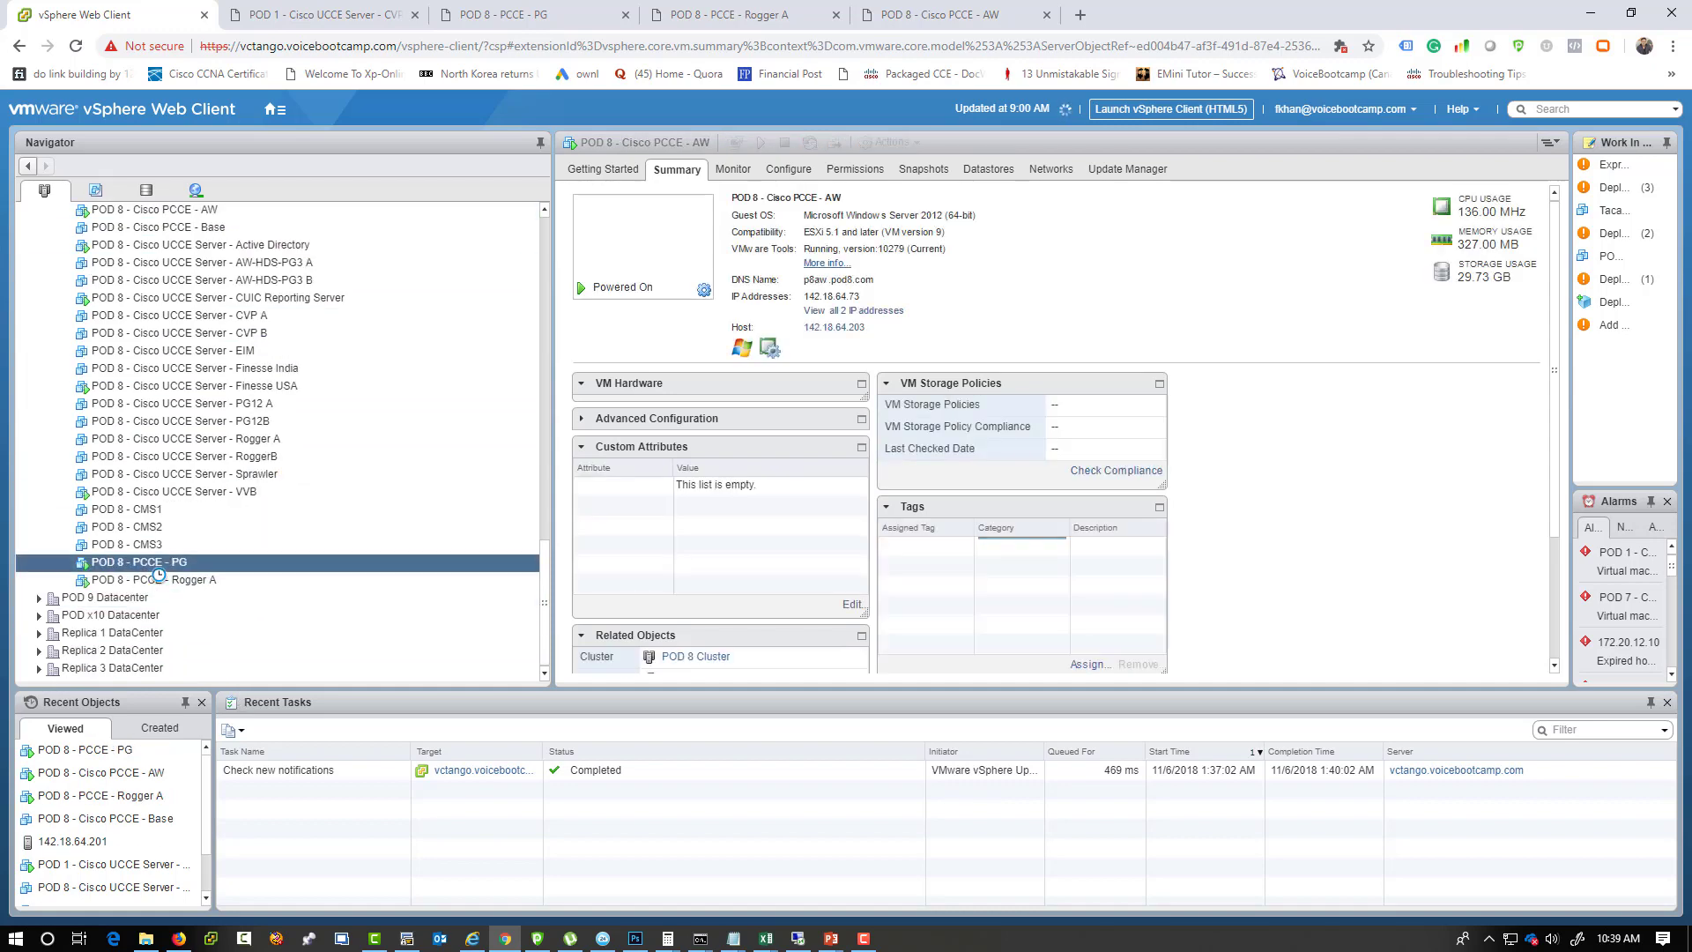
click(137, 561)
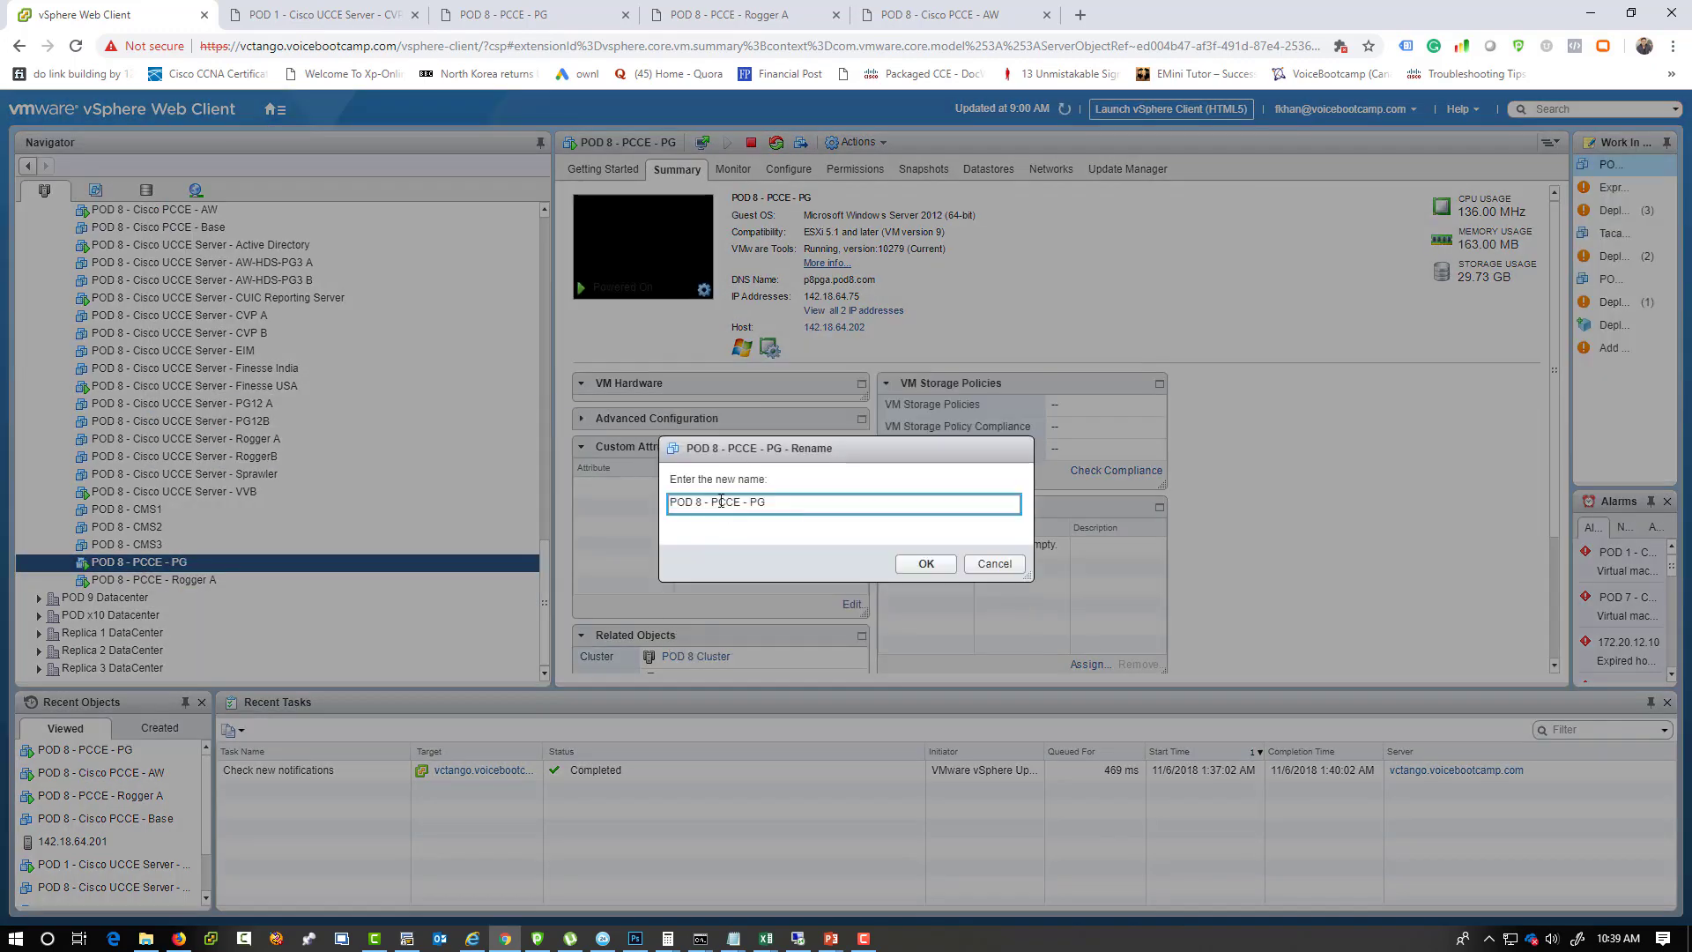
text(Cisco)
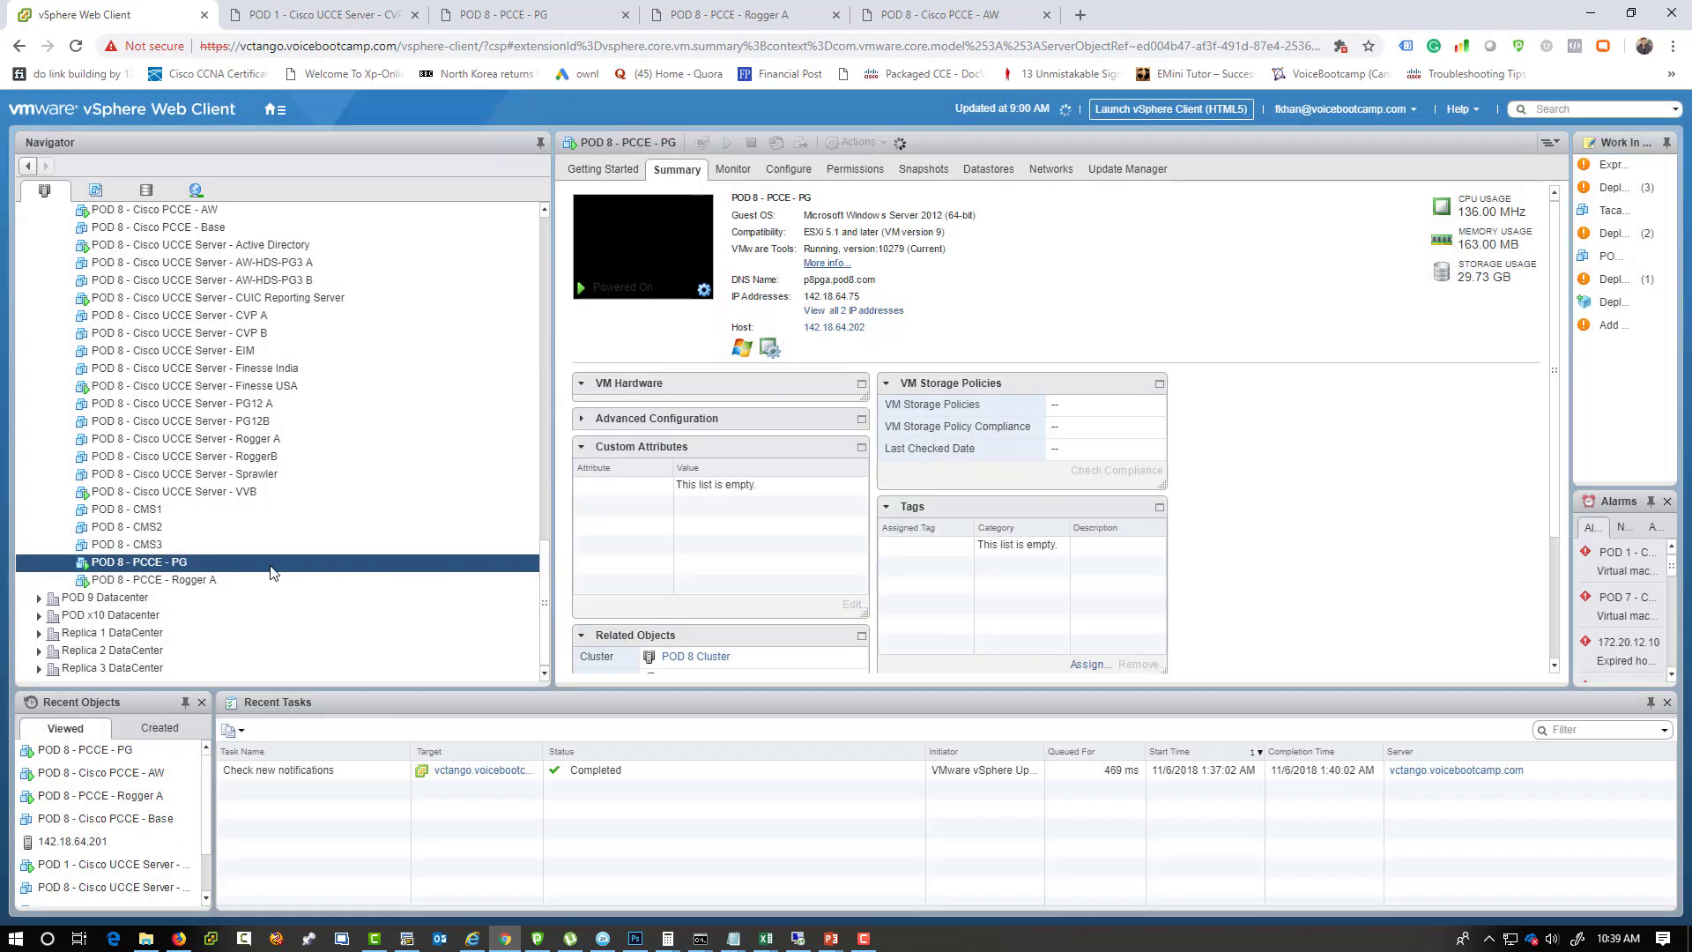
Rename the Rogger A VM to POD 8 - Cisco PCCE - Rogger A.
click(152, 580)
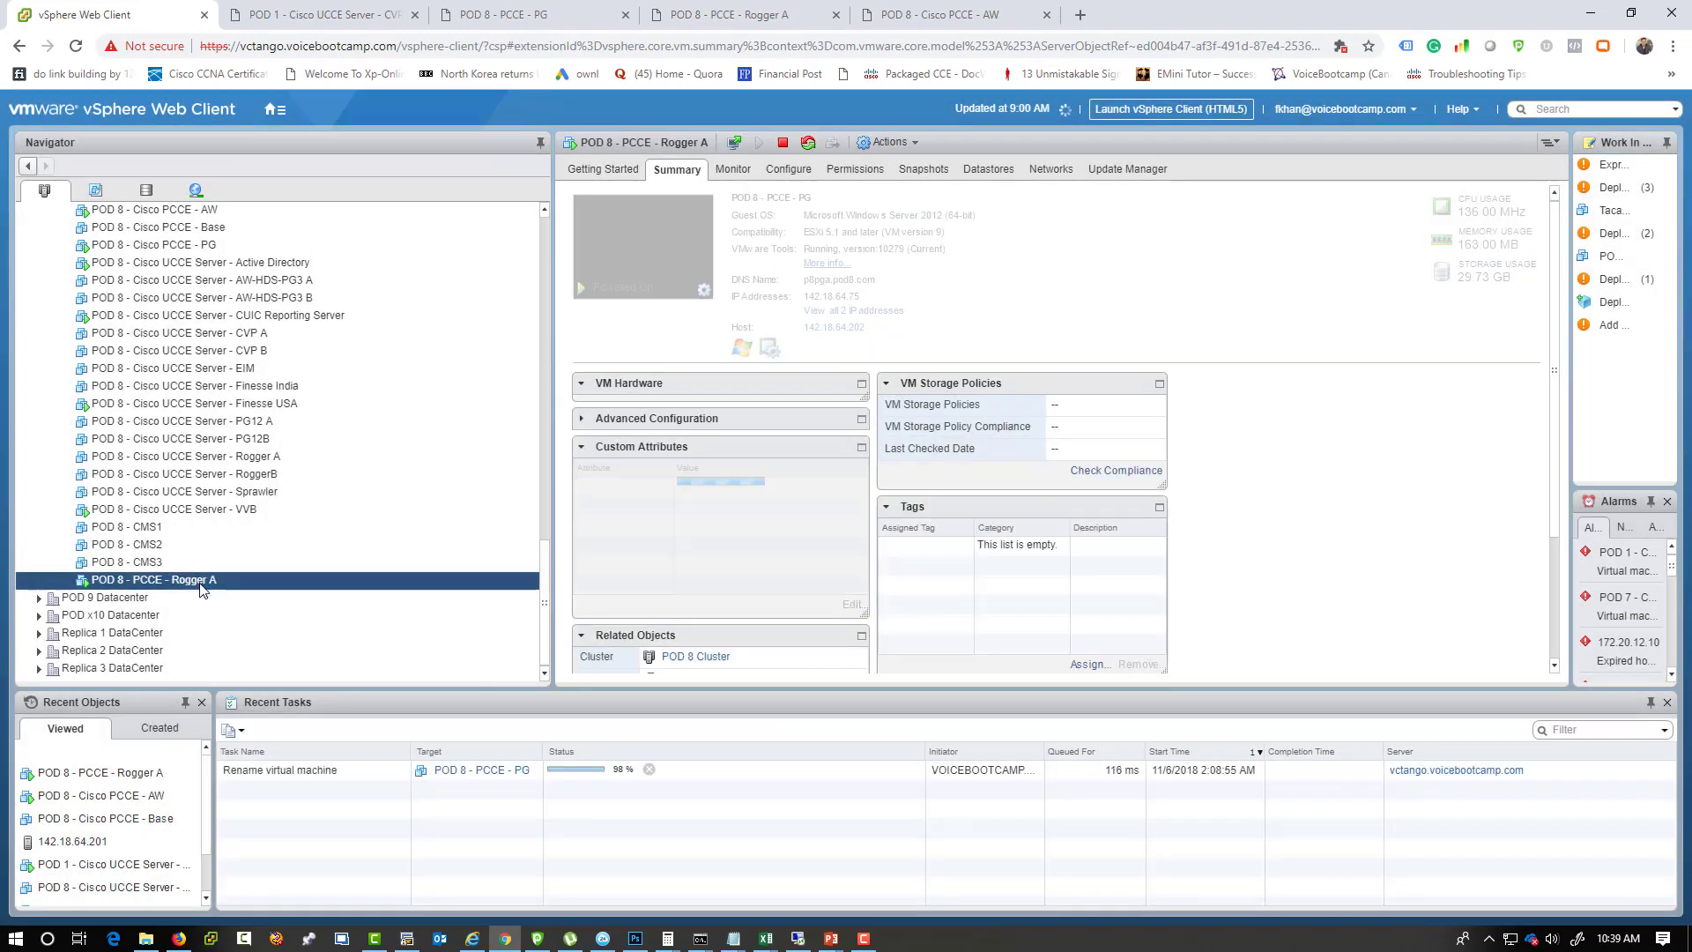
click(885, 141)
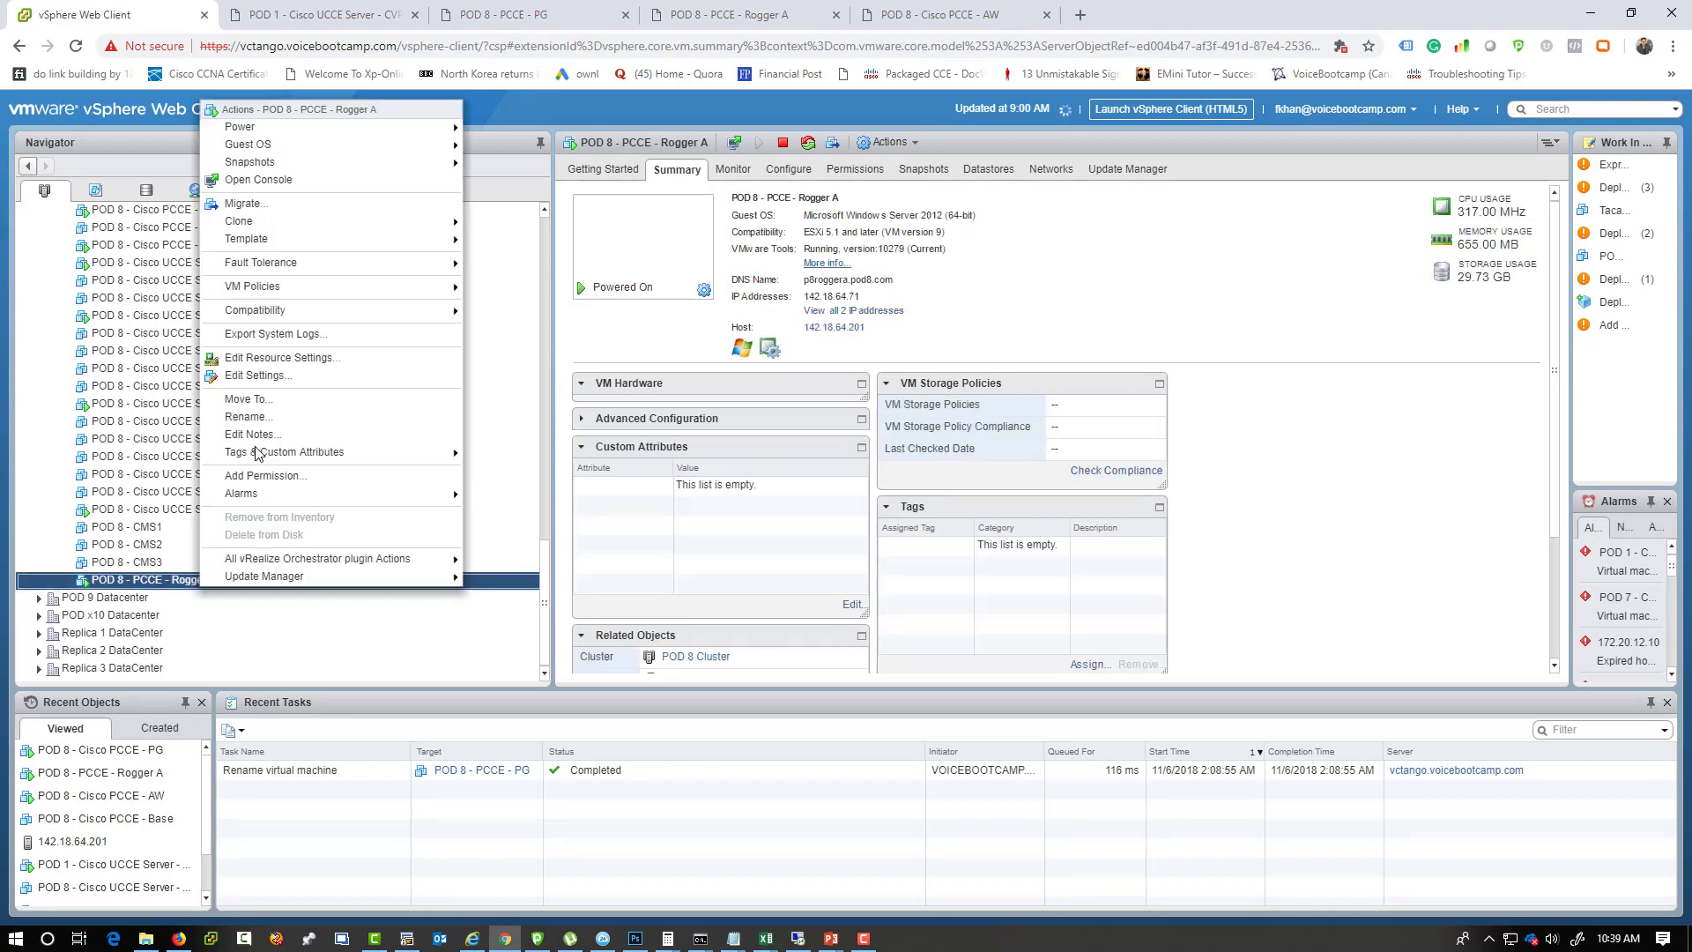
click(247, 416)
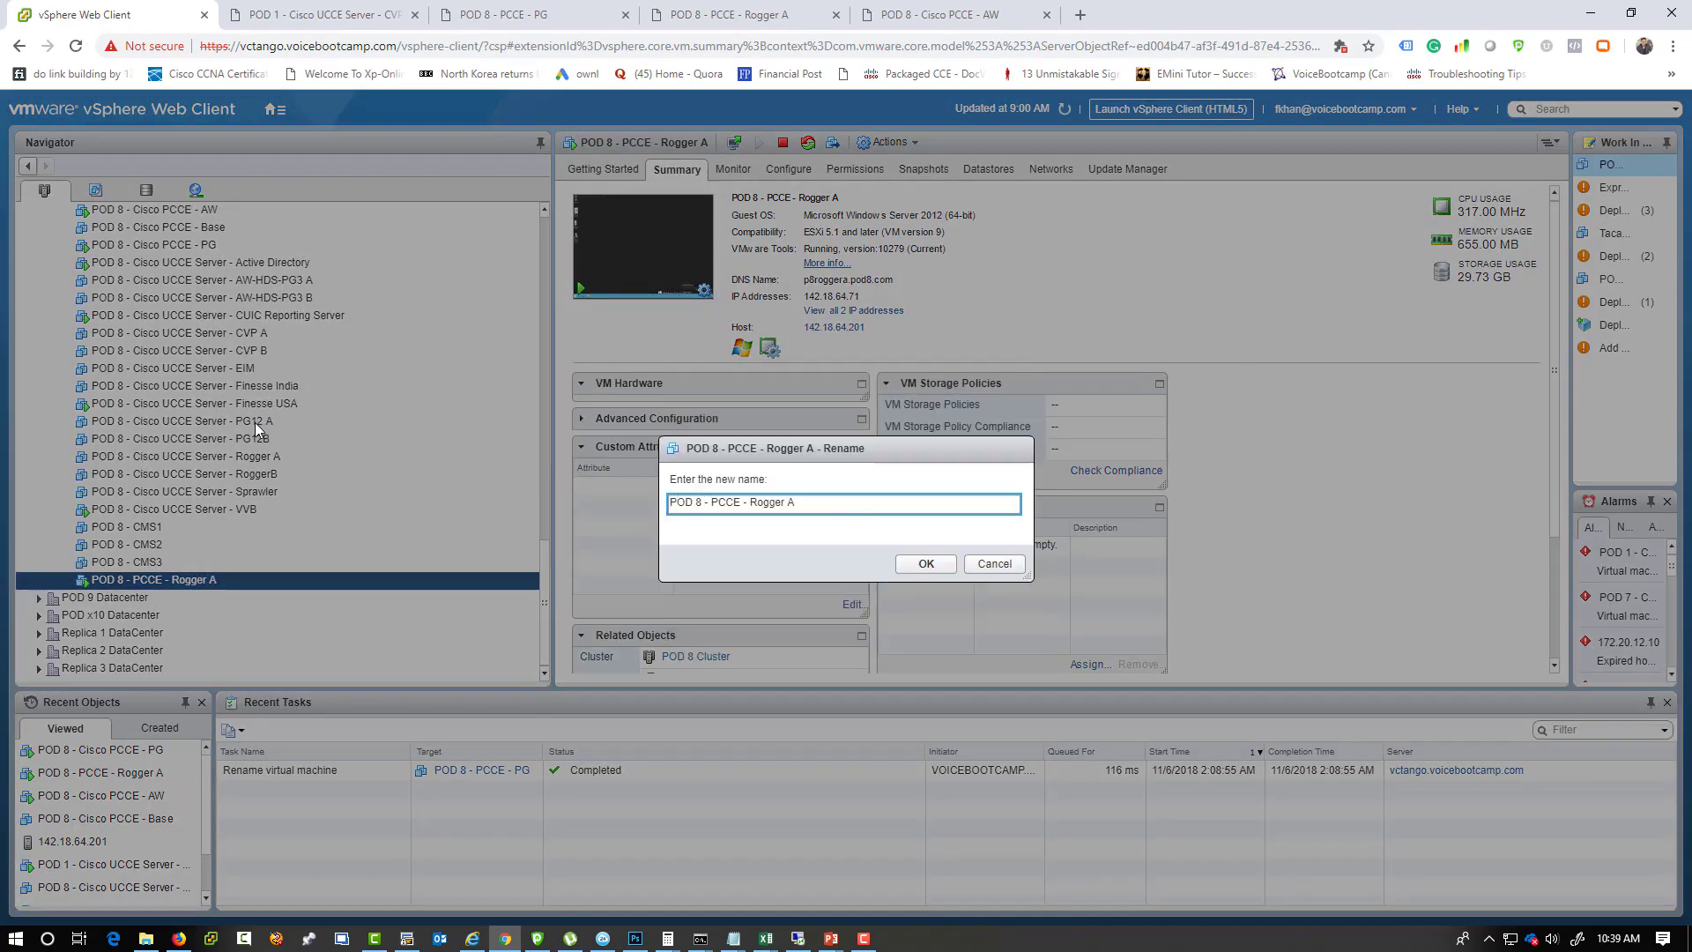
click(924, 563)
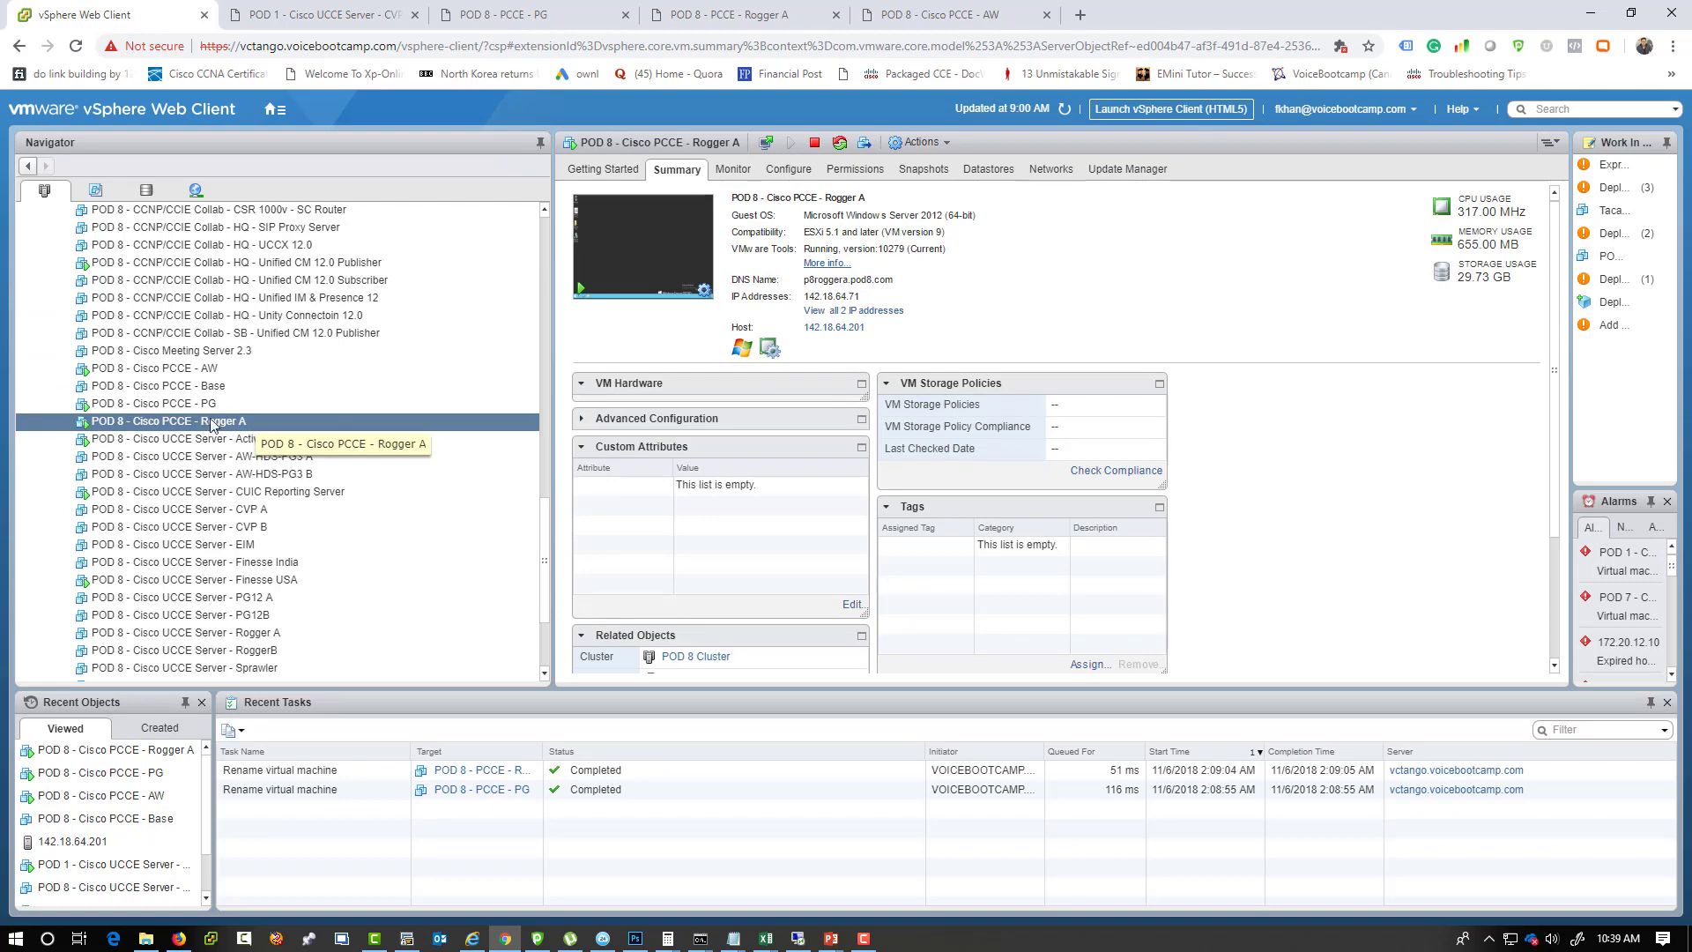
Check the AW and PG VM summaries, then return to Rogger A's console.
click(152, 369)
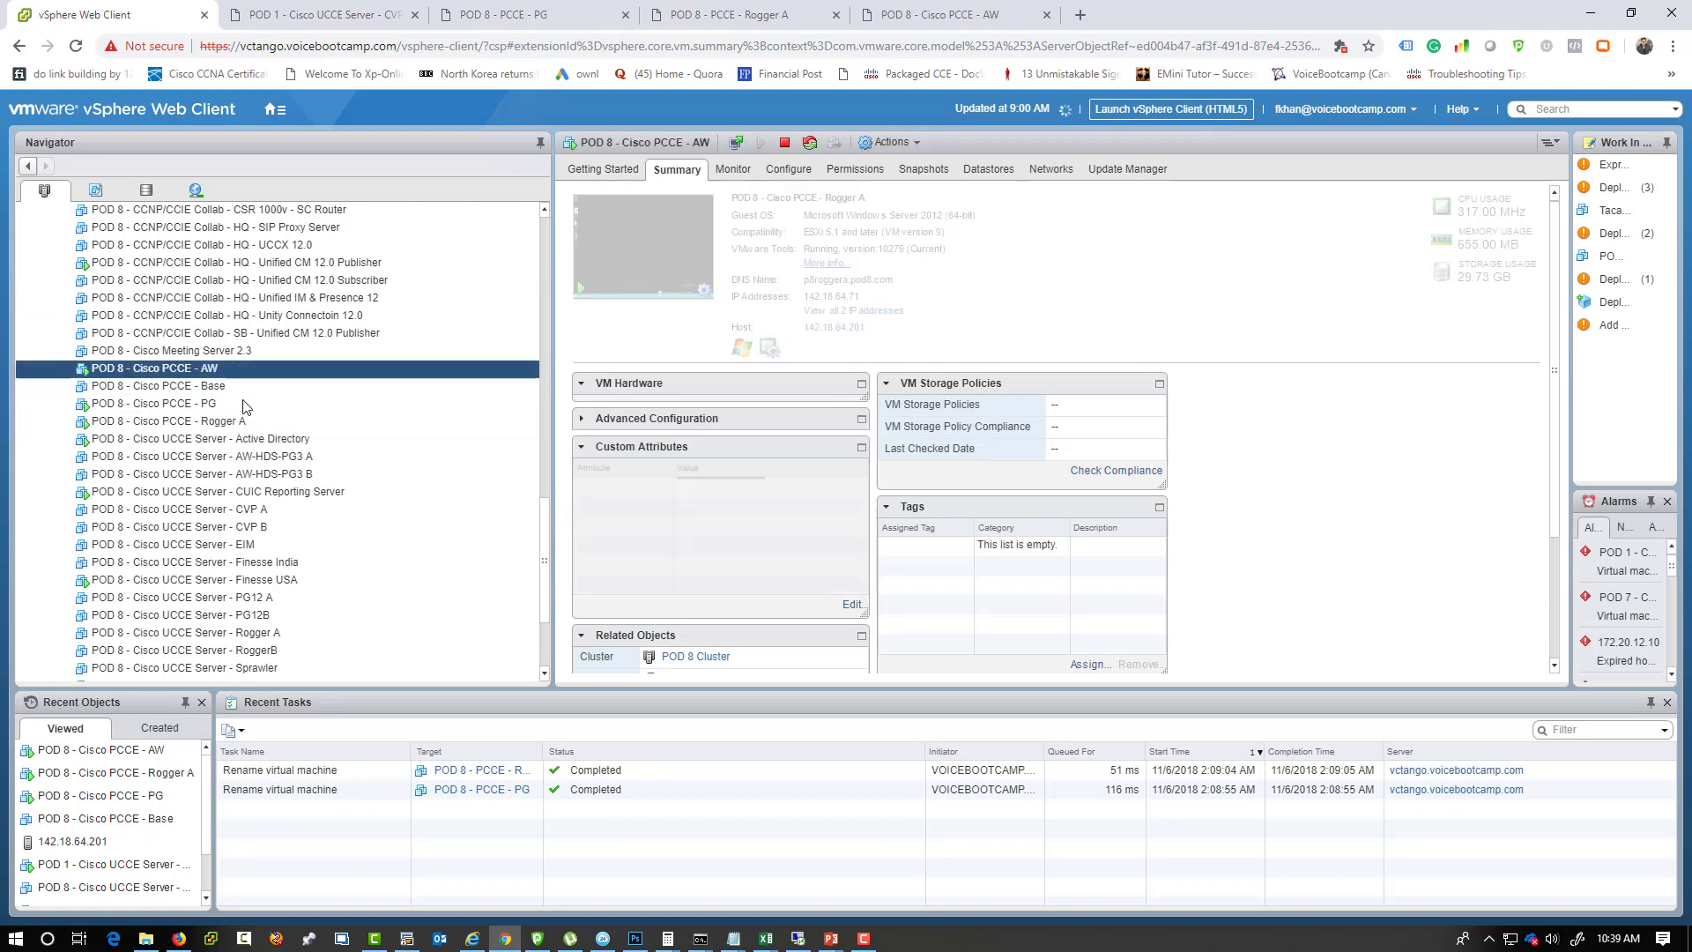
click(151, 402)
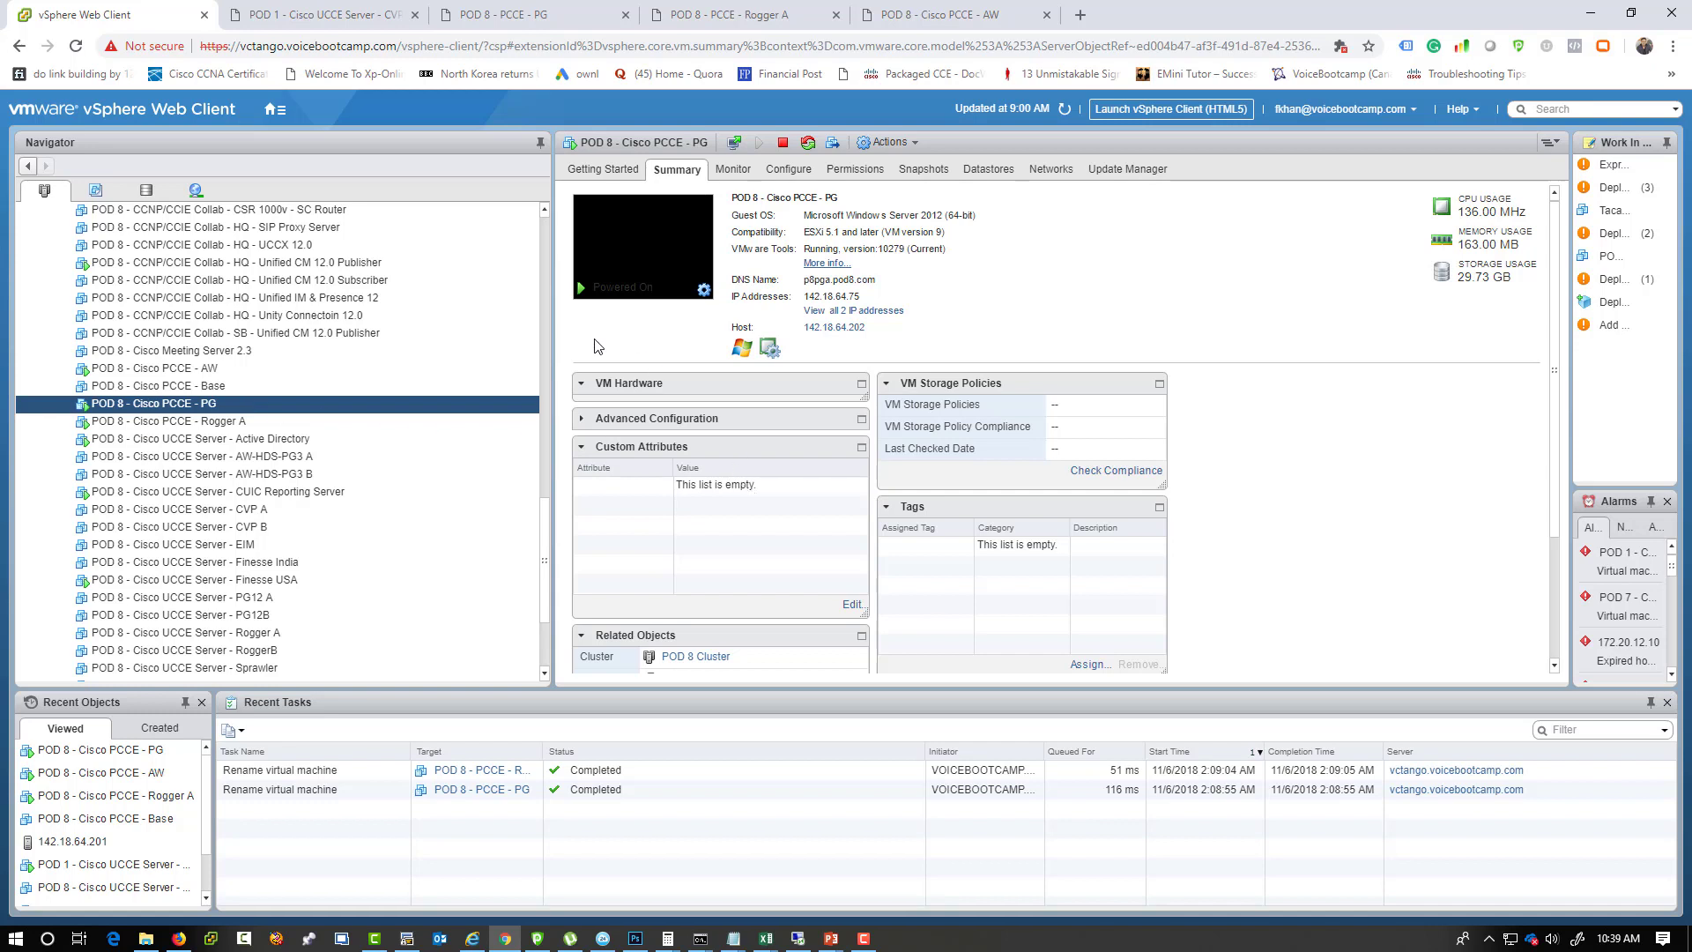
click(188, 422)
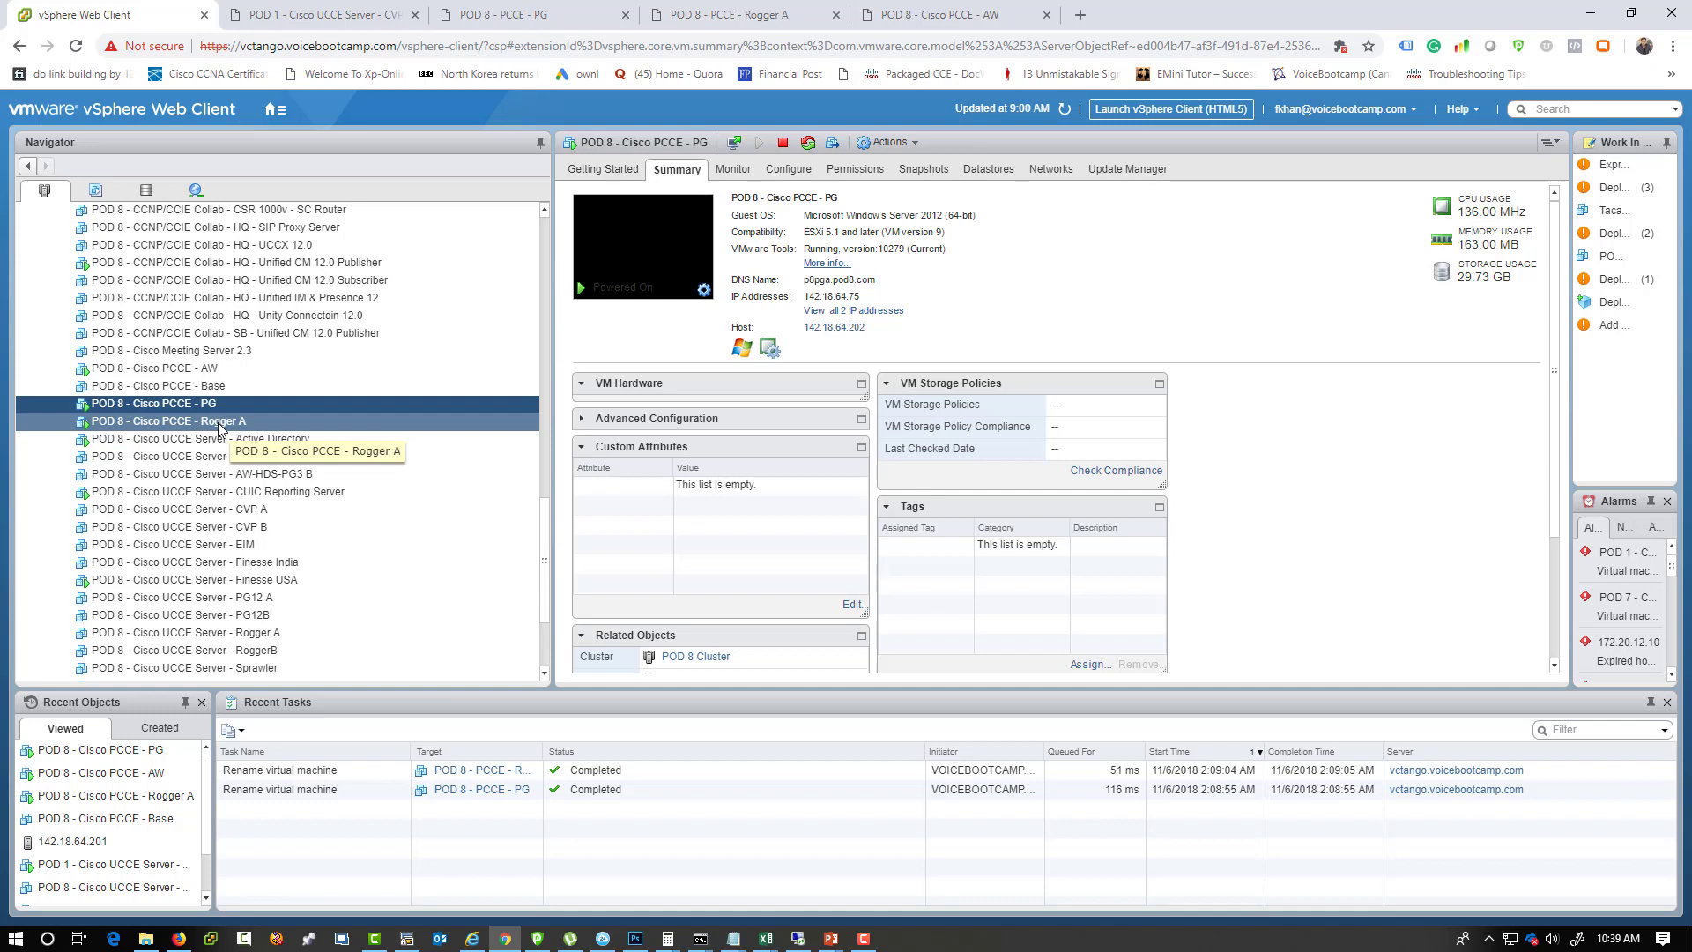
click(742, 14)
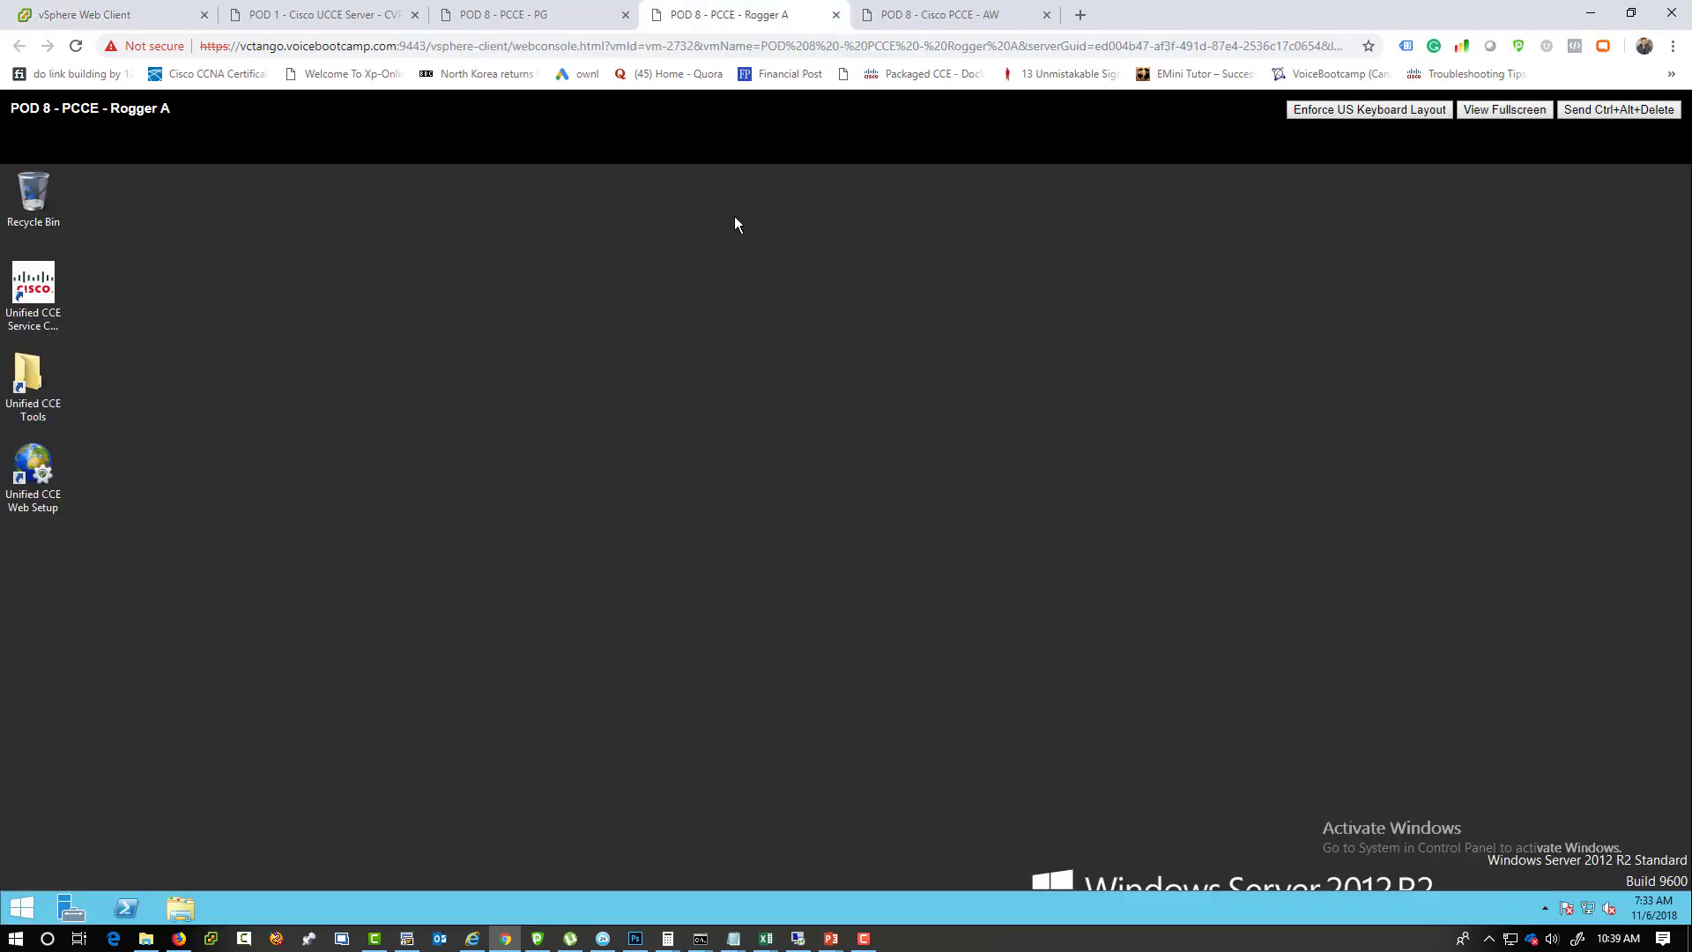
Launch Domain Manager from the Unified CCE Tools folder on Rogger A.
double_click(31, 372)
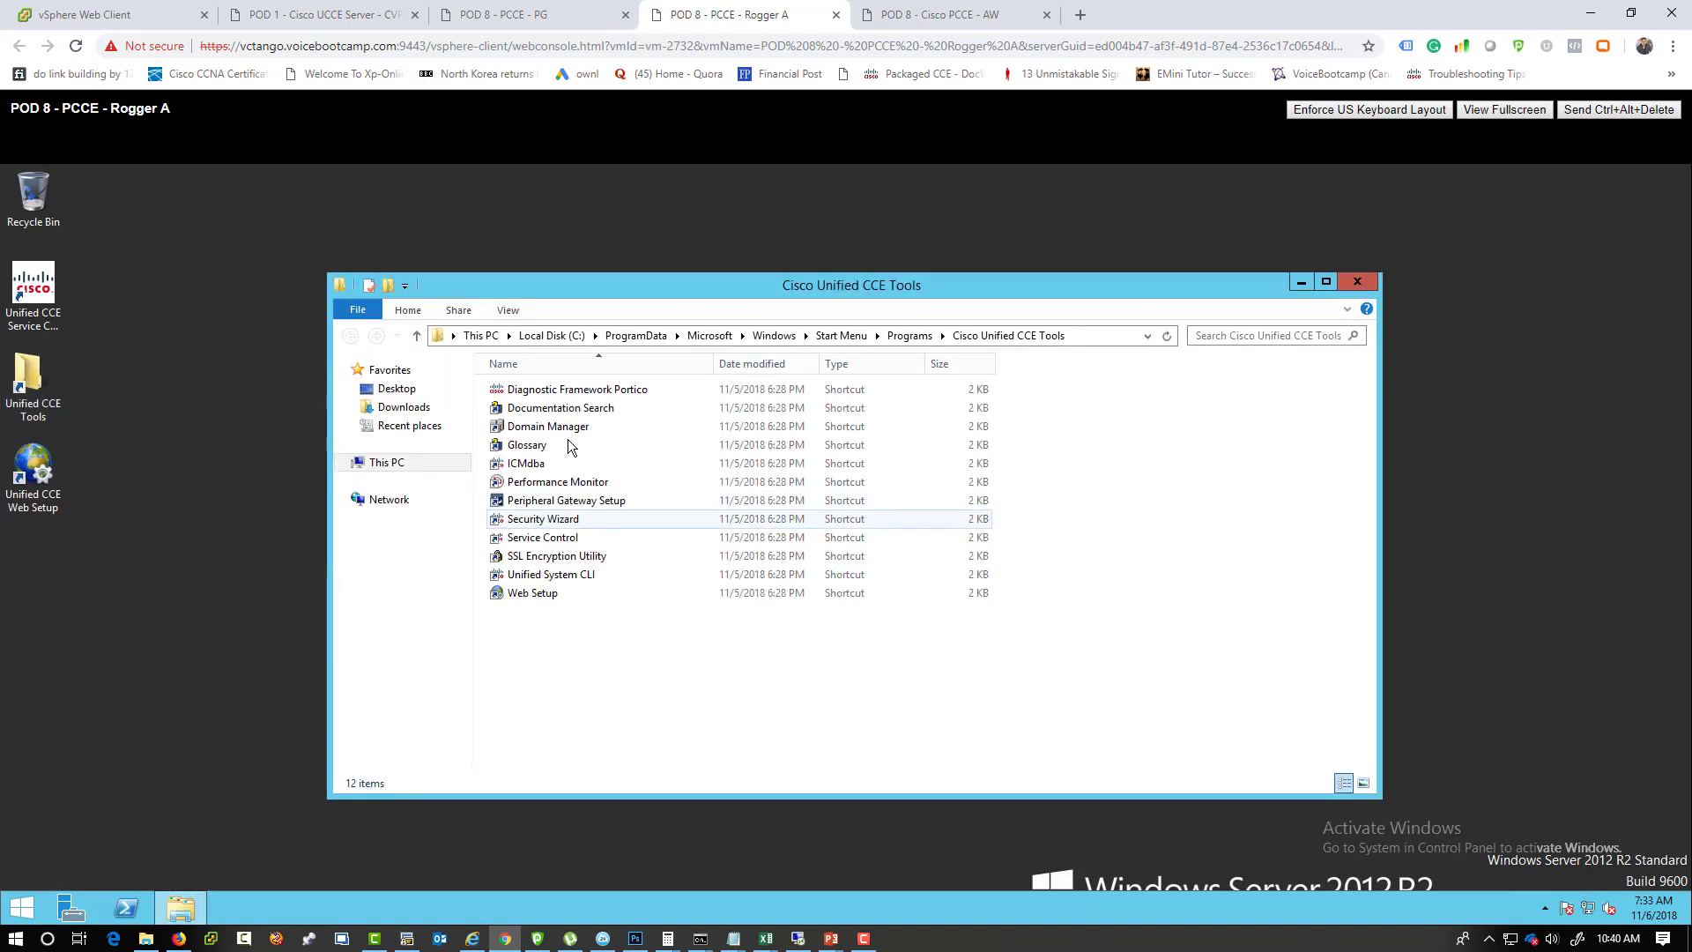
click(546, 424)
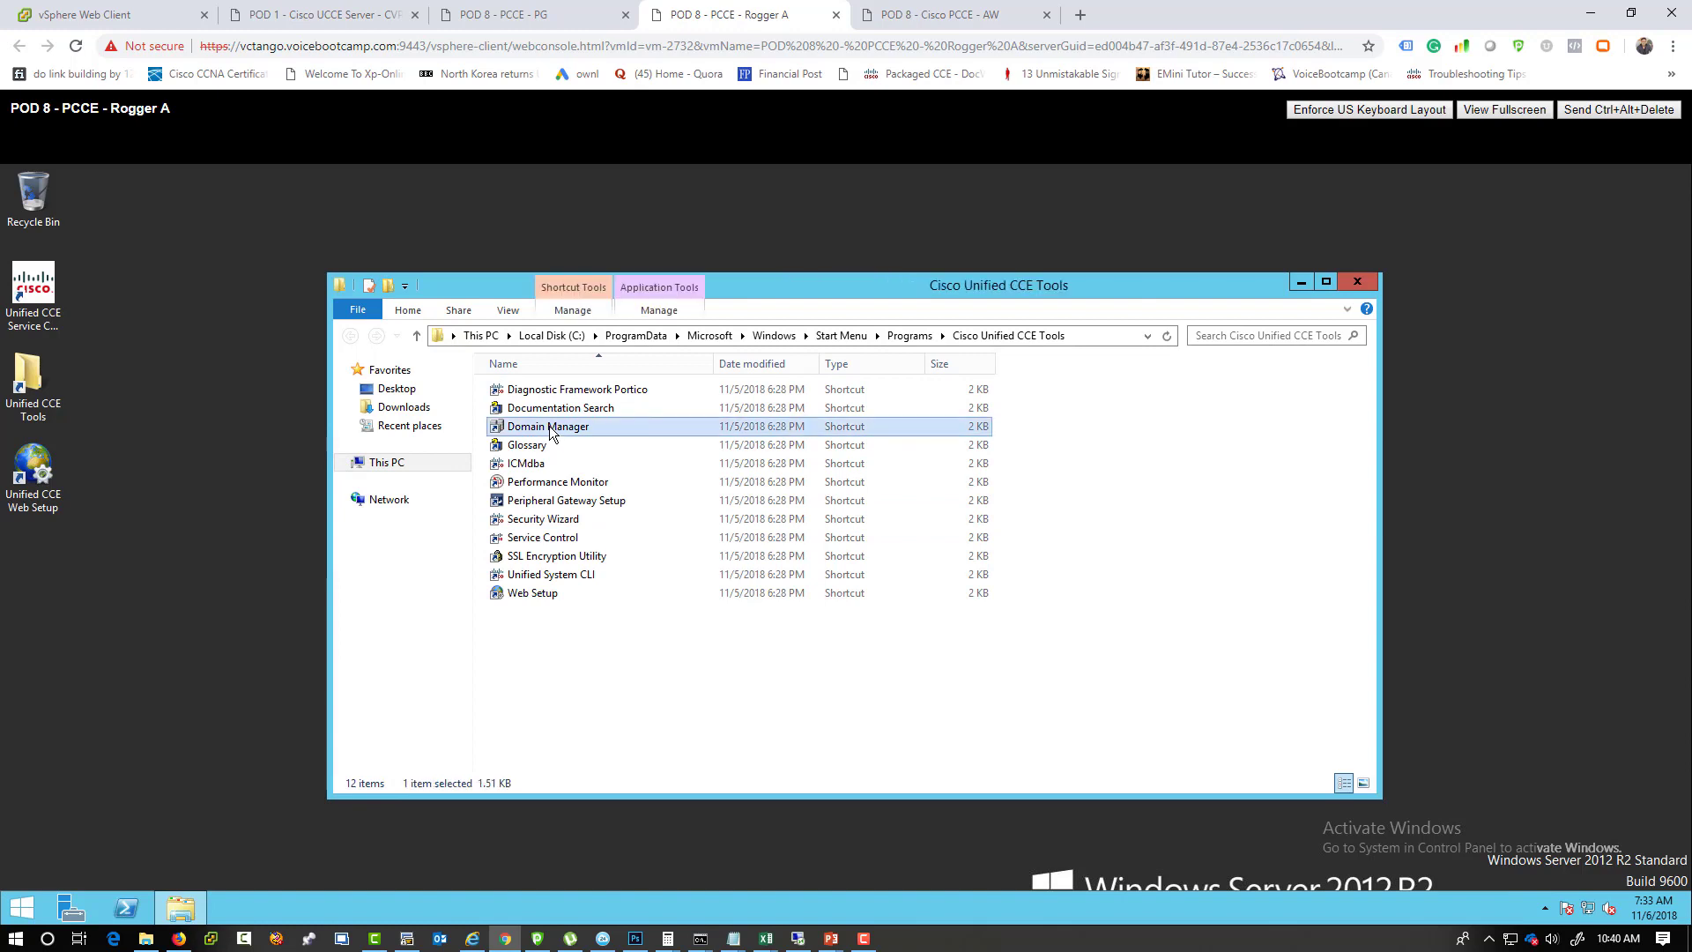
double_click(547, 424)
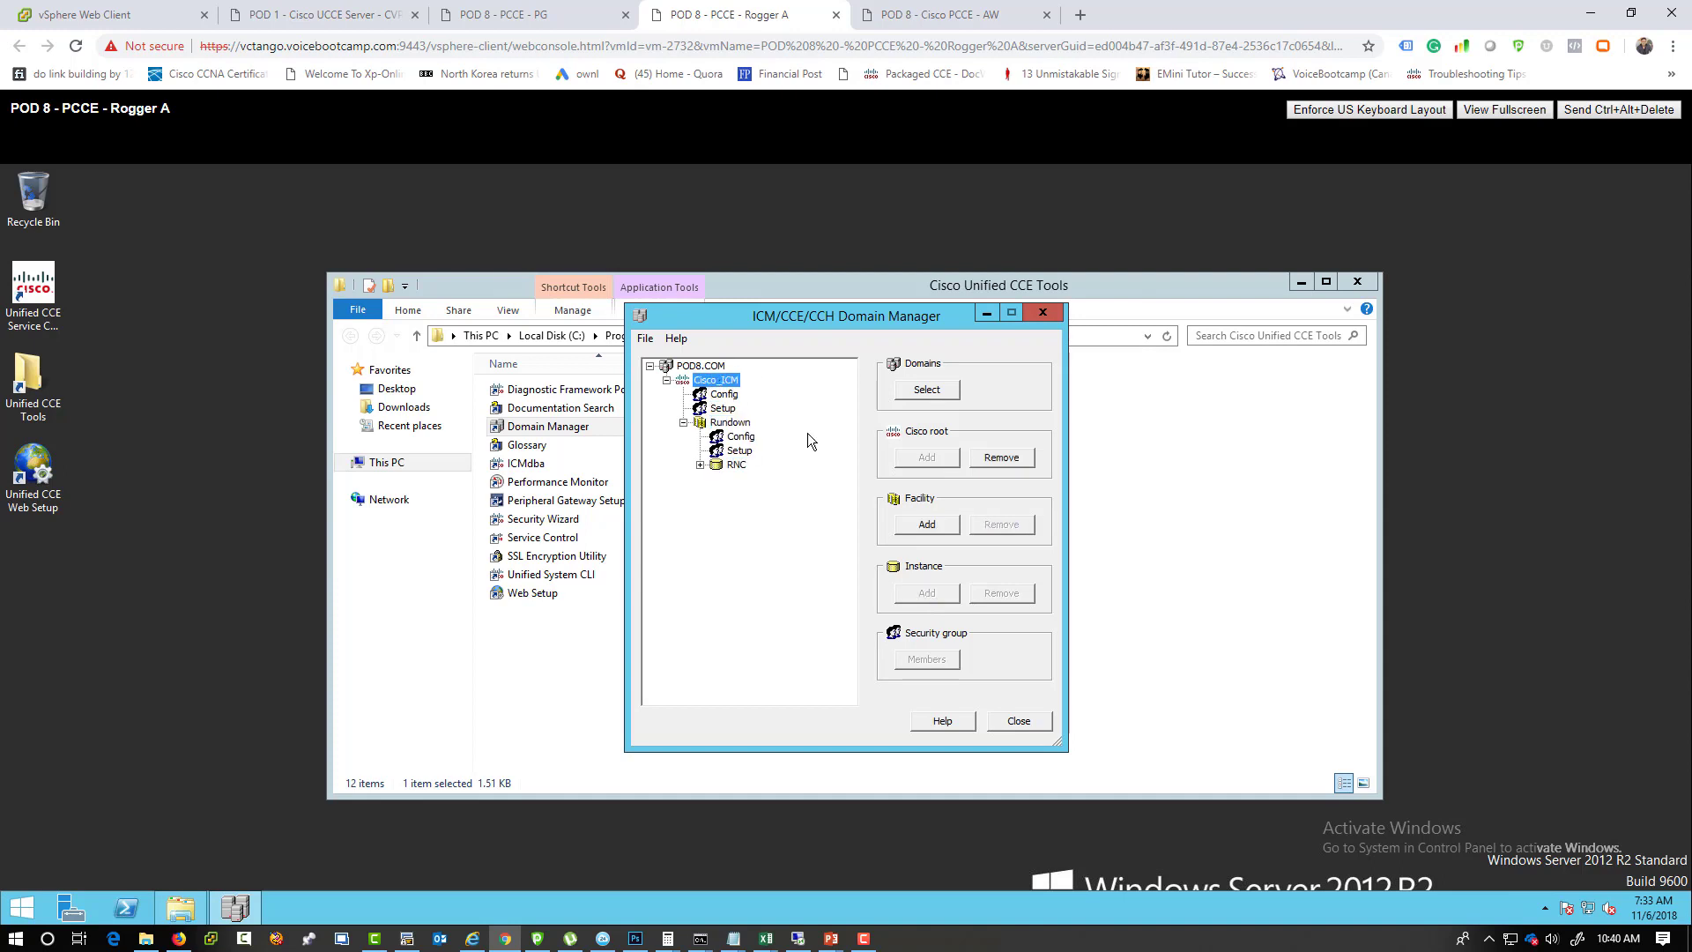
Remove the existing Cisco root and add a new one under POD8.COM.
click(997, 456)
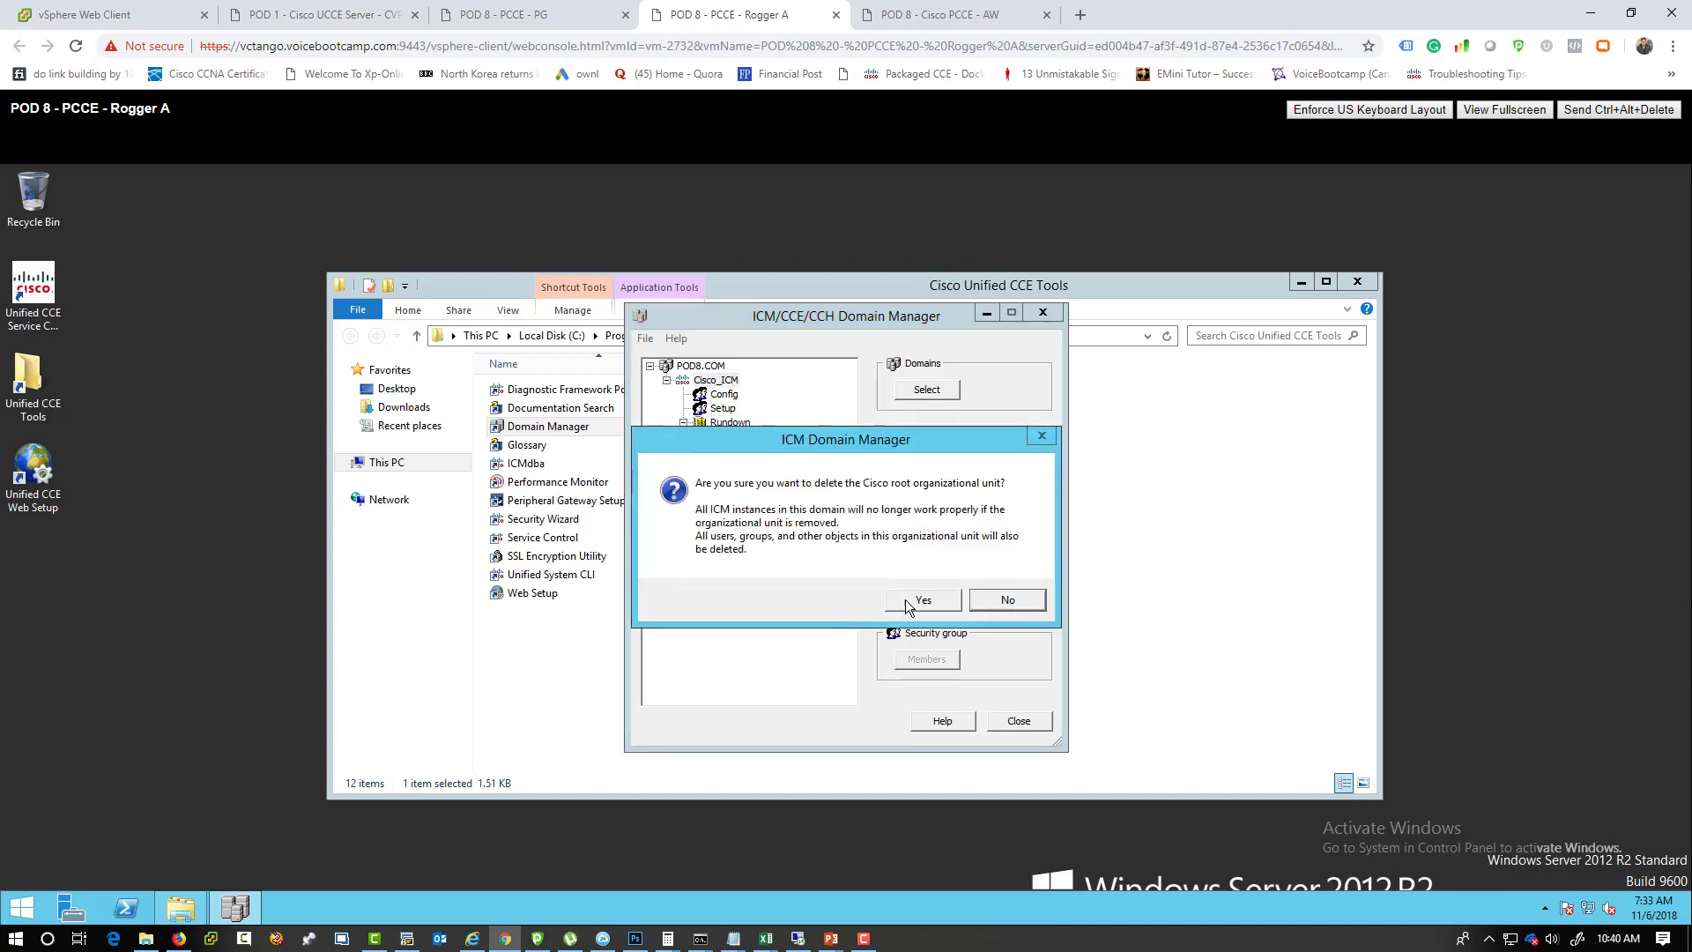
click(920, 601)
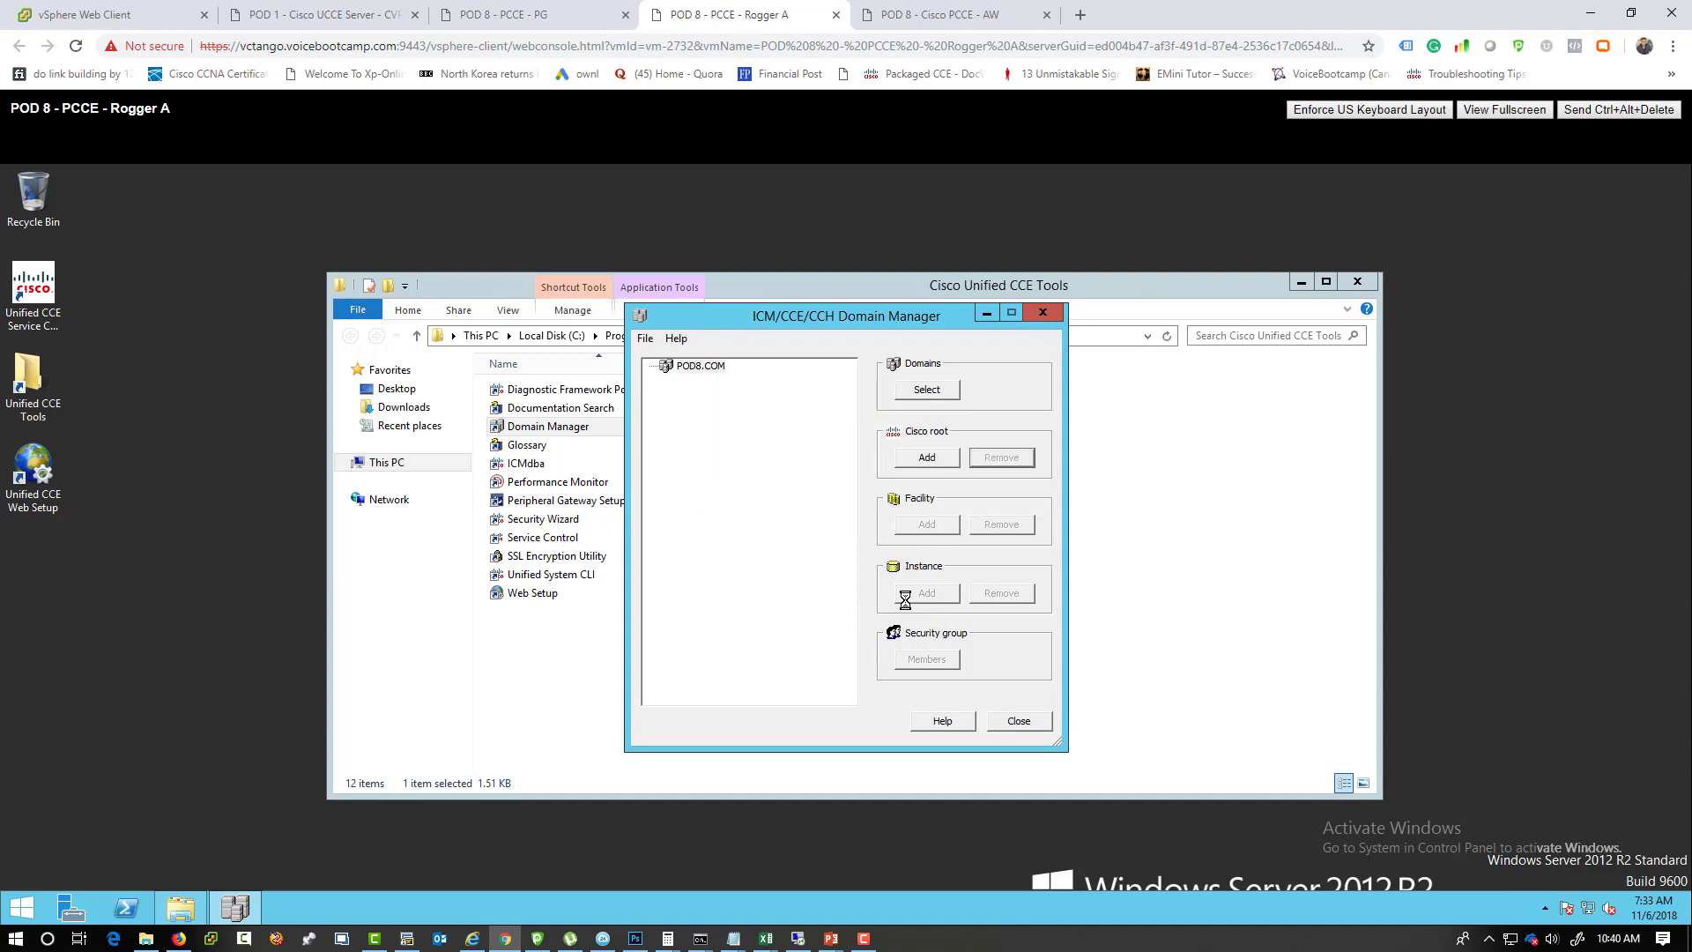
click(699, 365)
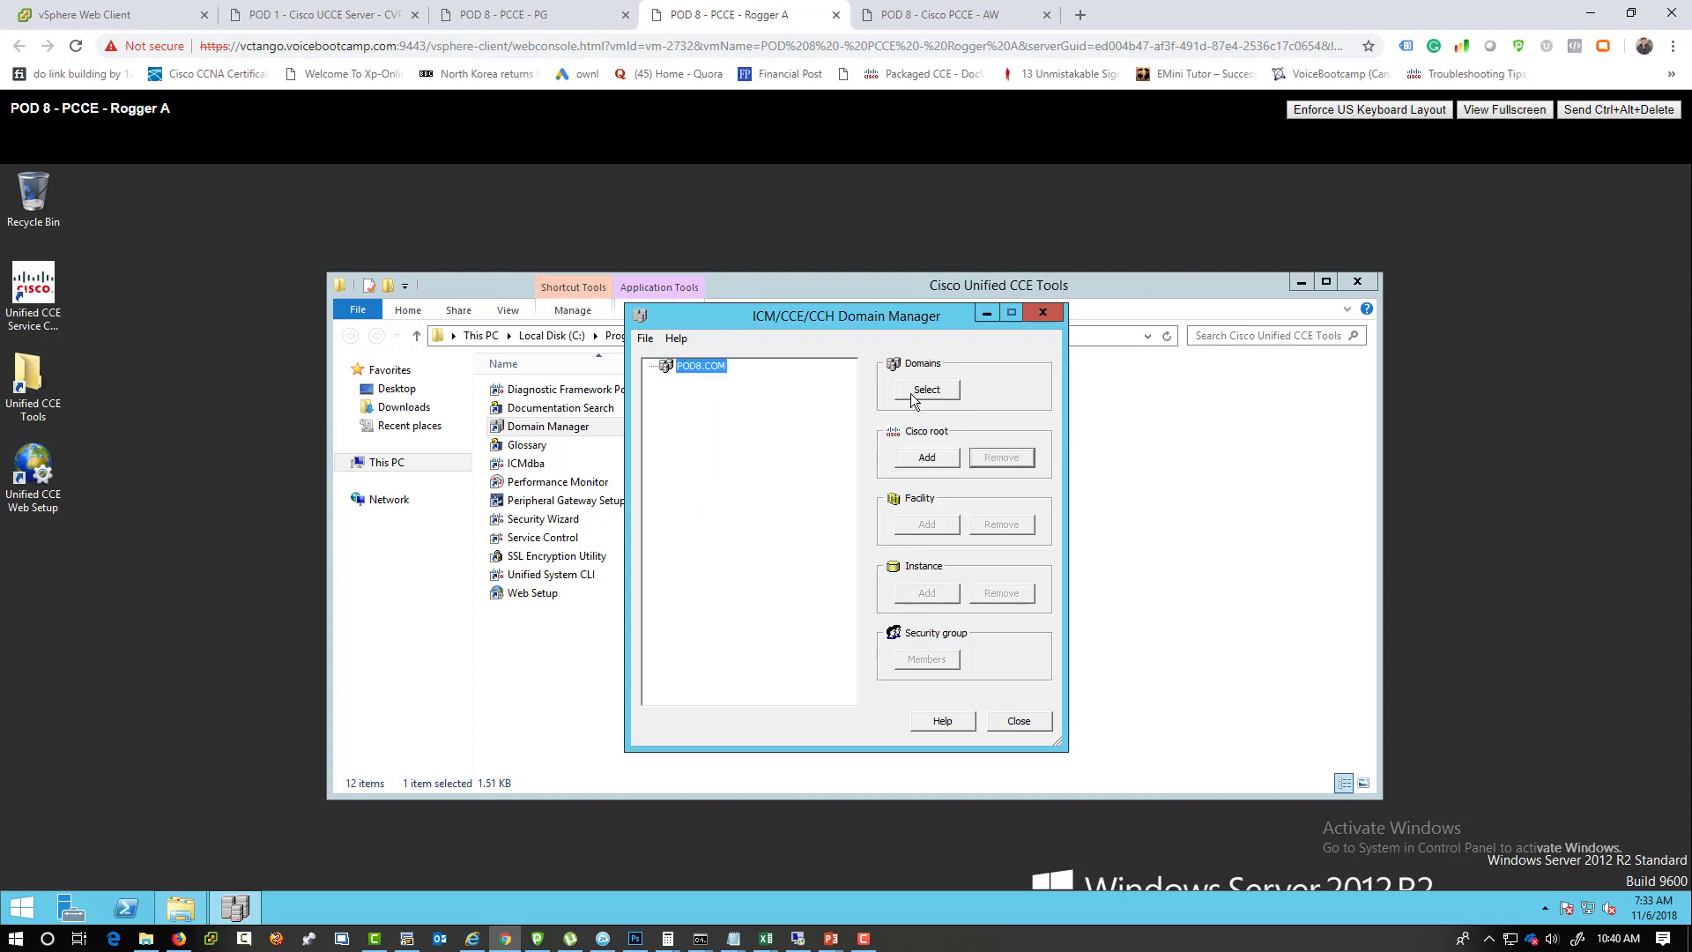
click(925, 389)
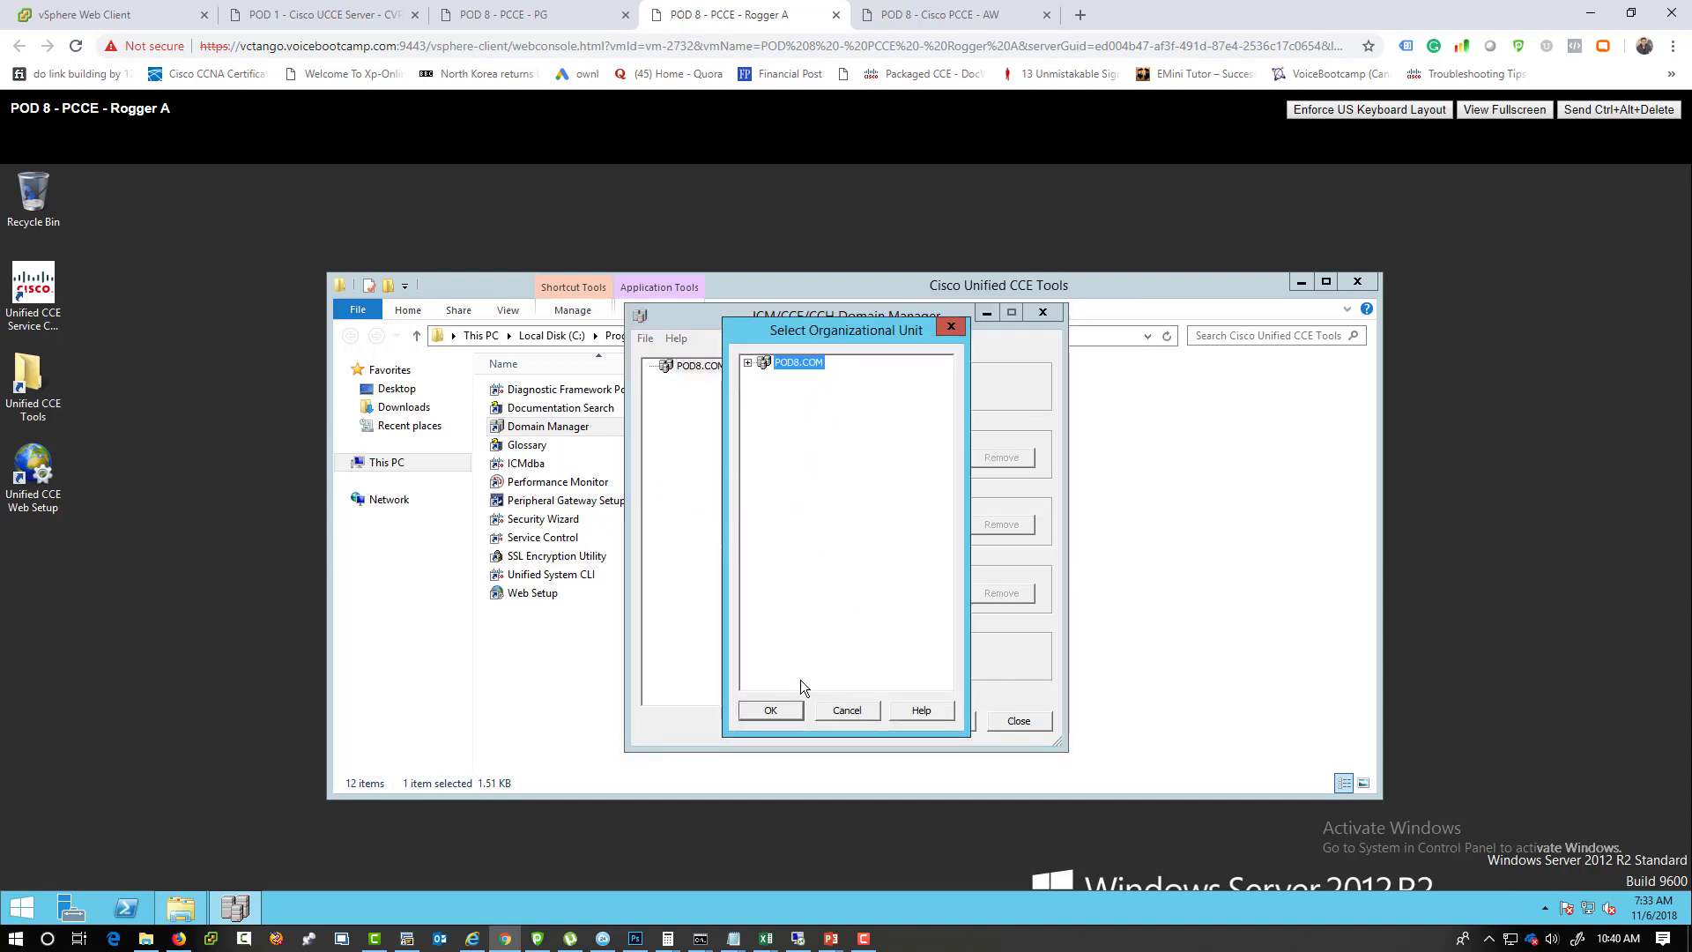
click(770, 711)
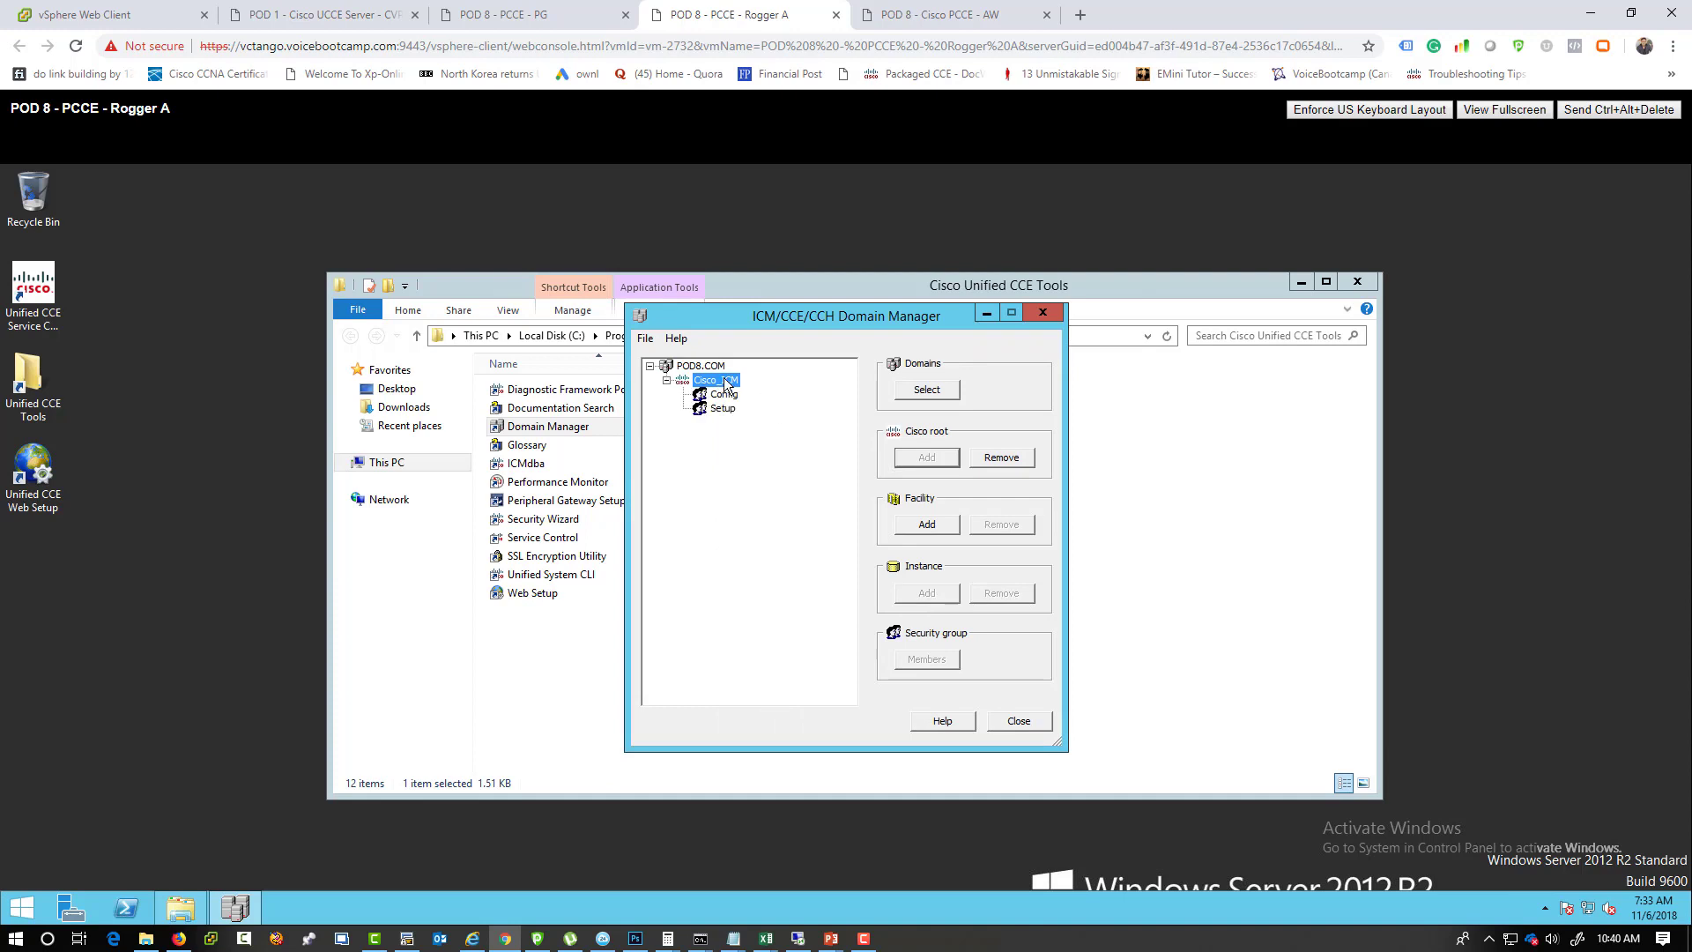
Add the North America facility with instance VBC under Cisco_ICM.
click(924, 524)
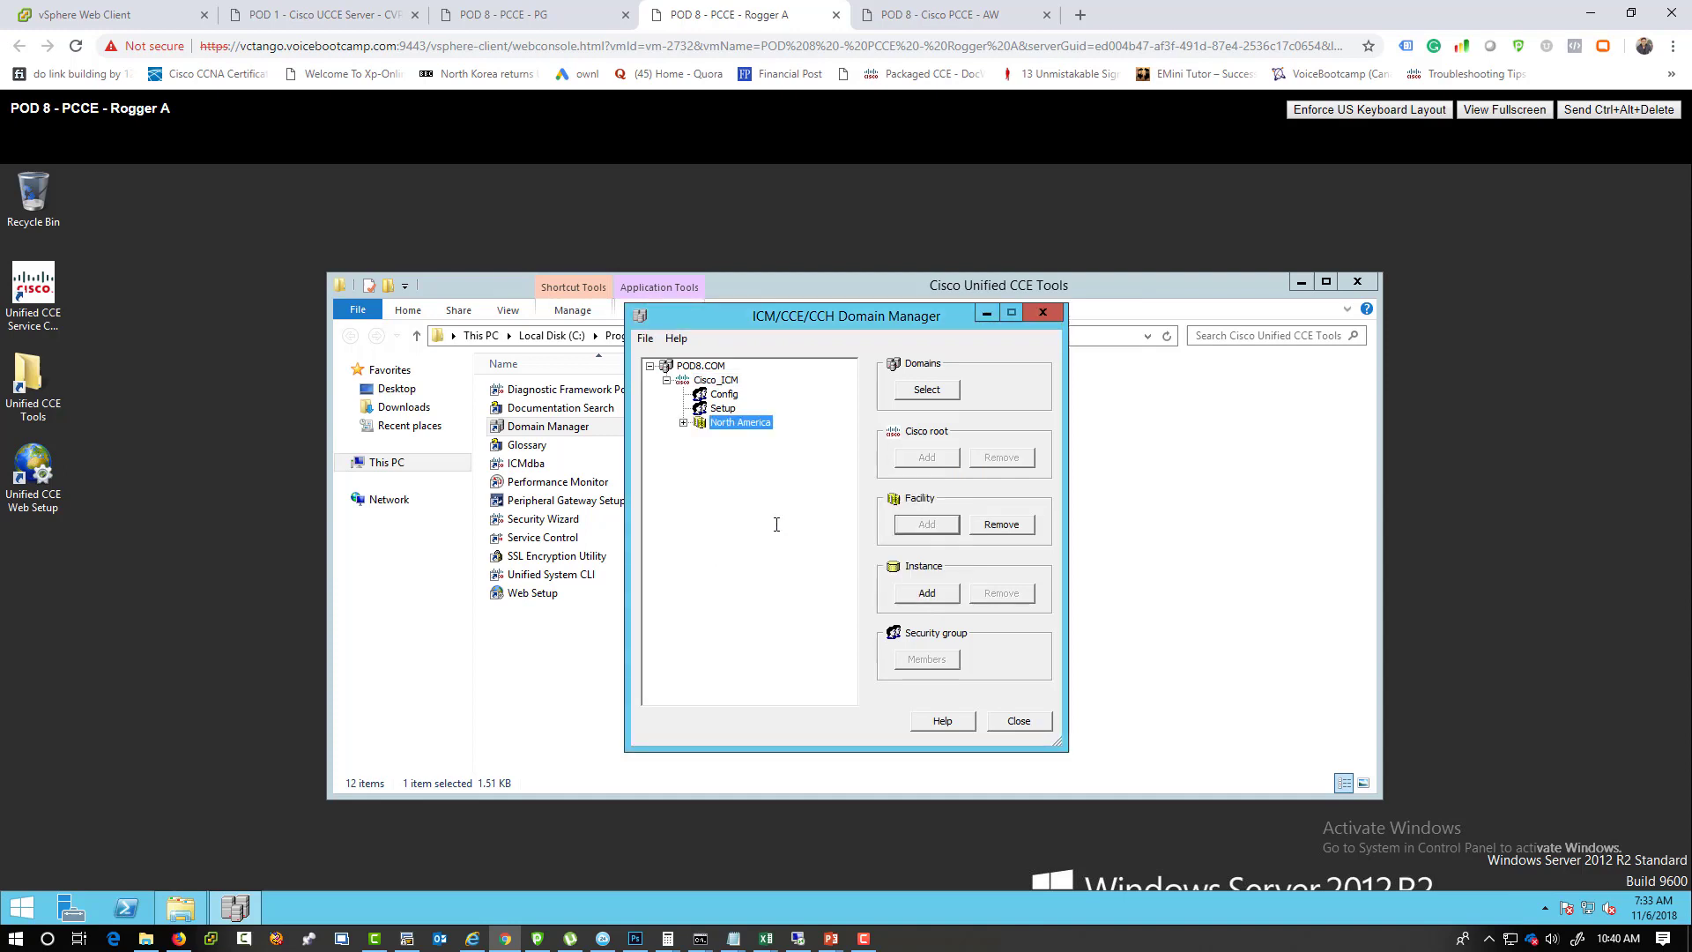
click(925, 592)
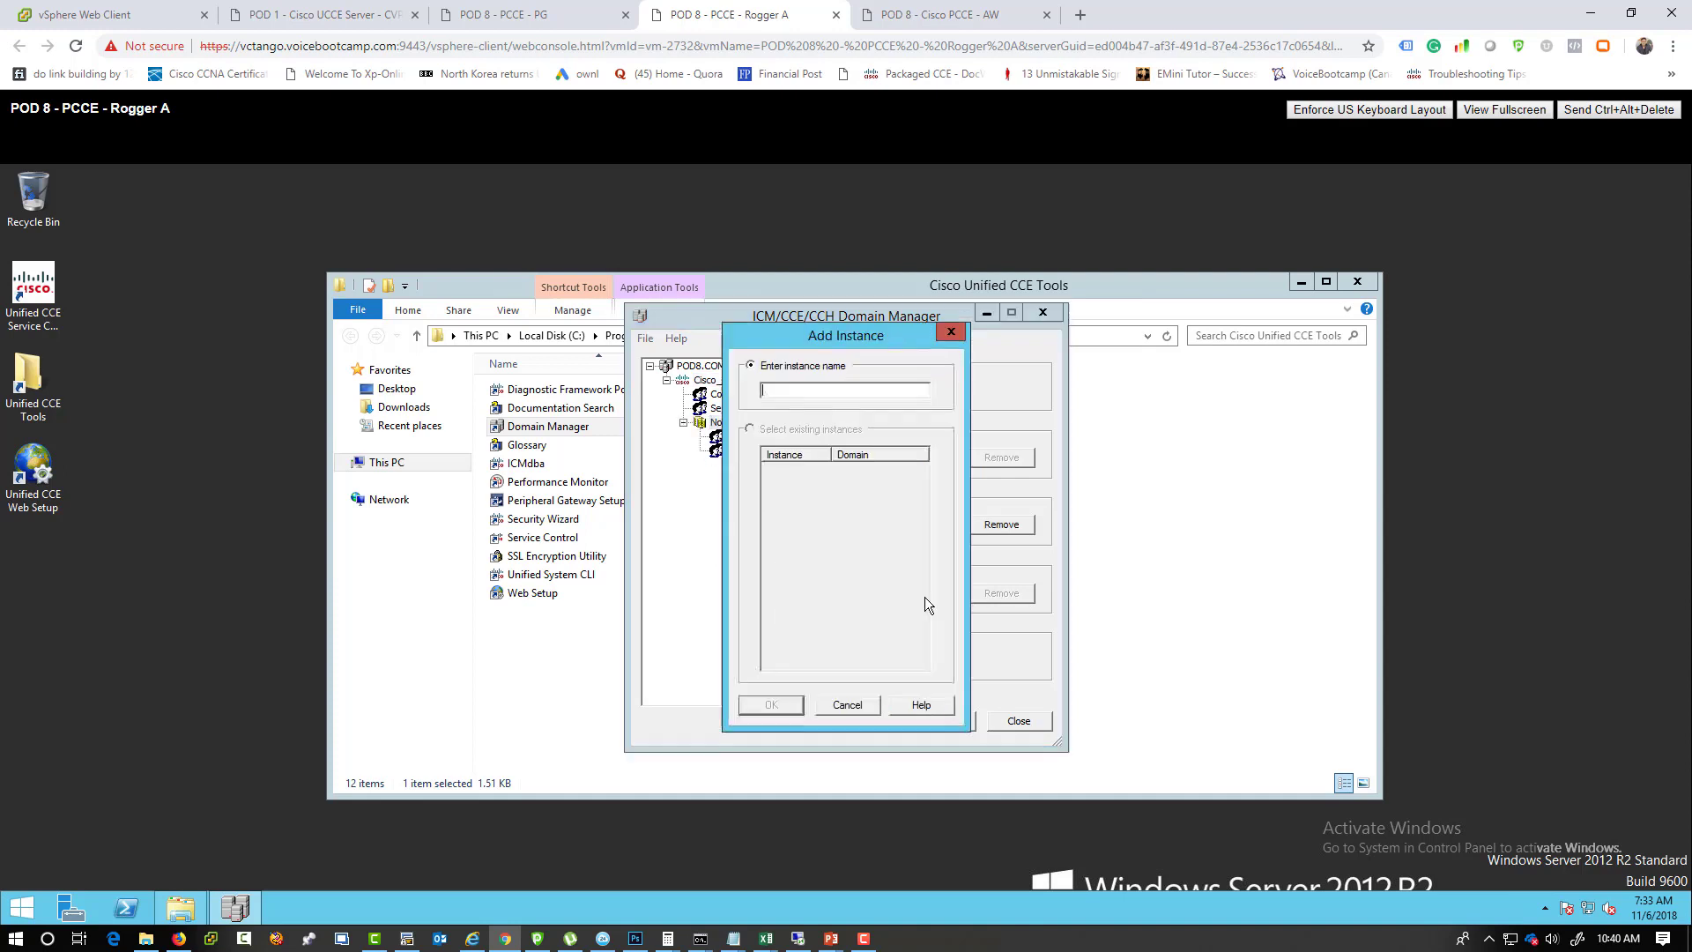
text(VBC)
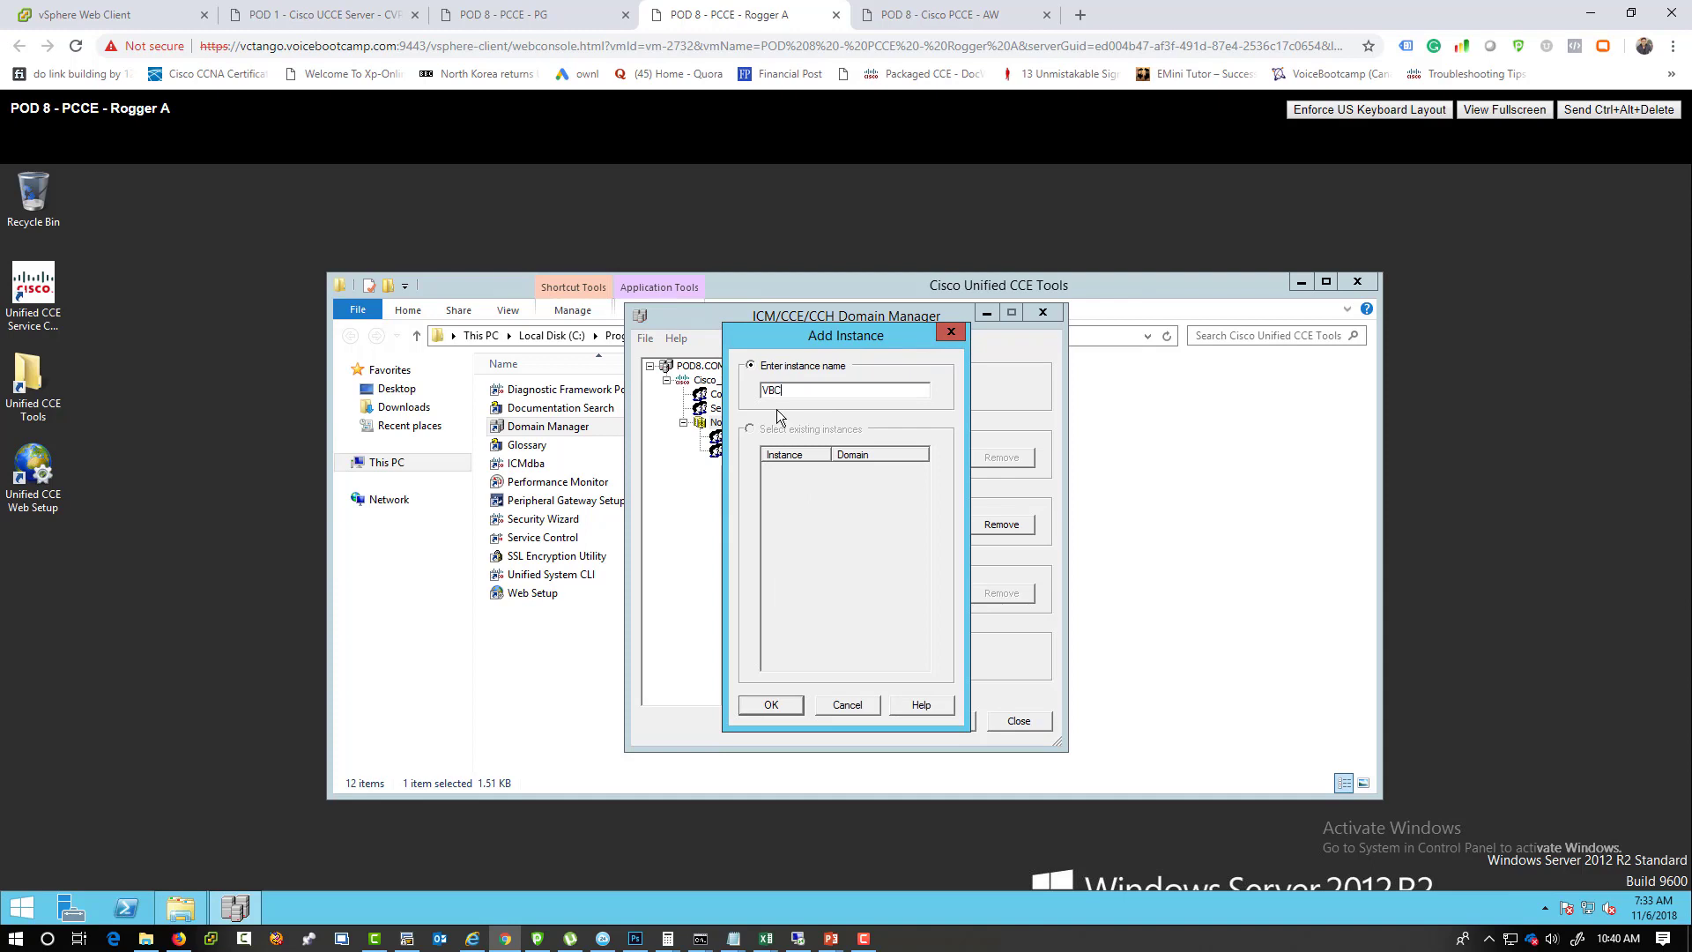
click(770, 705)
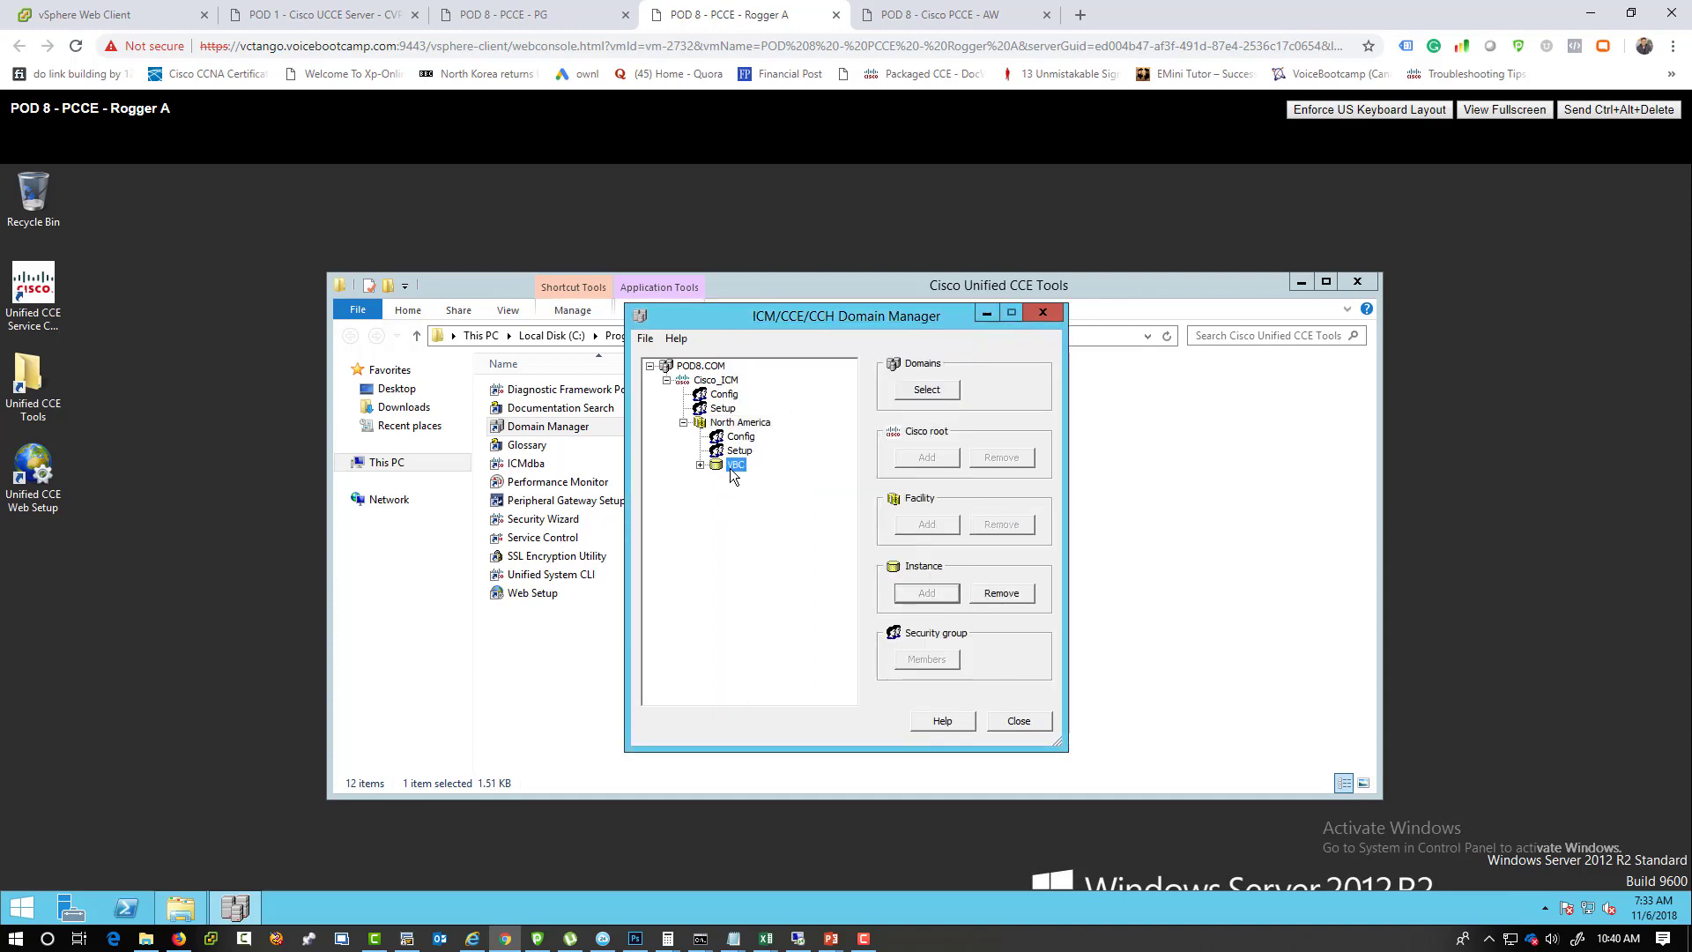
click(702, 464)
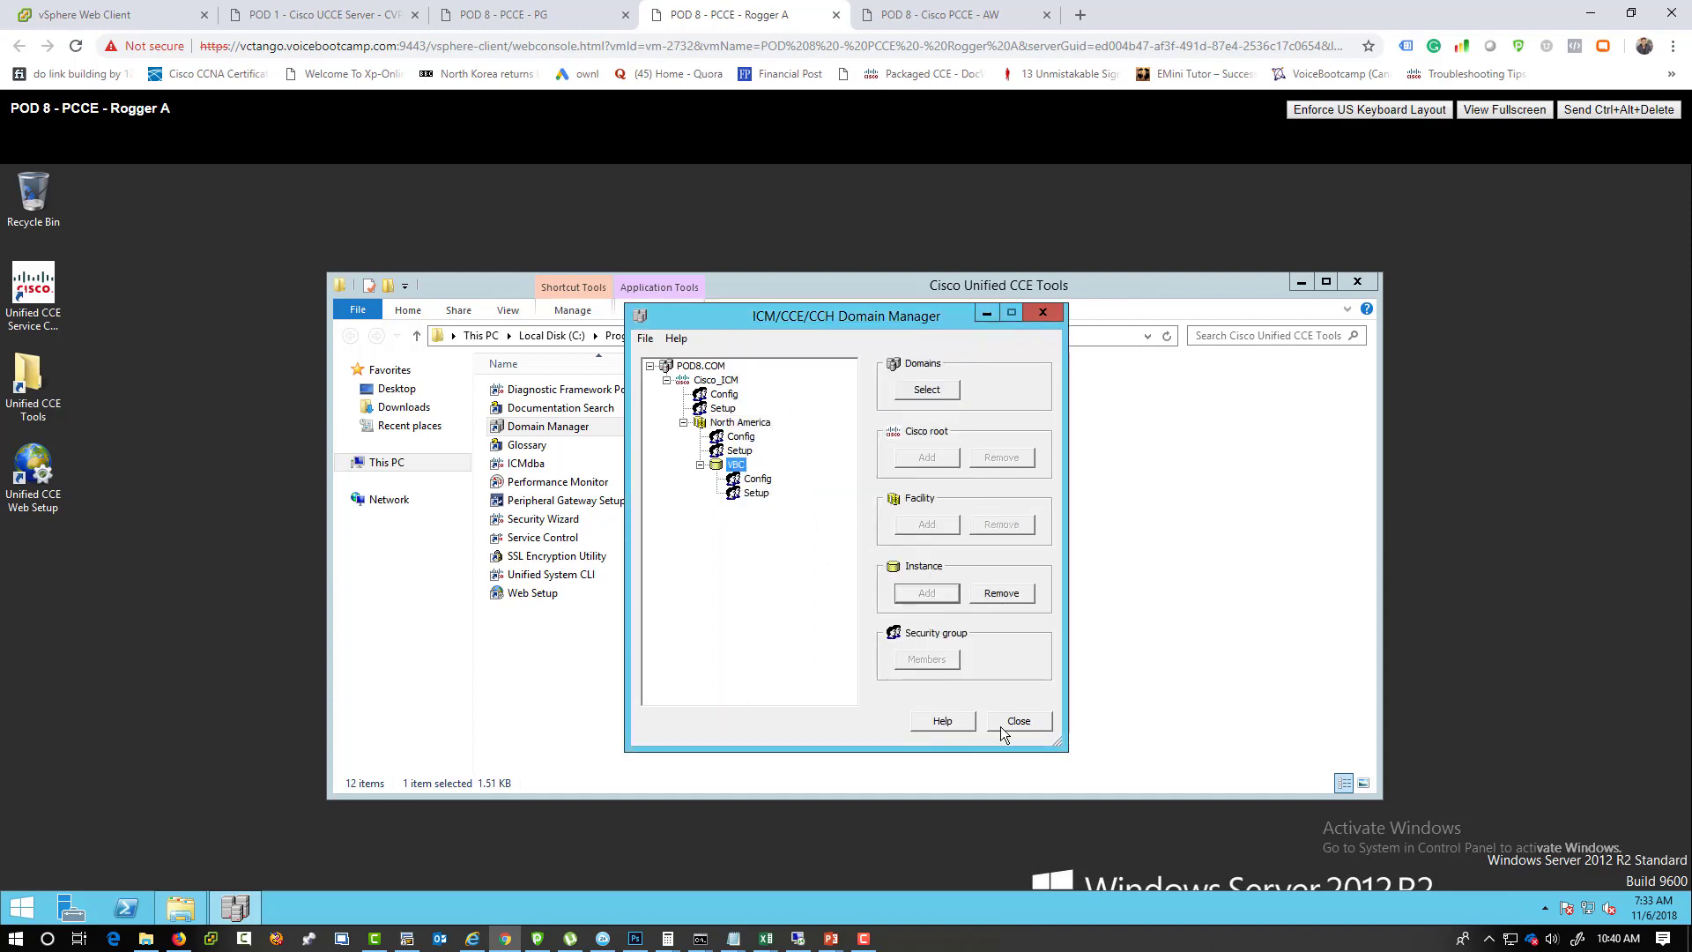
Close Domain Manager and the Unified CCE Tools folder.
click(1015, 721)
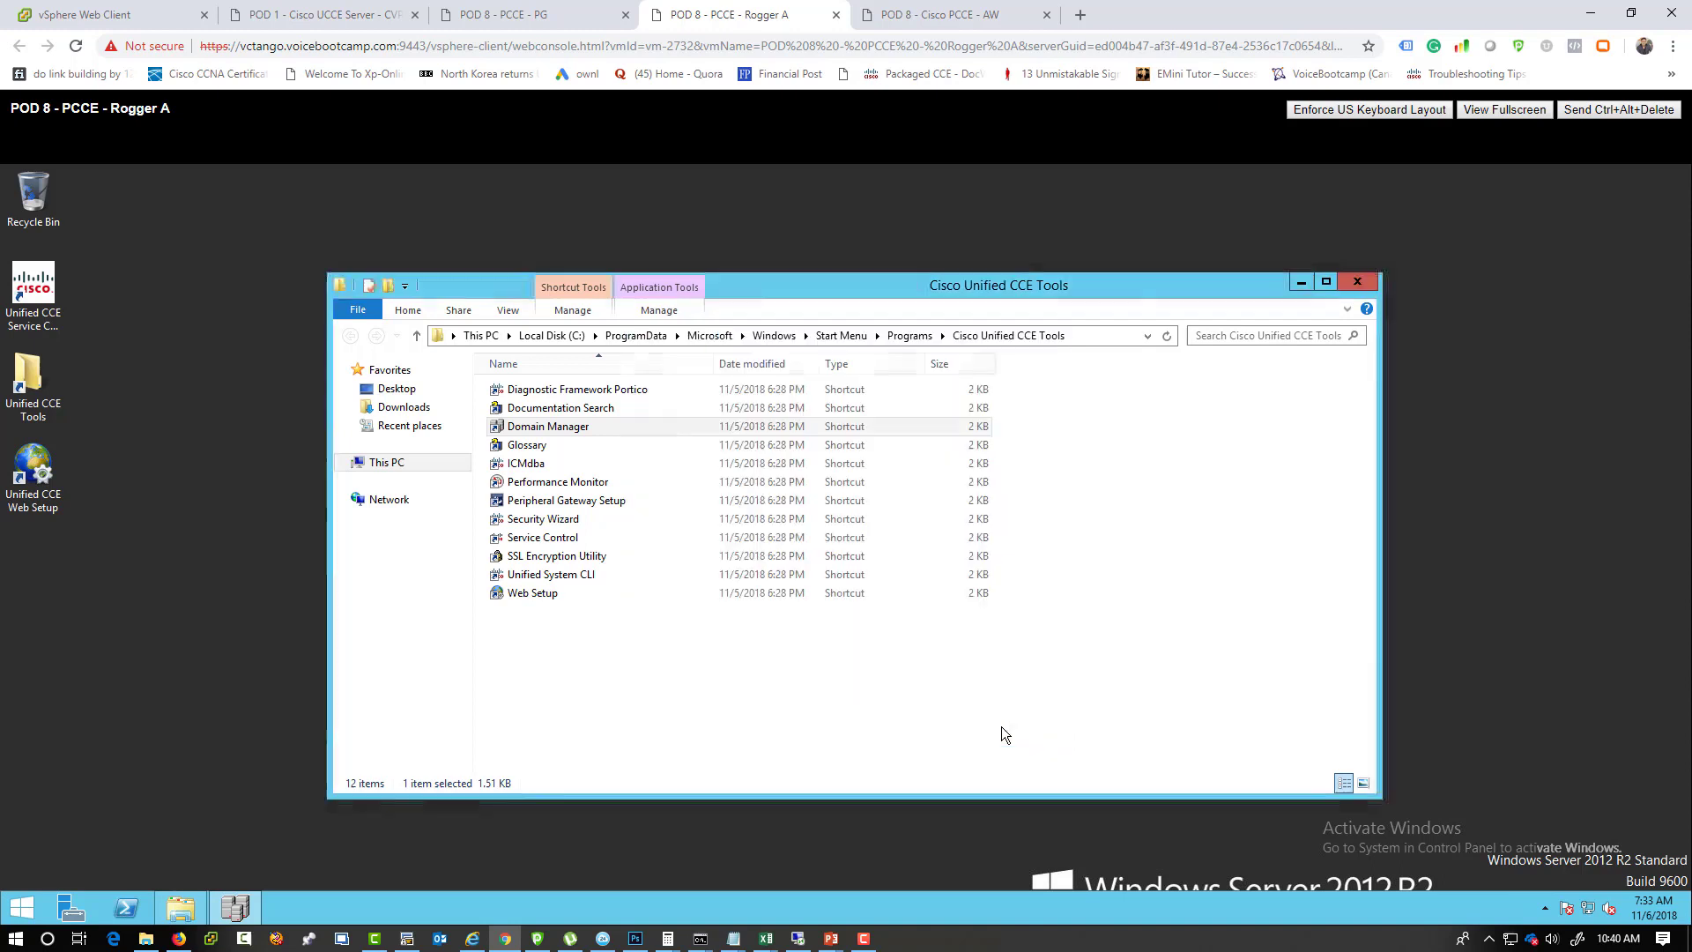
click(1357, 282)
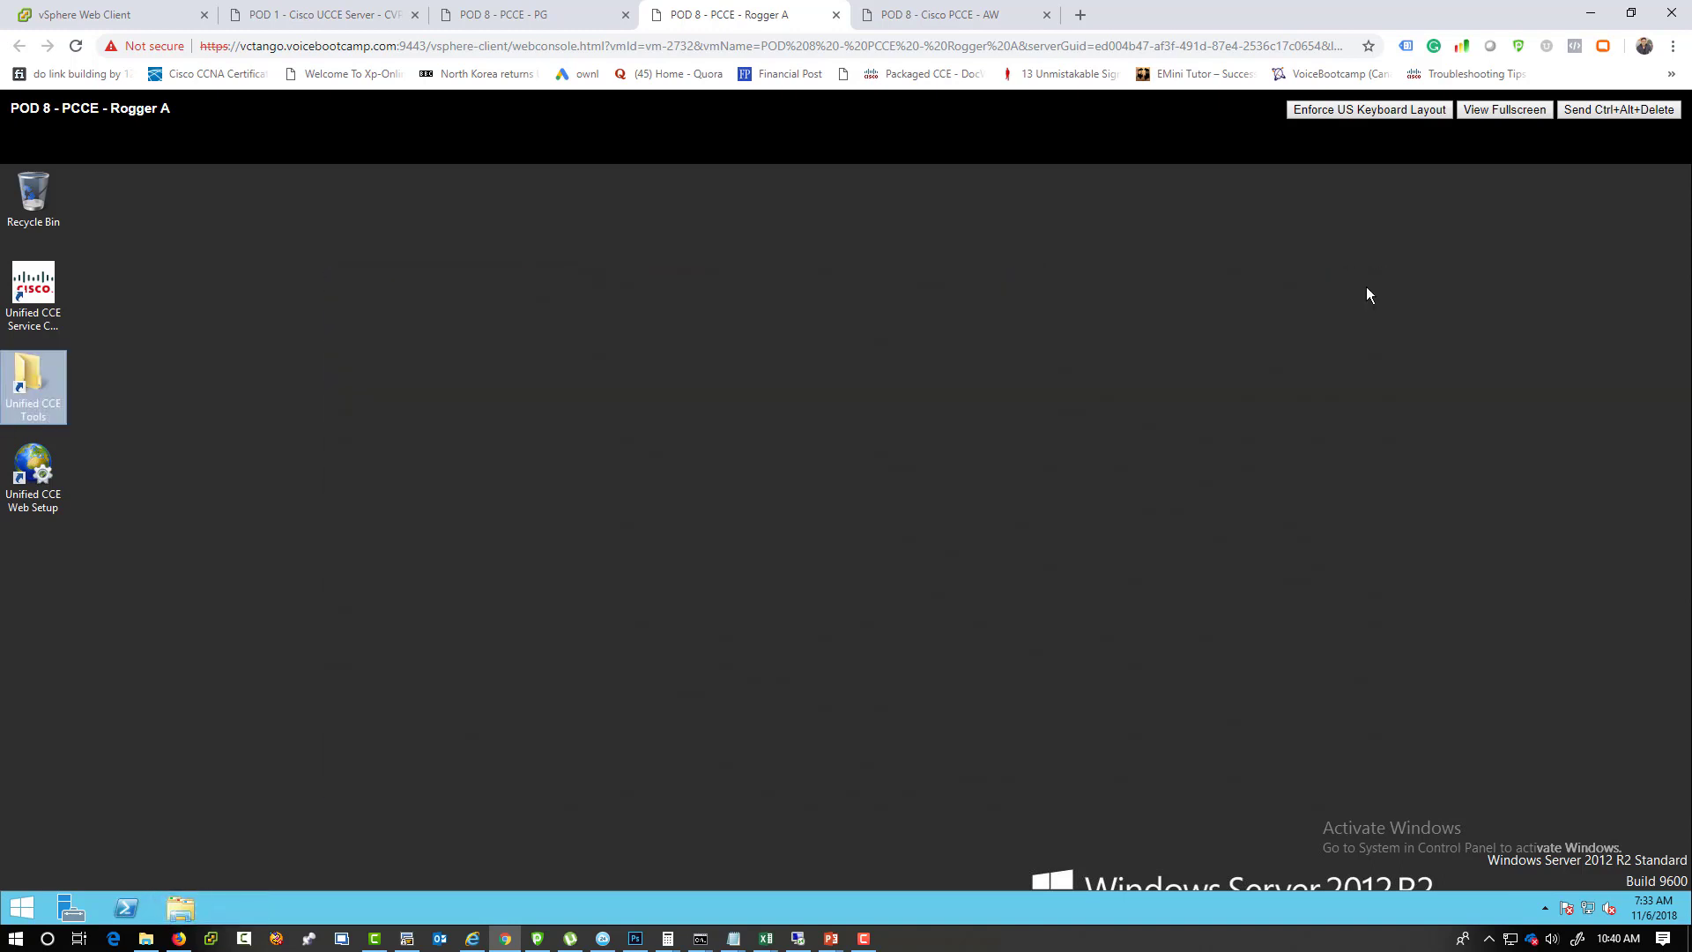